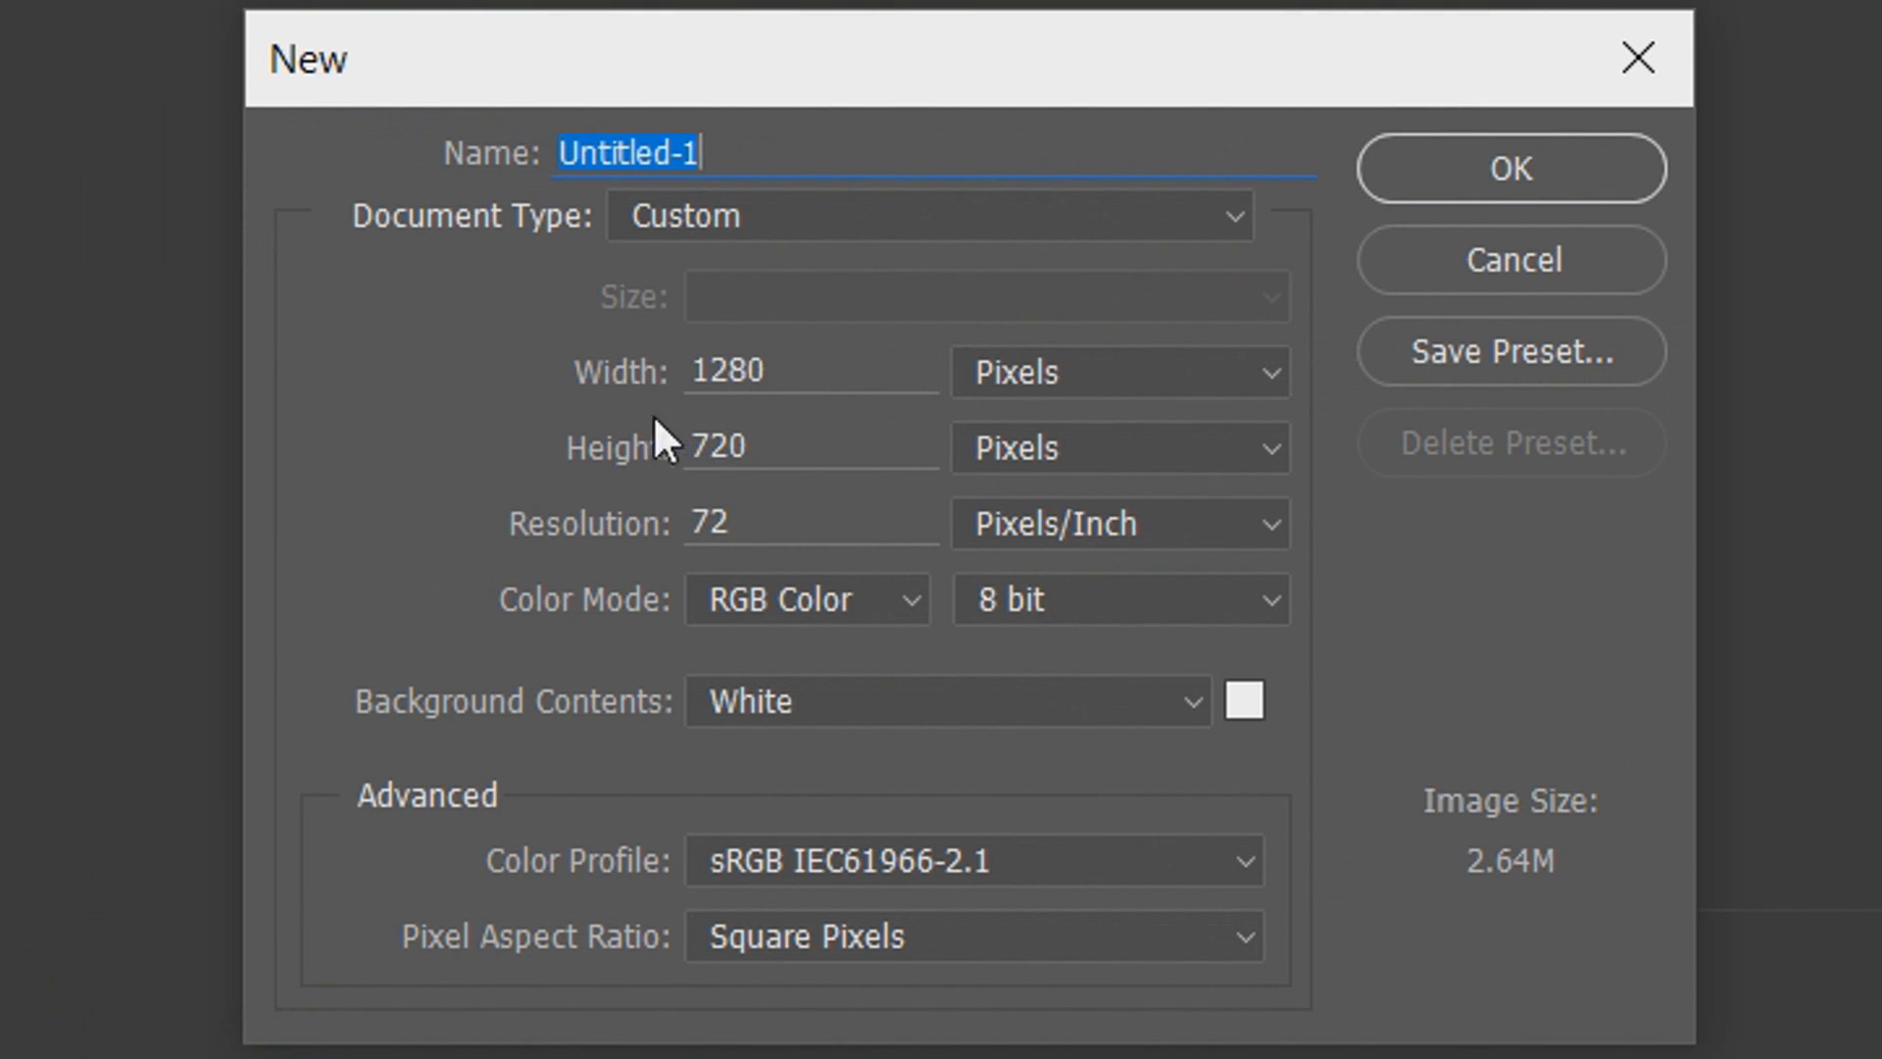
{"action": "mouse_move", "coordinate": [627, 463]}
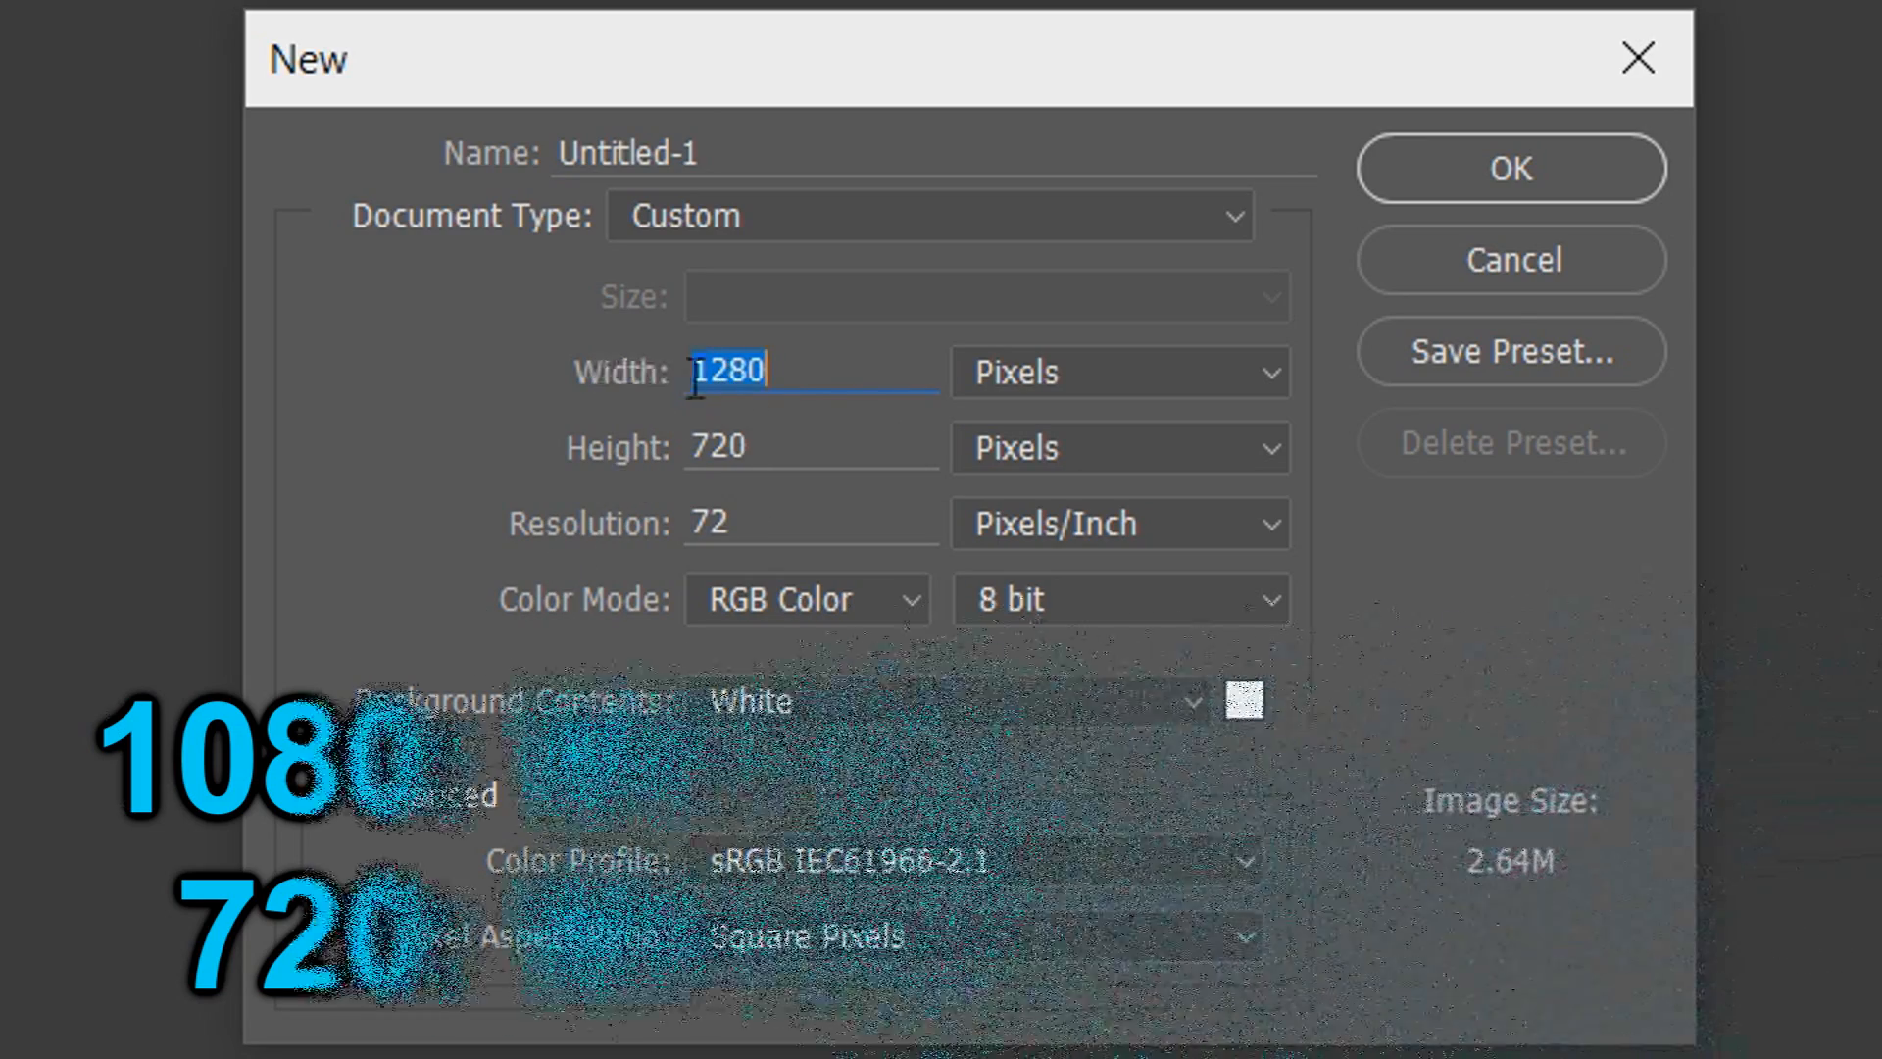
- Create a new 1280 × 720 px, 72 ppi document with a white background
{"action": "left_click", "coordinate": [1510, 169]}
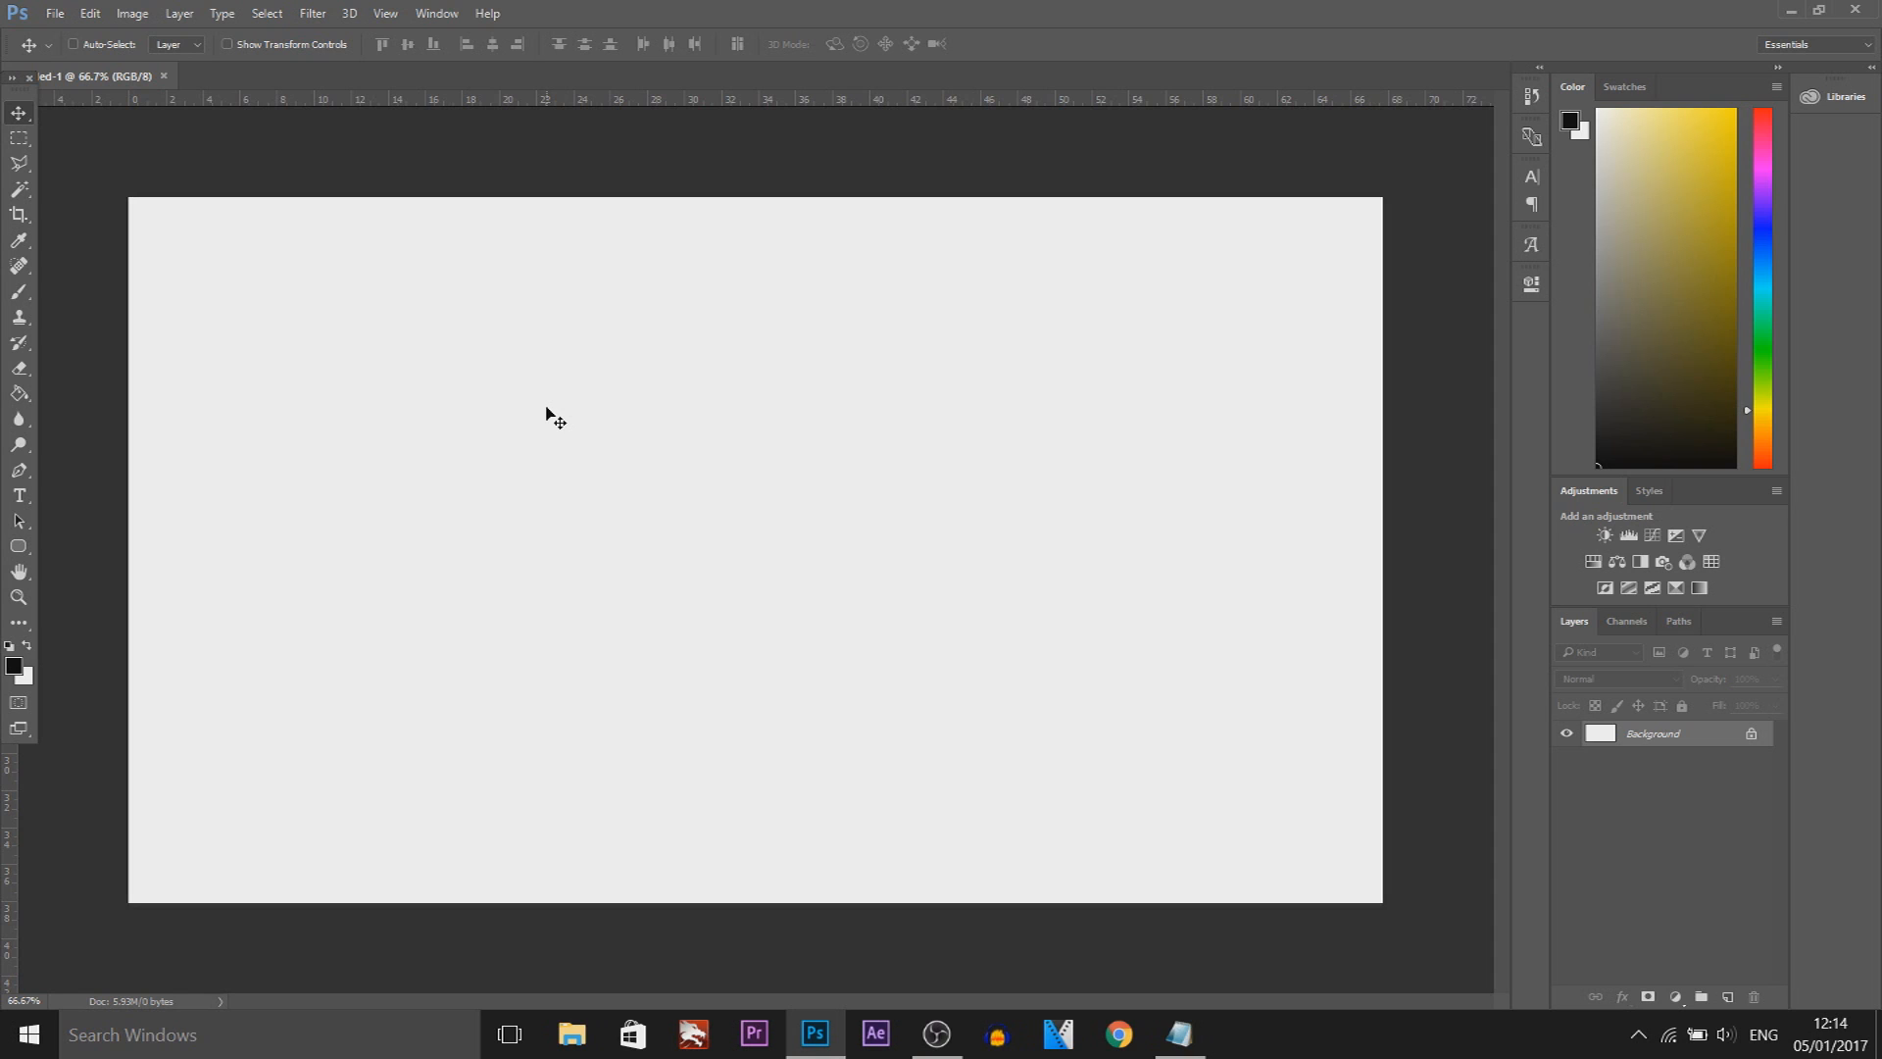
{"action": "mouse_move", "coordinate": [398, 100]}
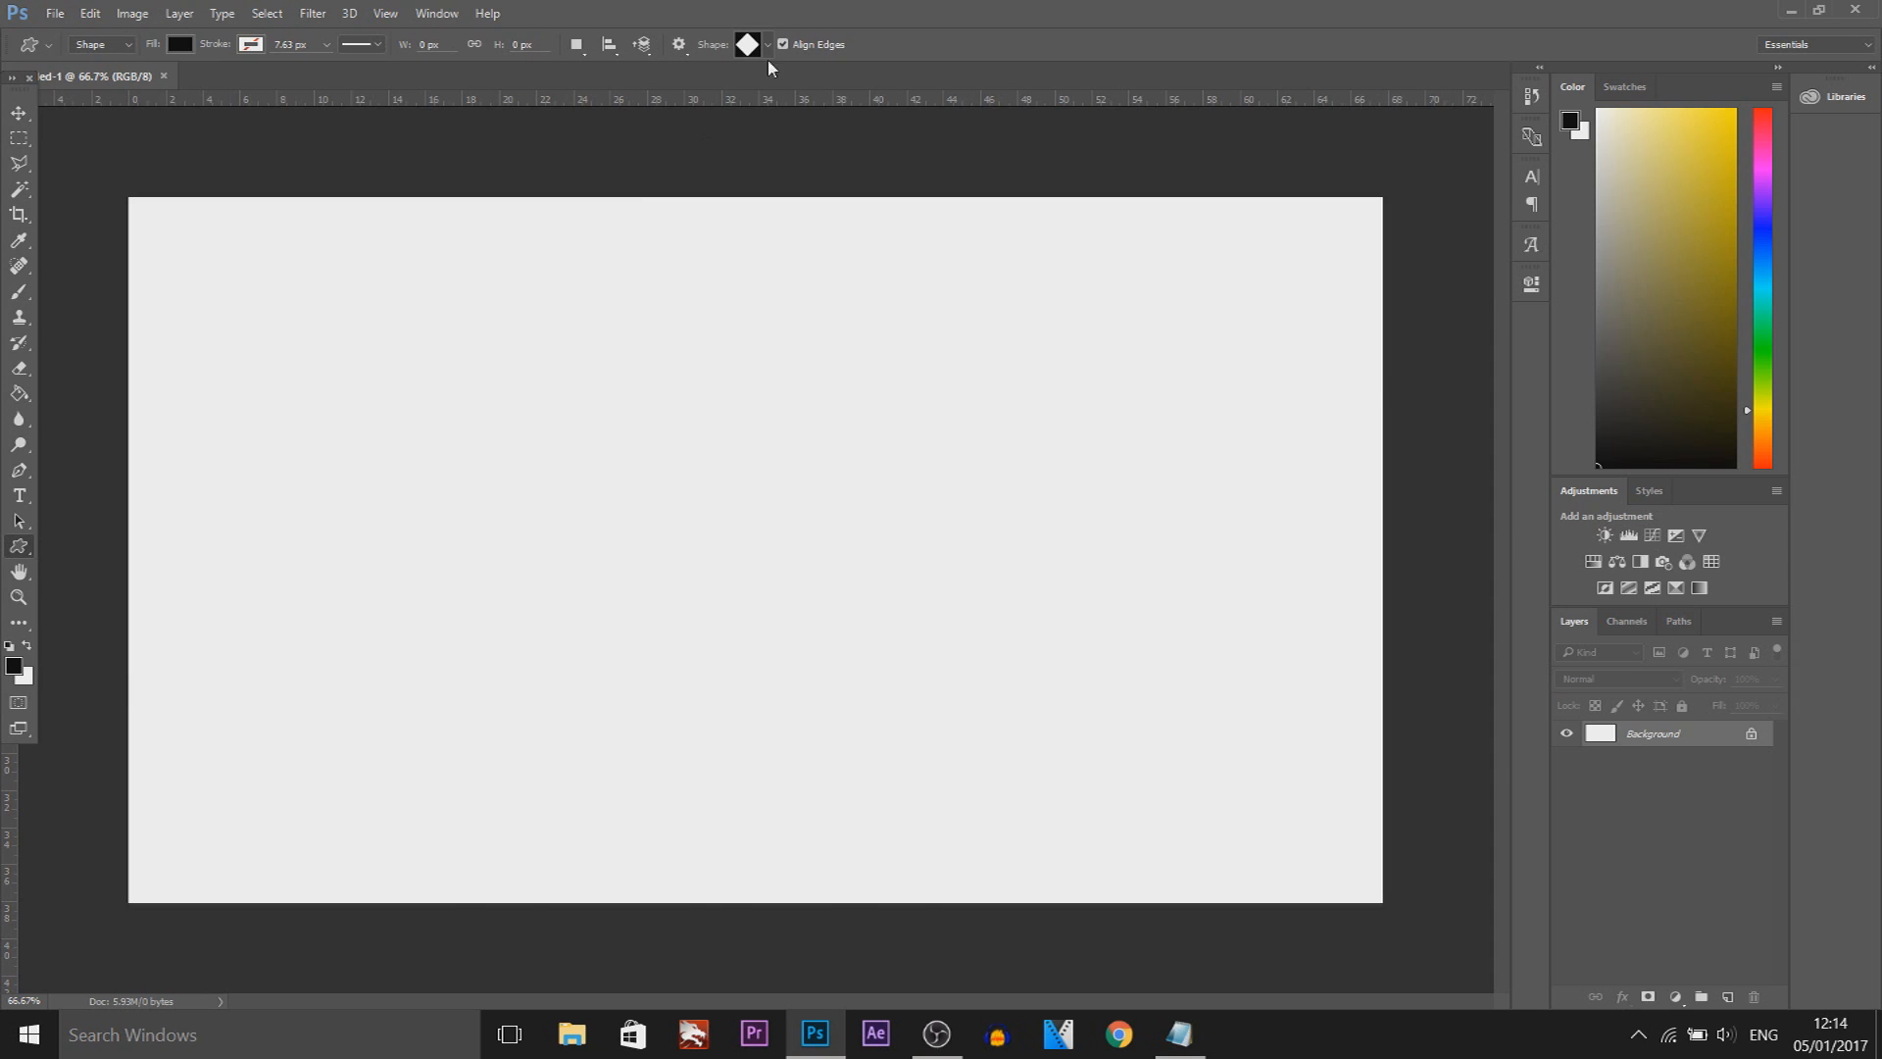
- Load the Shapes preset set from the custom shape picker's gear menu
{"action": "left_click", "coordinate": [764, 45]}
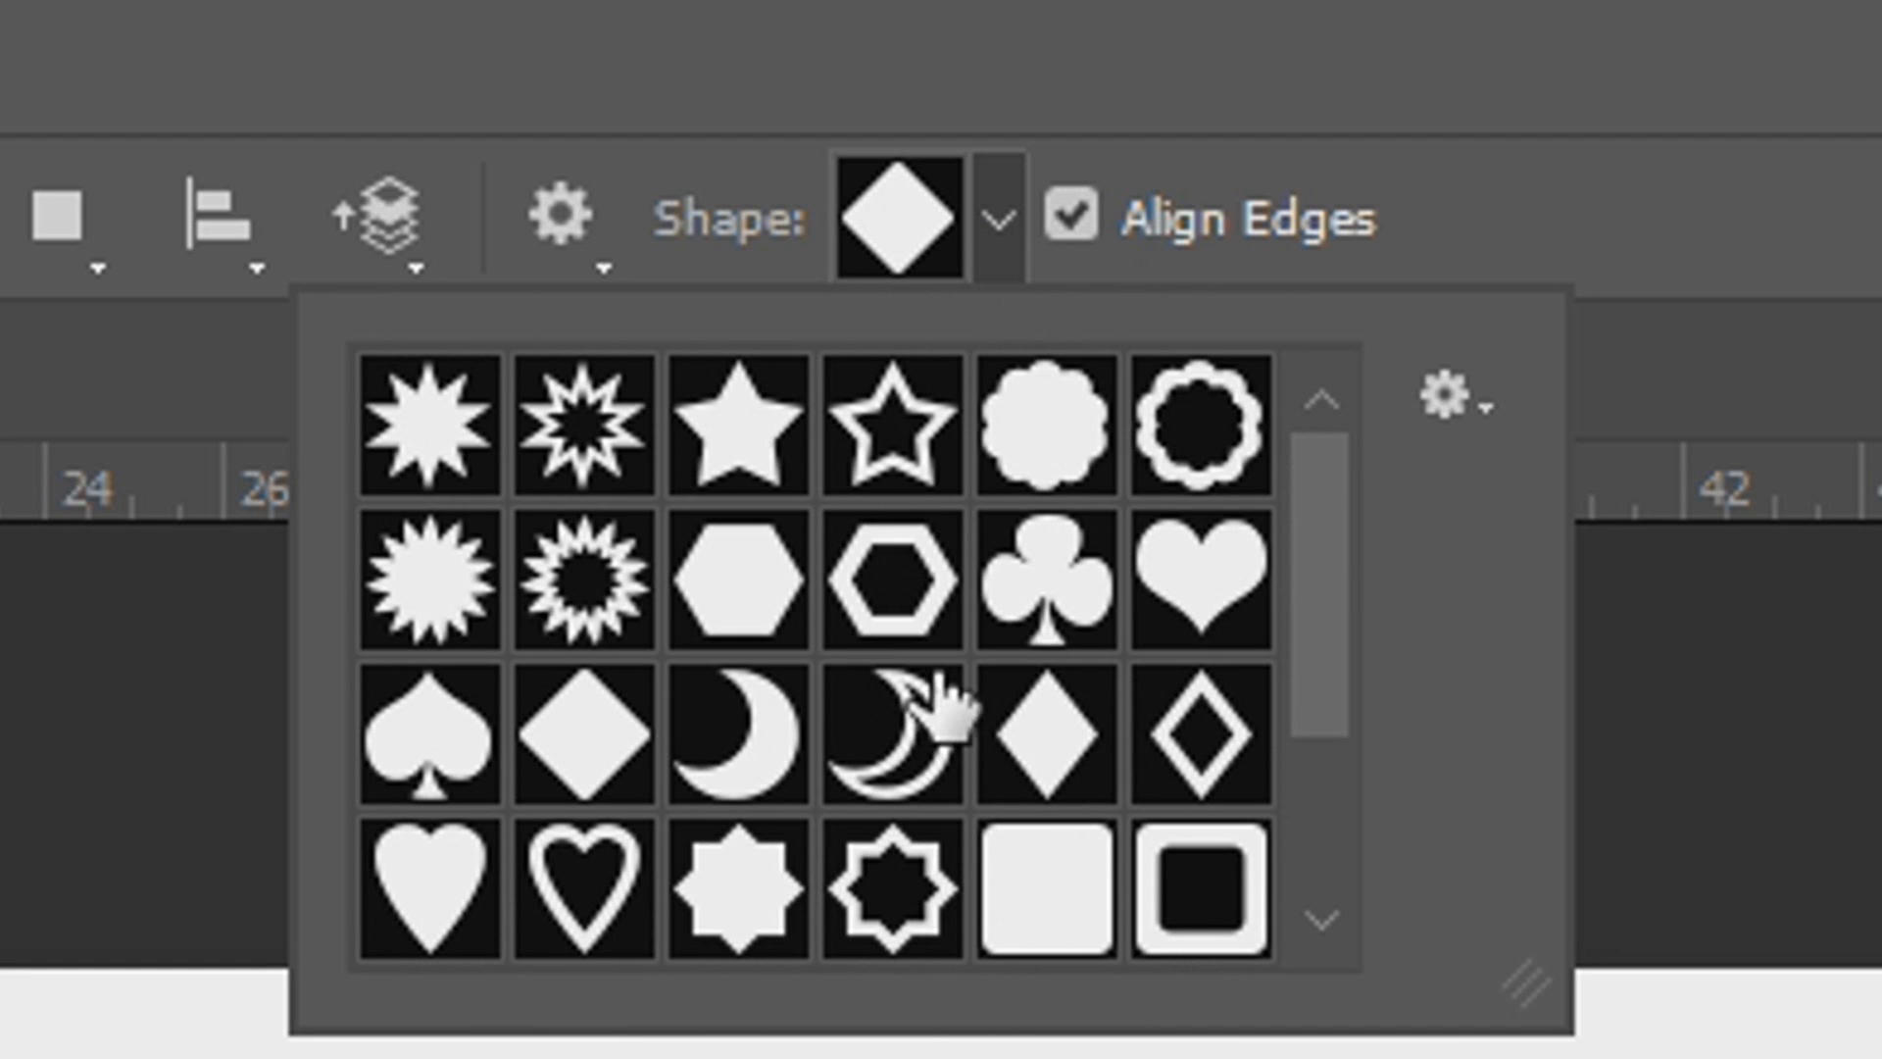
{"action": "left_click", "coordinate": [843, 82]}
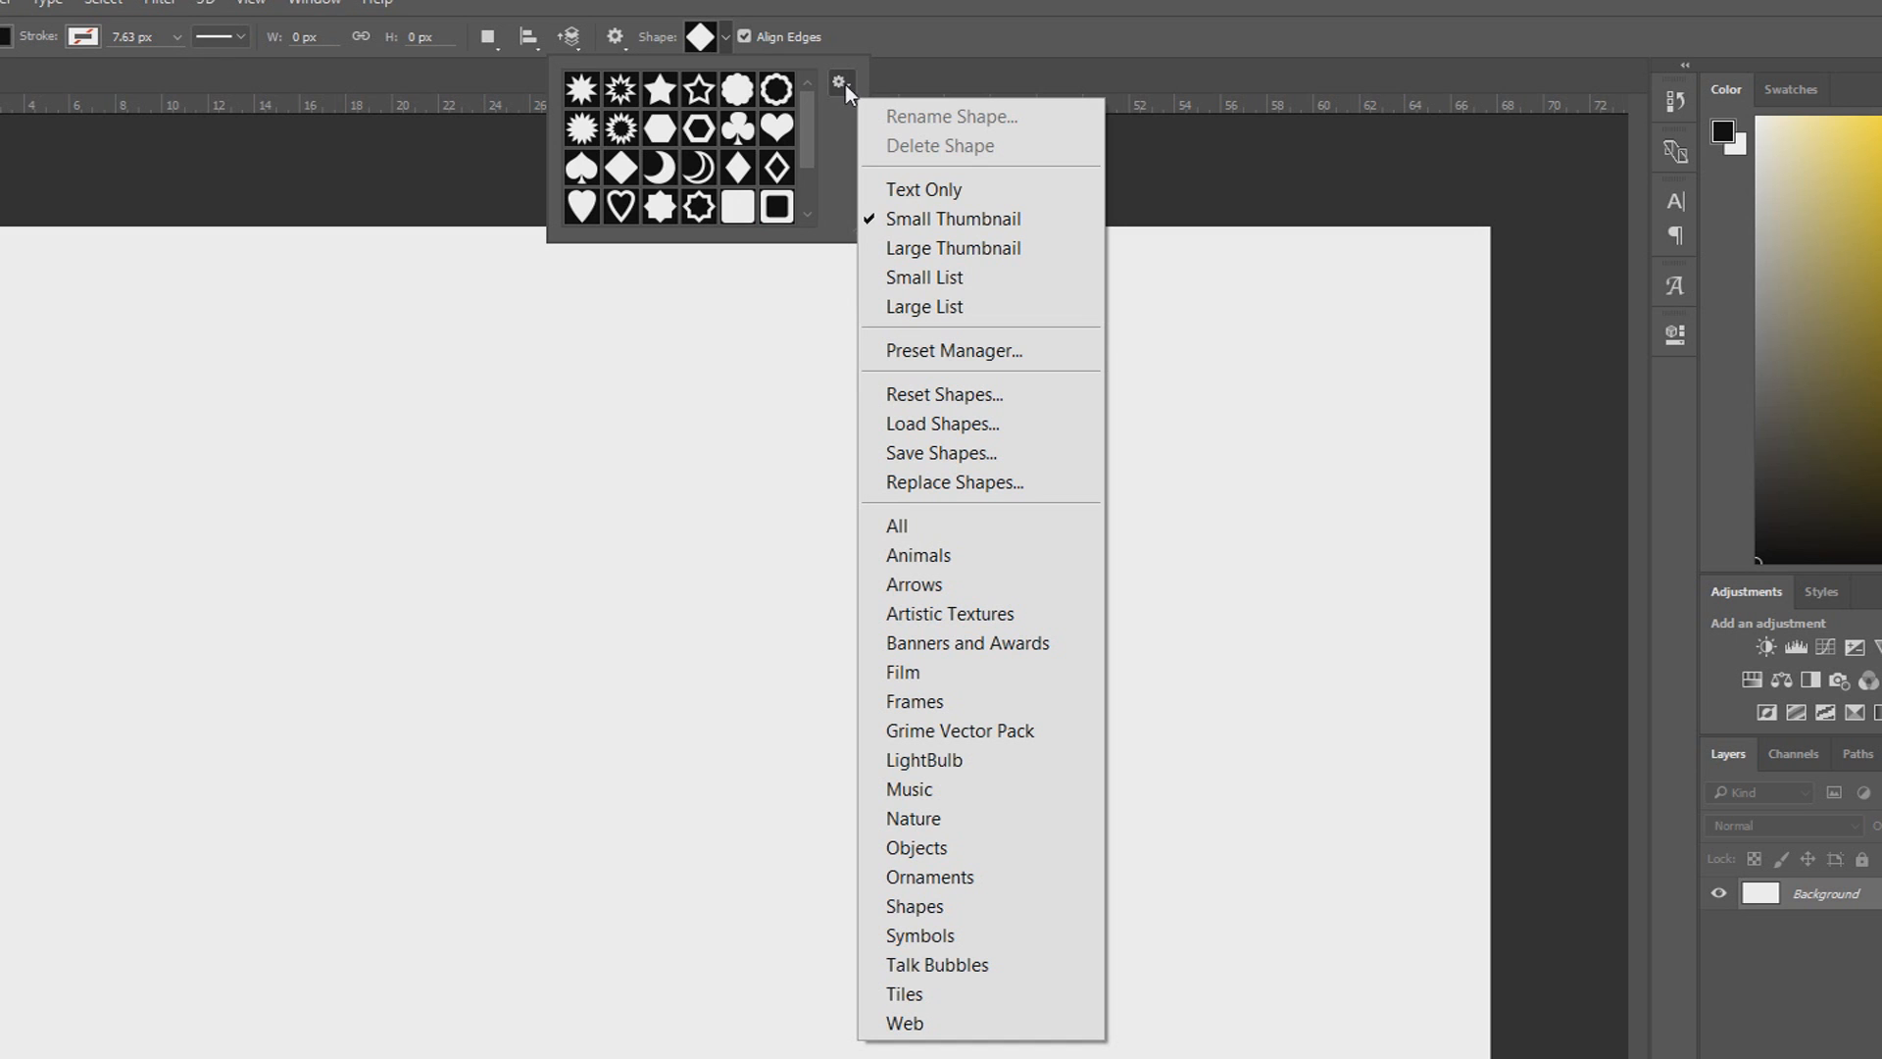
{"action": "mouse_move", "coordinate": [937, 975]}
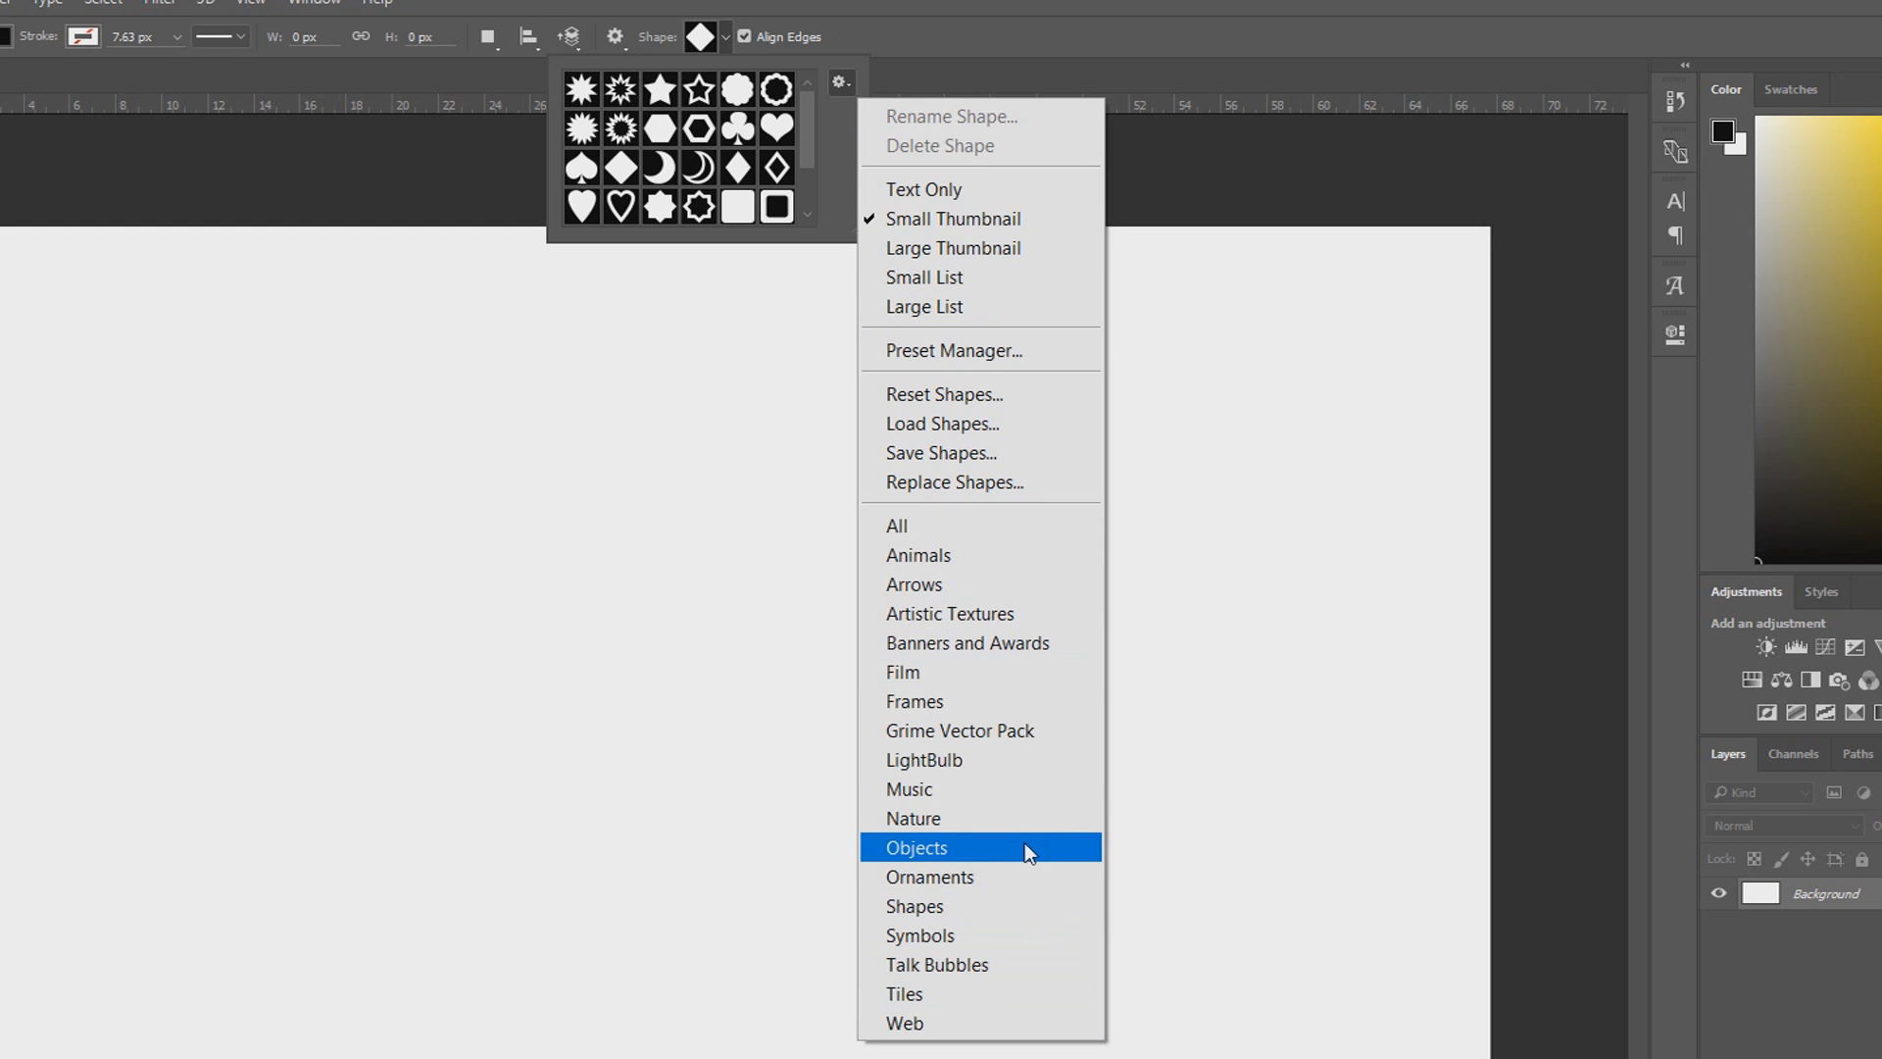
{"action": "mouse_move", "coordinate": [972, 913]}
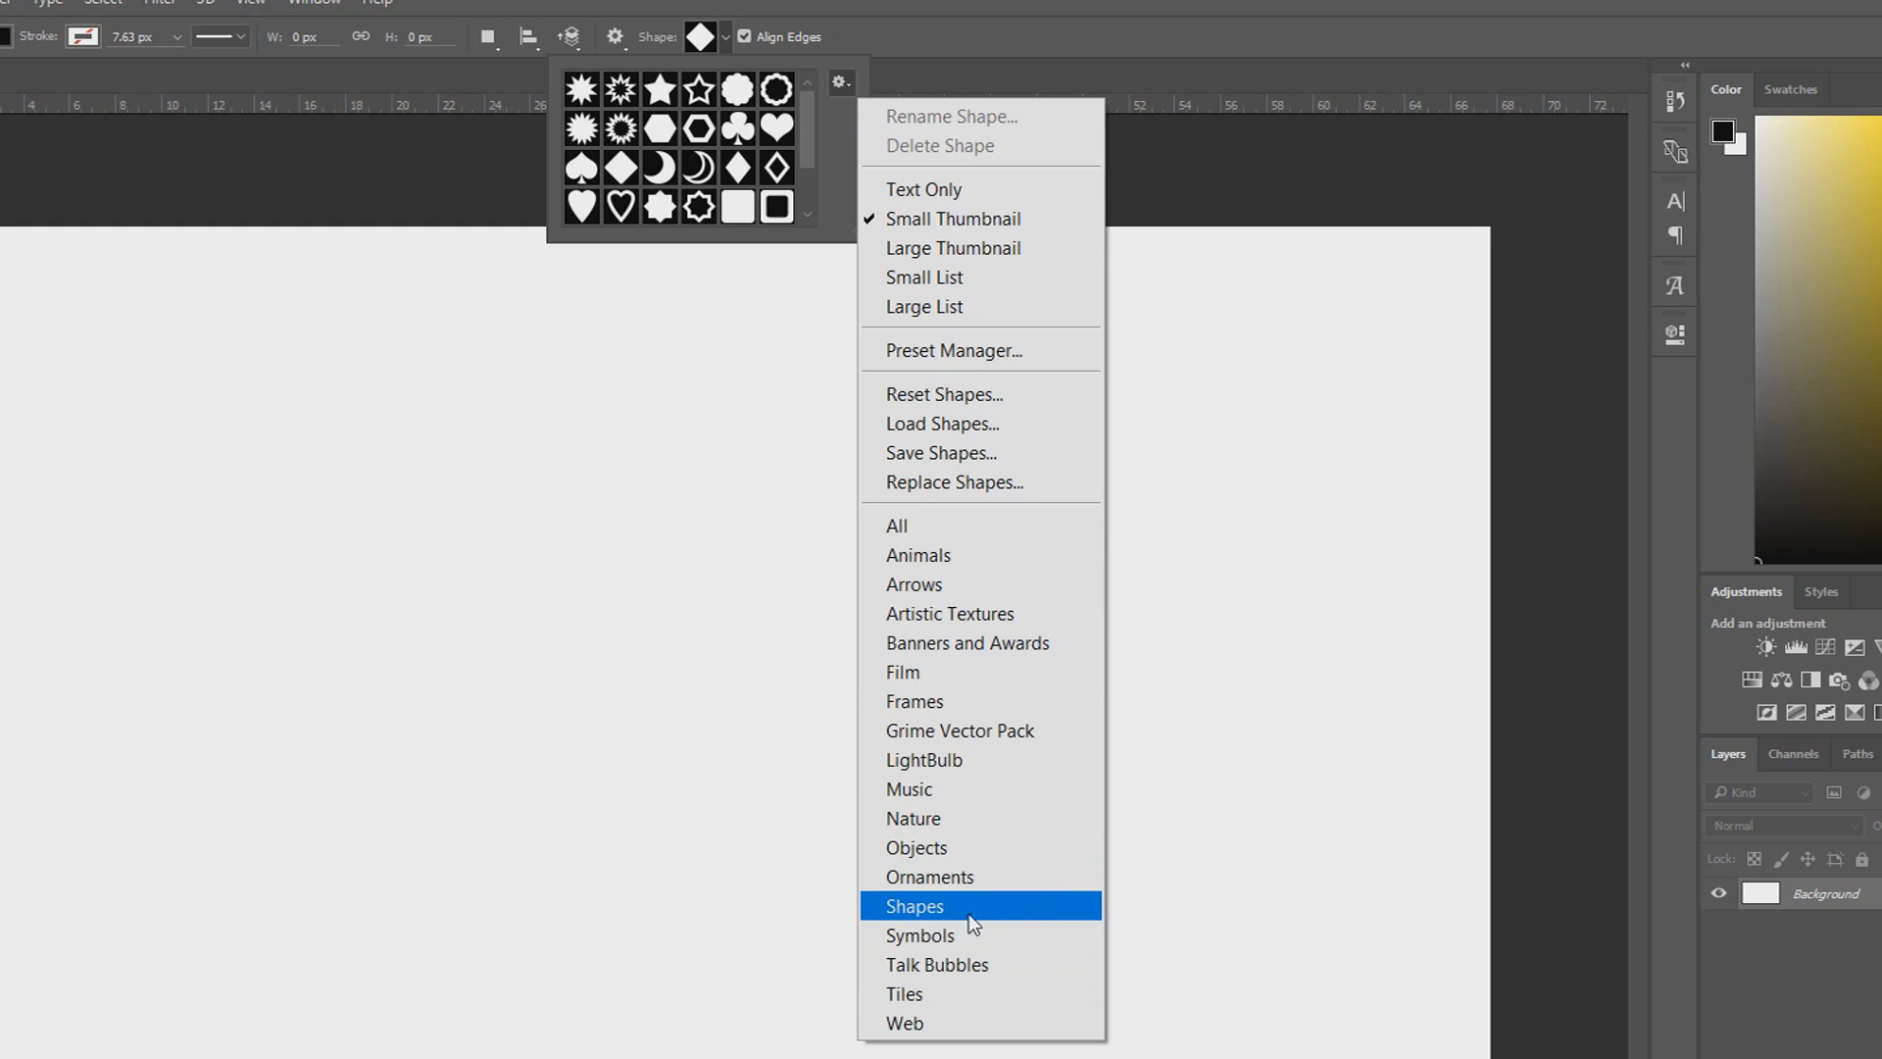
{"action": "mouse_move", "coordinate": [937, 592]}
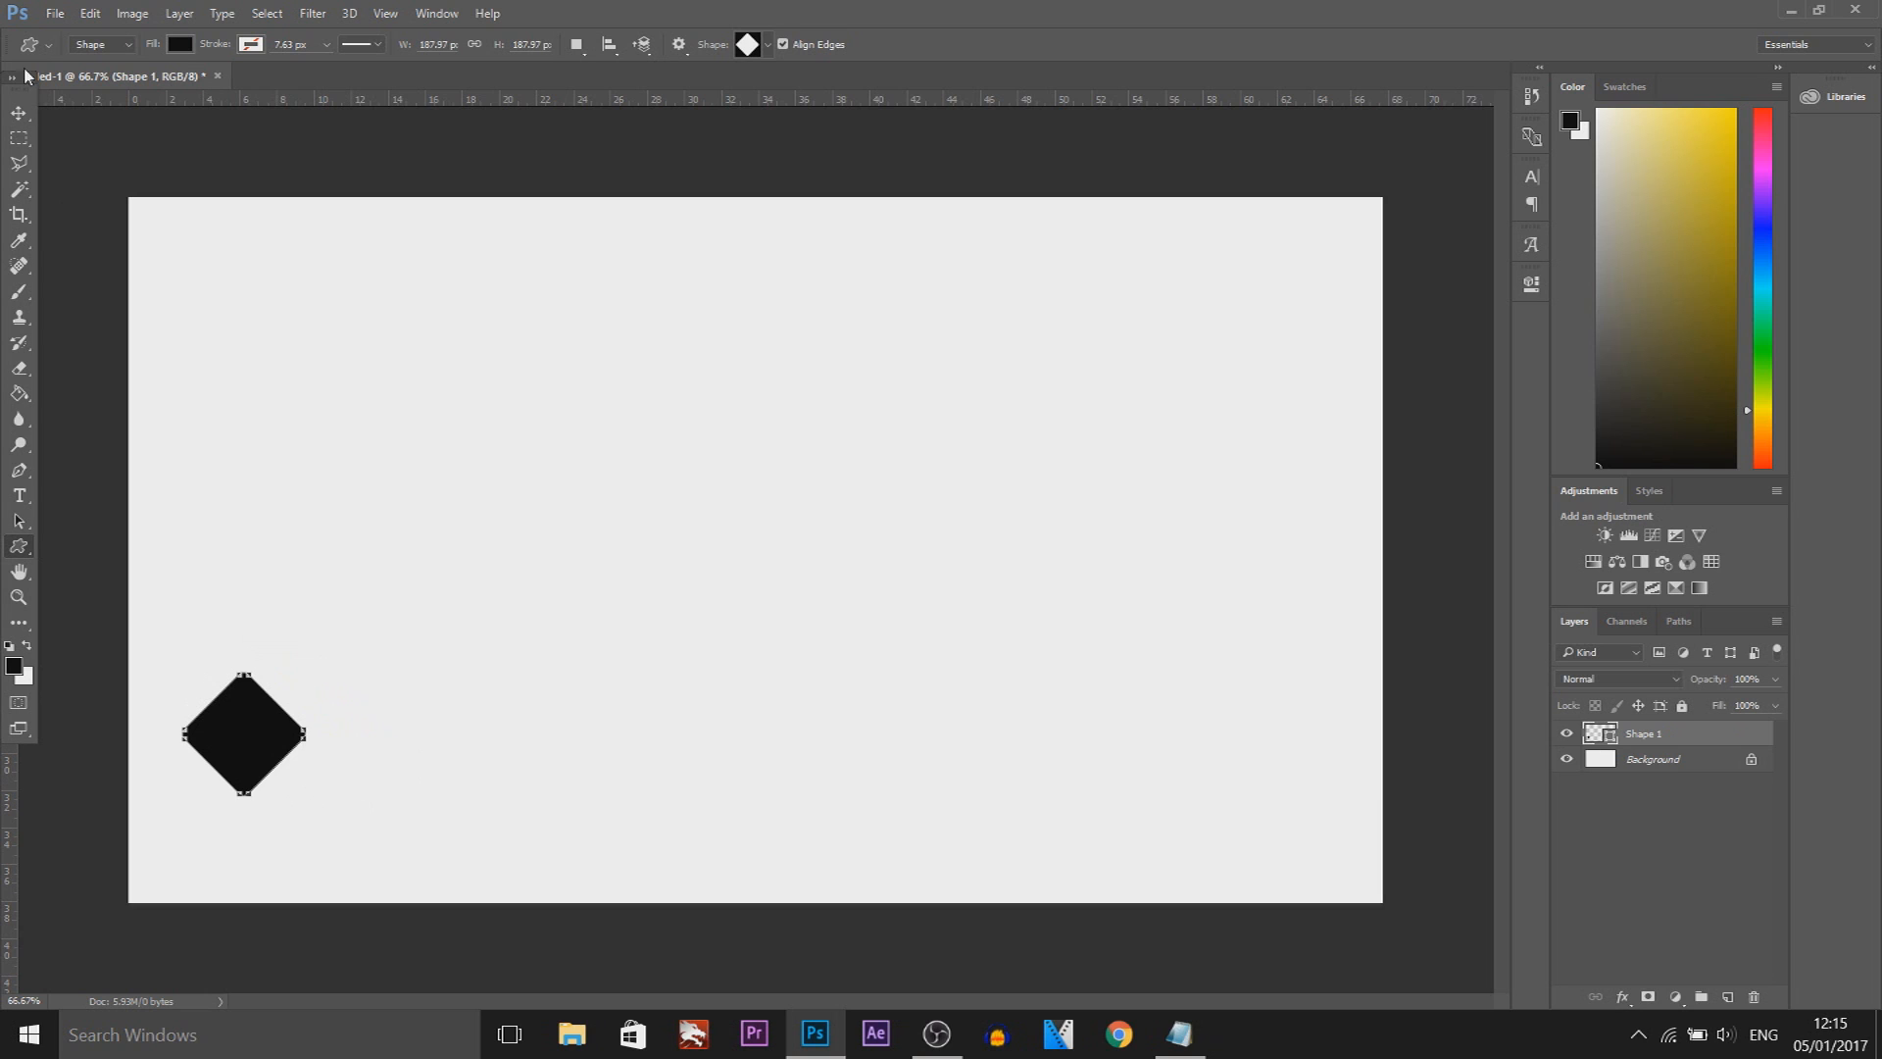
- Move the diamond toward the bottom-left corner and switch to the Rounded Rectangle tool
{"action": "left_click_drag", "start_coordinate": [243, 733], "coordinate": [218, 811]}
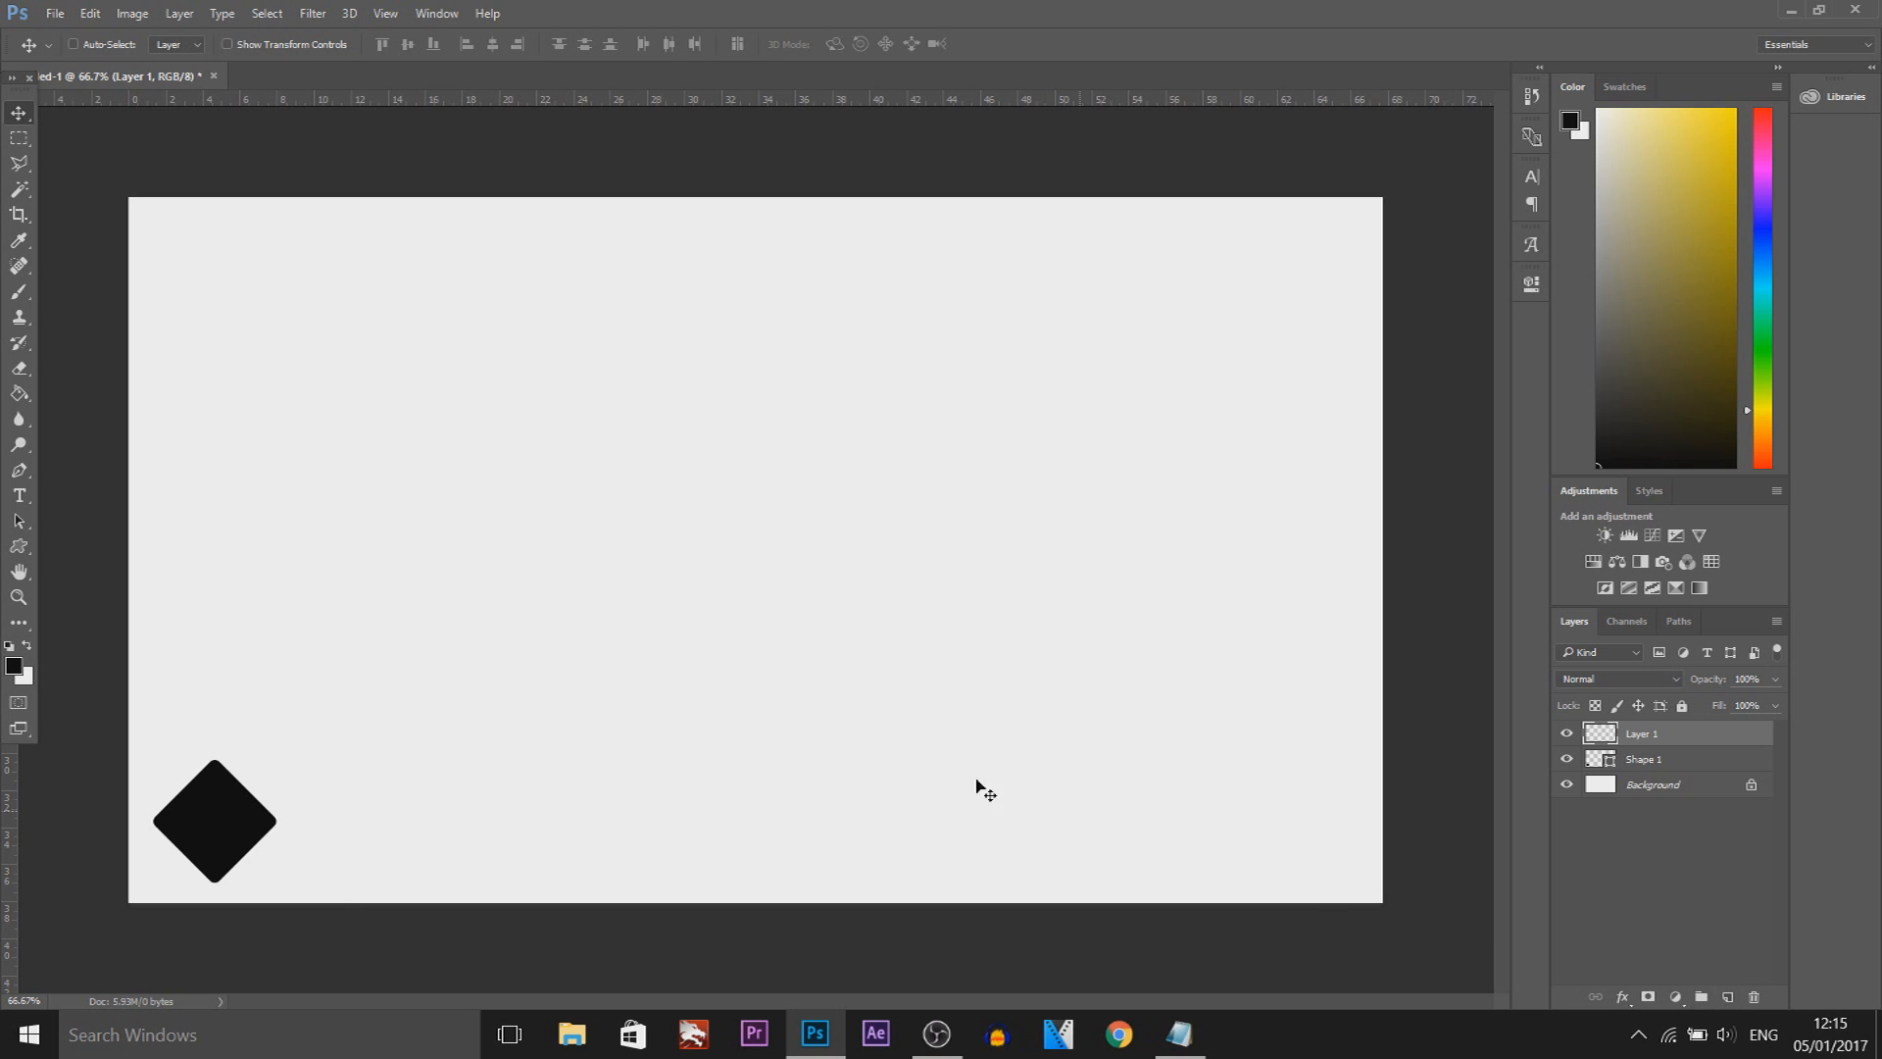
{"action": "left_click", "coordinate": [19, 549]}
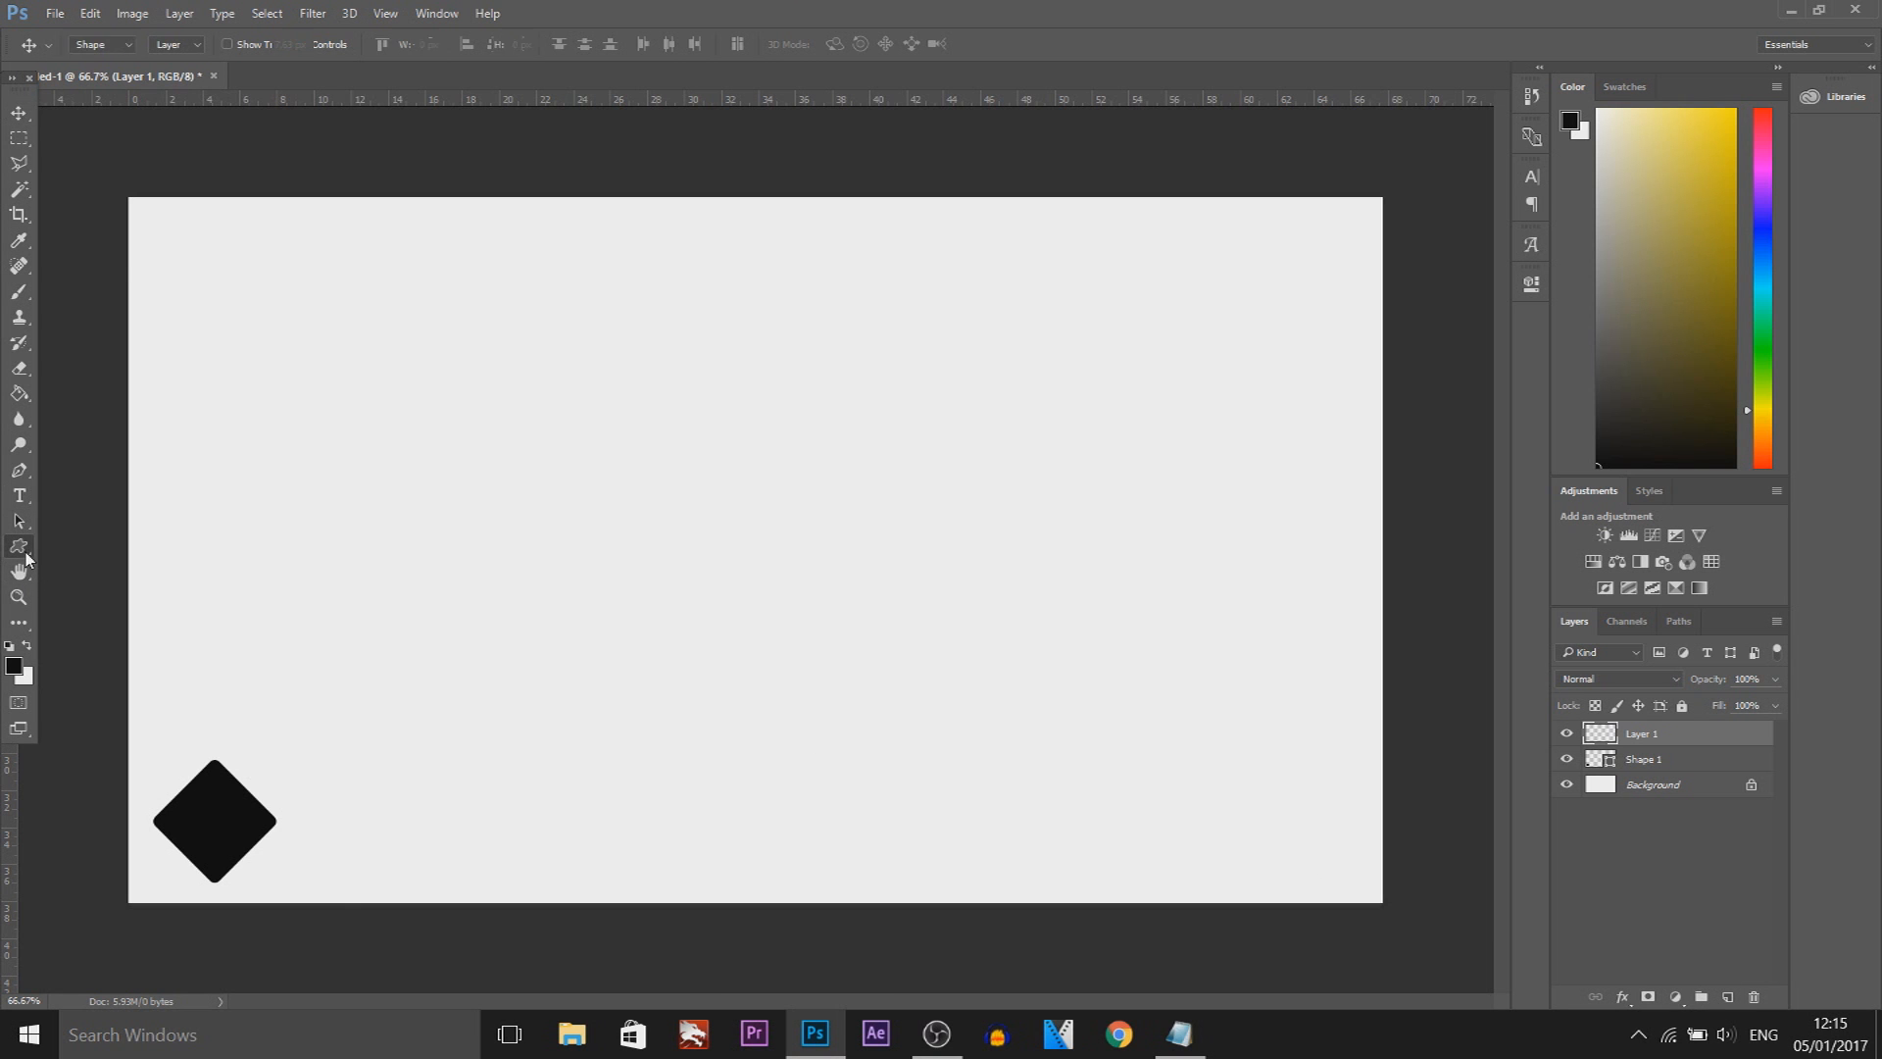
{"action": "left_click", "coordinate": [20, 547]}
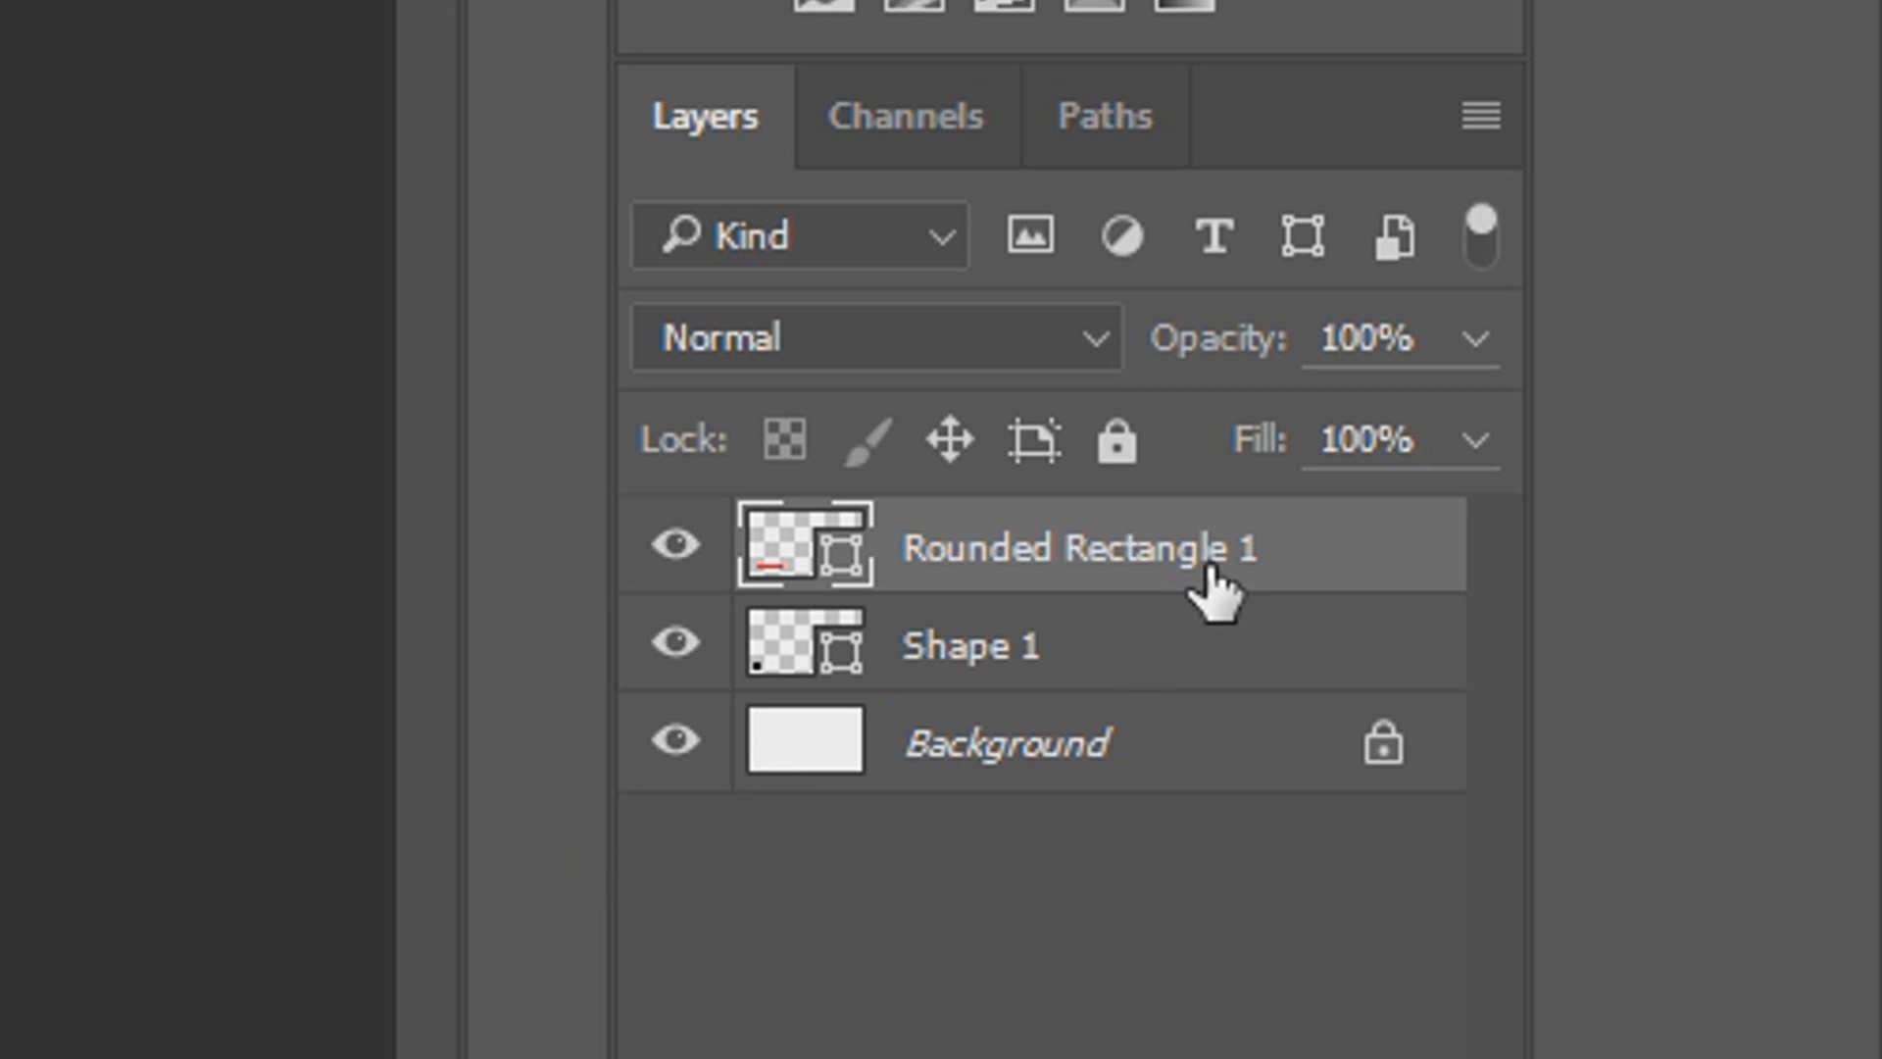
- Reorder layers so Rounded Rectangle 1 sits below the diamond's Shape 1
{"action": "left_click_drag", "start_coordinate": [1092, 547], "coordinate": [1091, 643]}
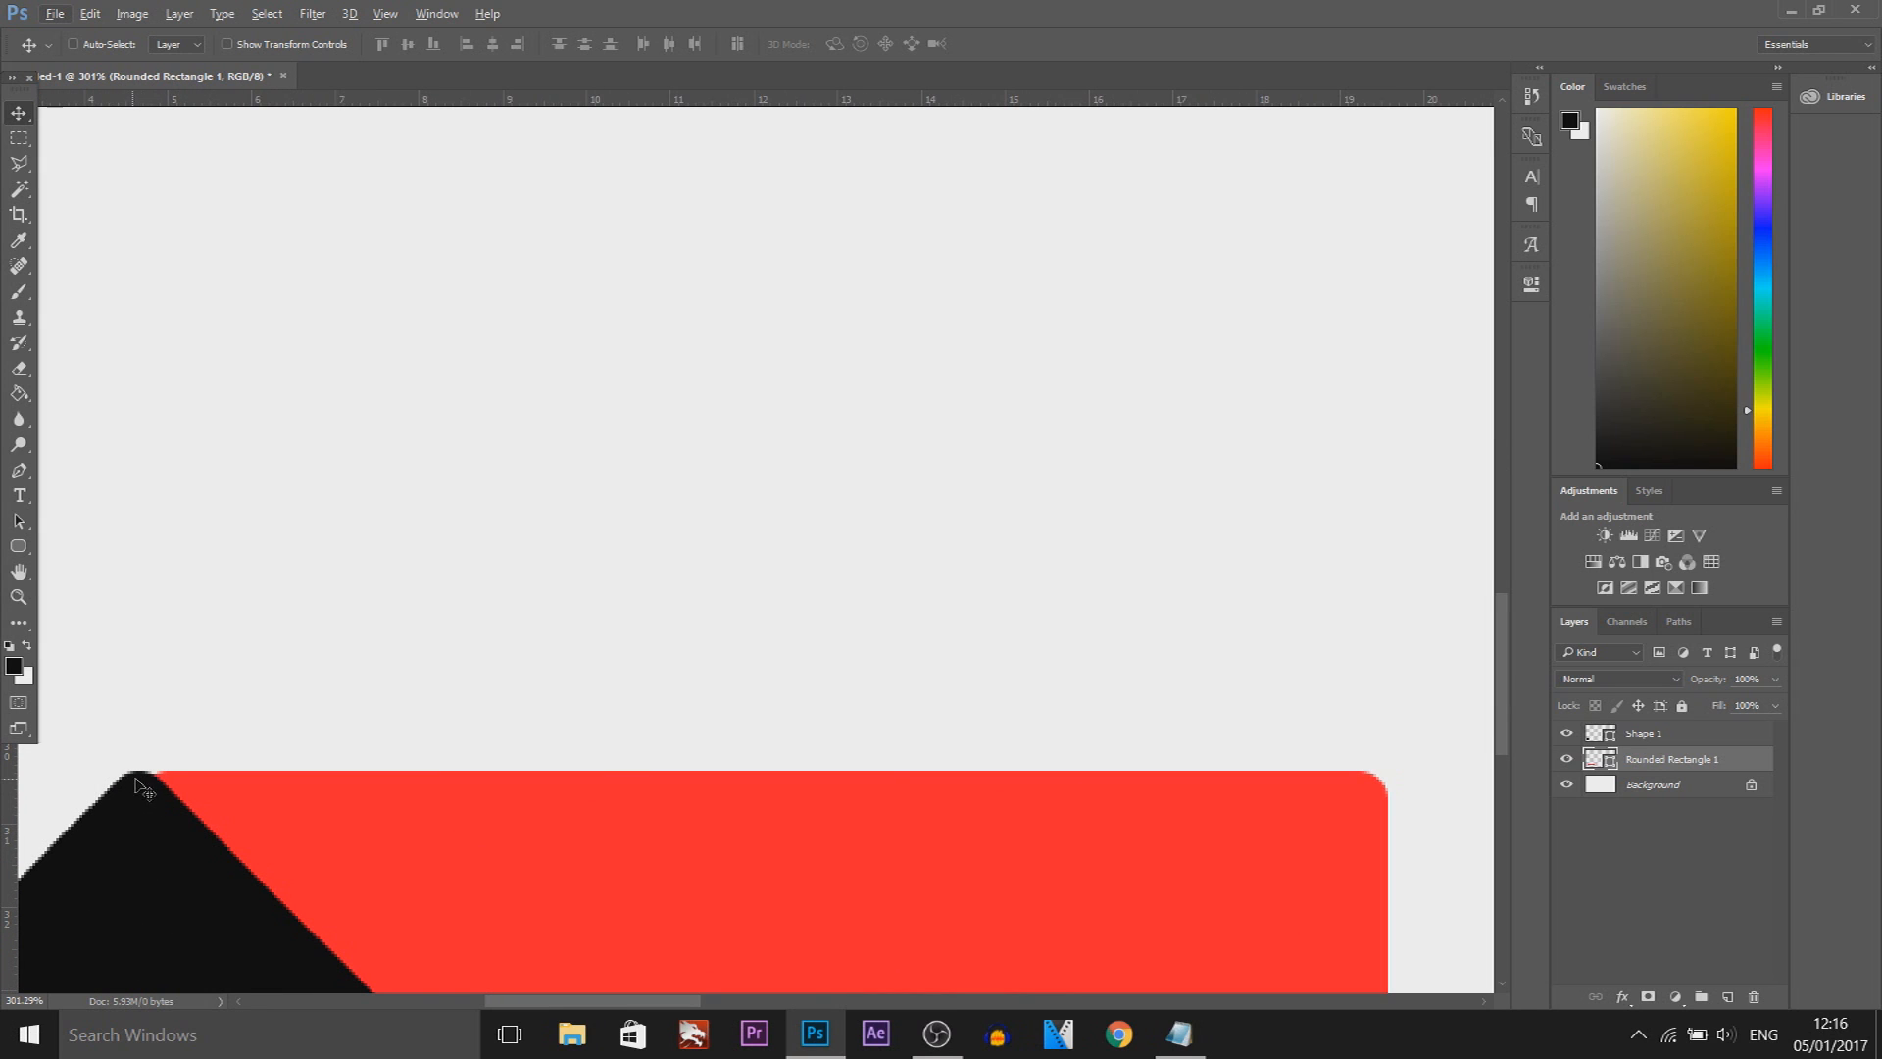
{"action": "mouse_move", "coordinate": [504, 859]}
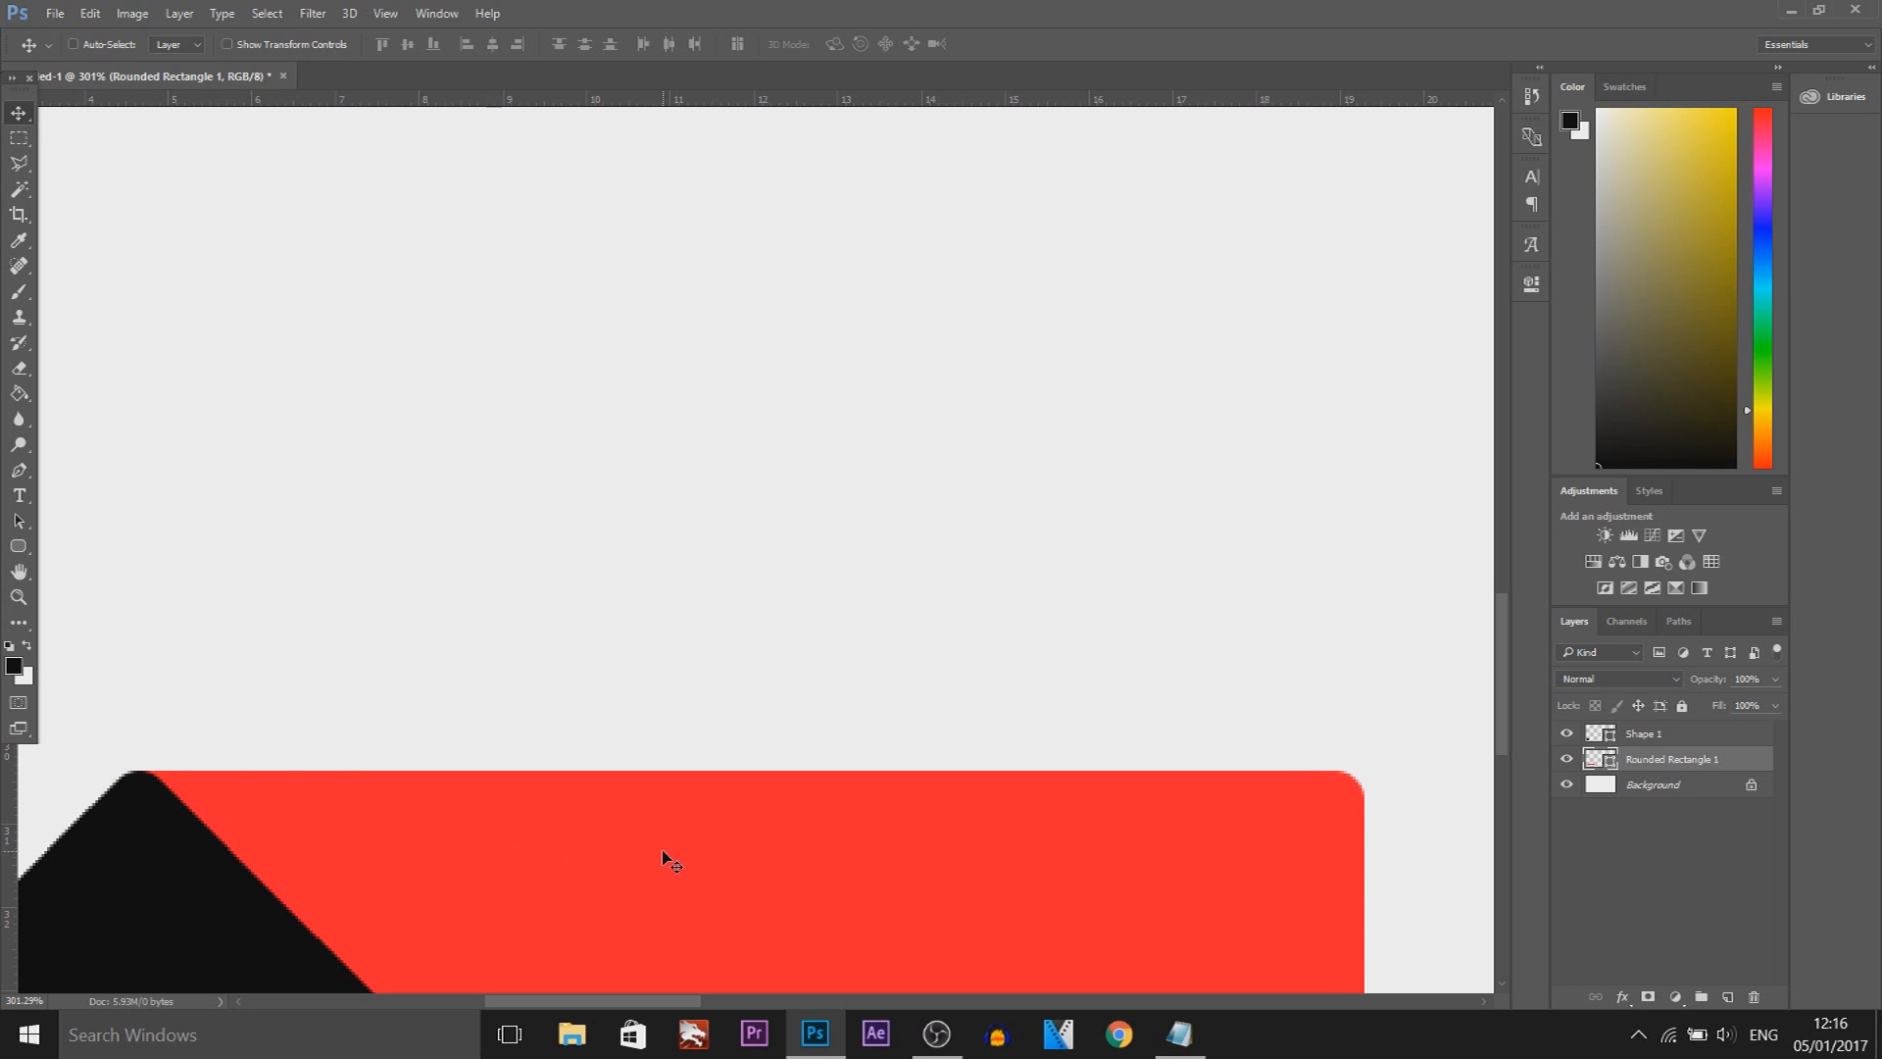
{"action": "mouse_move", "coordinate": [874, 847]}
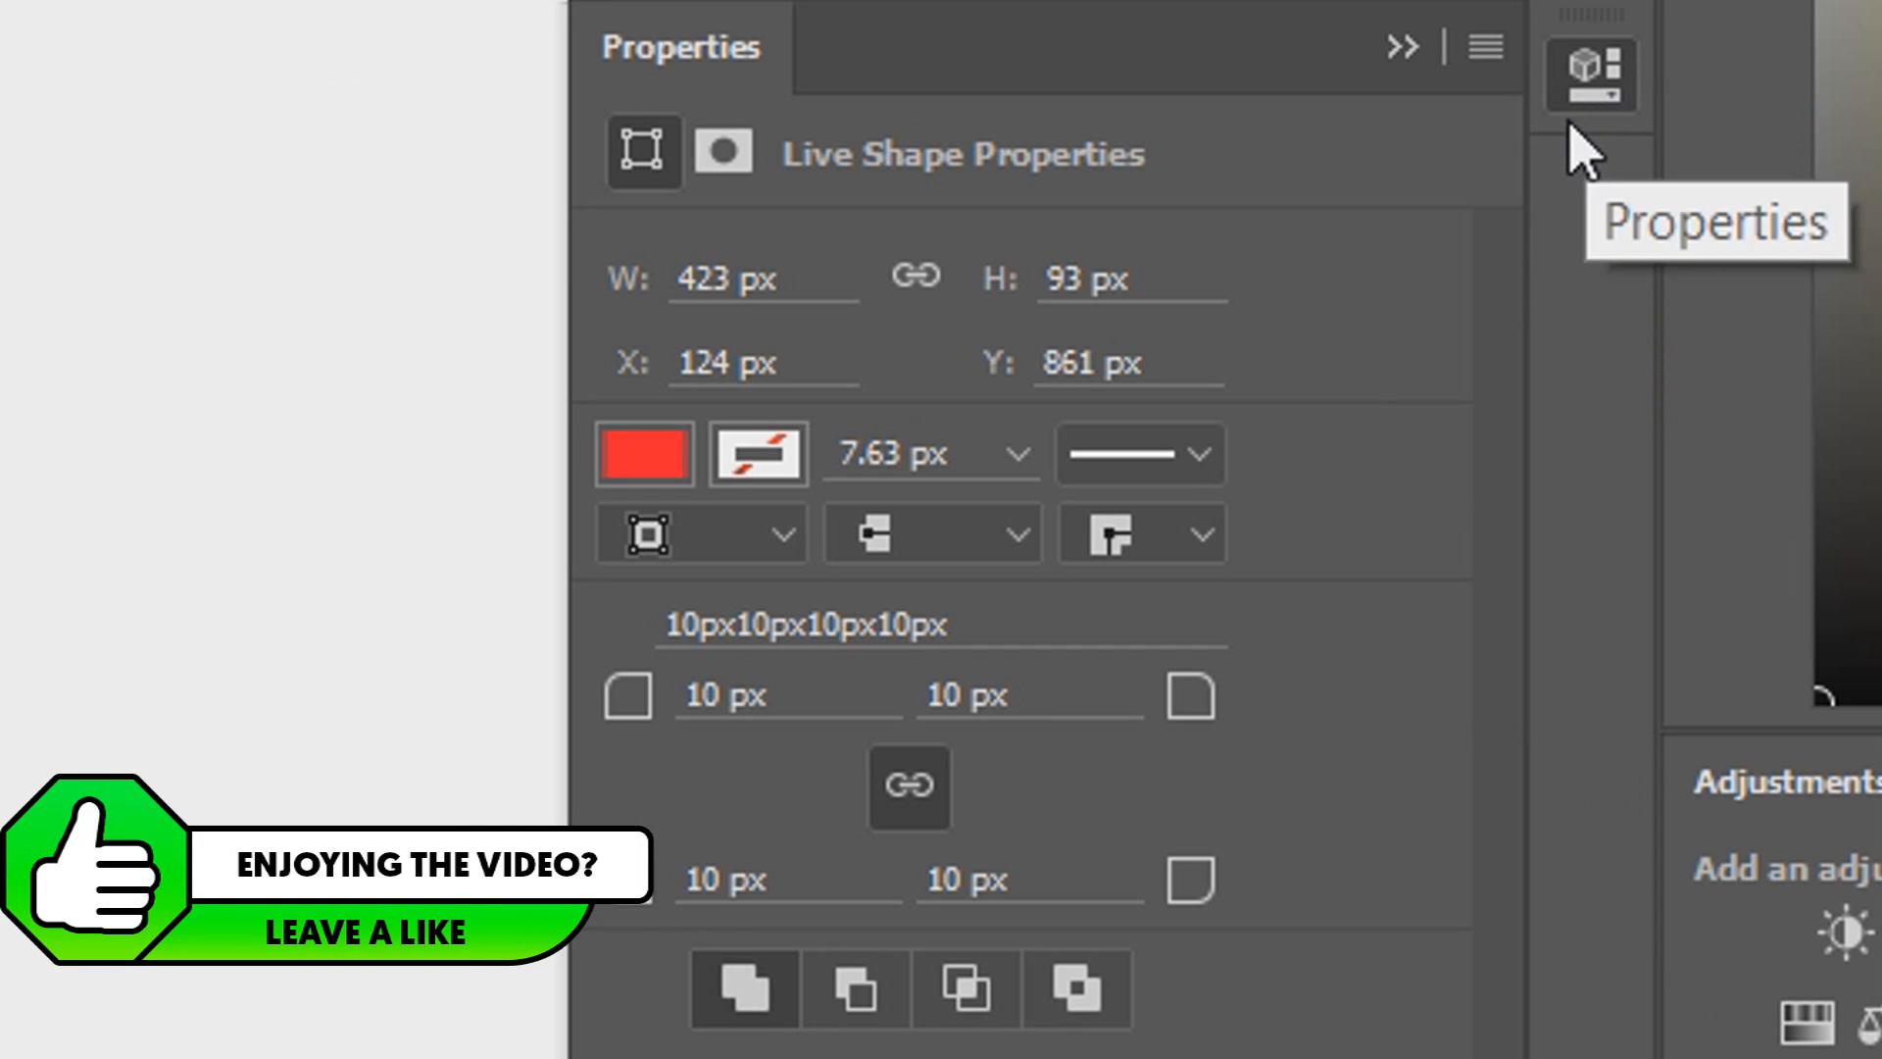
- Give the red bar a large top-right corner radius via live shape properties
{"action": "left_click", "coordinate": [435, 13]}
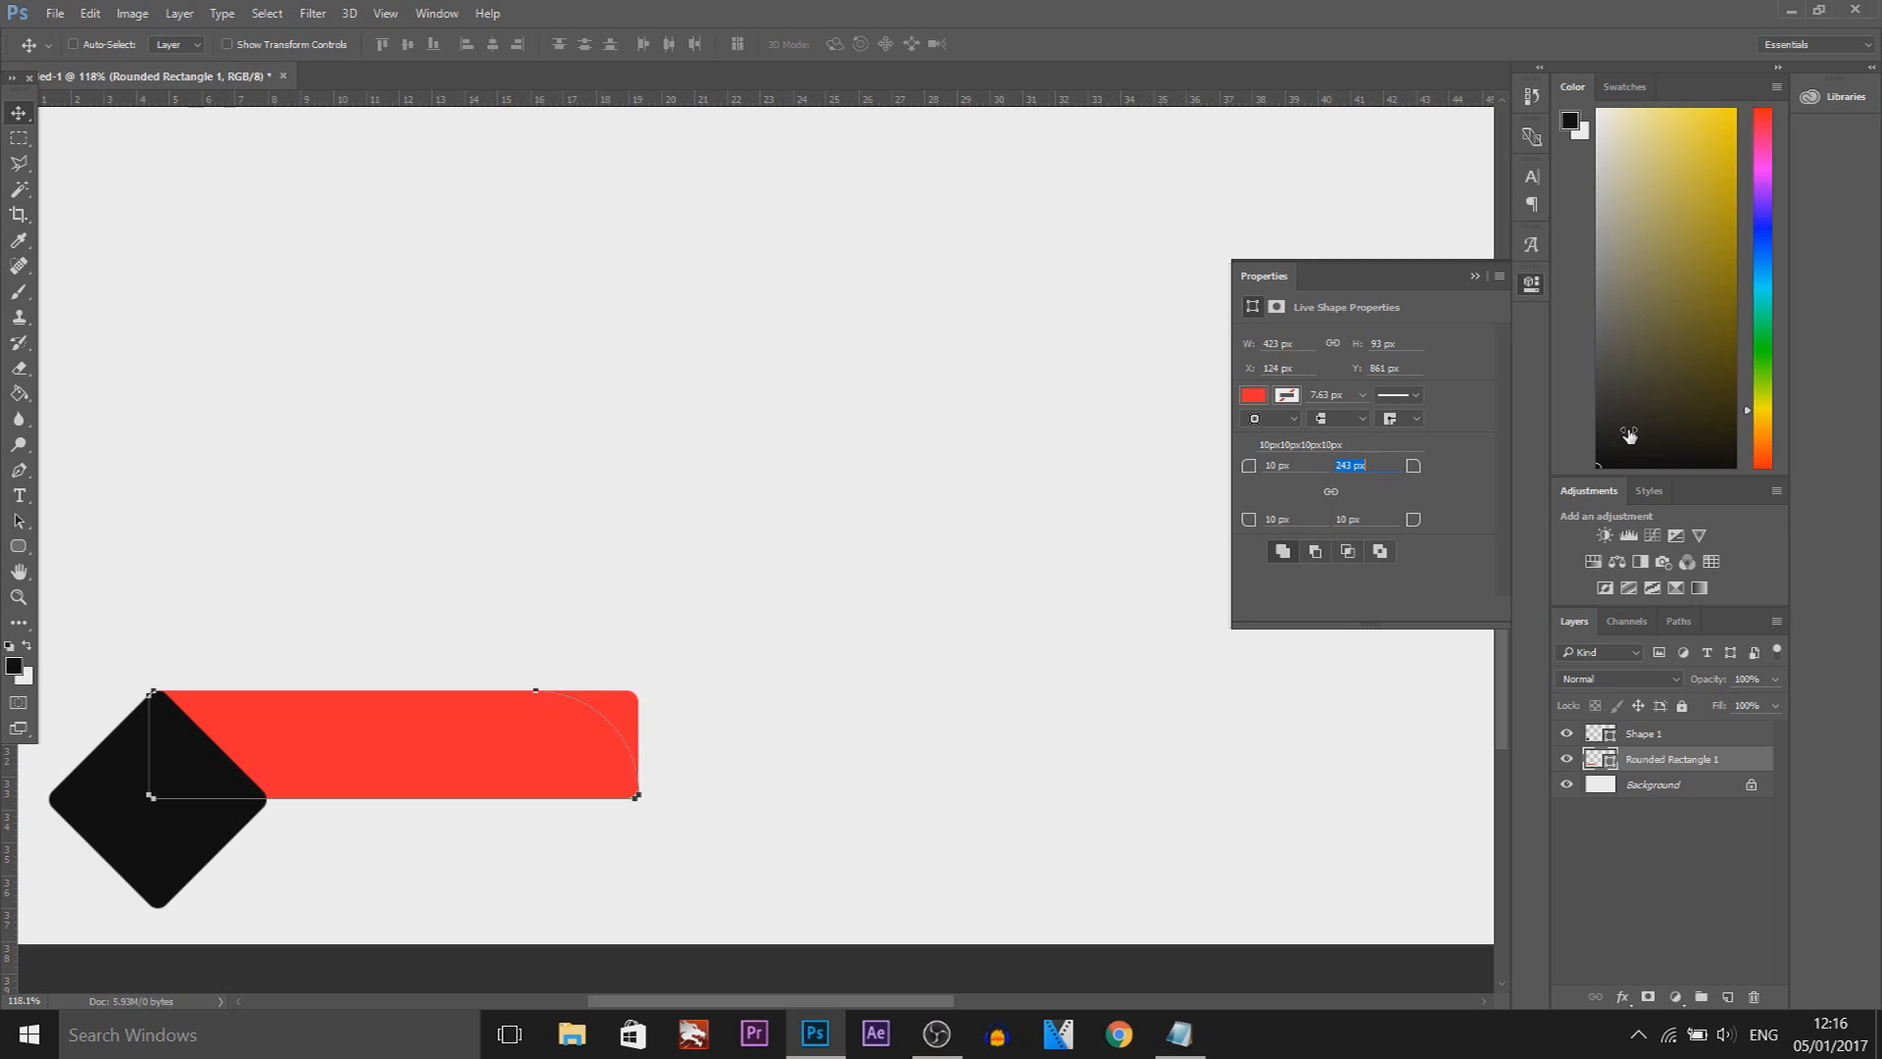
{"action": "left_click", "coordinate": [1413, 518]}
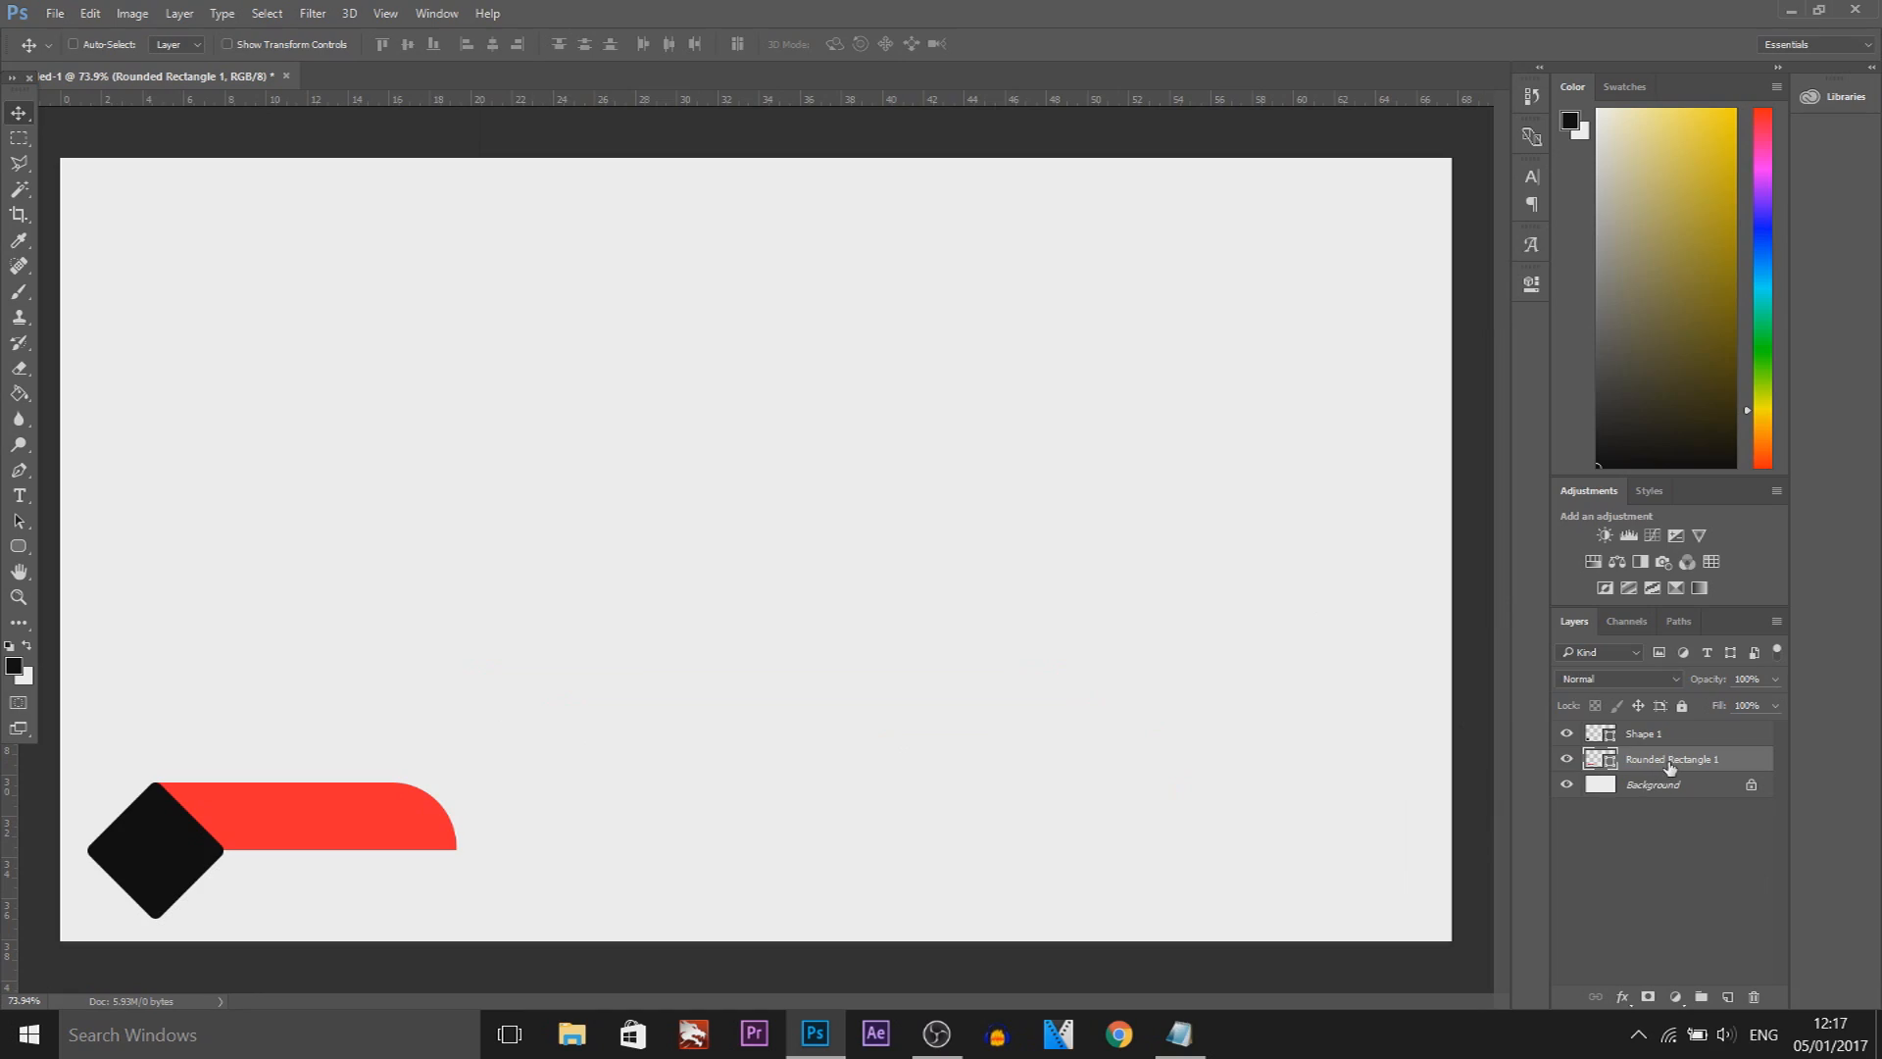
- Duplicate the red bar with Ctrl+J and flip the copy vertically beneath the original
{"action": "key", "text": "ctrl+j"}
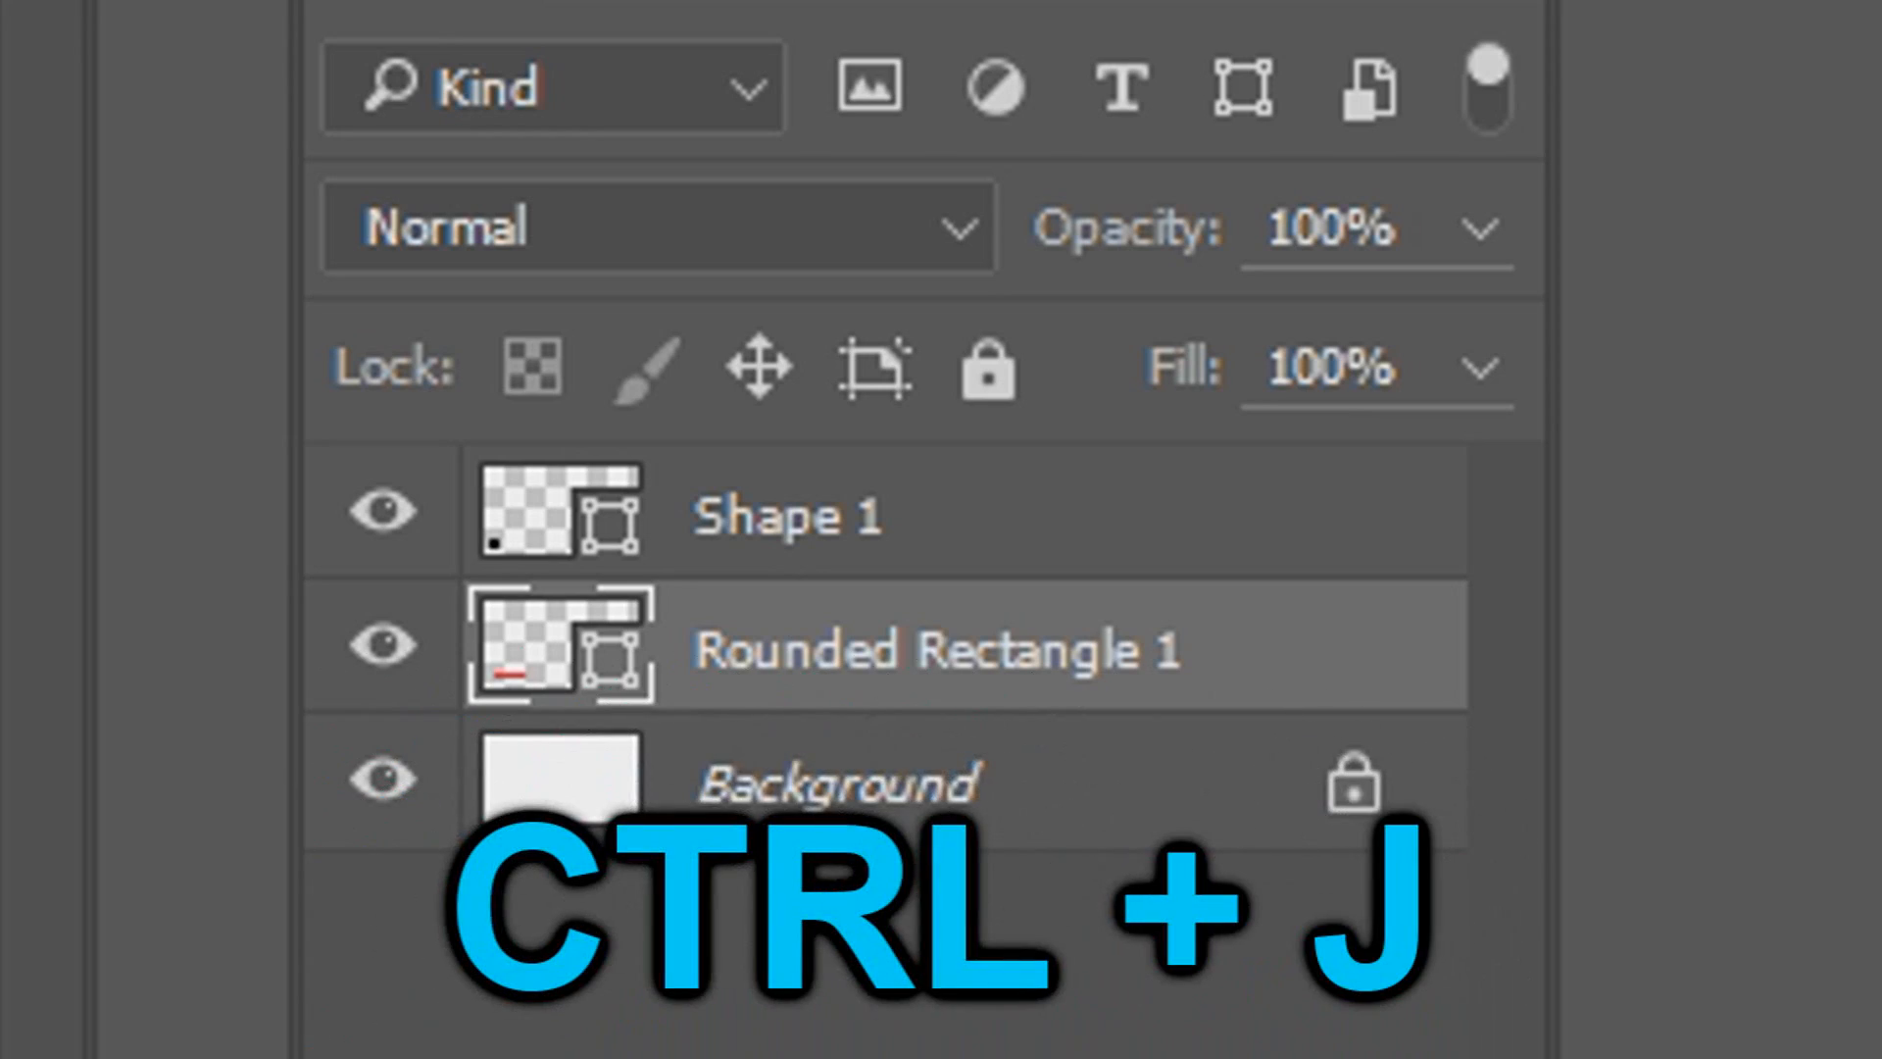
{"action": "key", "text": "ctrl+j"}
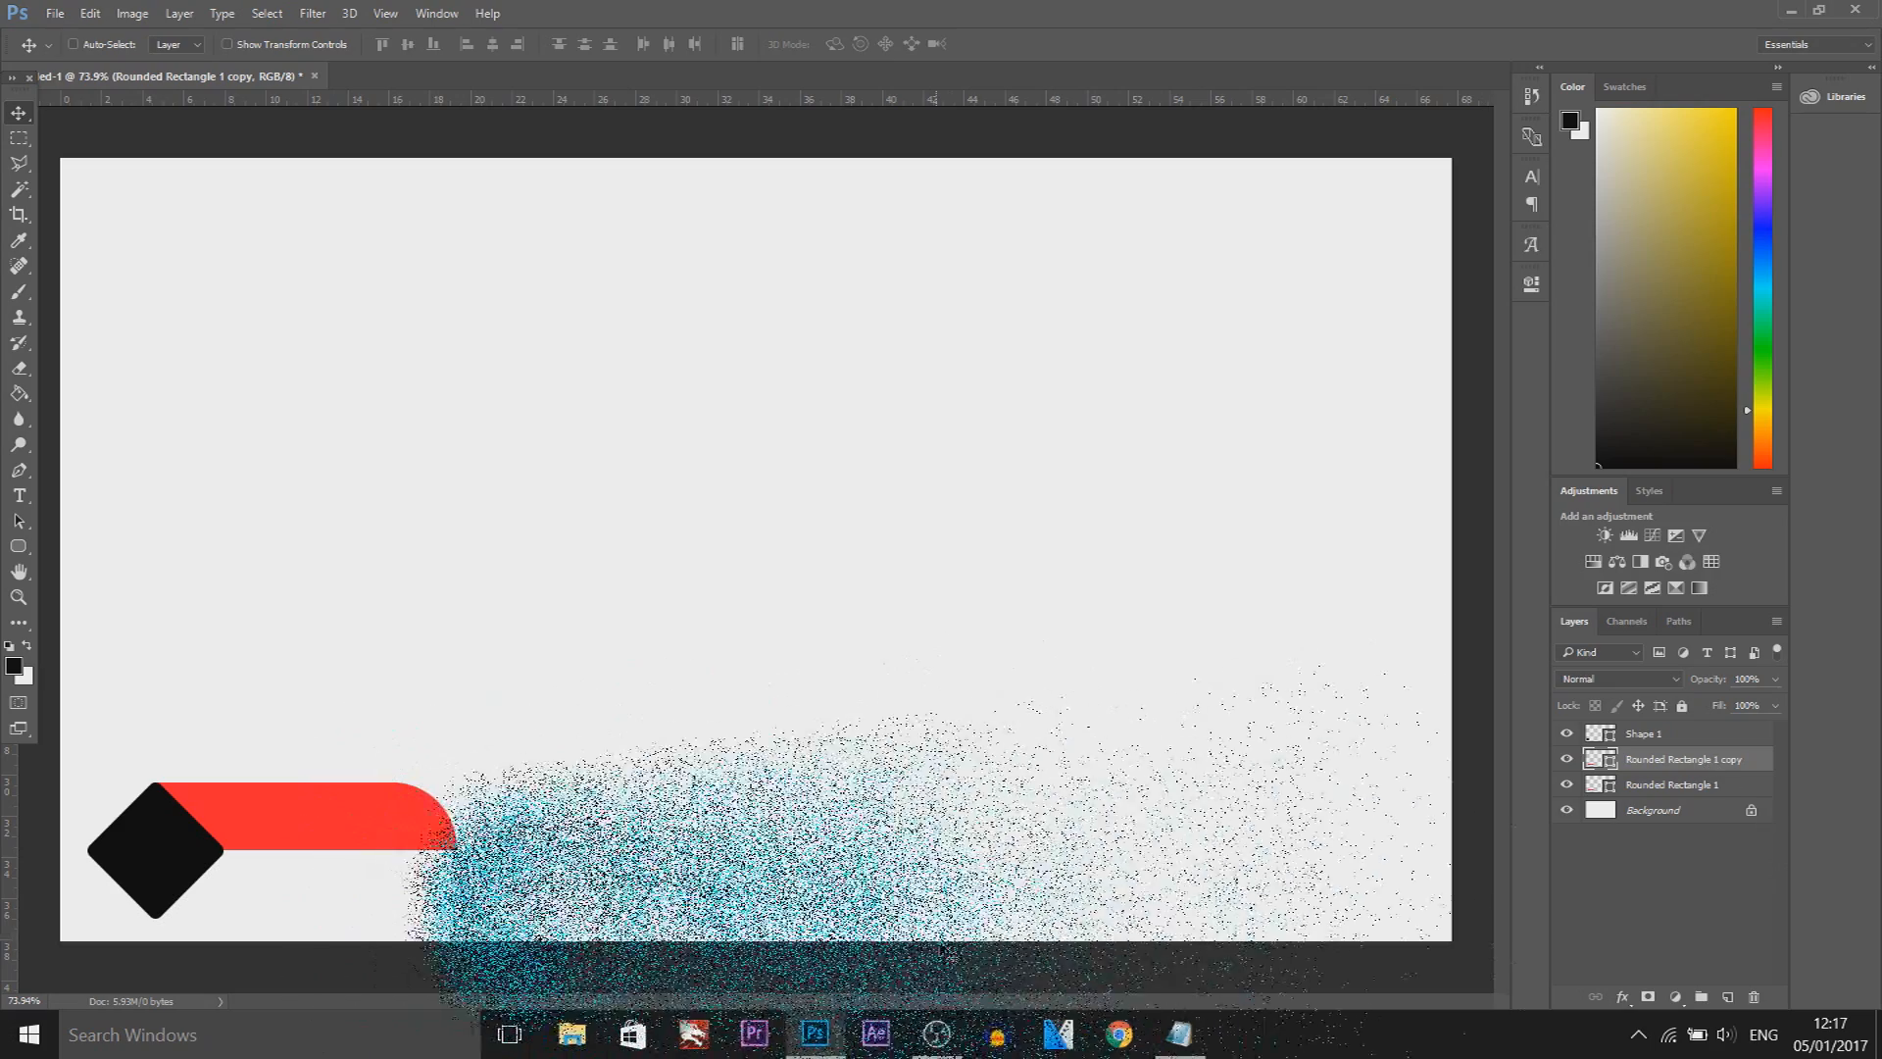
{"action": "key", "text": "ctrl+t"}
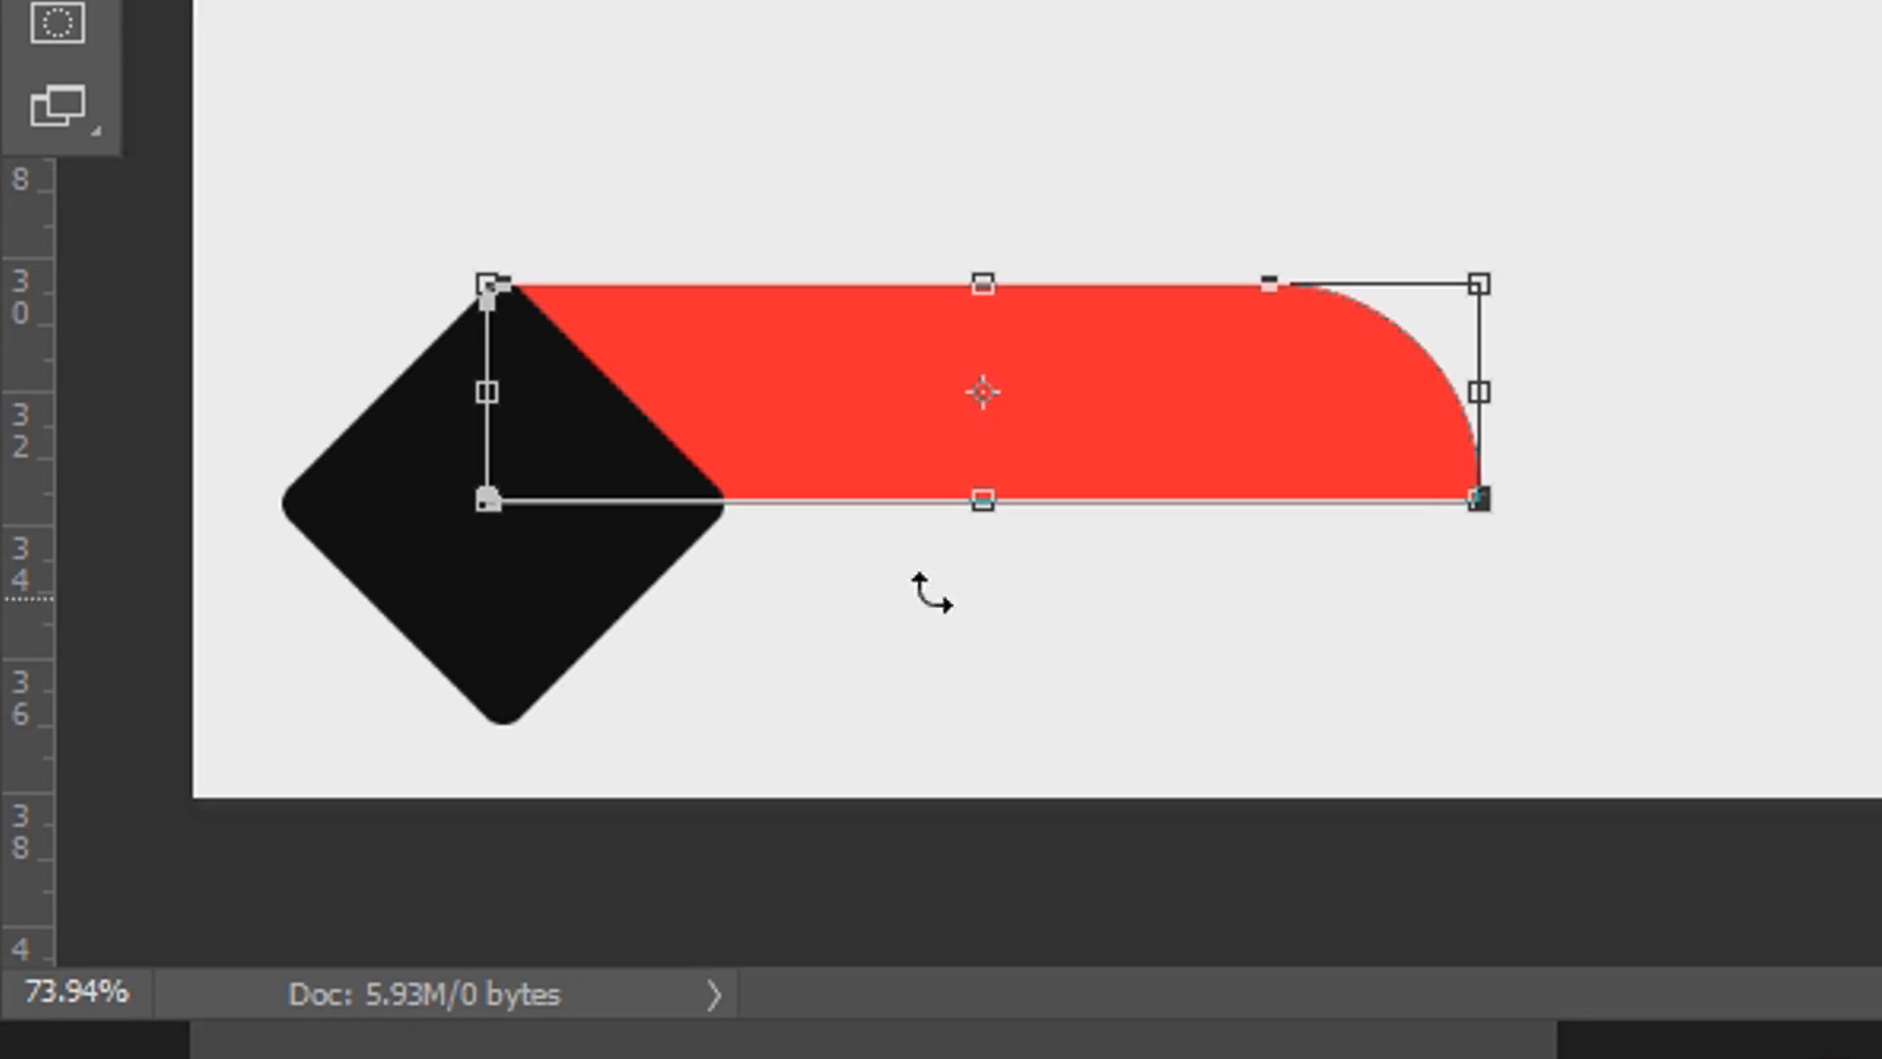
{"action": "left_click_drag", "start_coordinate": [986, 500], "coordinate": [986, 435]}
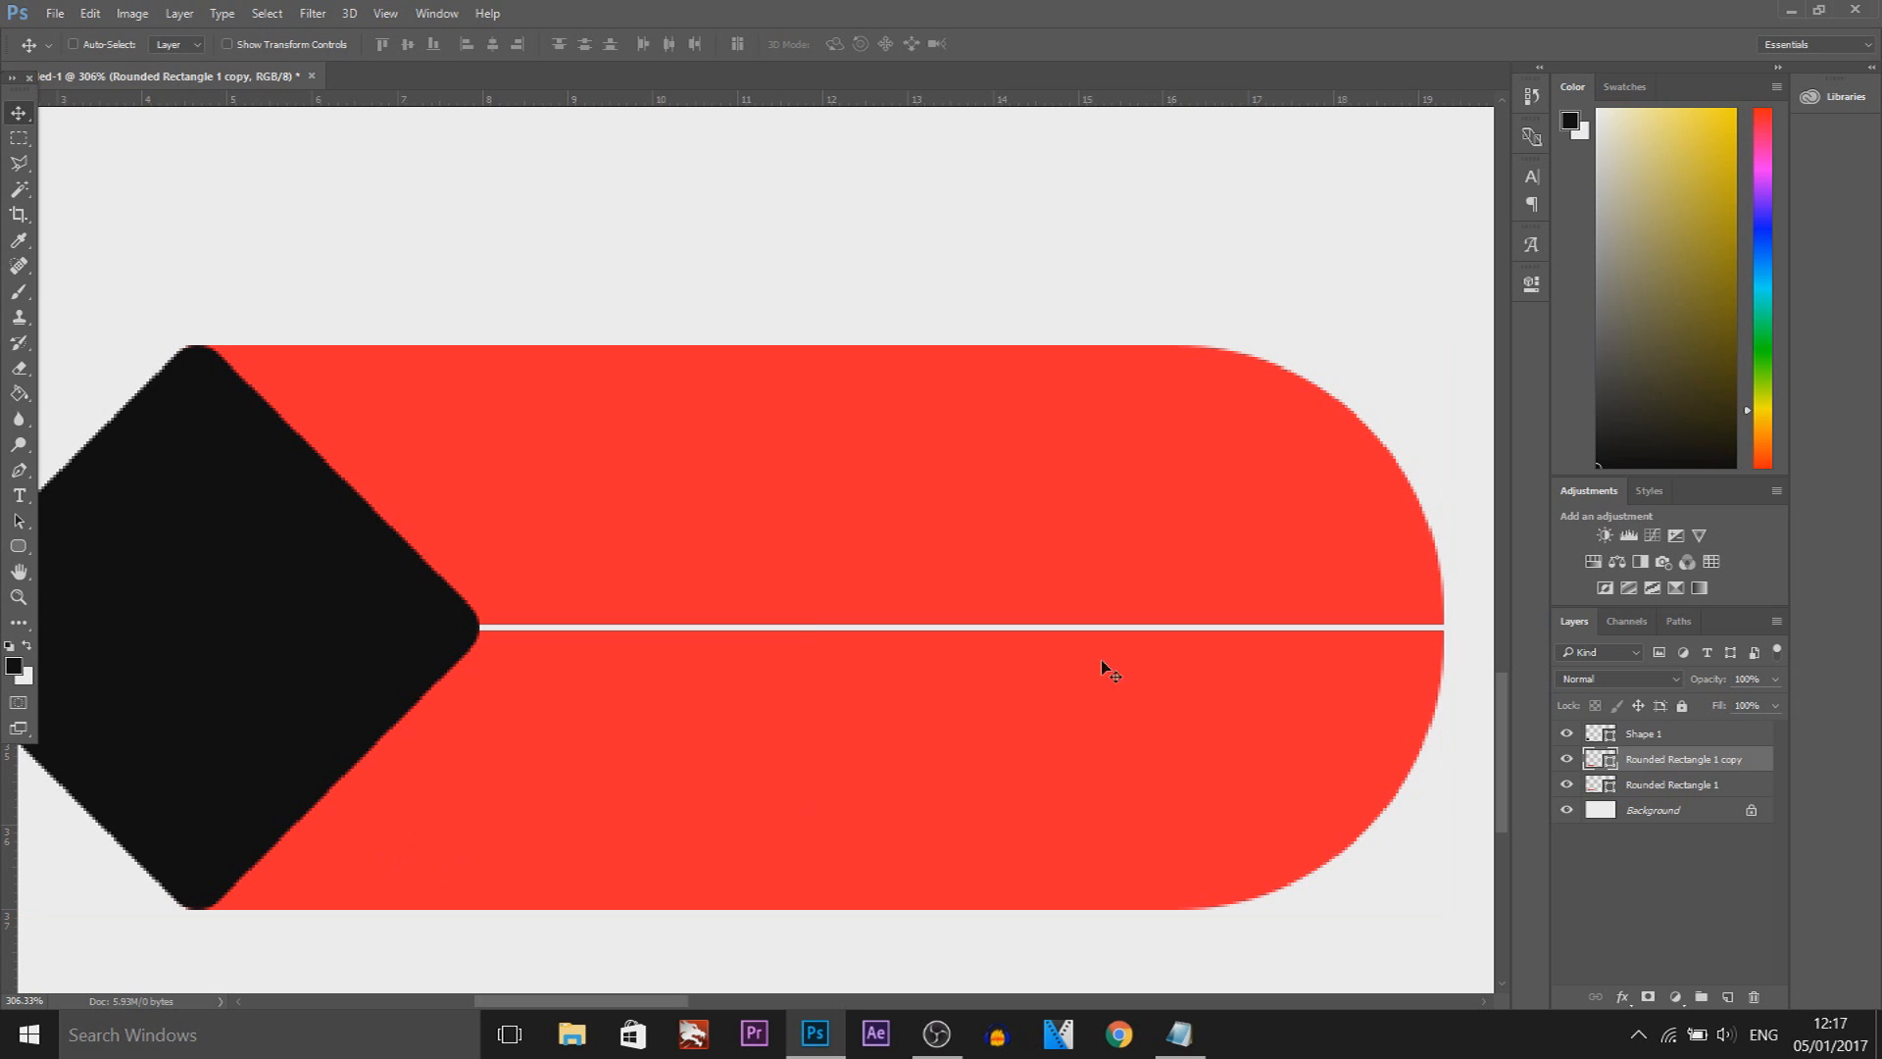
{"action": "mouse_move", "coordinate": [532, 762]}
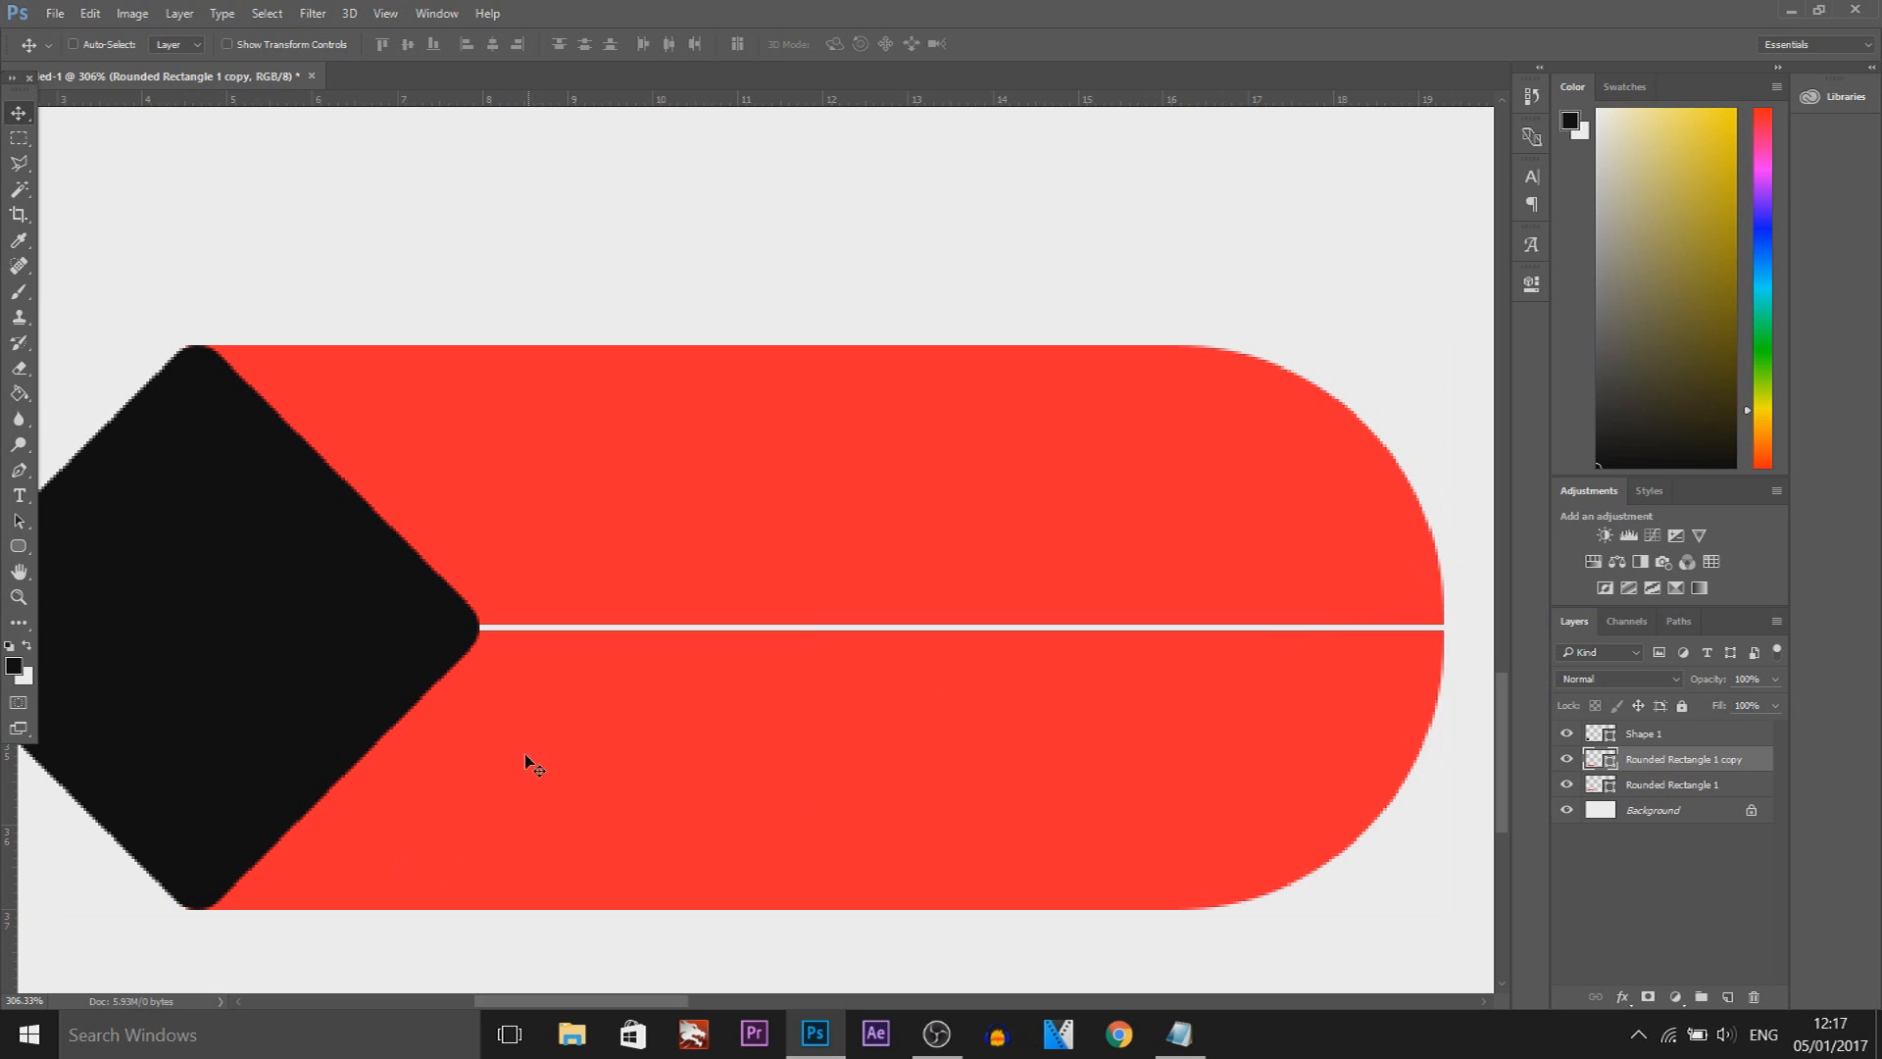
{"action": "mouse_move", "coordinate": [196, 912]}
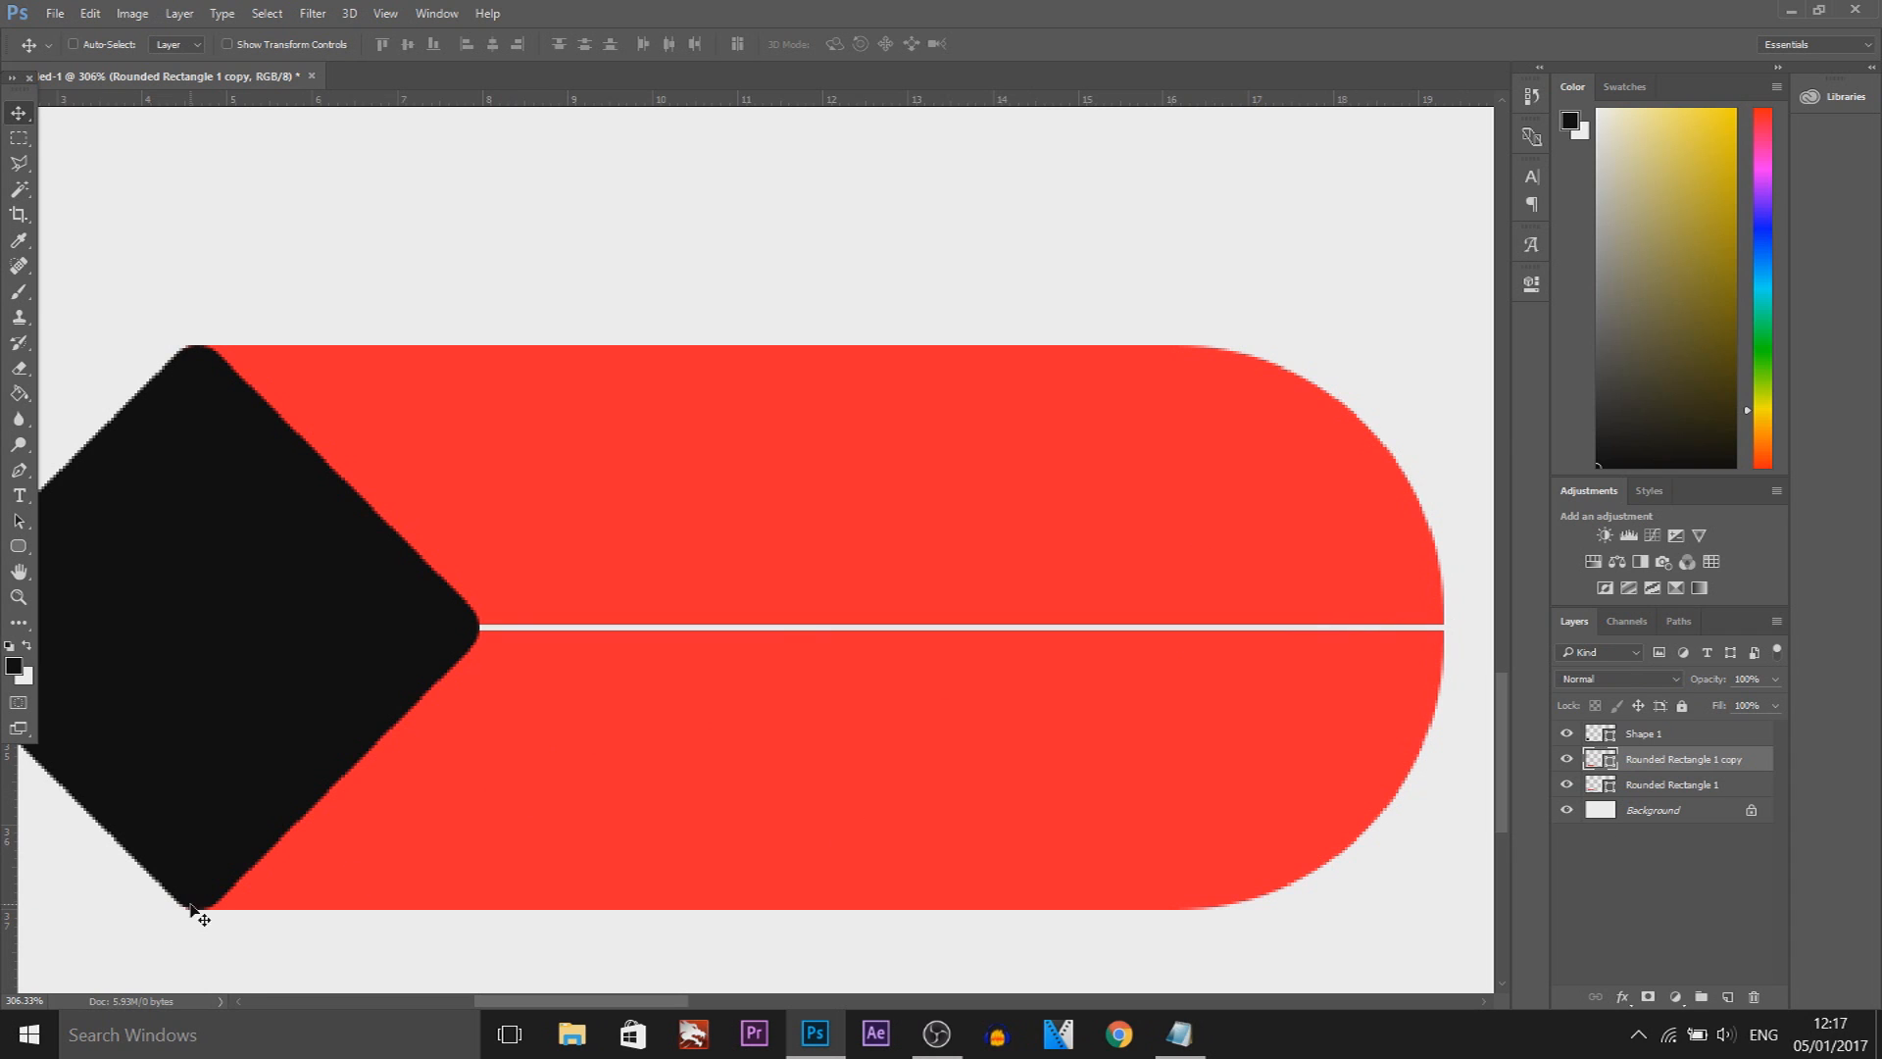
{"action": "mouse_move", "coordinate": [1555, 288]}
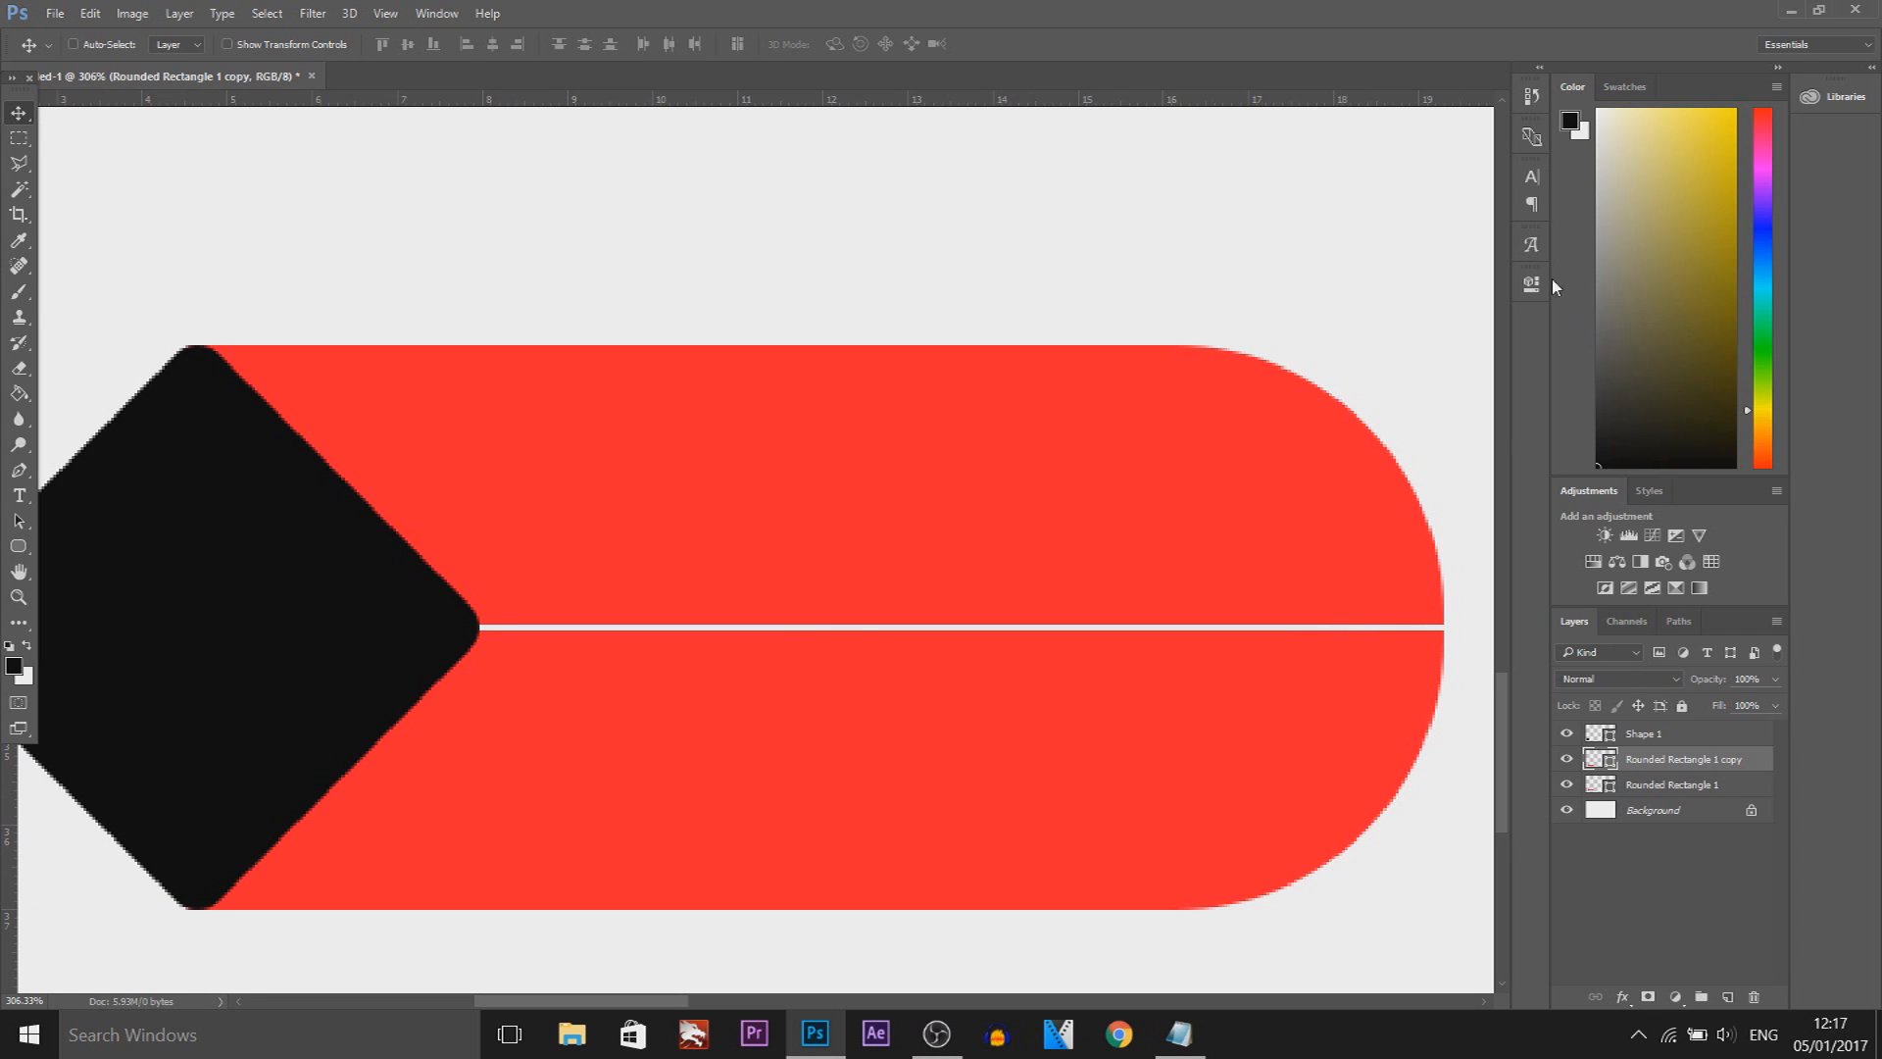
{"action": "left_click", "coordinate": [1531, 284]}
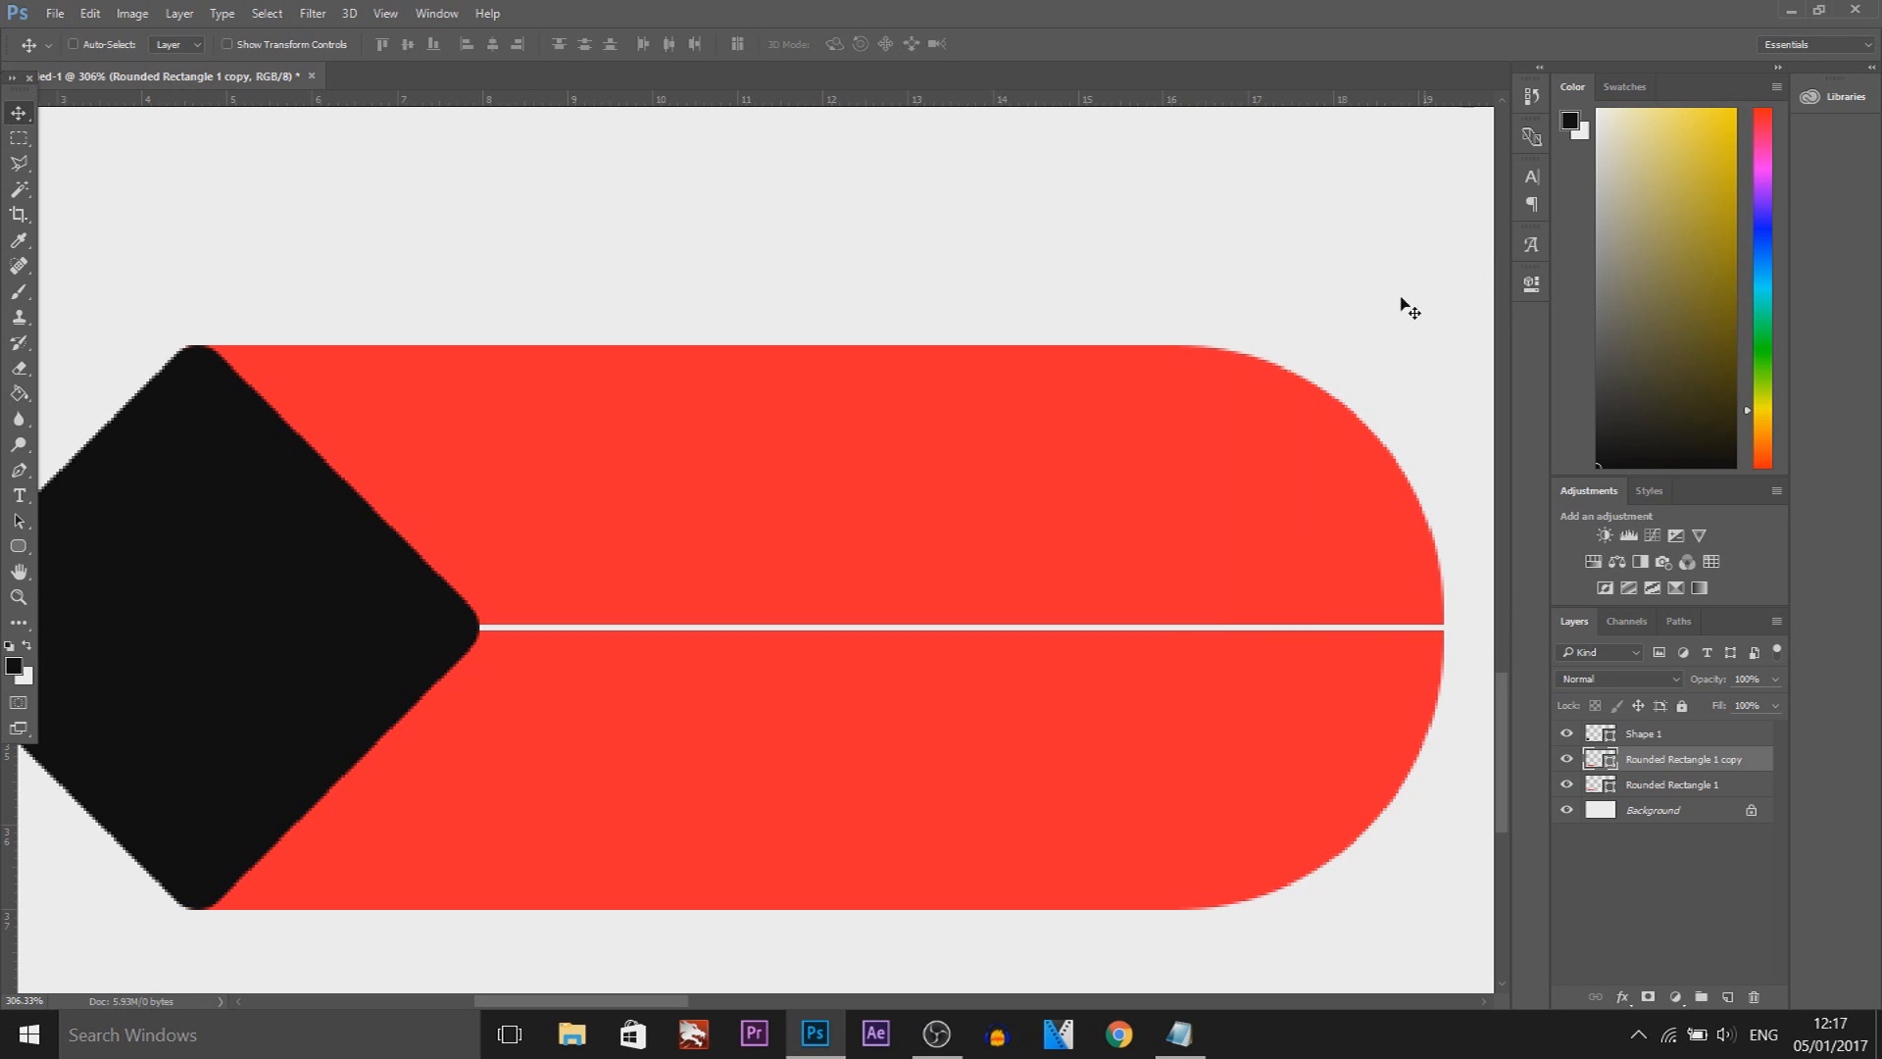
{"action": "key", "text": "ctrl+t"}
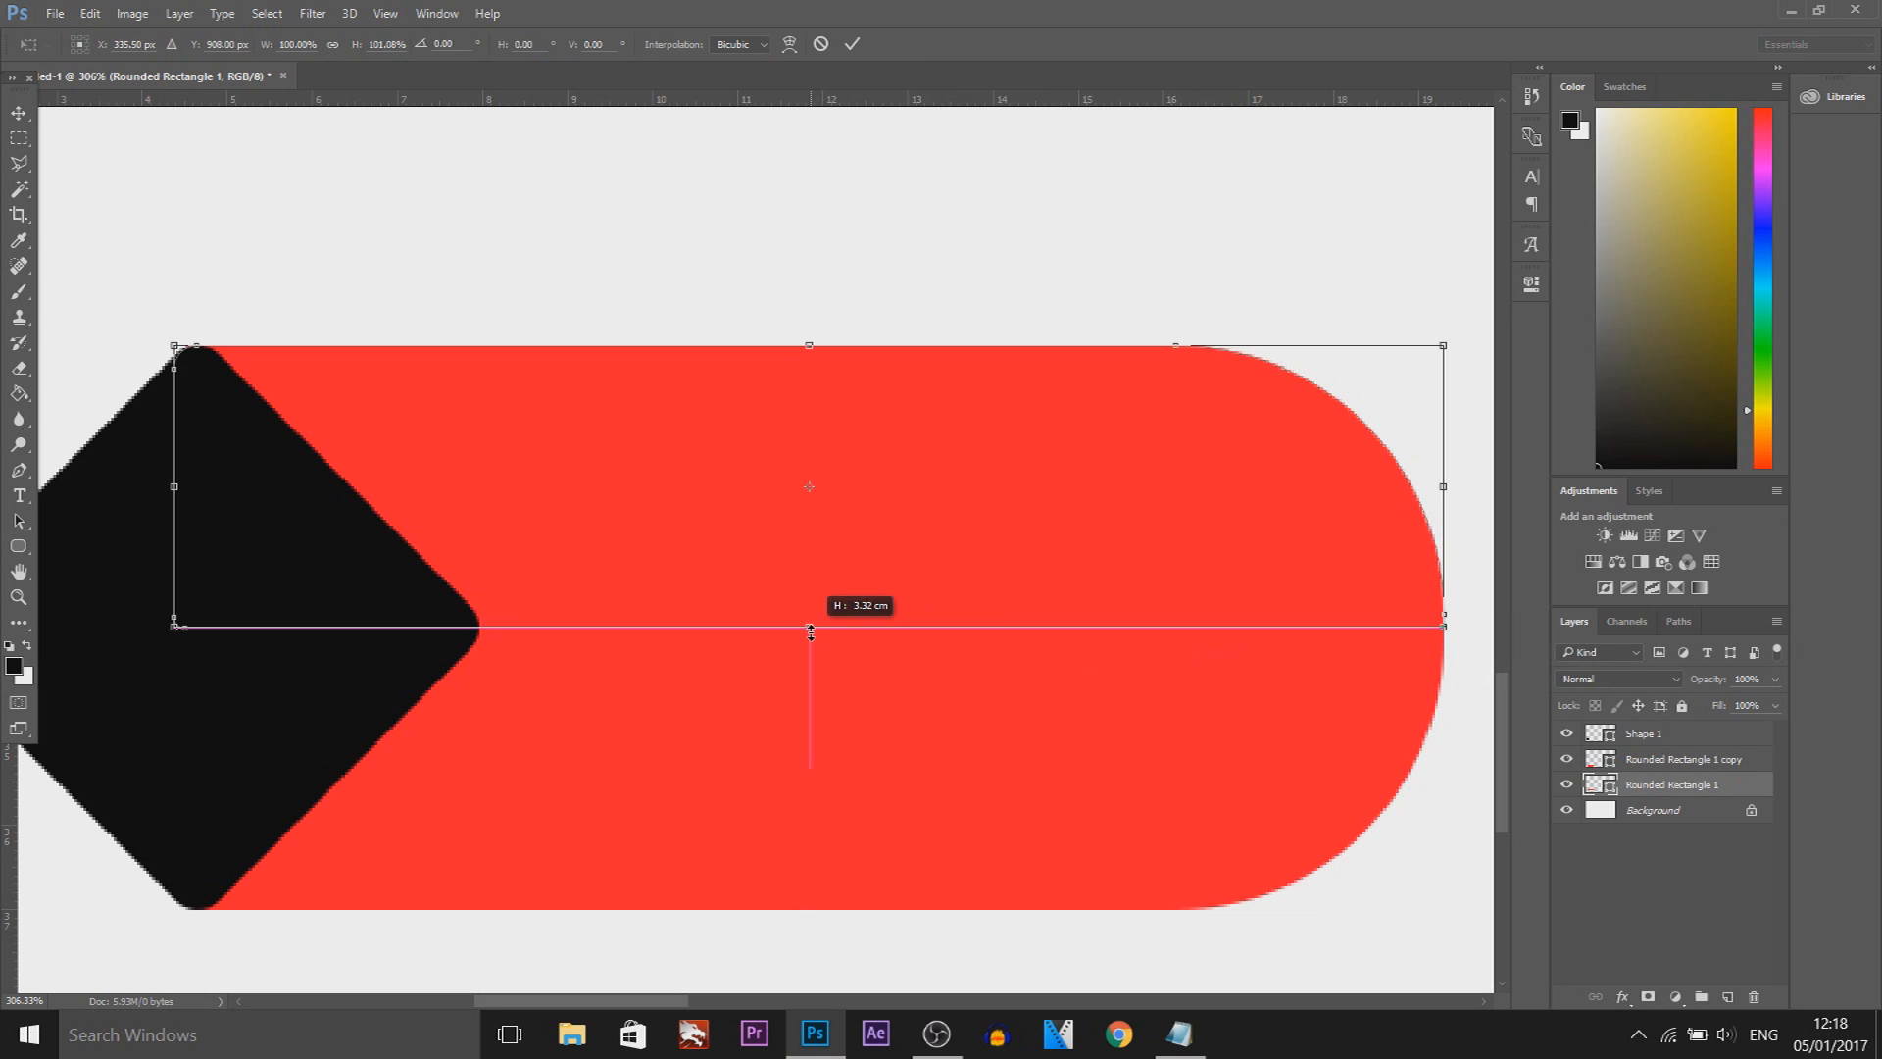
- Commit the resized bar and recolour the lower half blue, closing the seam
{"action": "left_click", "coordinate": [852, 45]}
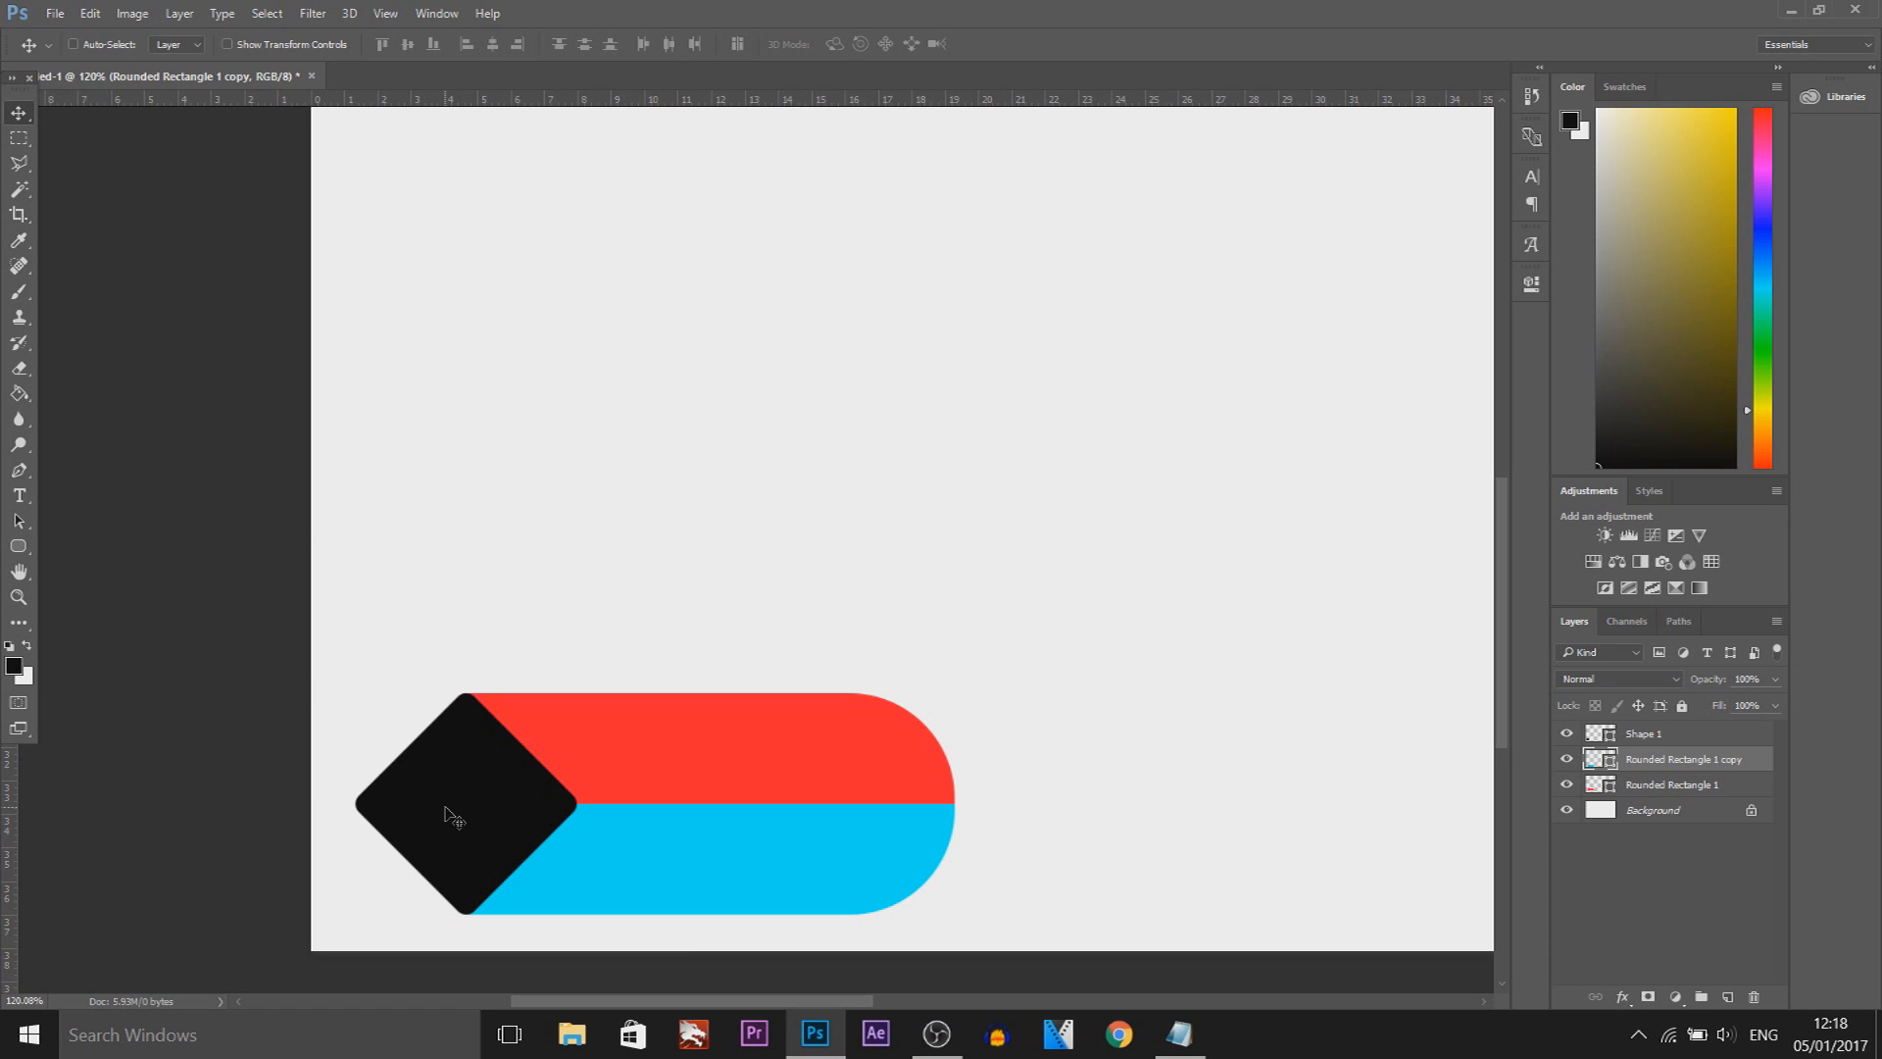
{"action": "mouse_move", "coordinate": [666, 753]}
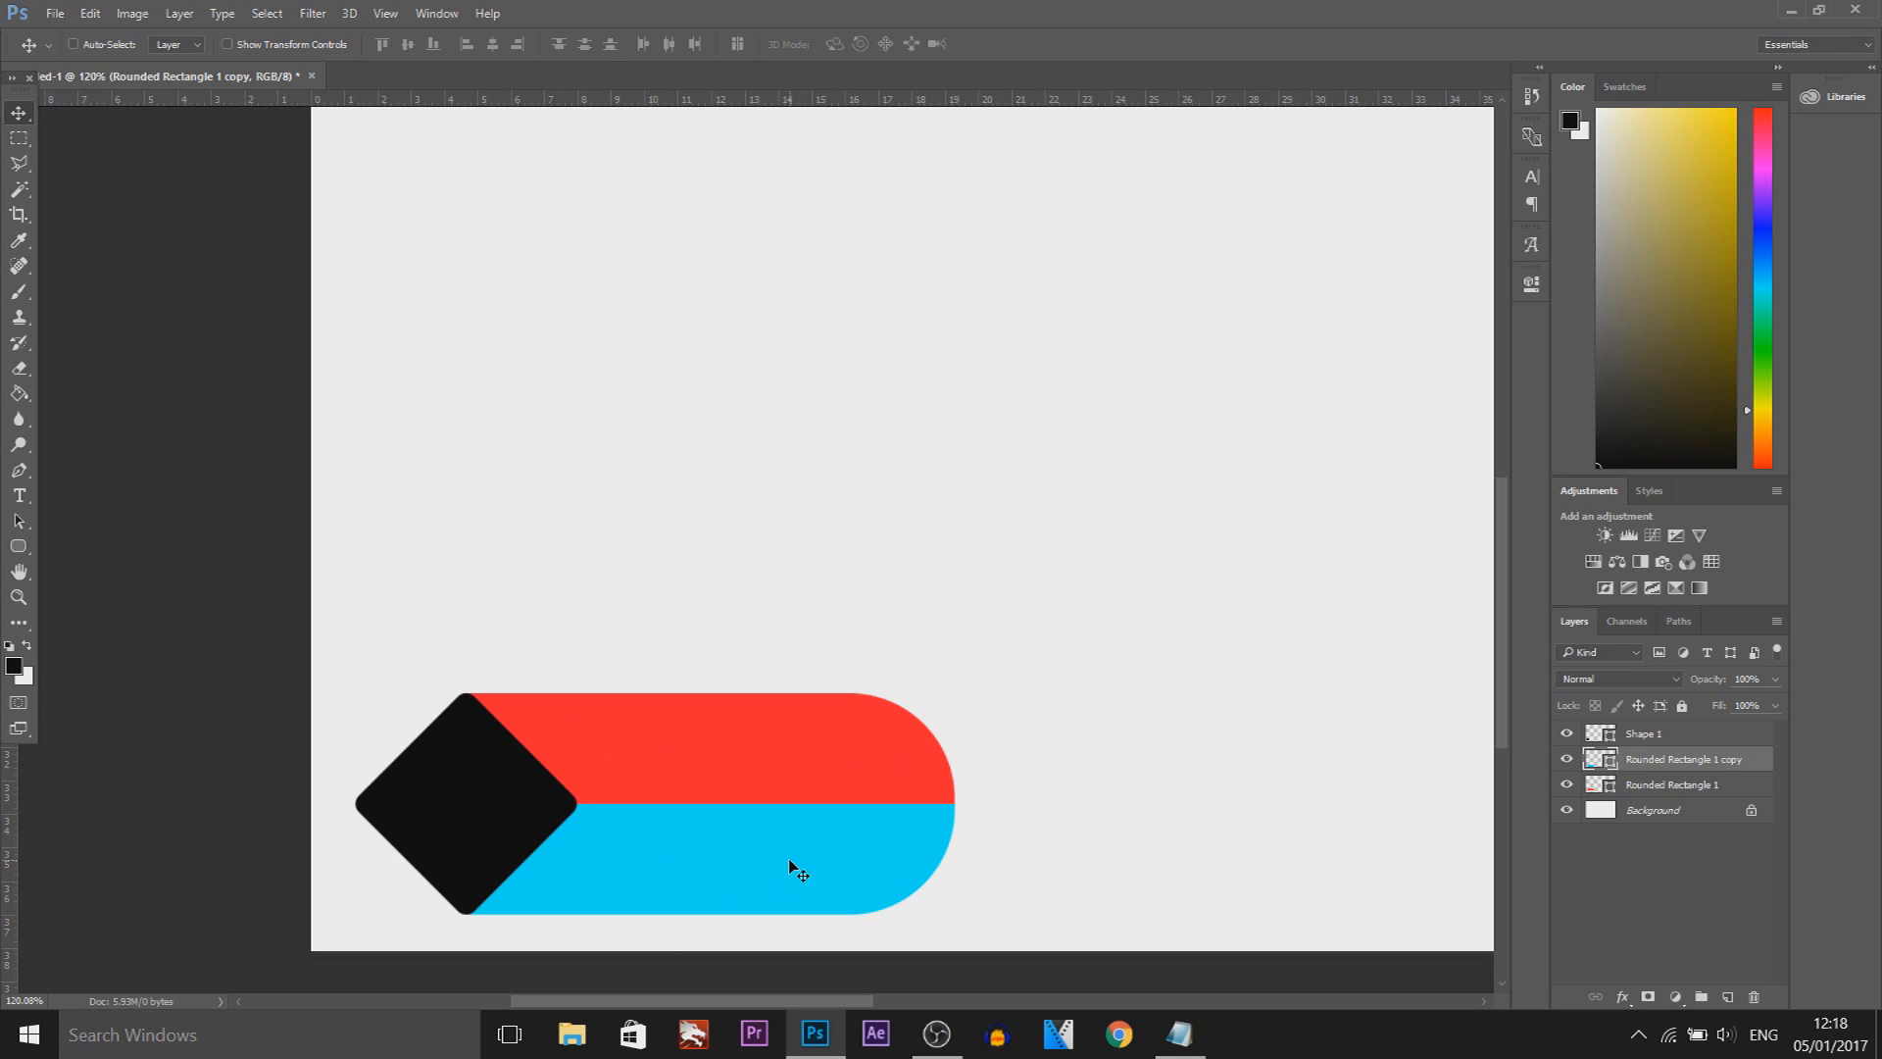
{"action": "left_click", "coordinate": [1645, 734]}
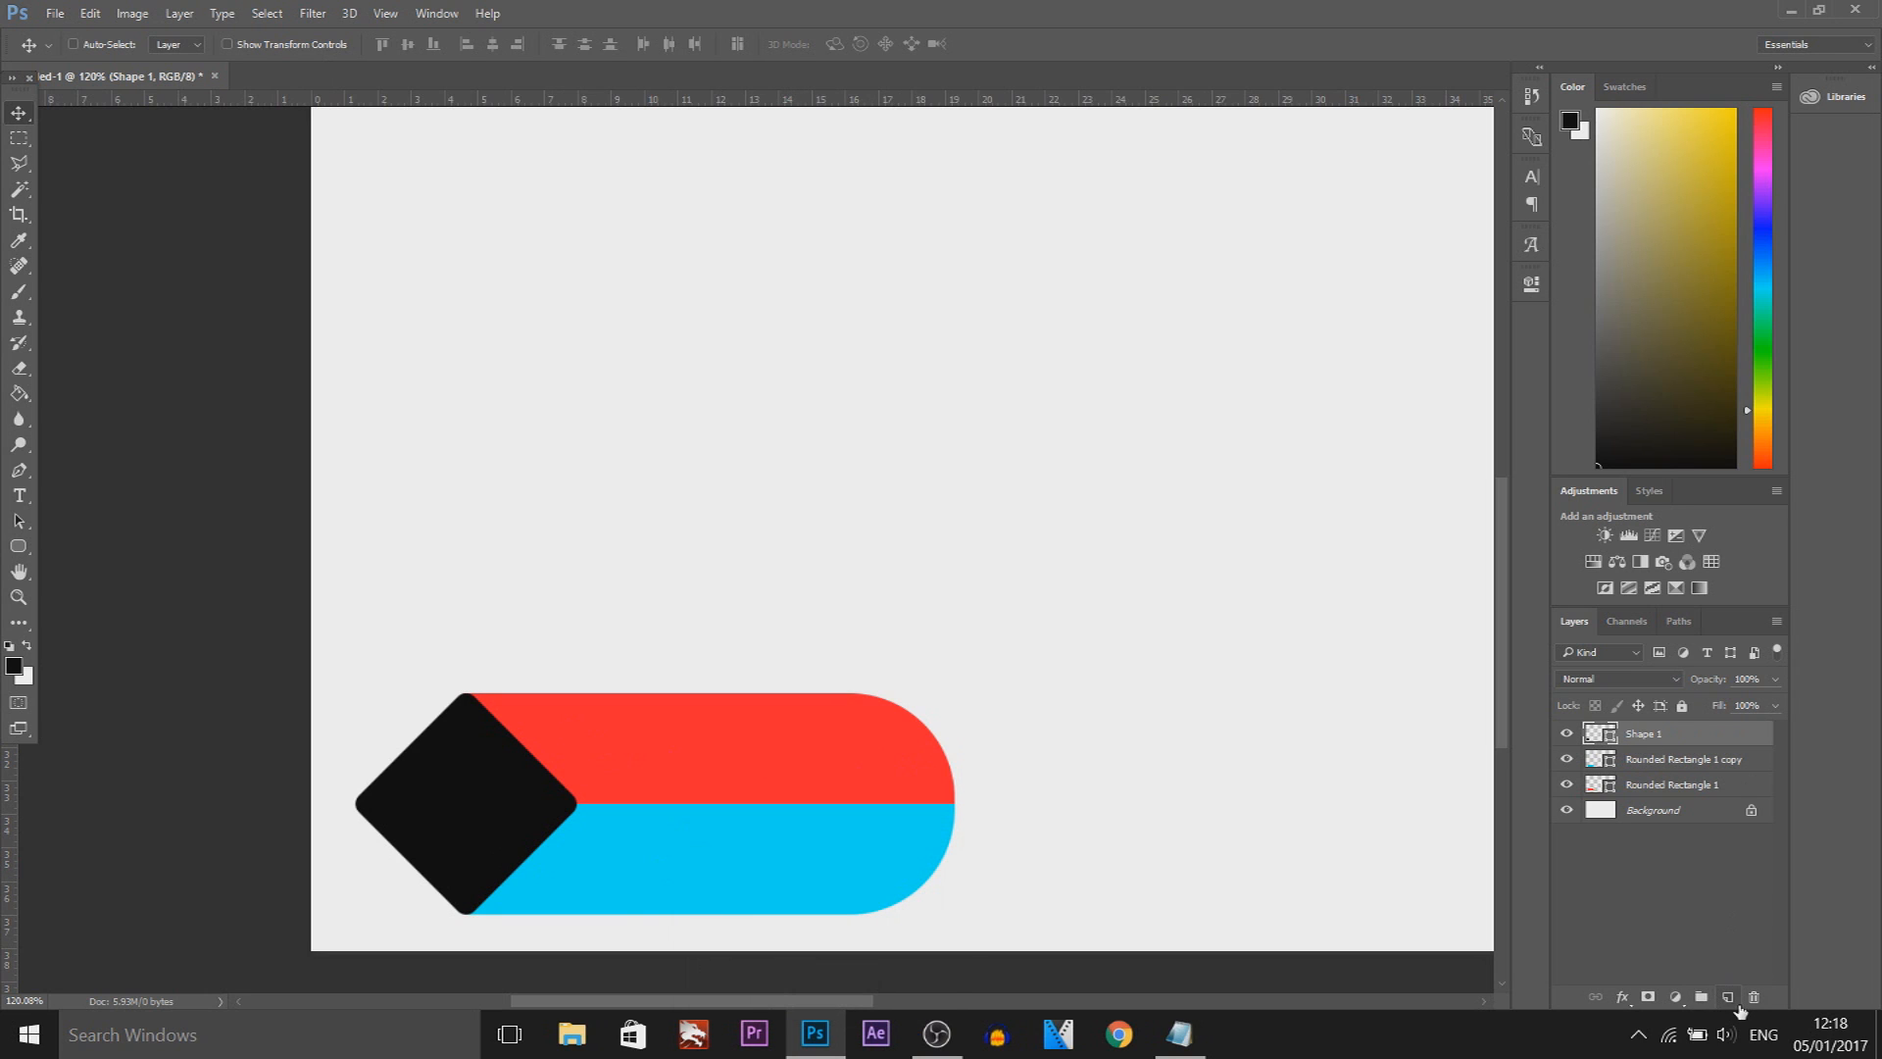
- Add white 'FOLLOW ME ON TWITTER' text on the red bar
{"action": "left_click", "coordinate": [19, 496]}
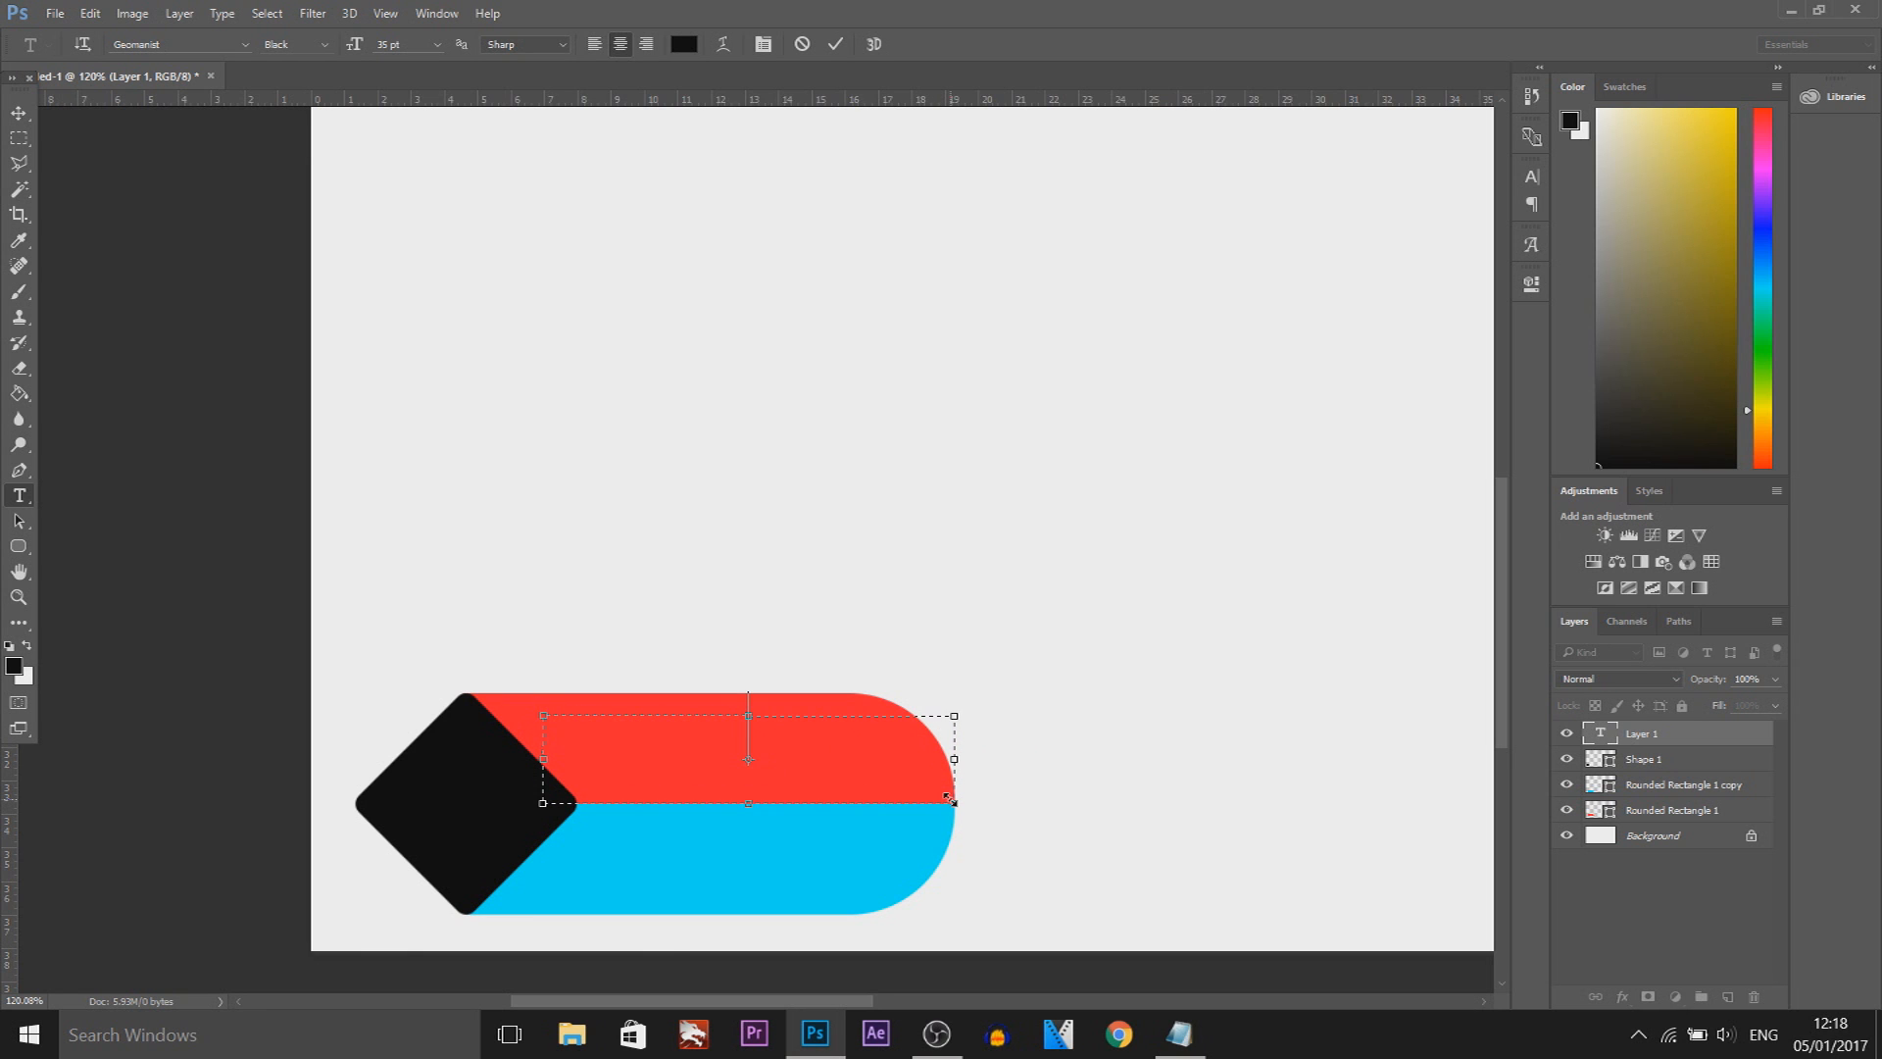
{"action": "type", "text": "FOLLOW ME ON TWITTER"}
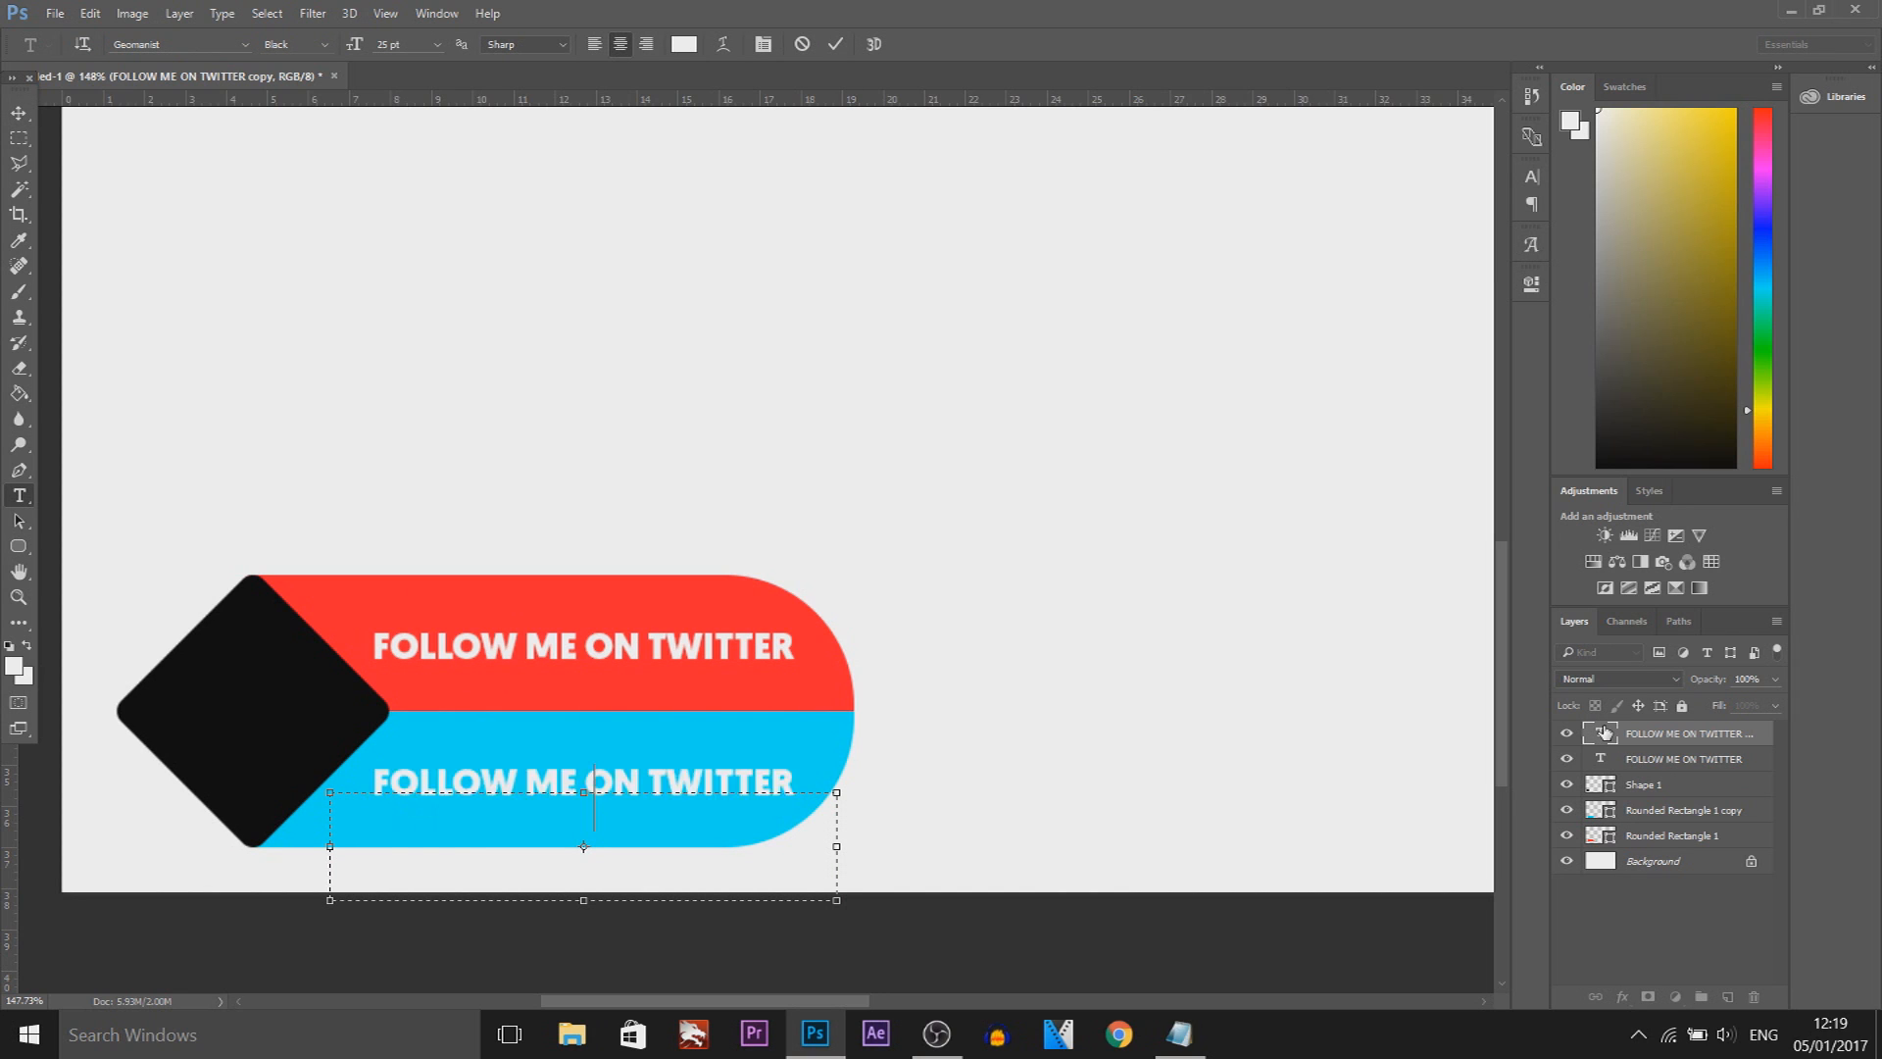
- Retype the lower text as CASUALSAVAGE and shorten the blue bar from the right
{"action": "type", "text": "CASUALSAVAGE"}
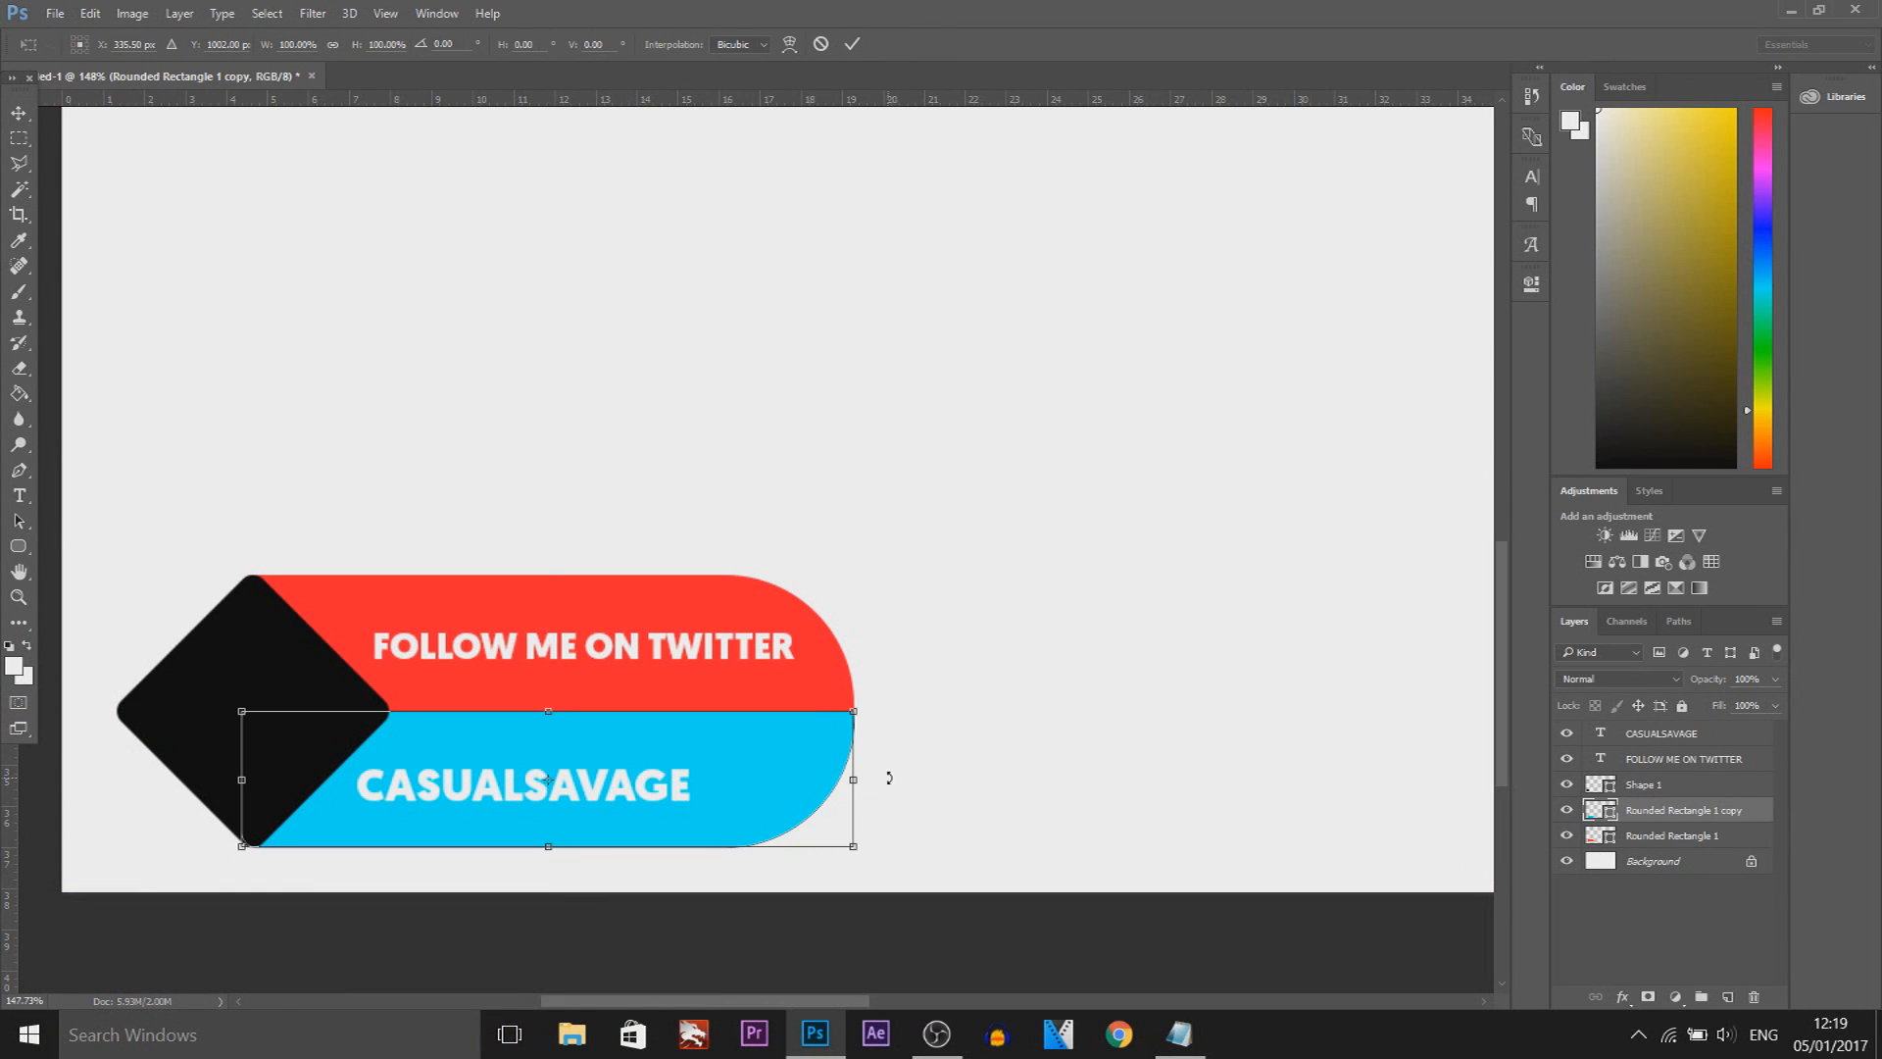
{"action": "left_click_drag", "start_coordinate": [852, 779], "coordinate": [735, 778]}
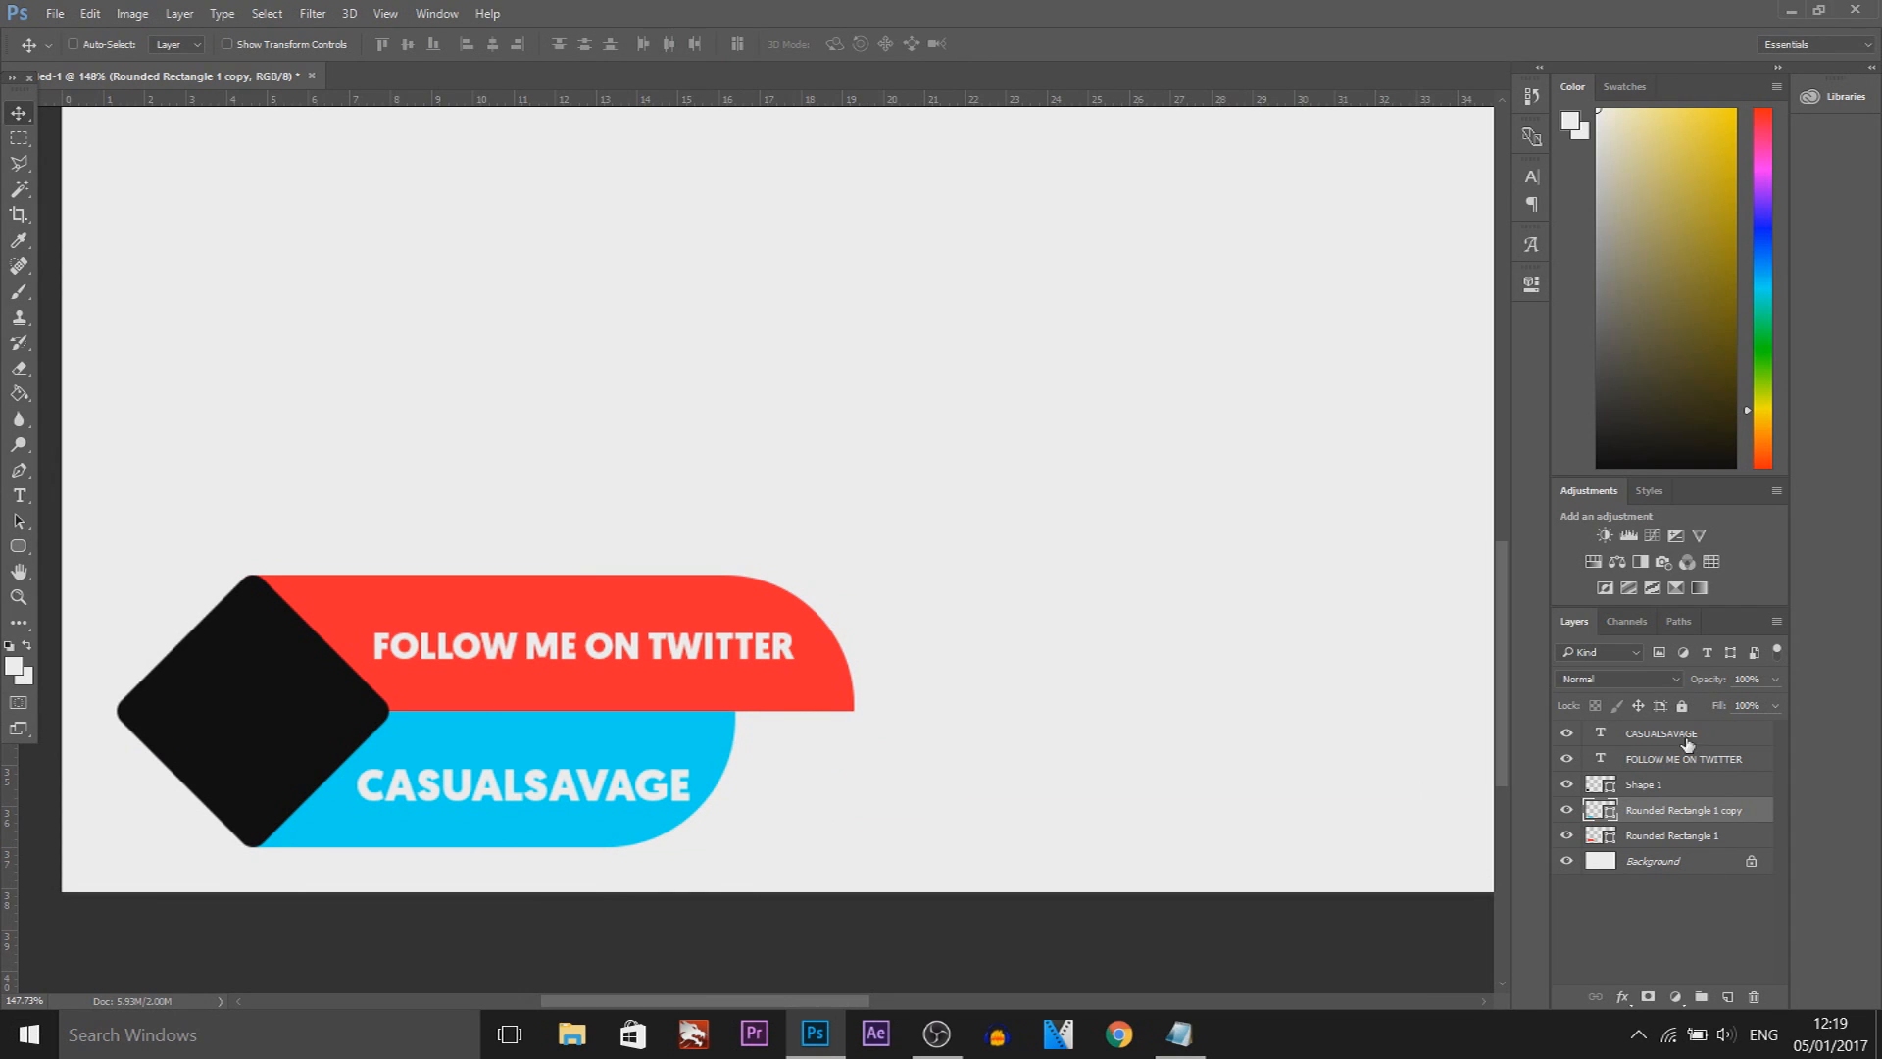
{"action": "left_click", "coordinate": [1664, 734]}
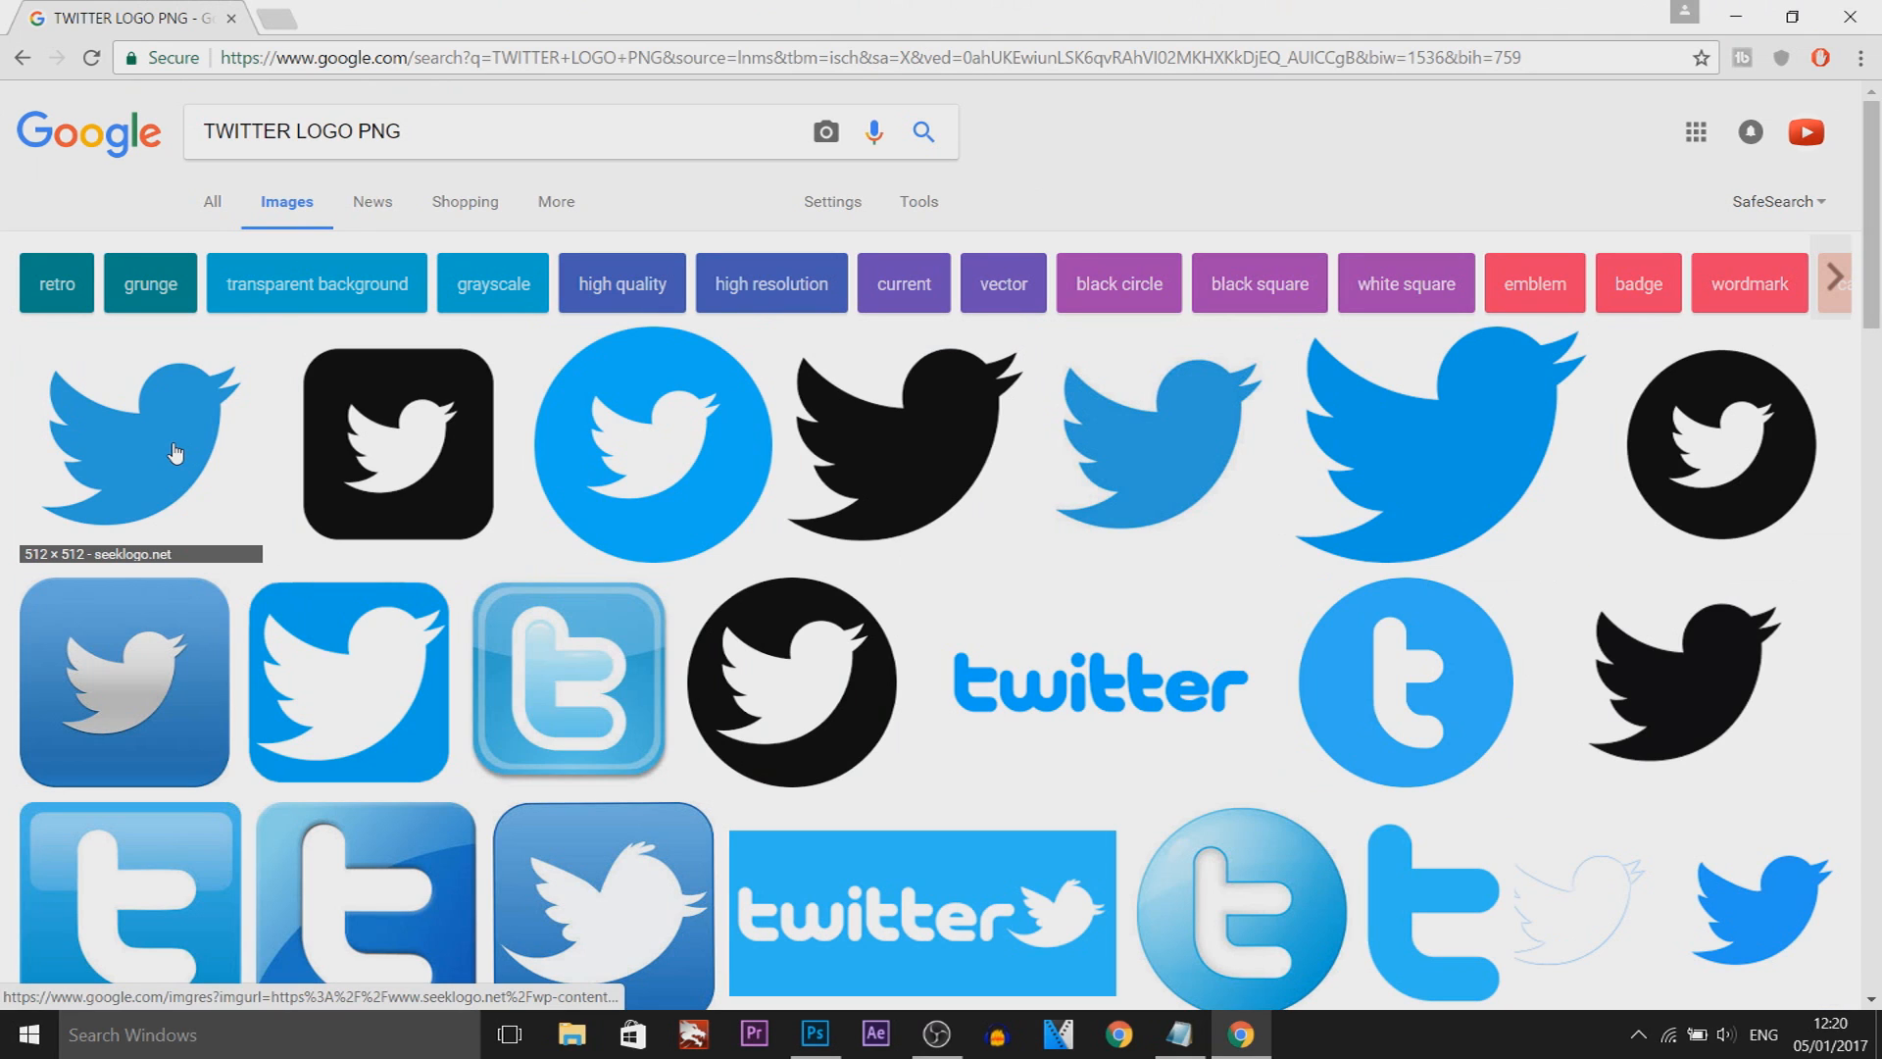
- Copy the blue Twitter bird image from the Google Images results
{"action": "left_click", "coordinate": [137, 445]}
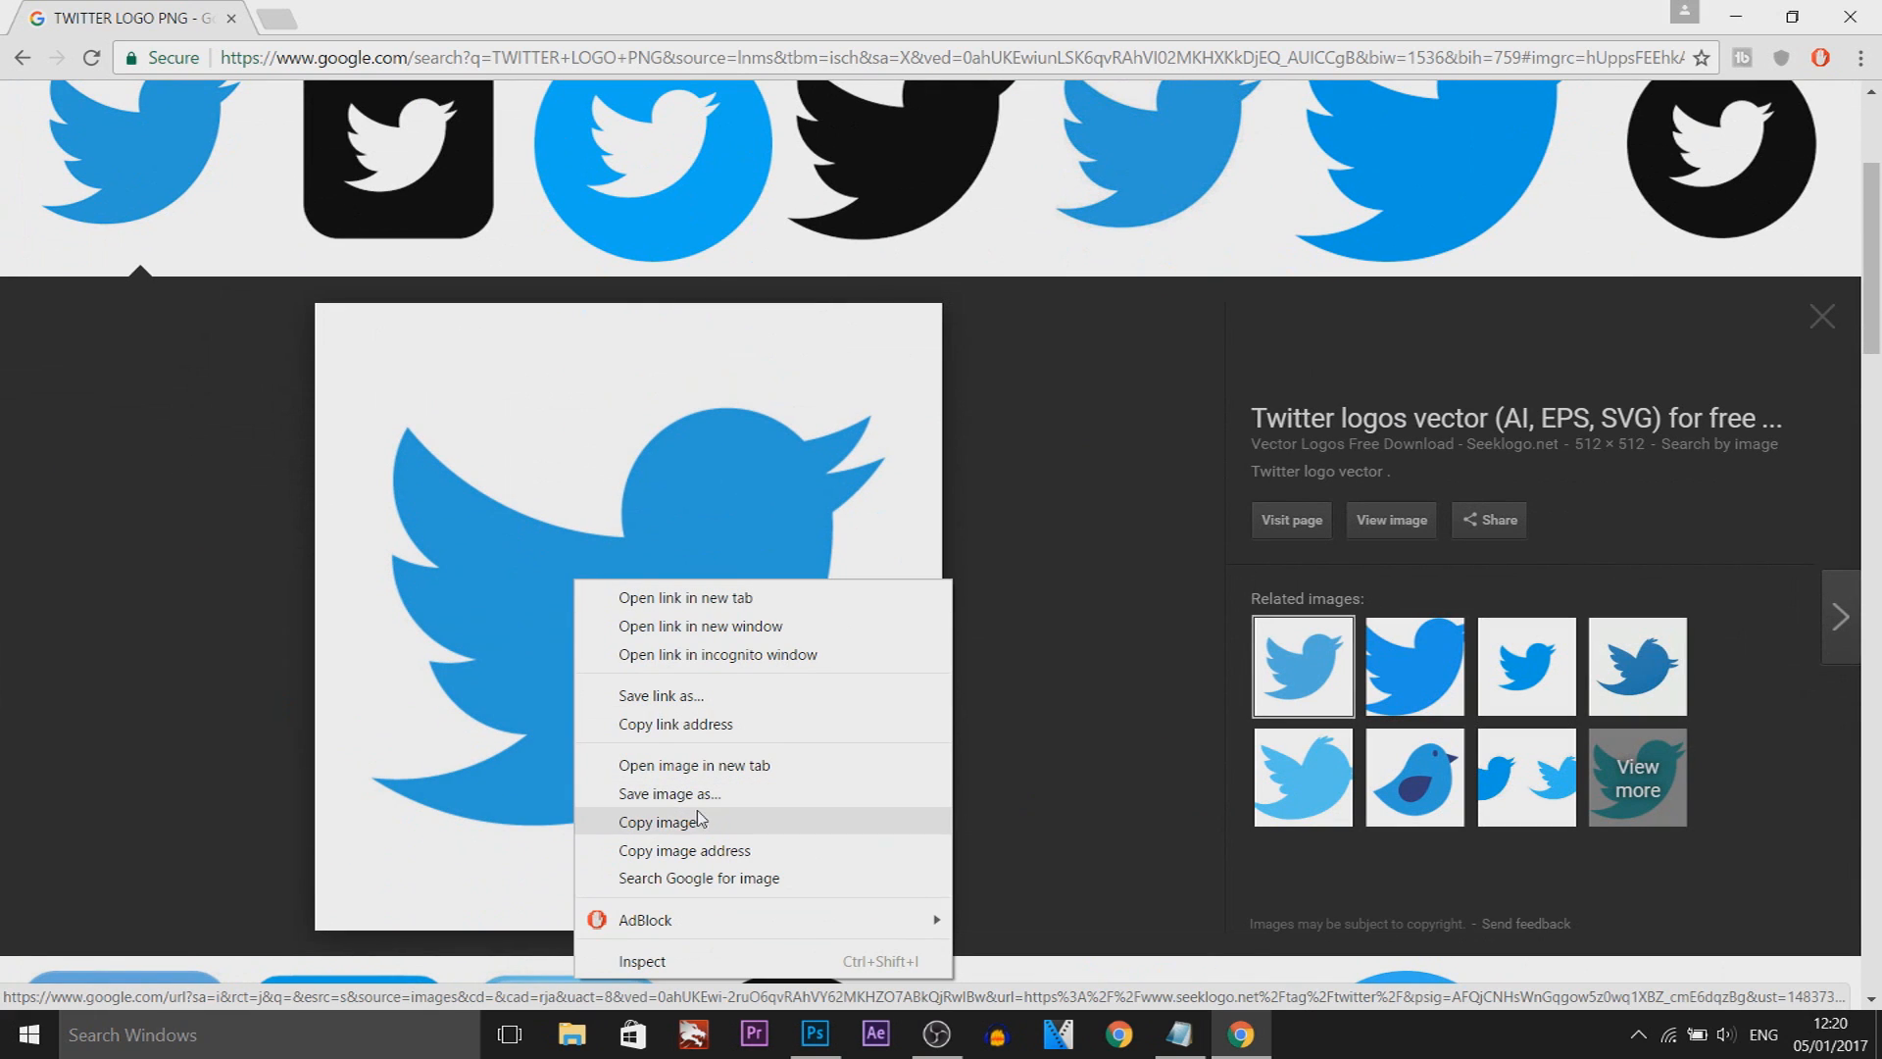
{"action": "left_click", "coordinate": [814, 1033]}
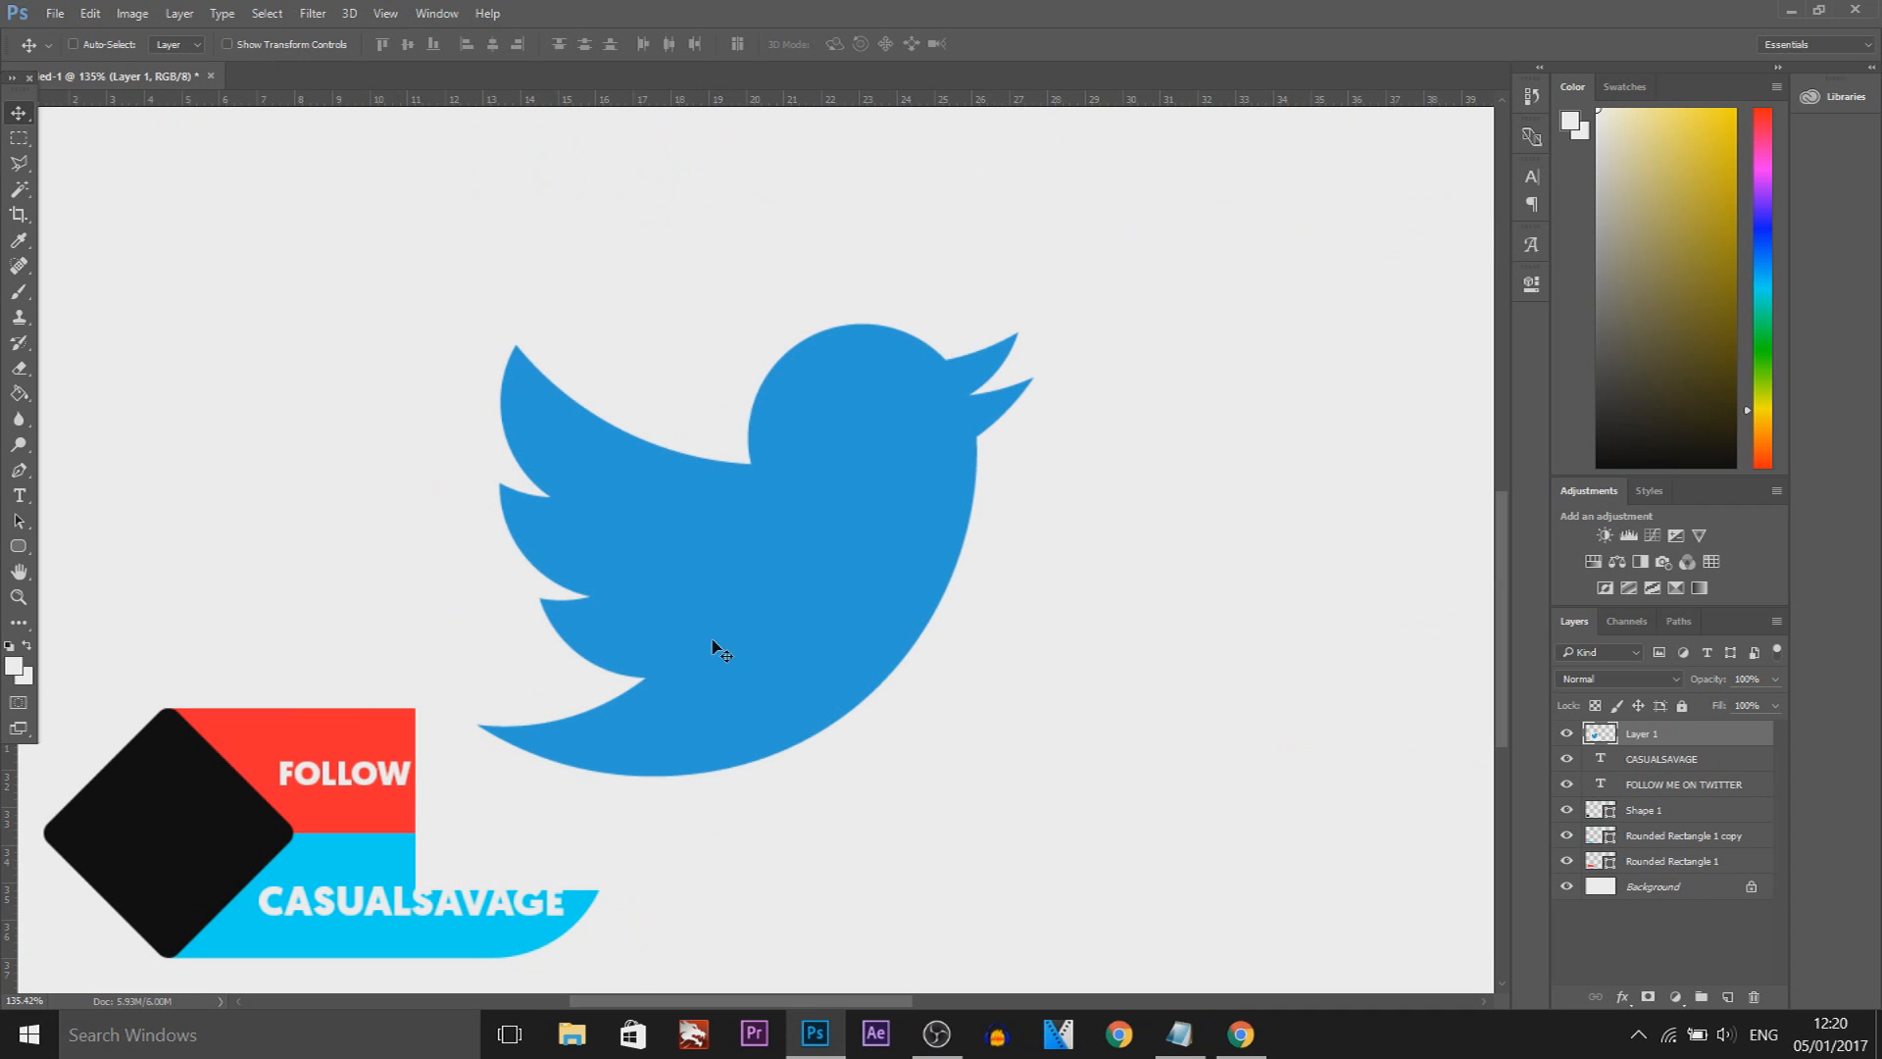
{"action": "mouse_move", "coordinate": [525, 437]}
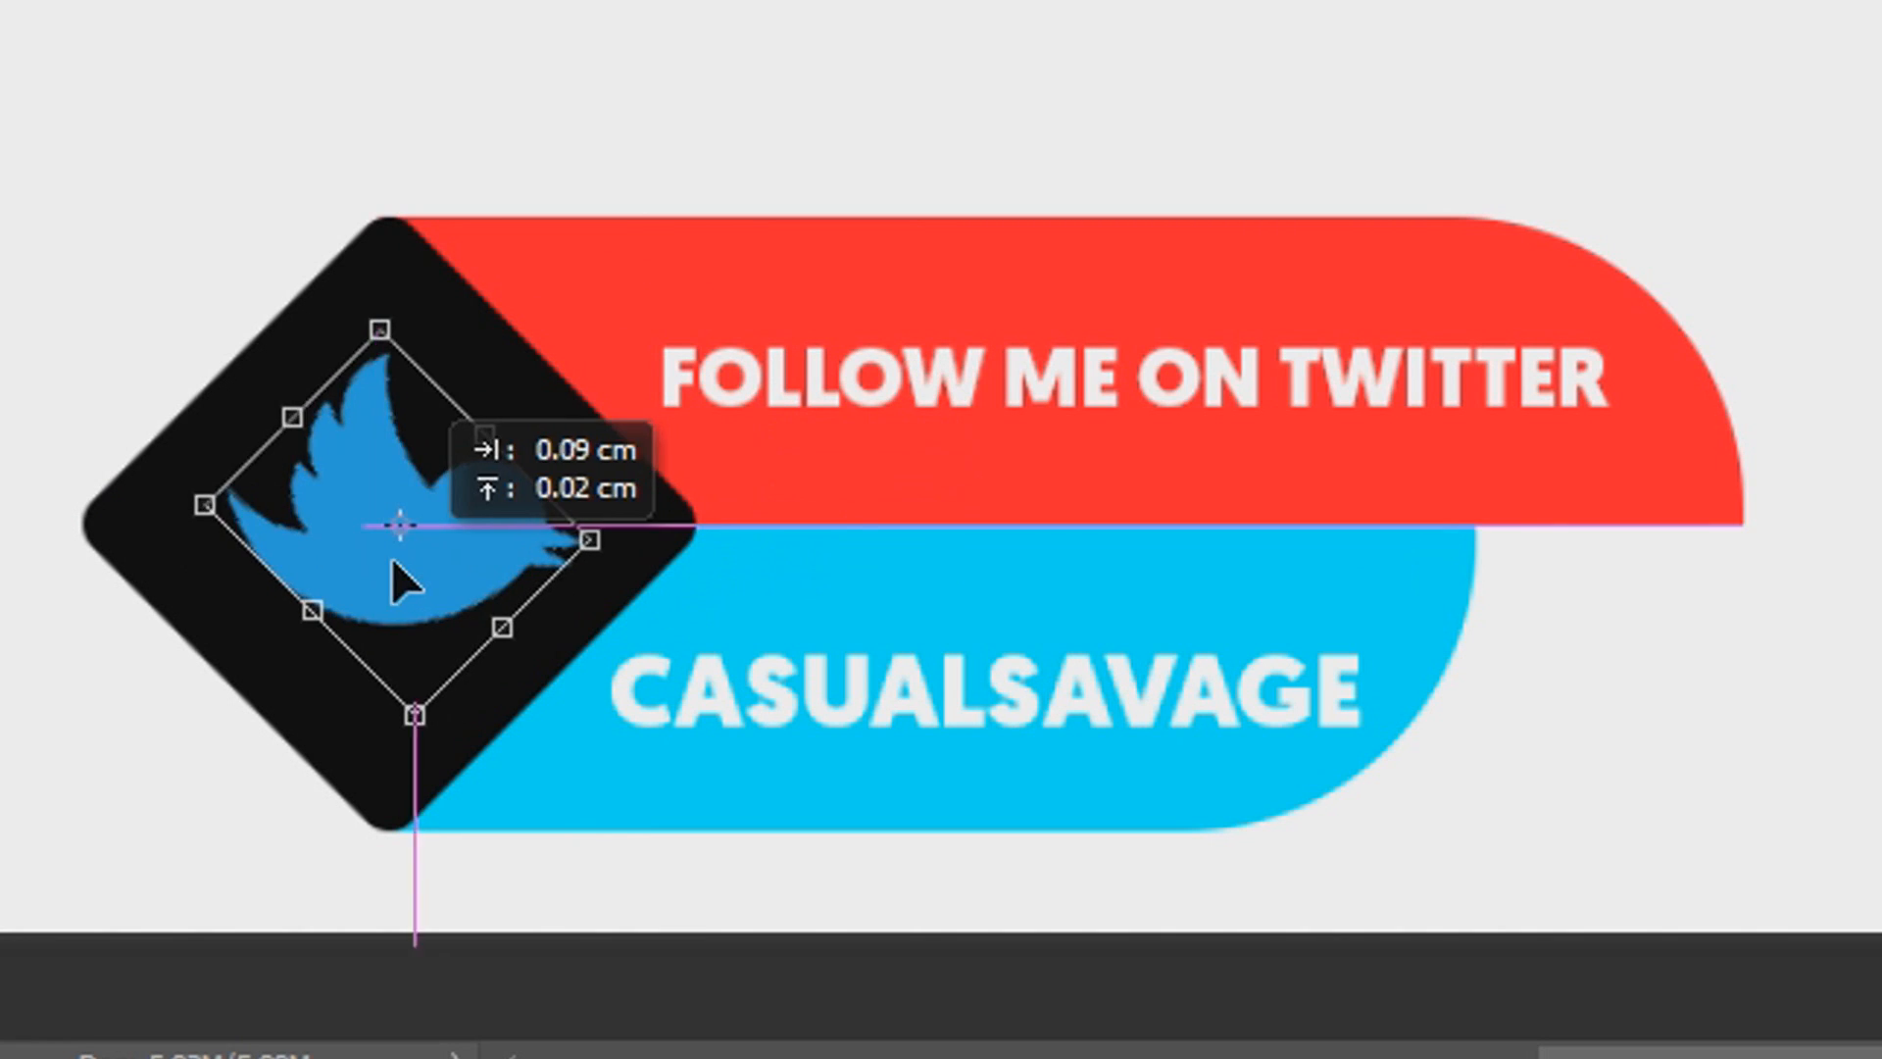
- Centre the blue Twitter bird inside the black diamond
{"action": "left_click_drag", "start_coordinate": [414, 711], "coordinate": [420, 741]}
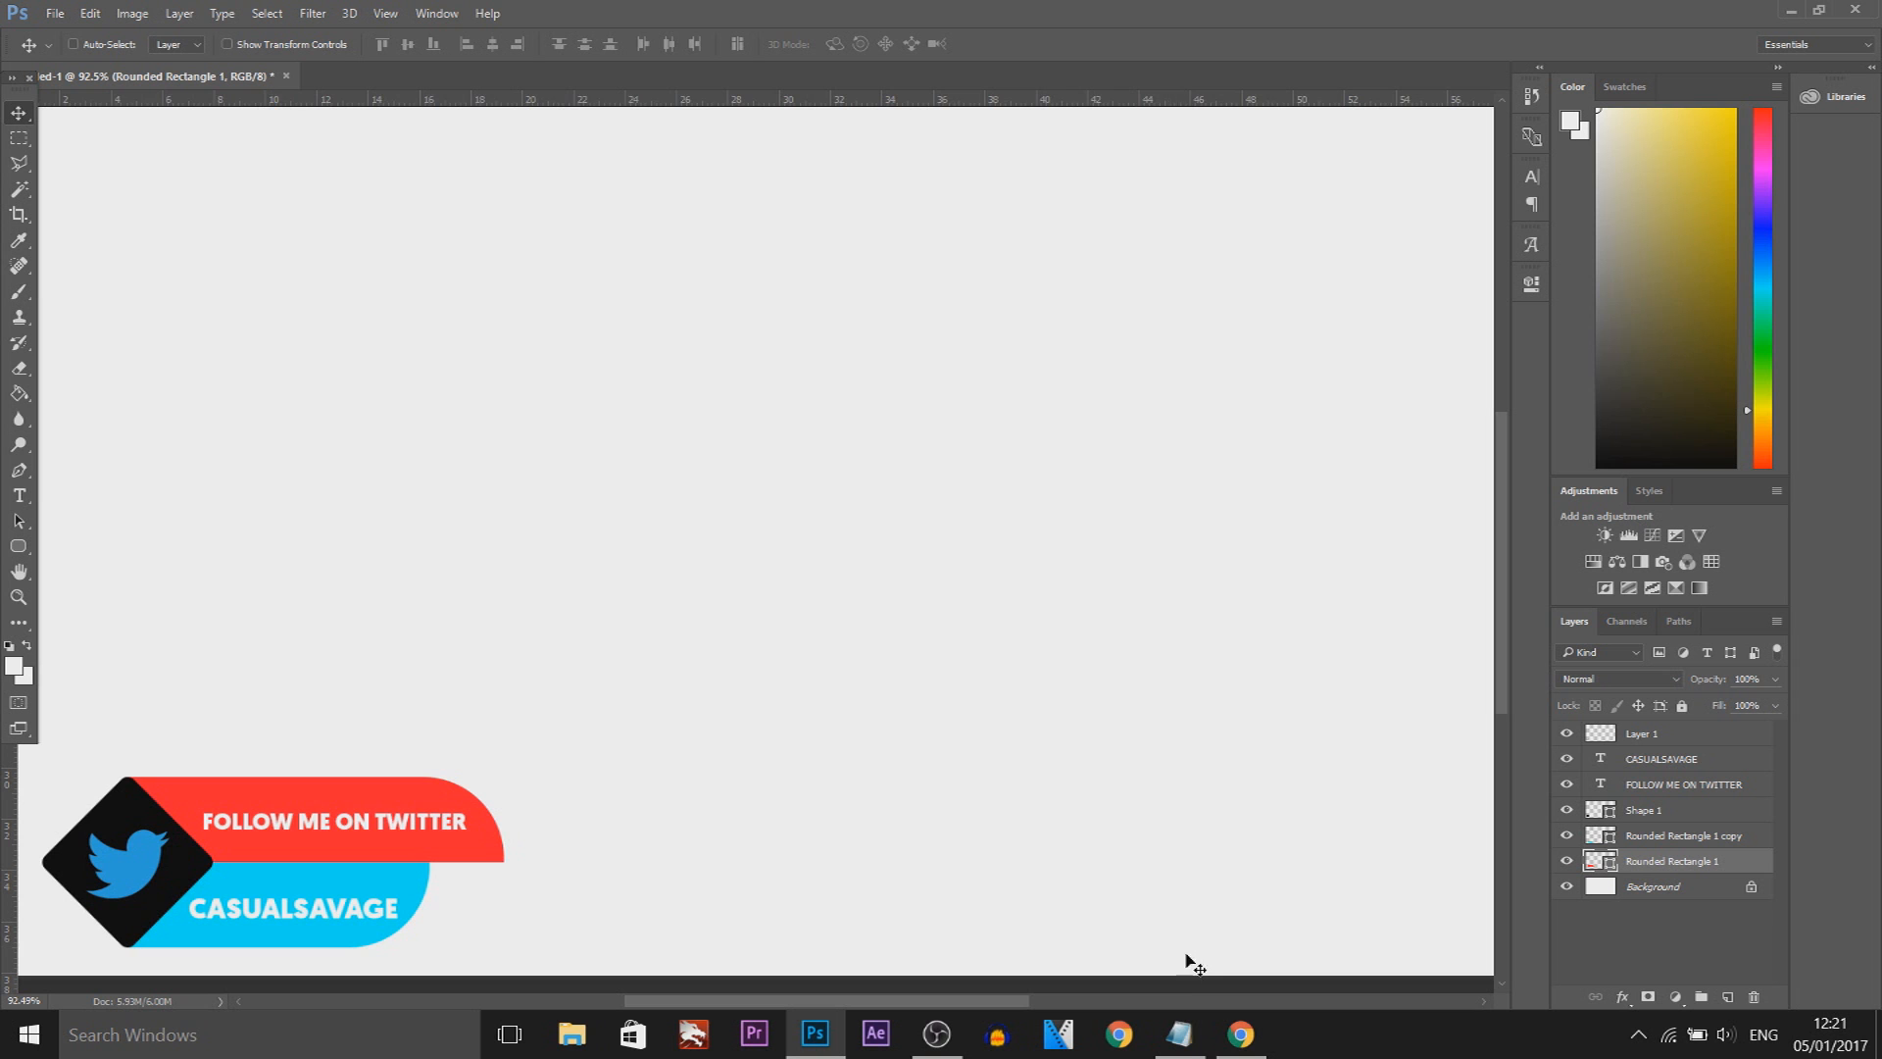
{"action": "mouse_move", "coordinate": [153, 917]}
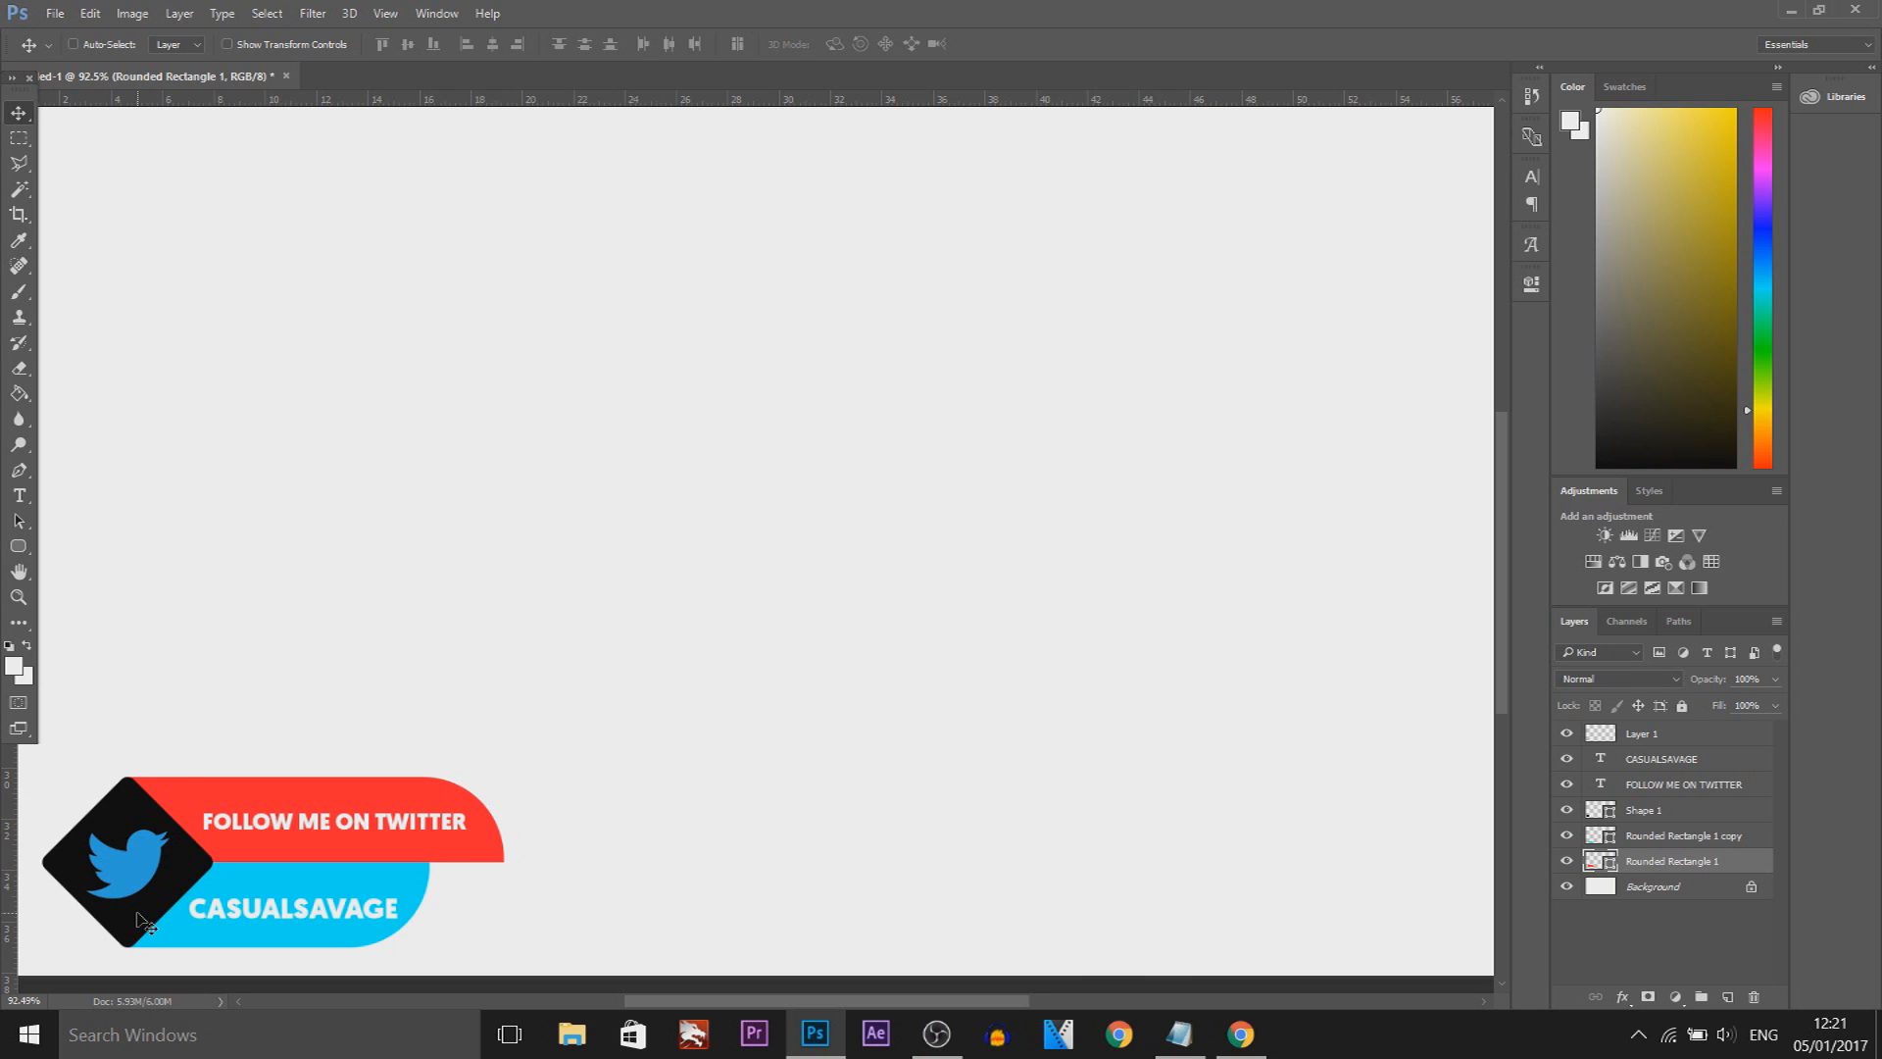
- Add a Gradient Overlay effect to the blue bar and open its Gradient Editor
{"action": "left_click", "coordinate": [1680, 835]}
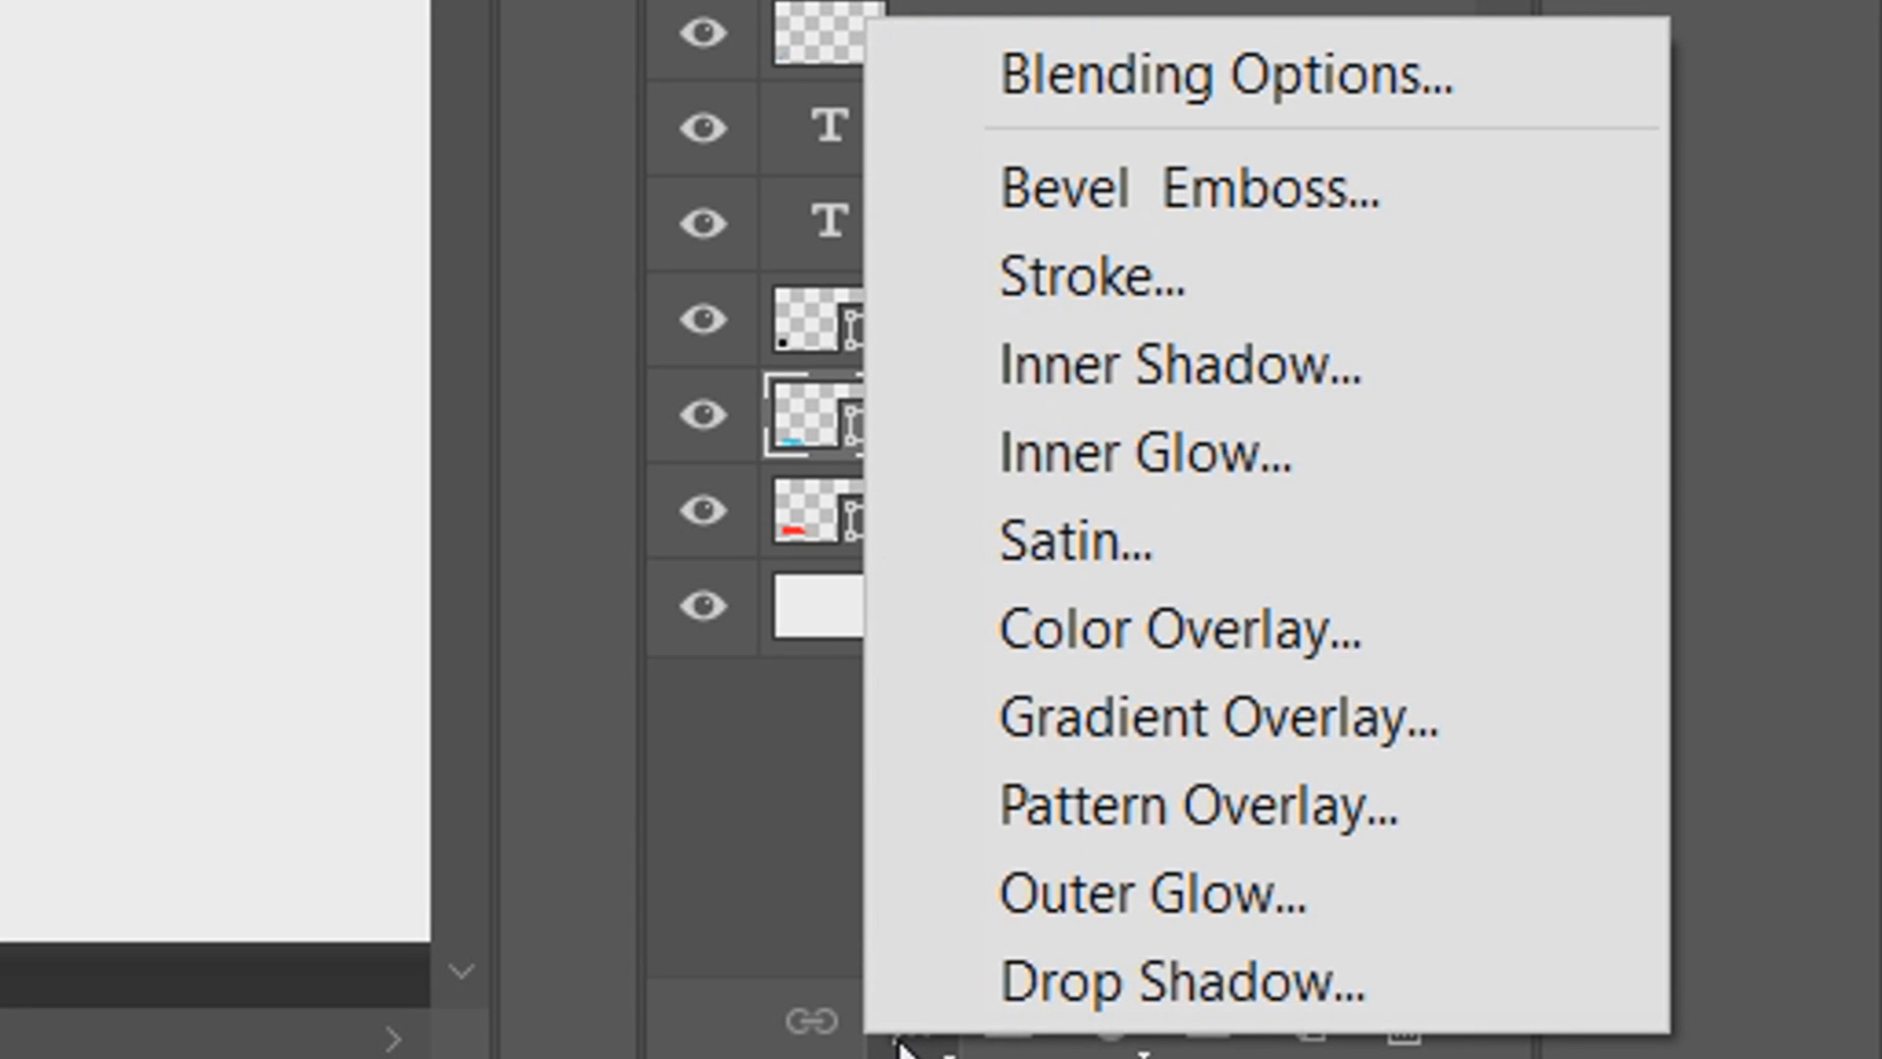
{"action": "left_click", "coordinate": [1217, 718]}
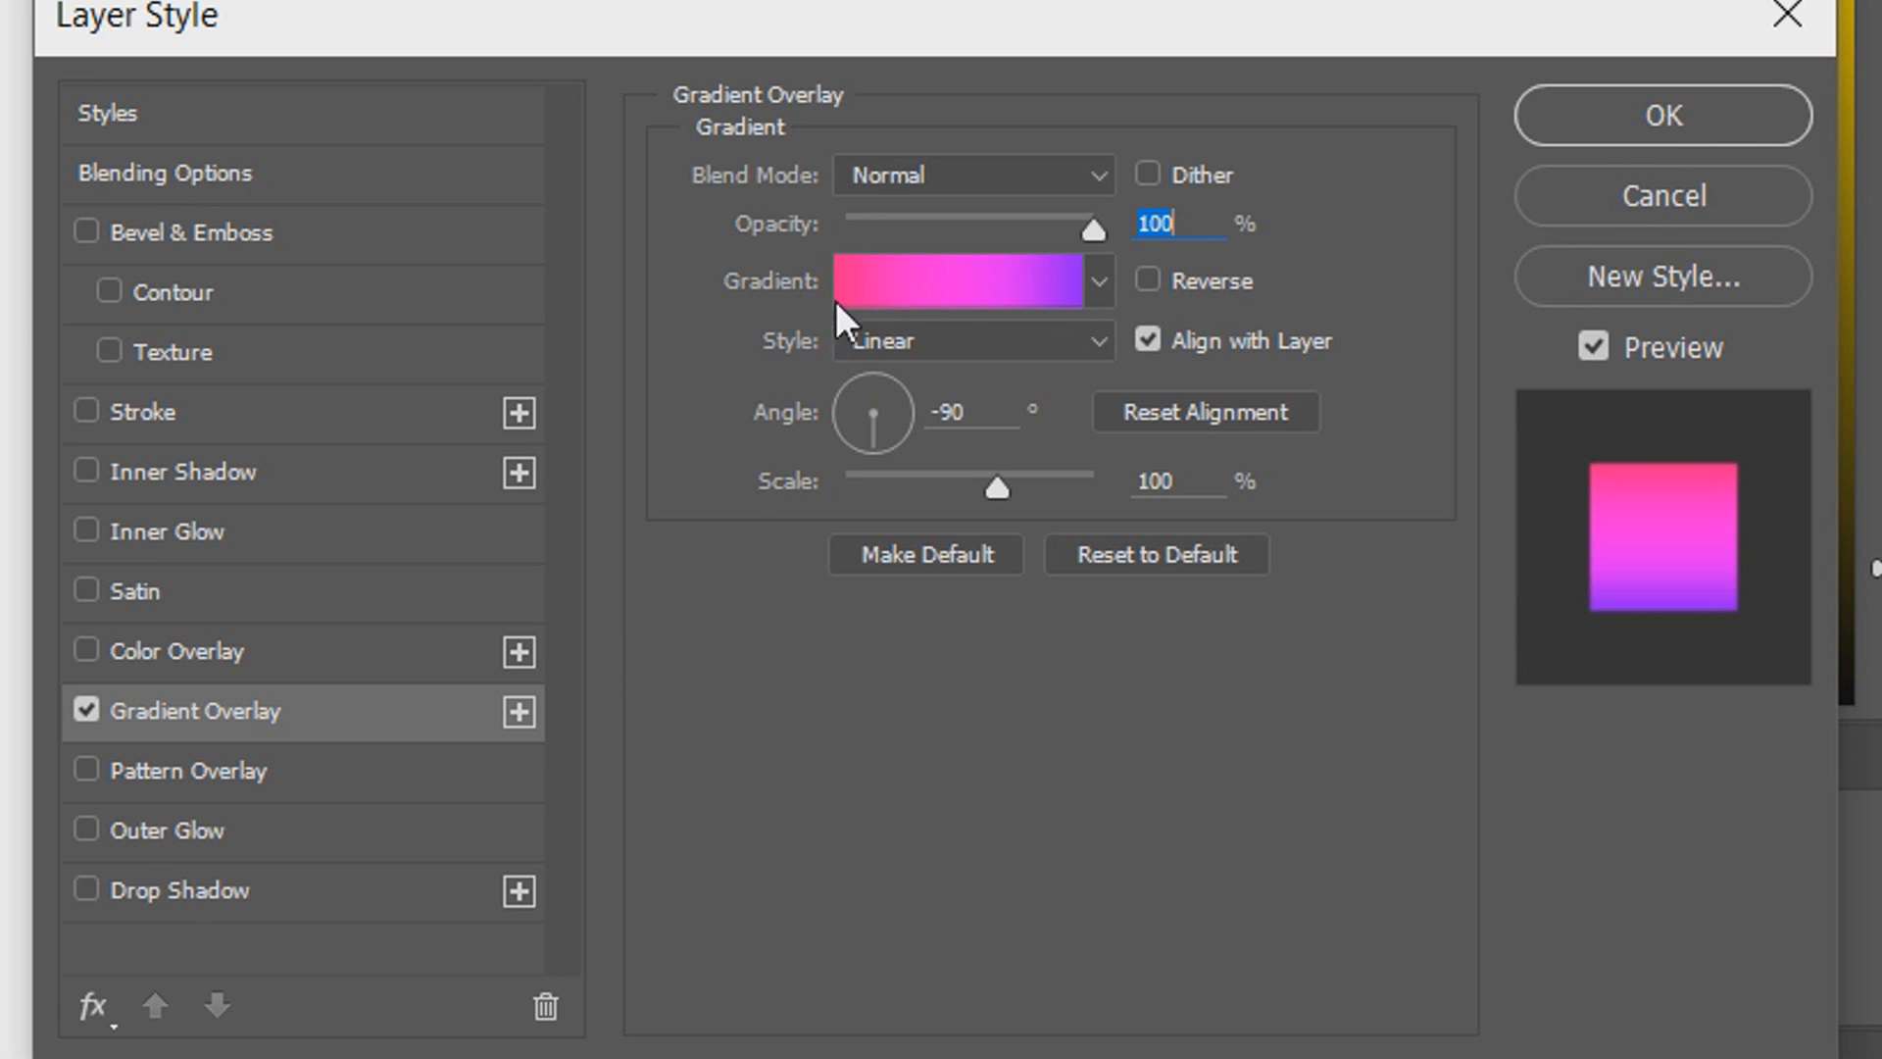
{"action": "left_click", "coordinate": [961, 280]}
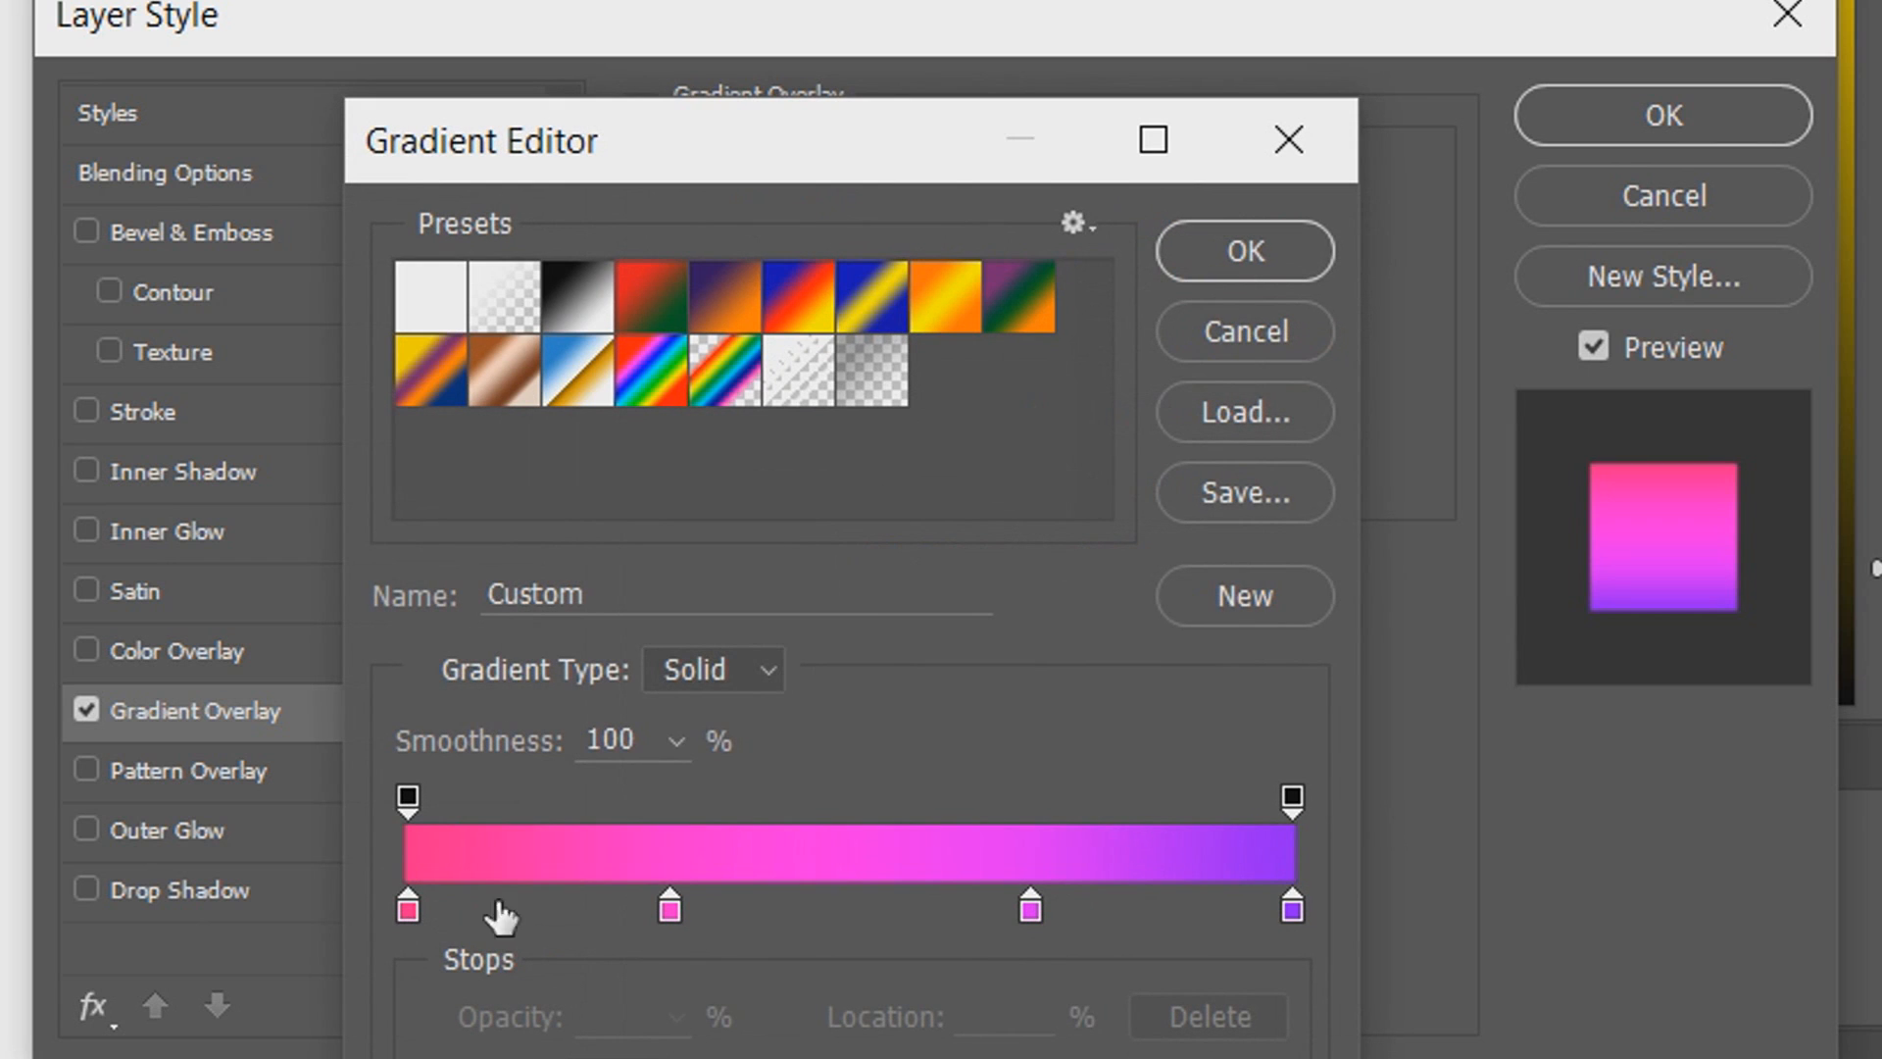
{"action": "mouse_move", "coordinate": [1149, 929]}
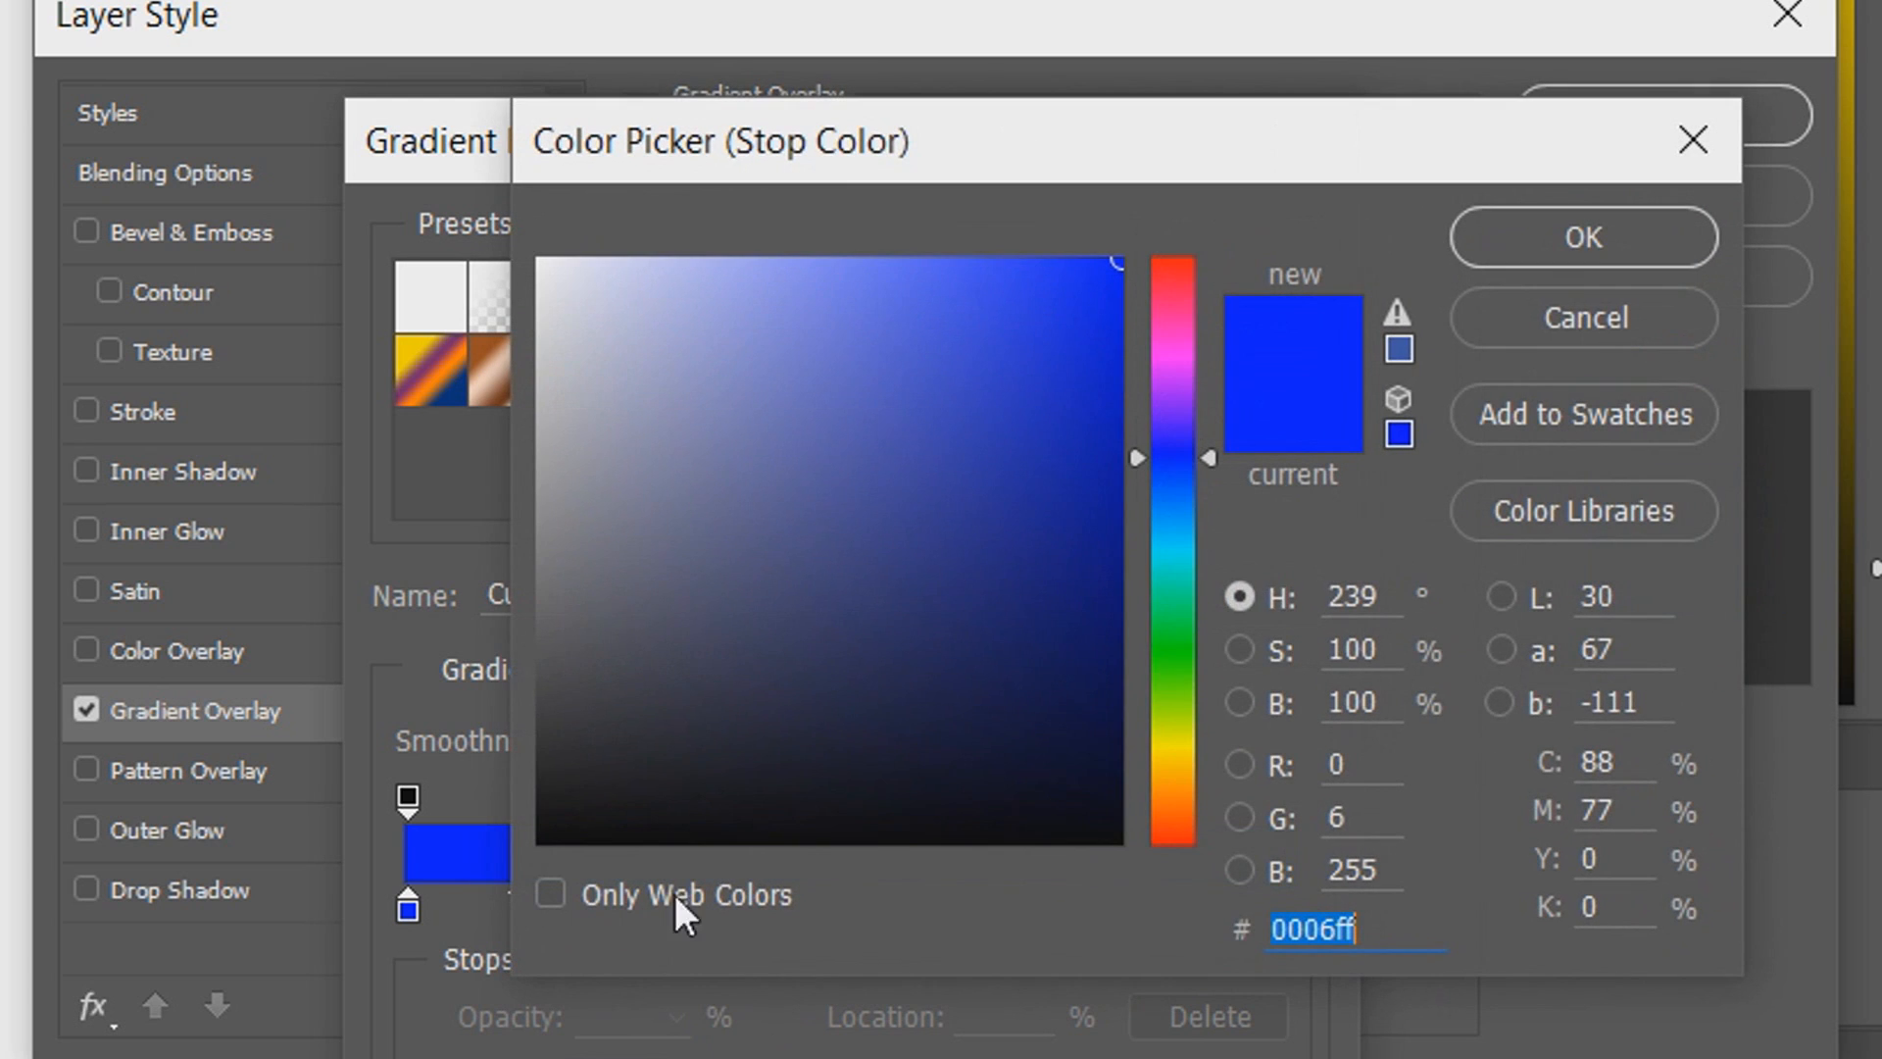
{"action": "mouse_move", "coordinate": [1196, 480]}
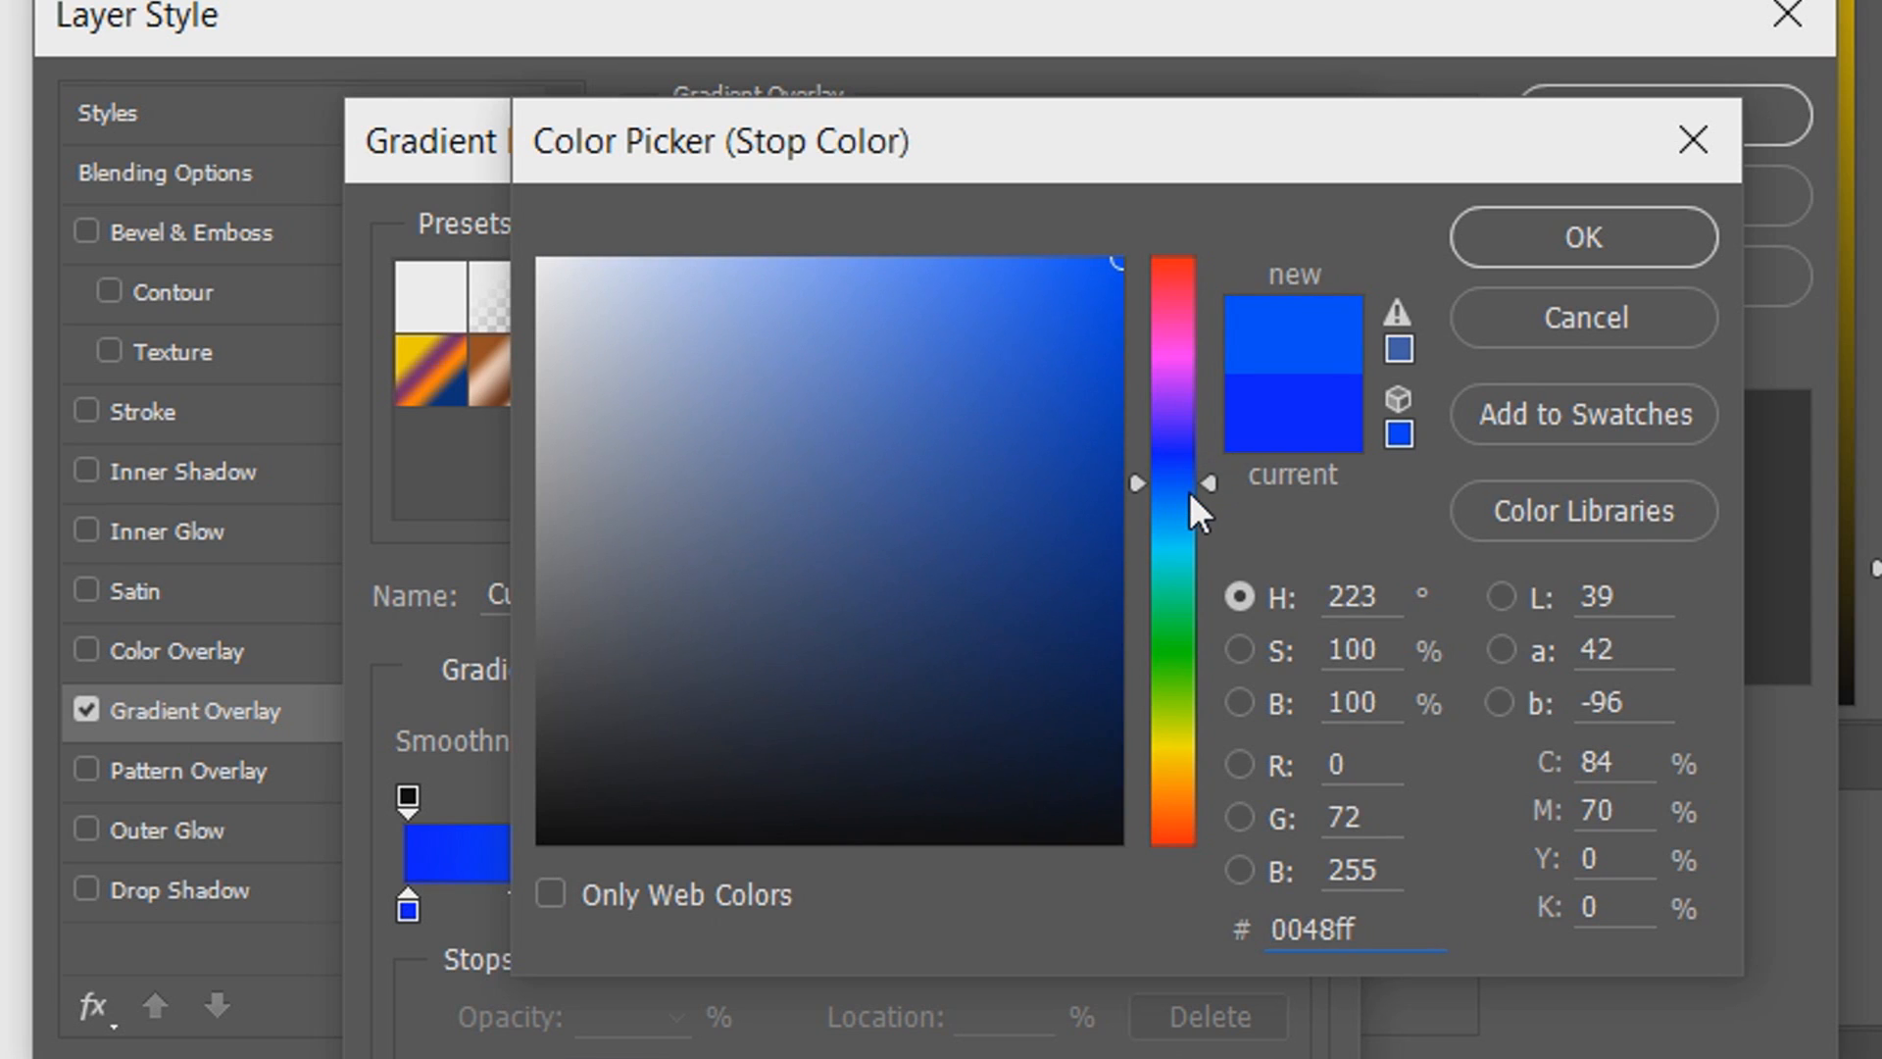
{"action": "mouse_move", "coordinate": [1374, 933]}
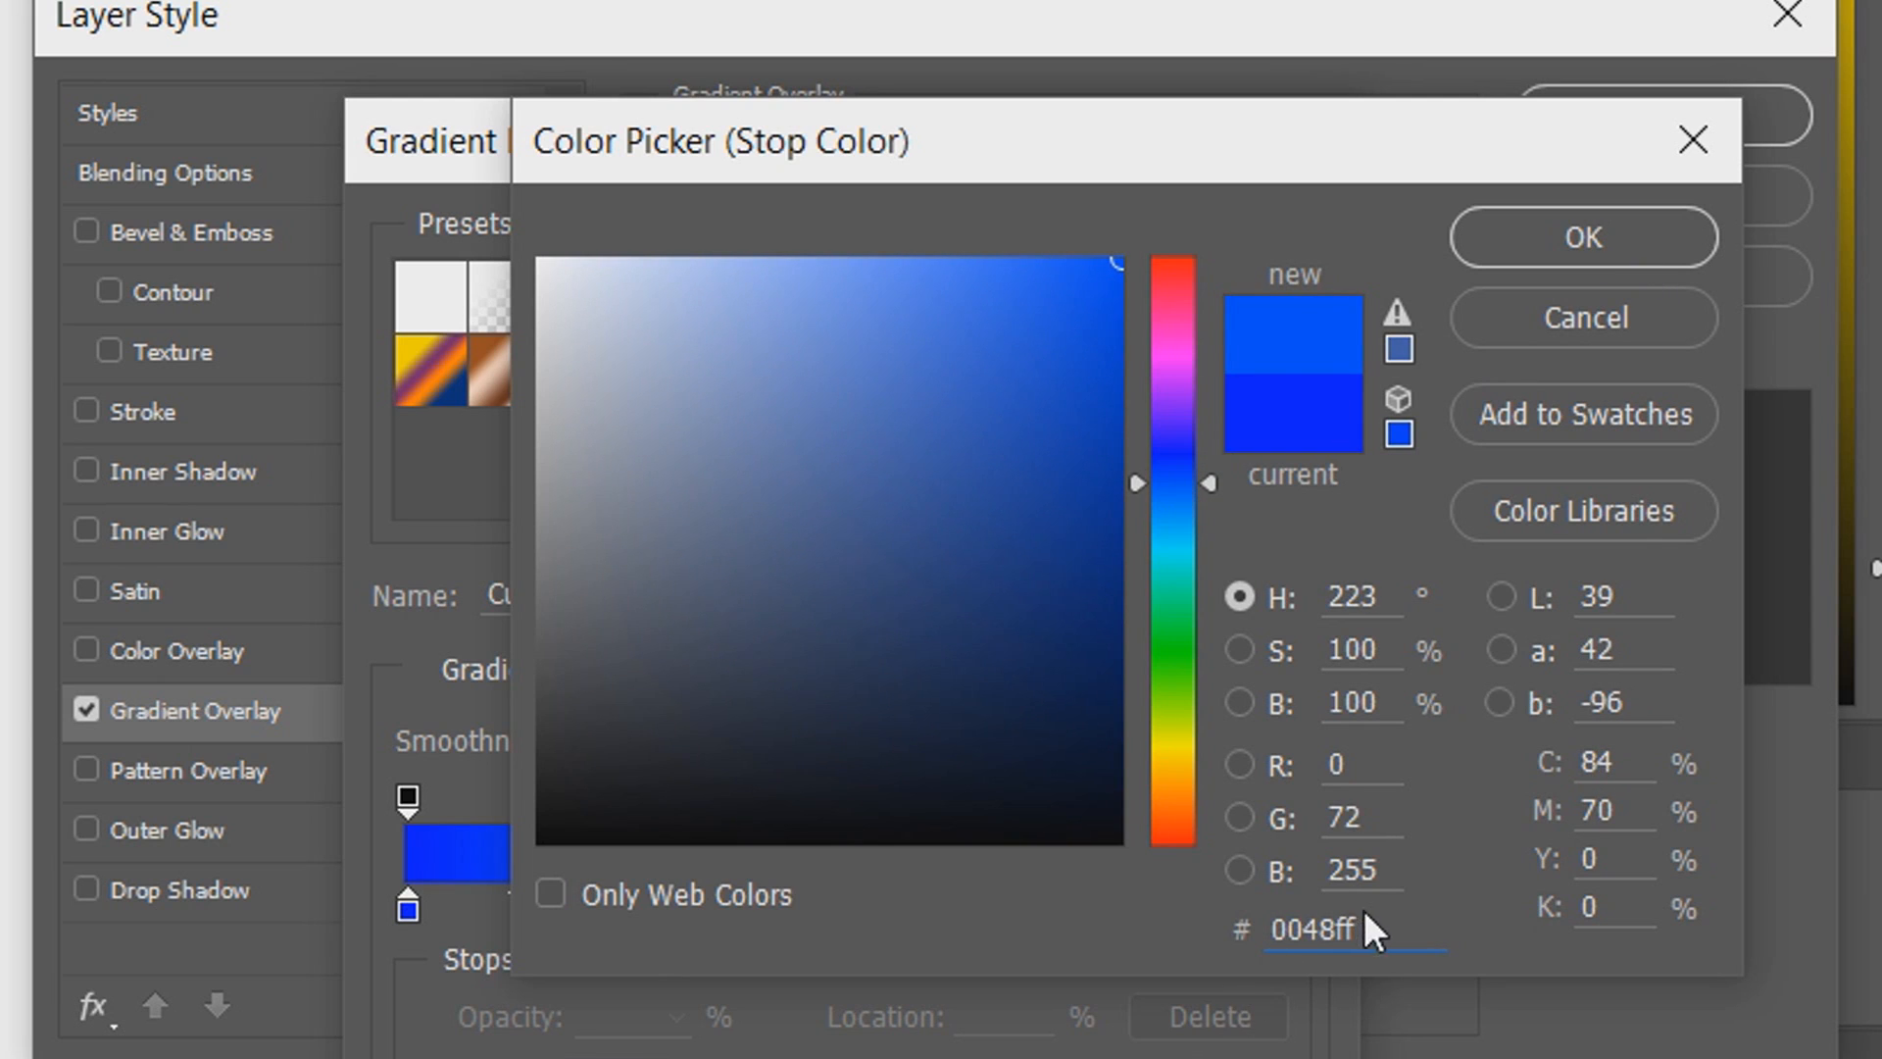
- Set the stops to deep blue and bright cyan by hex, add an end stop and move the middle stop to 57%
{"action": "triple_click", "coordinate": [1355, 930]}
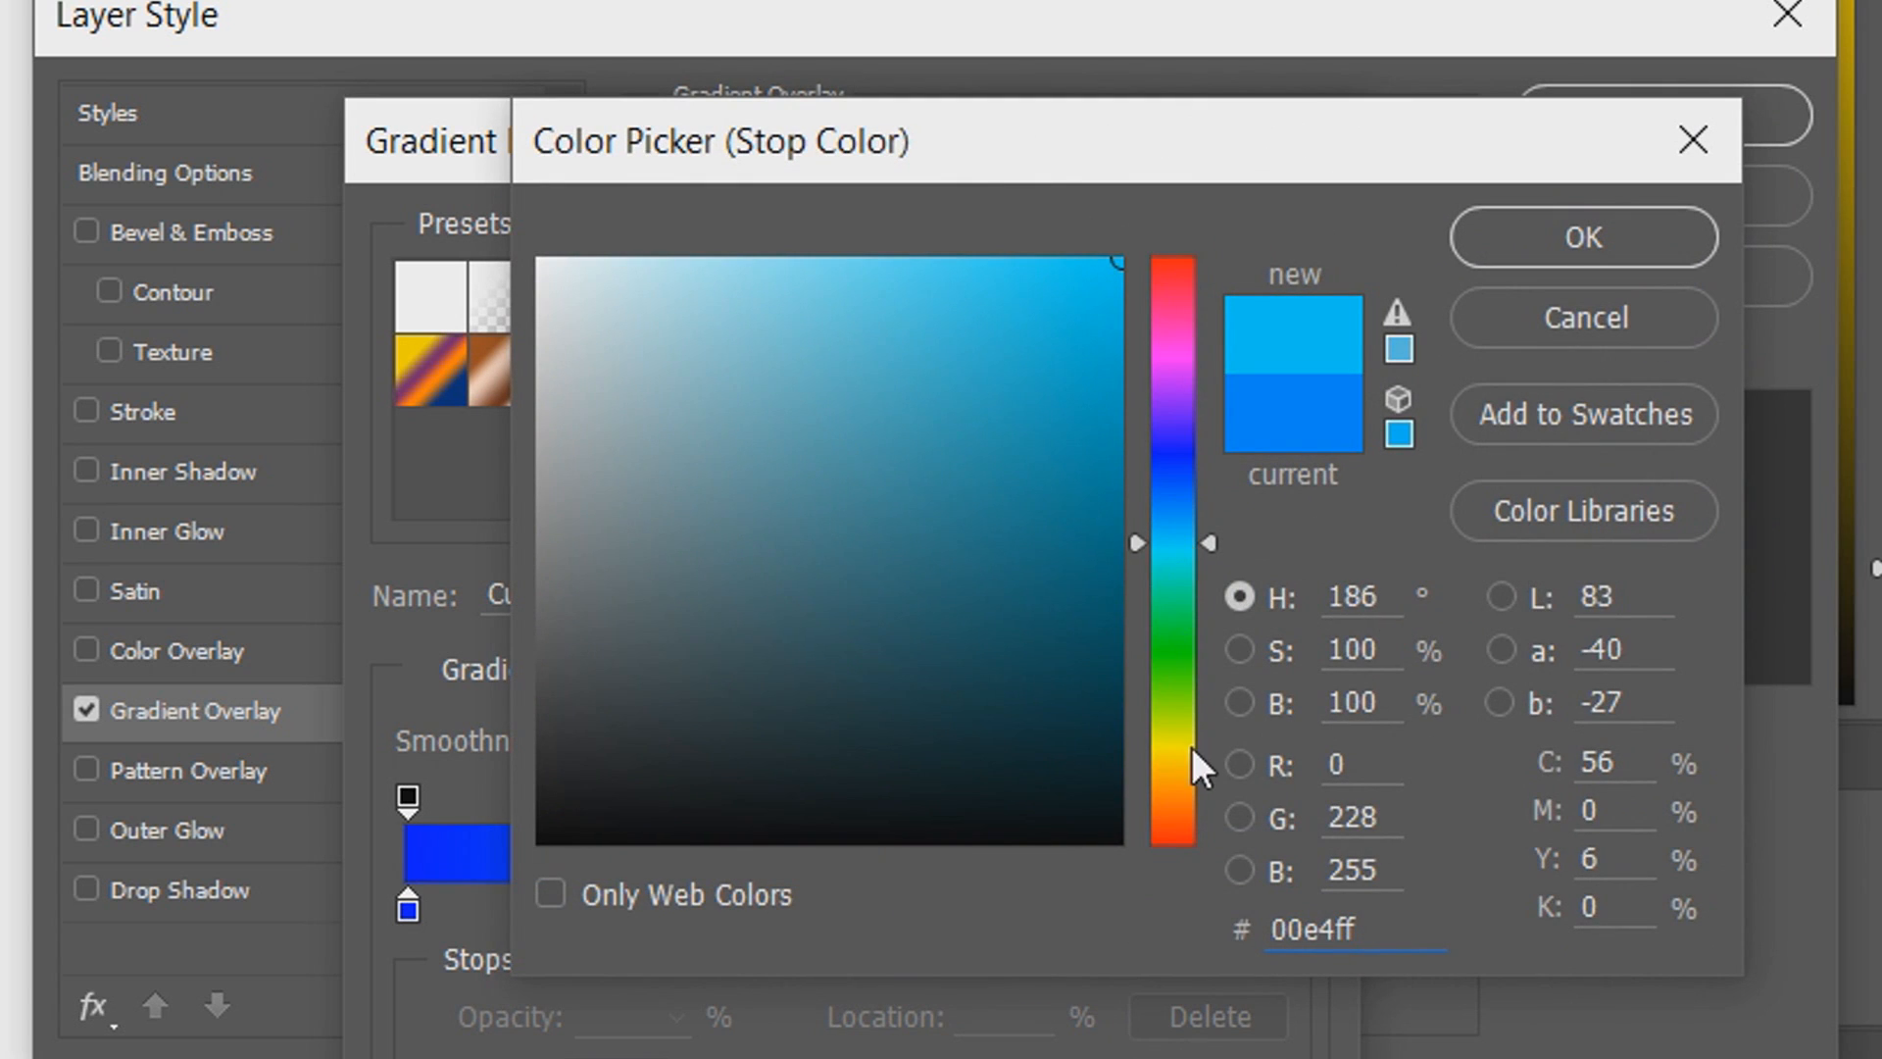
{"action": "left_click", "coordinate": [1580, 237]}
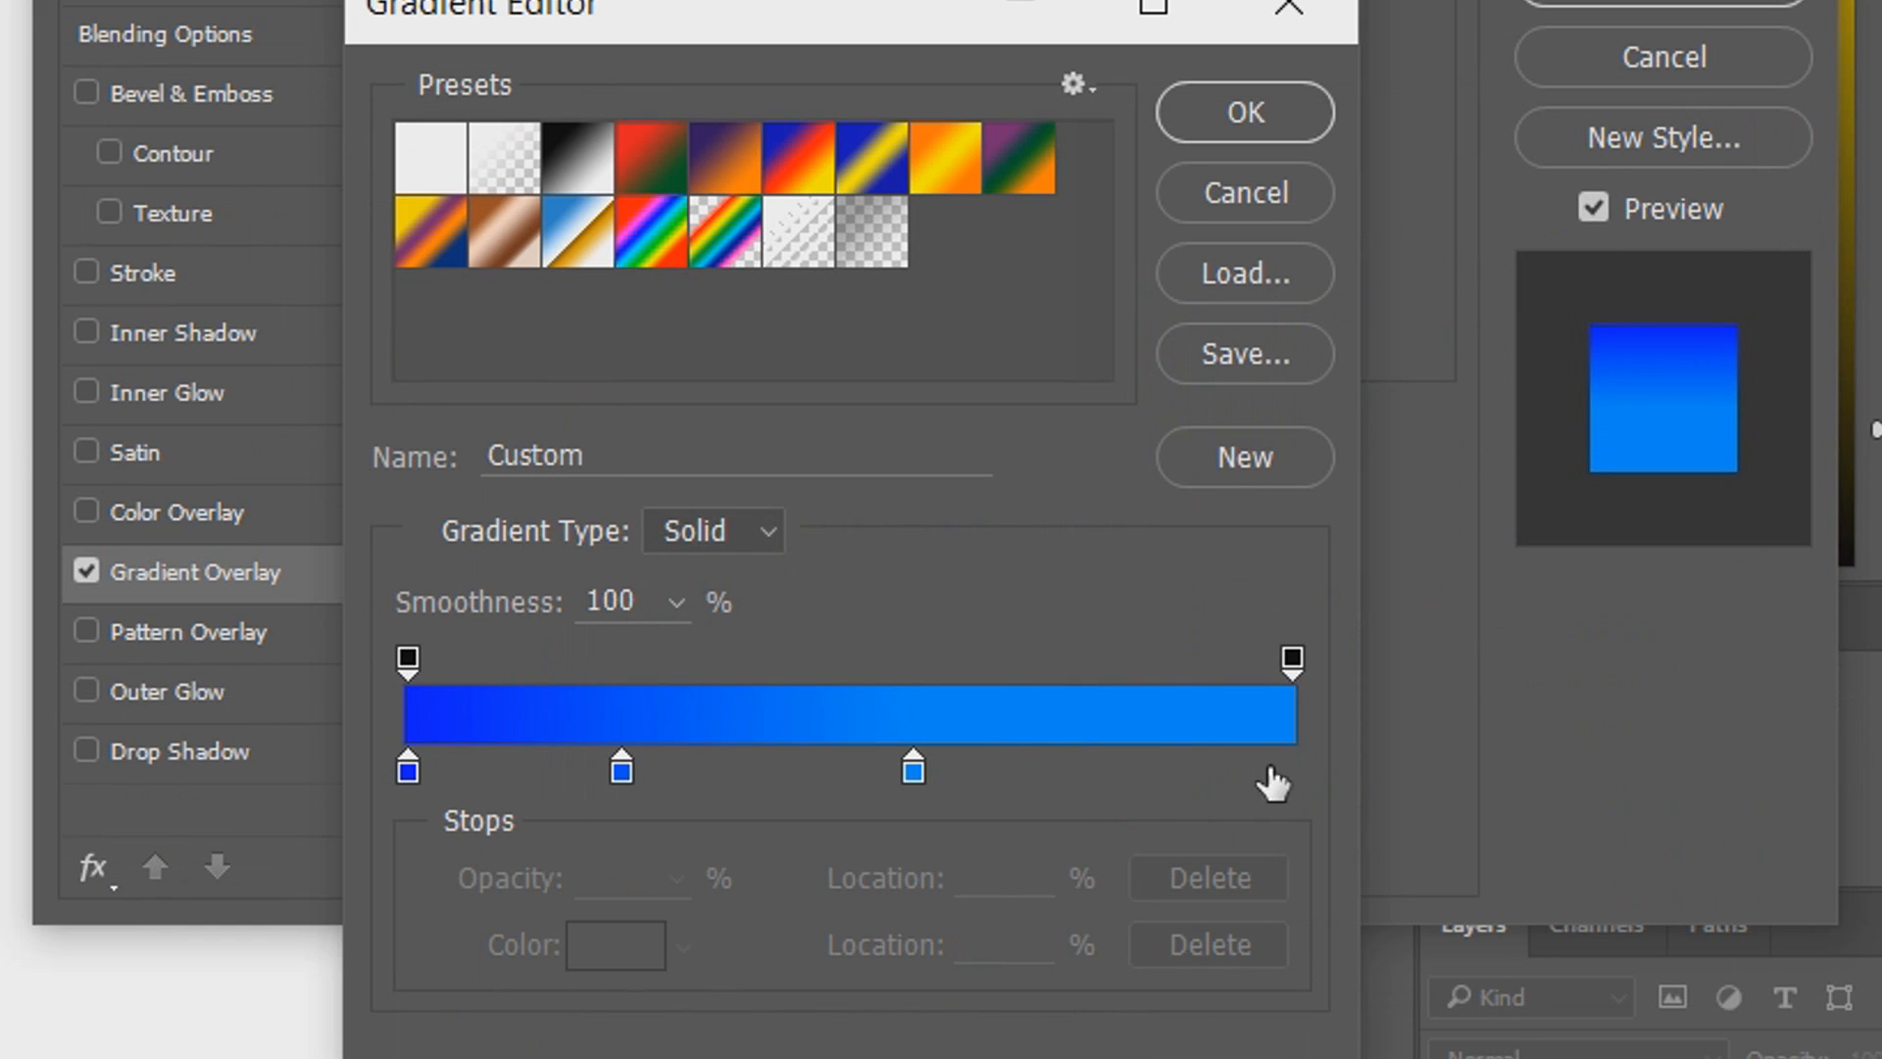
{"action": "left_click", "coordinate": [1290, 768]}
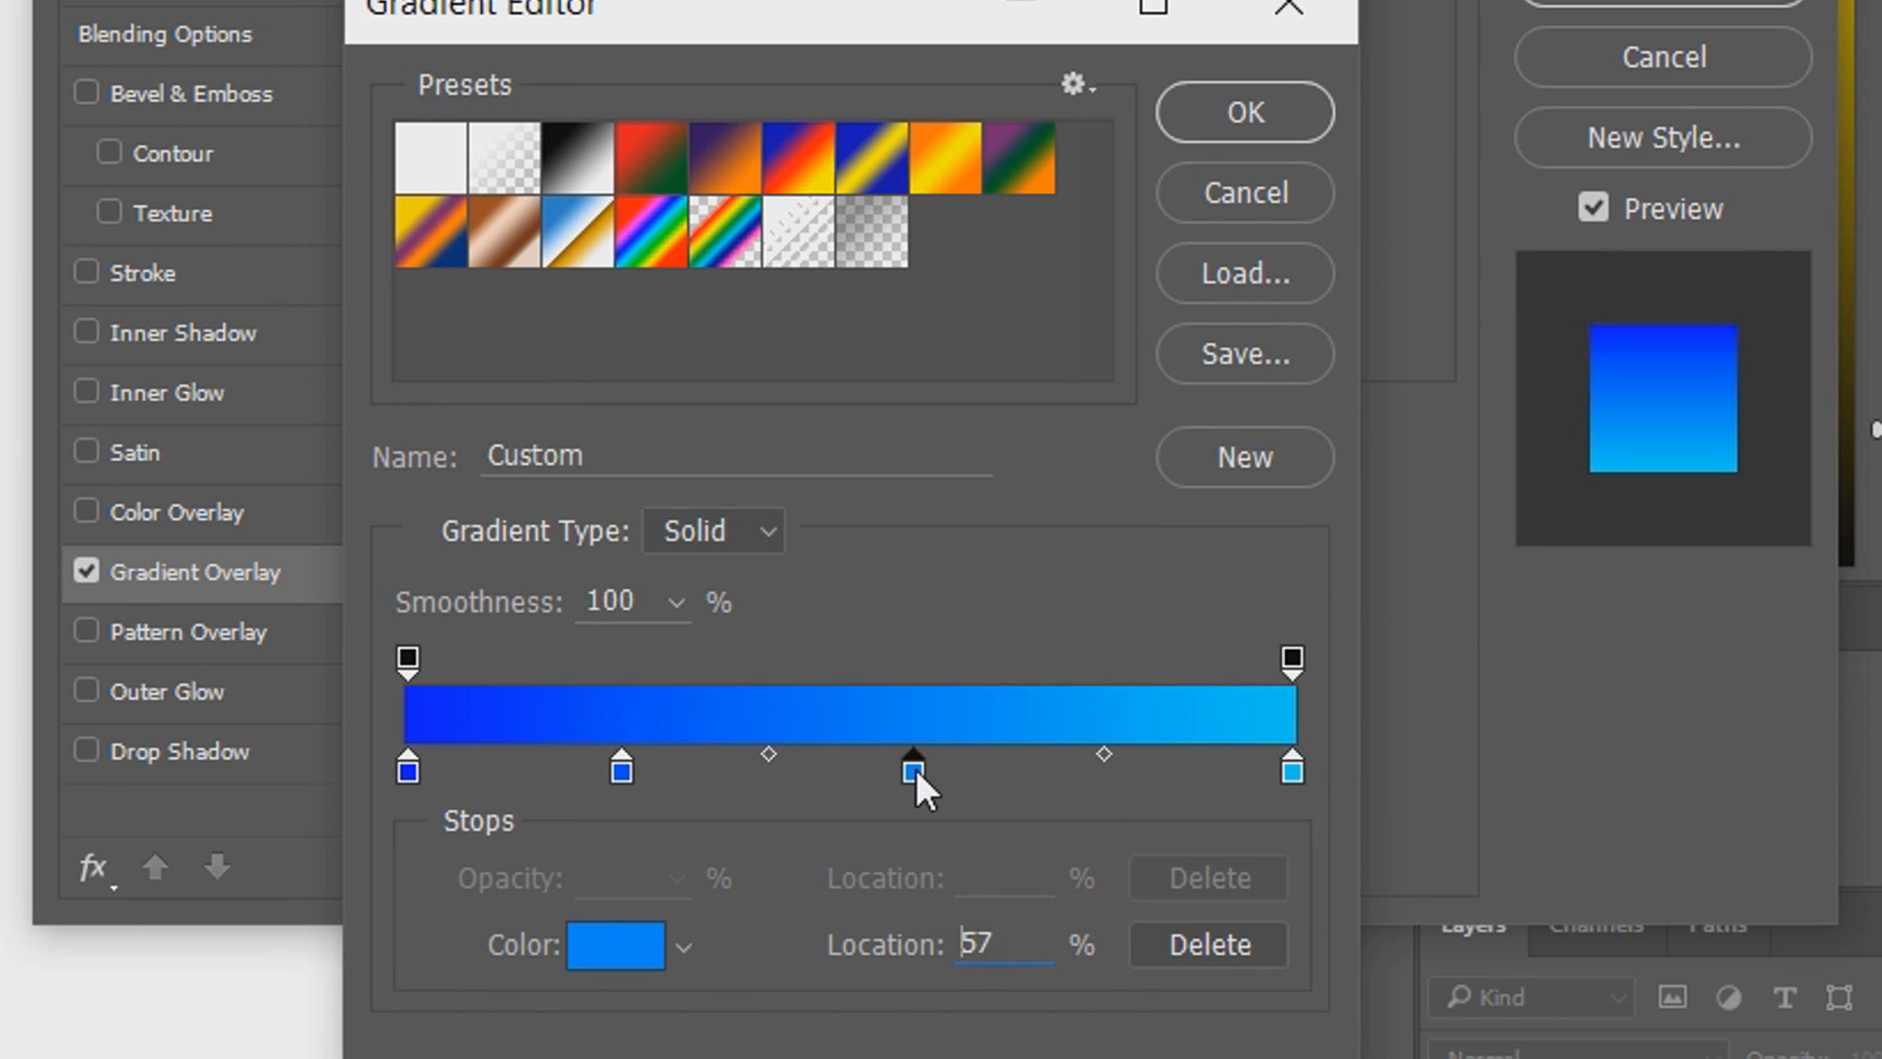
{"action": "left_click_drag", "start_coordinate": [909, 770], "coordinate": [1023, 770]}
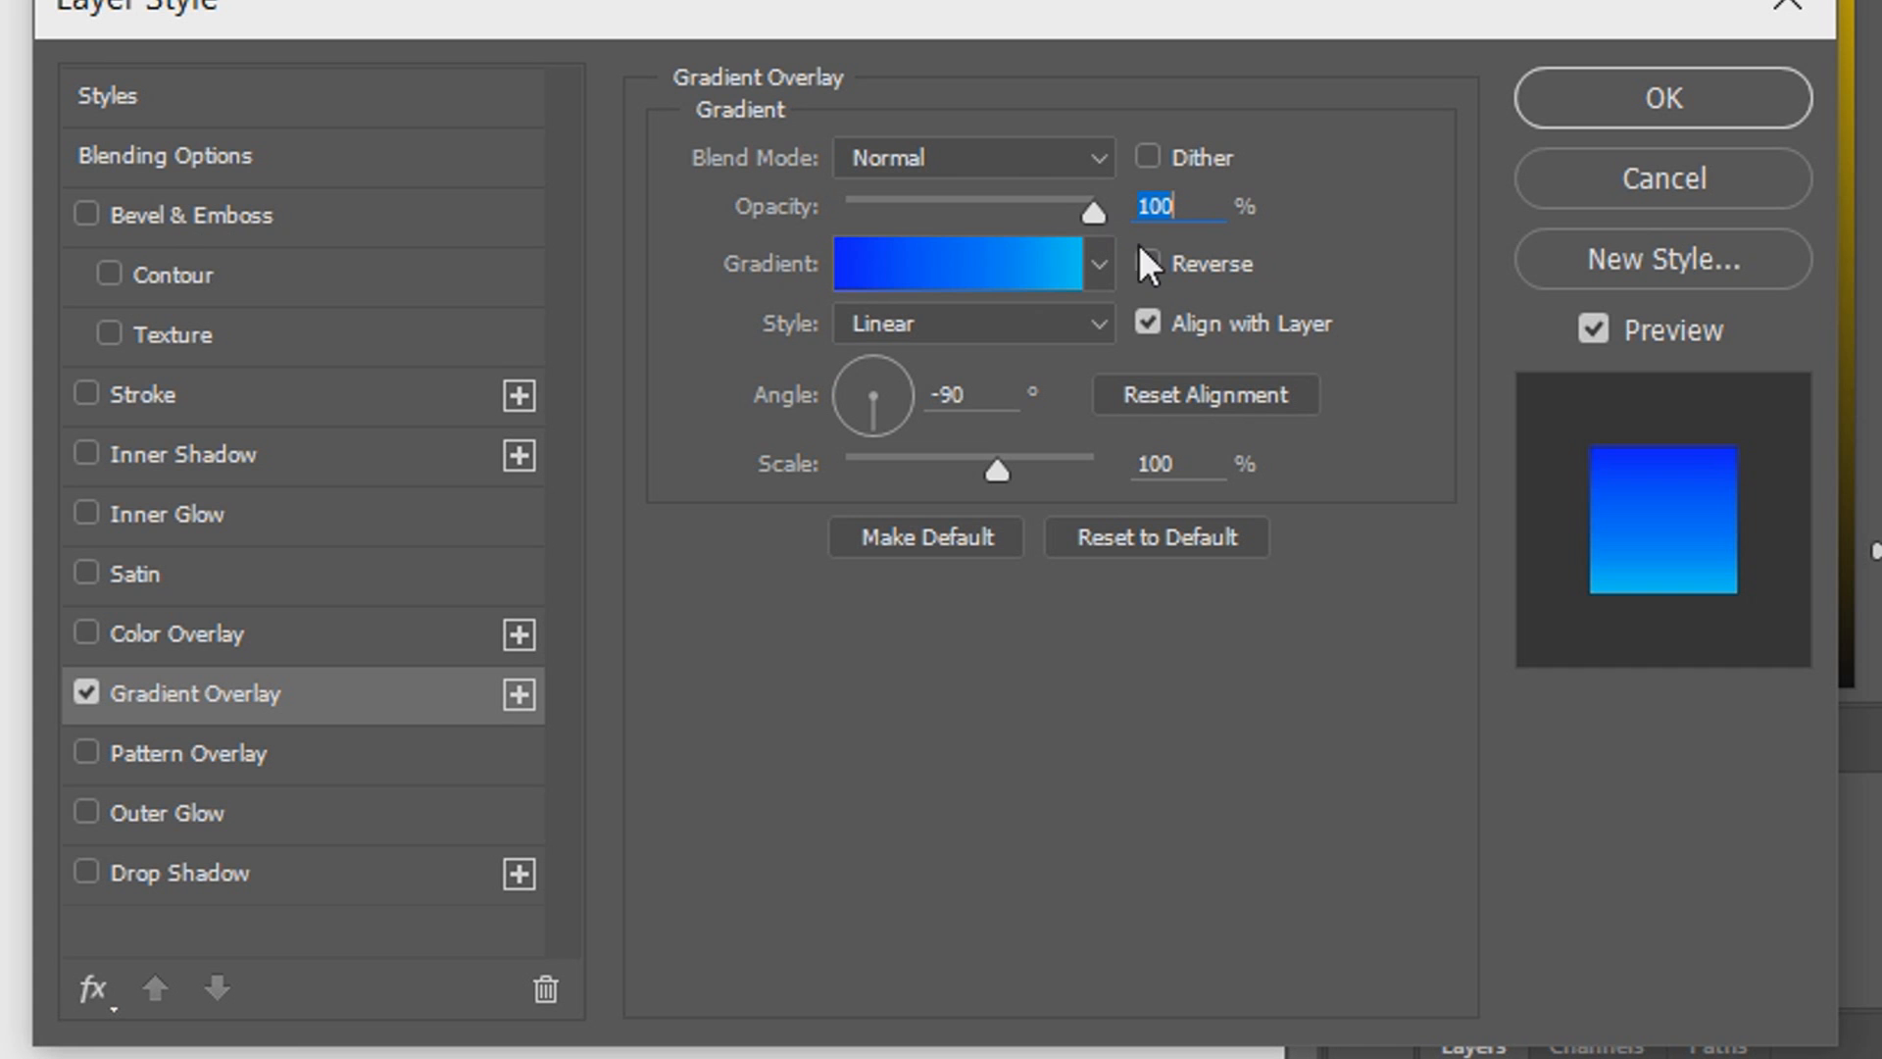
- Give the blue bar a 3 px black stroke and apply the gradient and outline styles
{"action": "left_click", "coordinate": [1662, 98]}
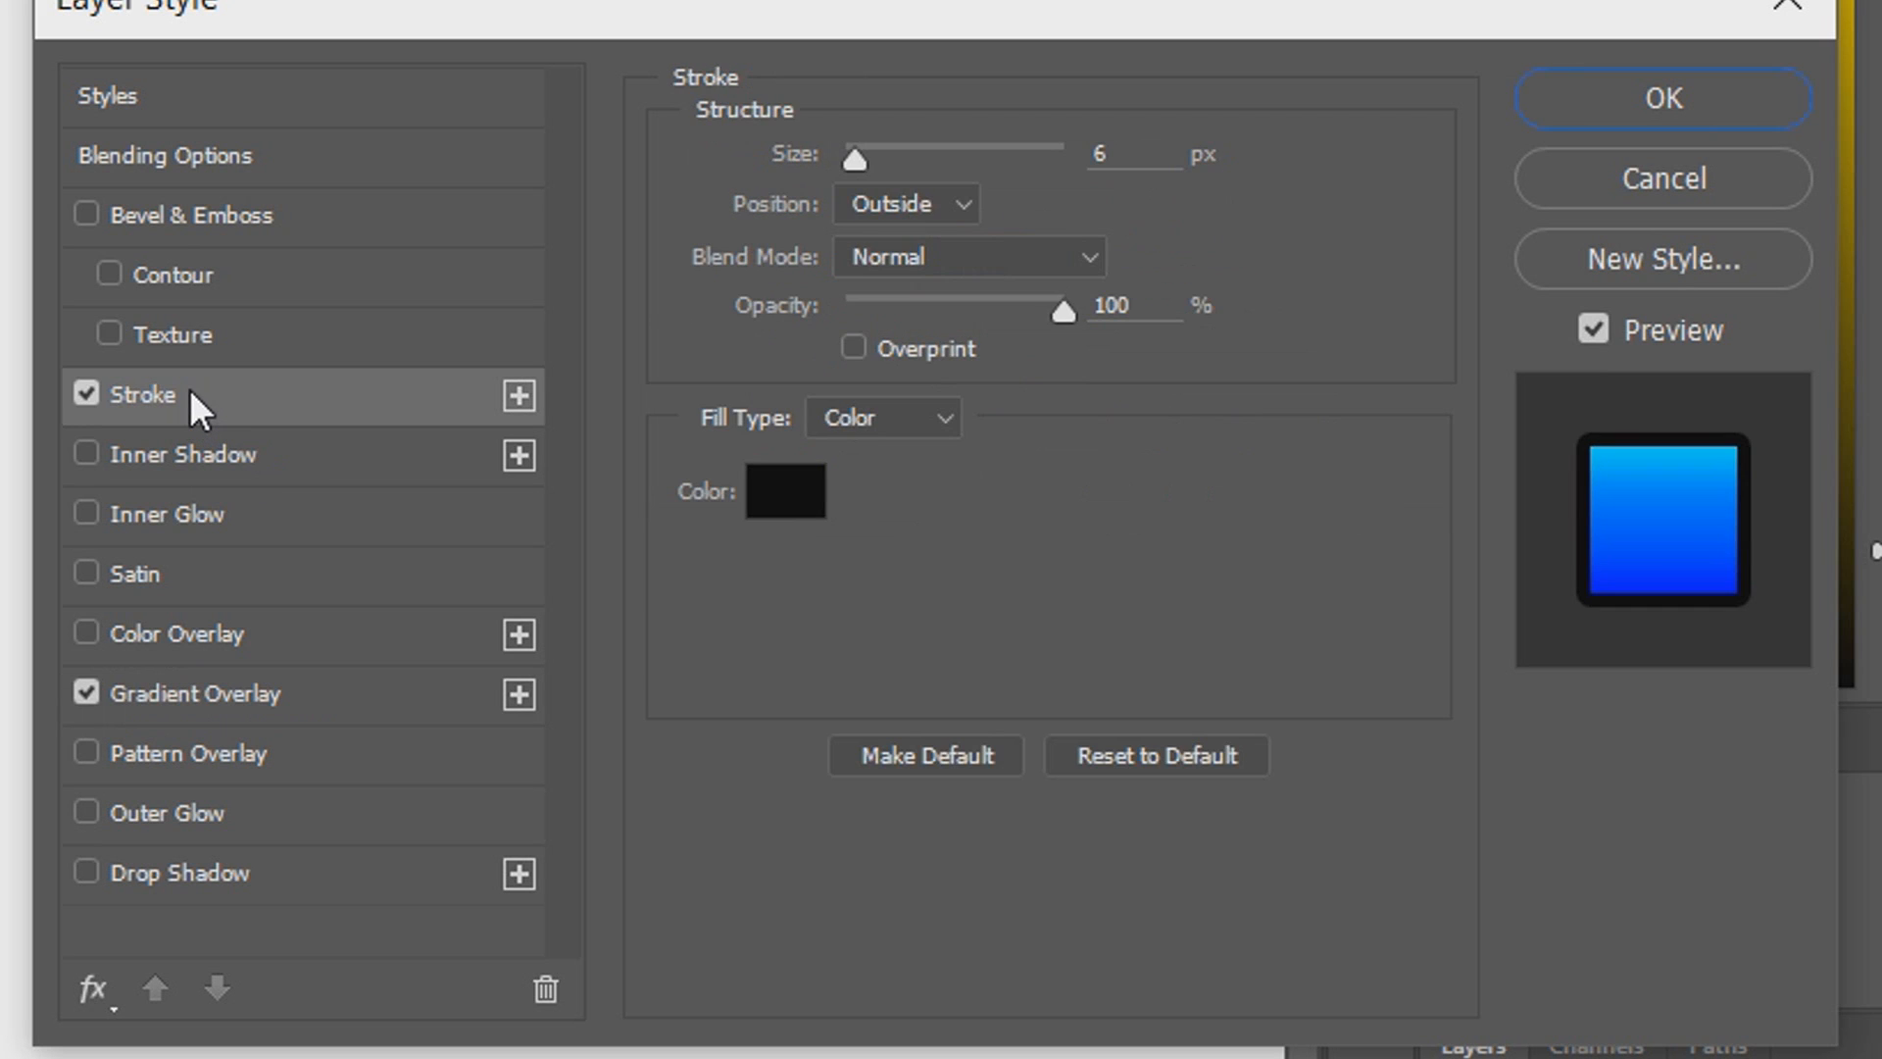
{"action": "left_click", "coordinate": [1660, 98]}
{"action": "type", "text": "3"}
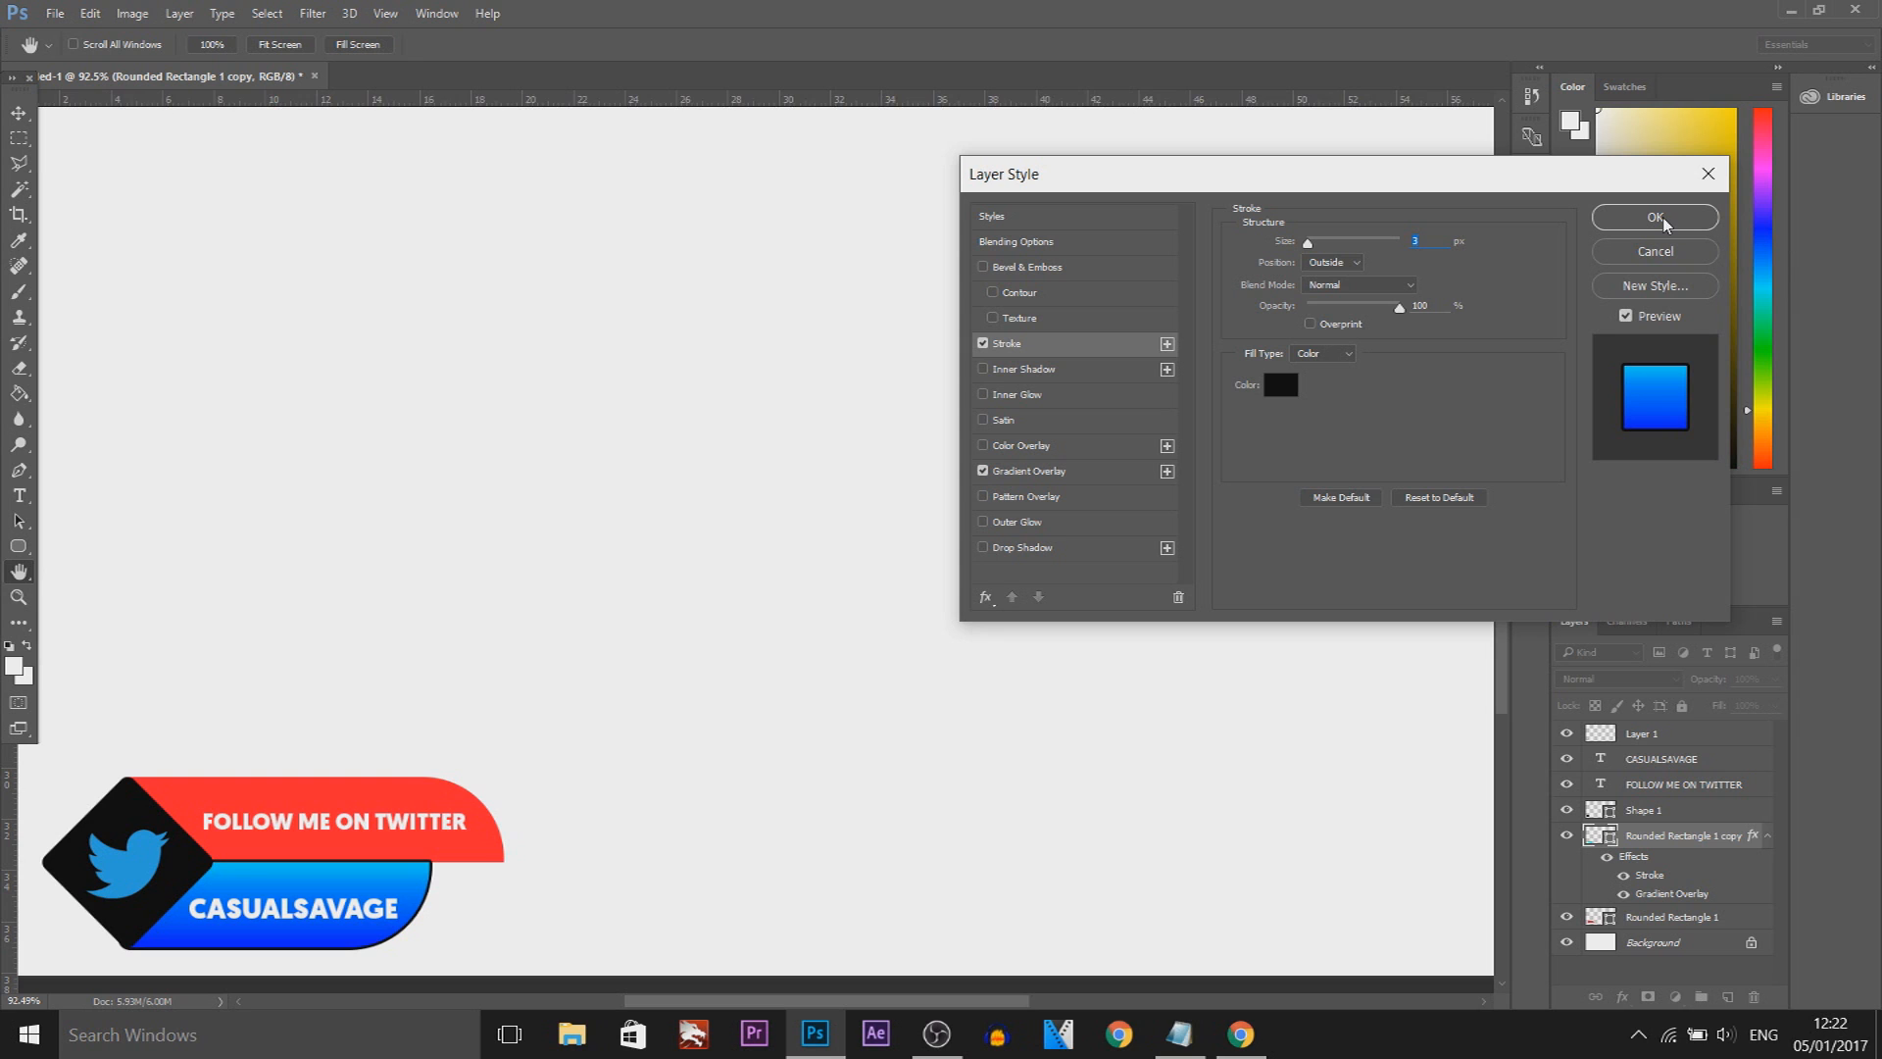
{"action": "left_click", "coordinate": [1652, 217]}
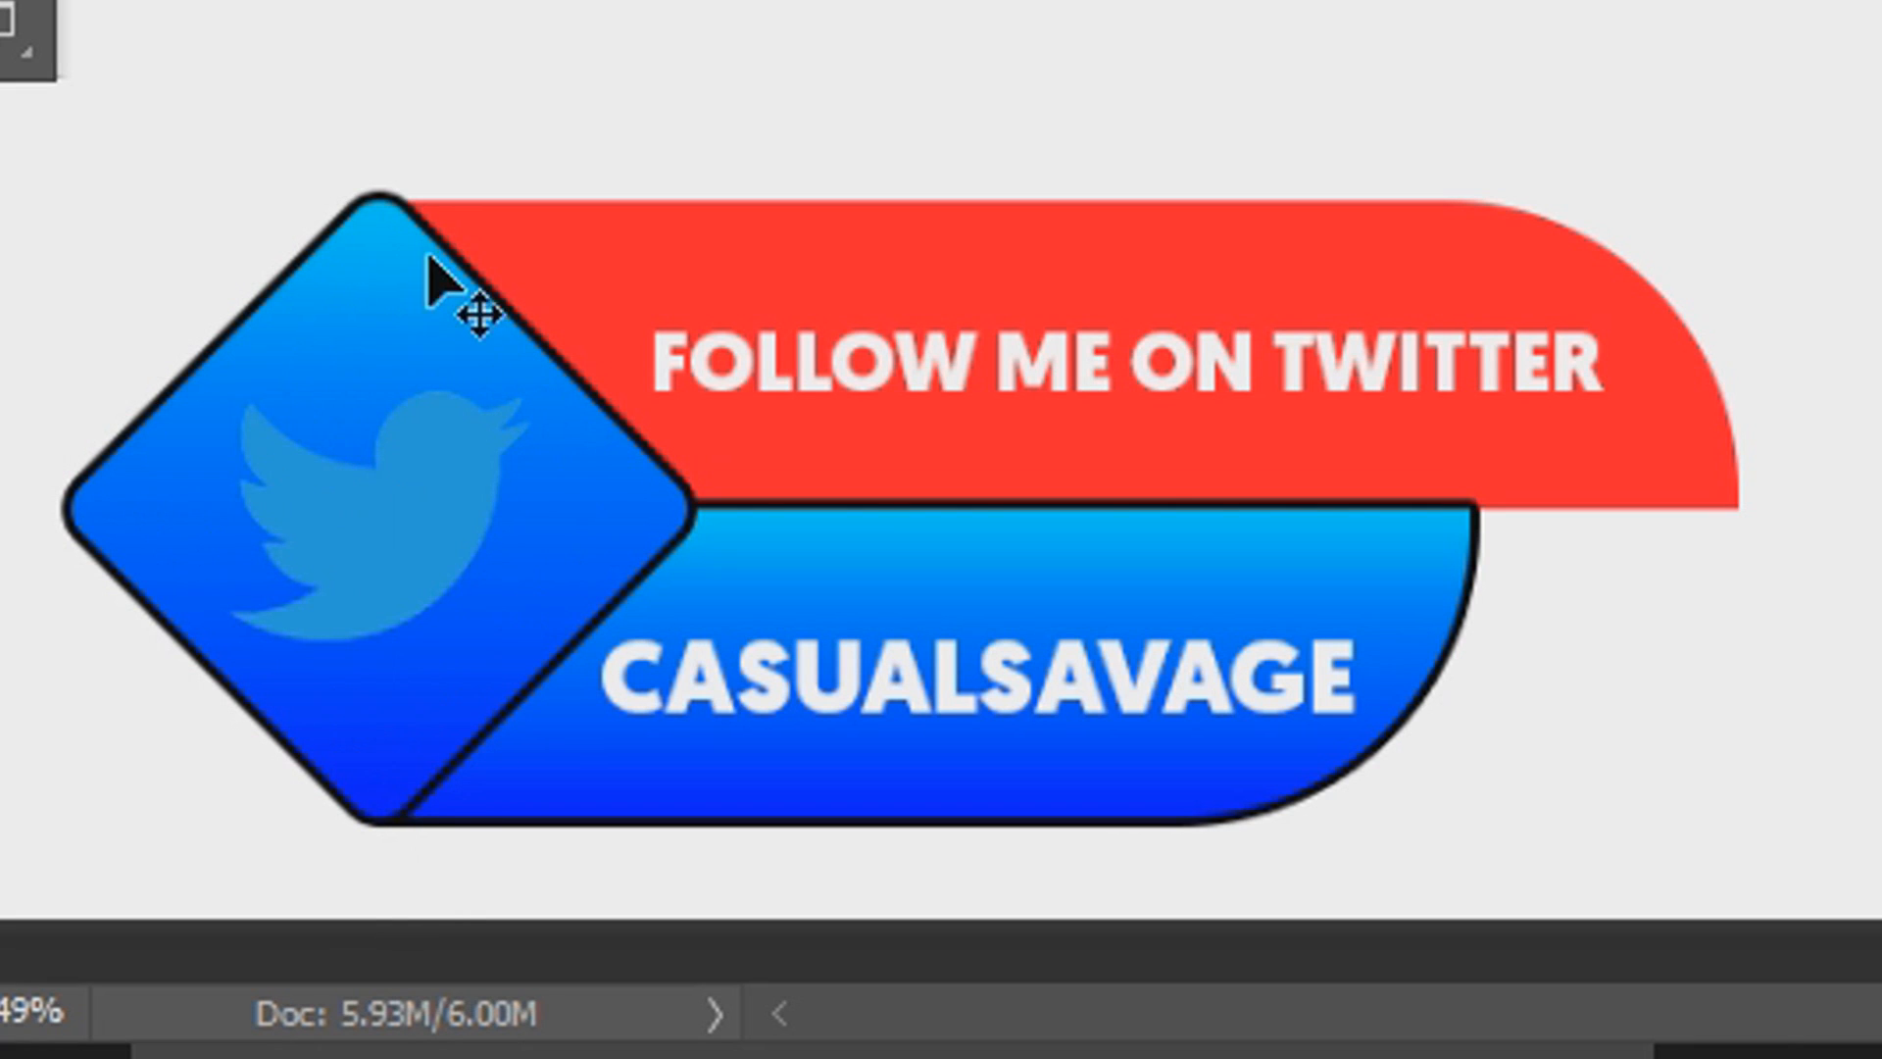
{"action": "mouse_move", "coordinate": [786, 617]}
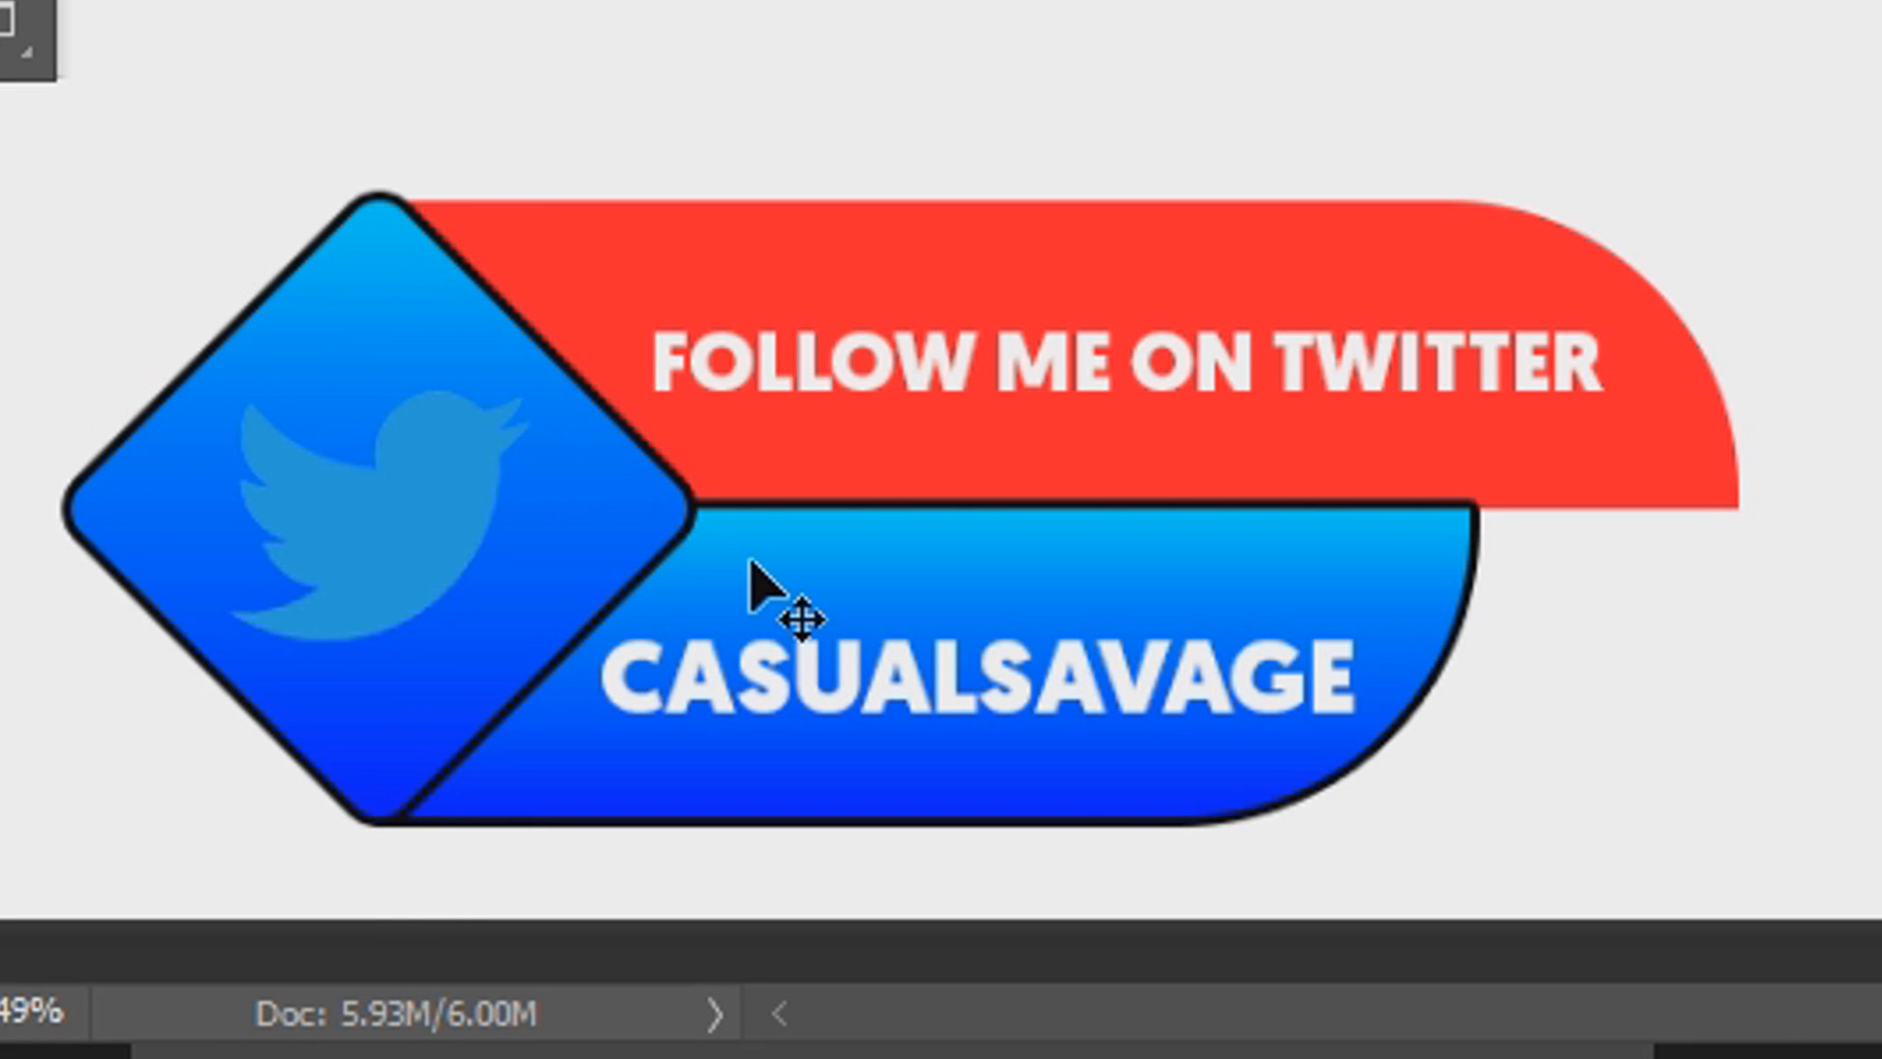
{"action": "mouse_move", "coordinate": [468, 588]}
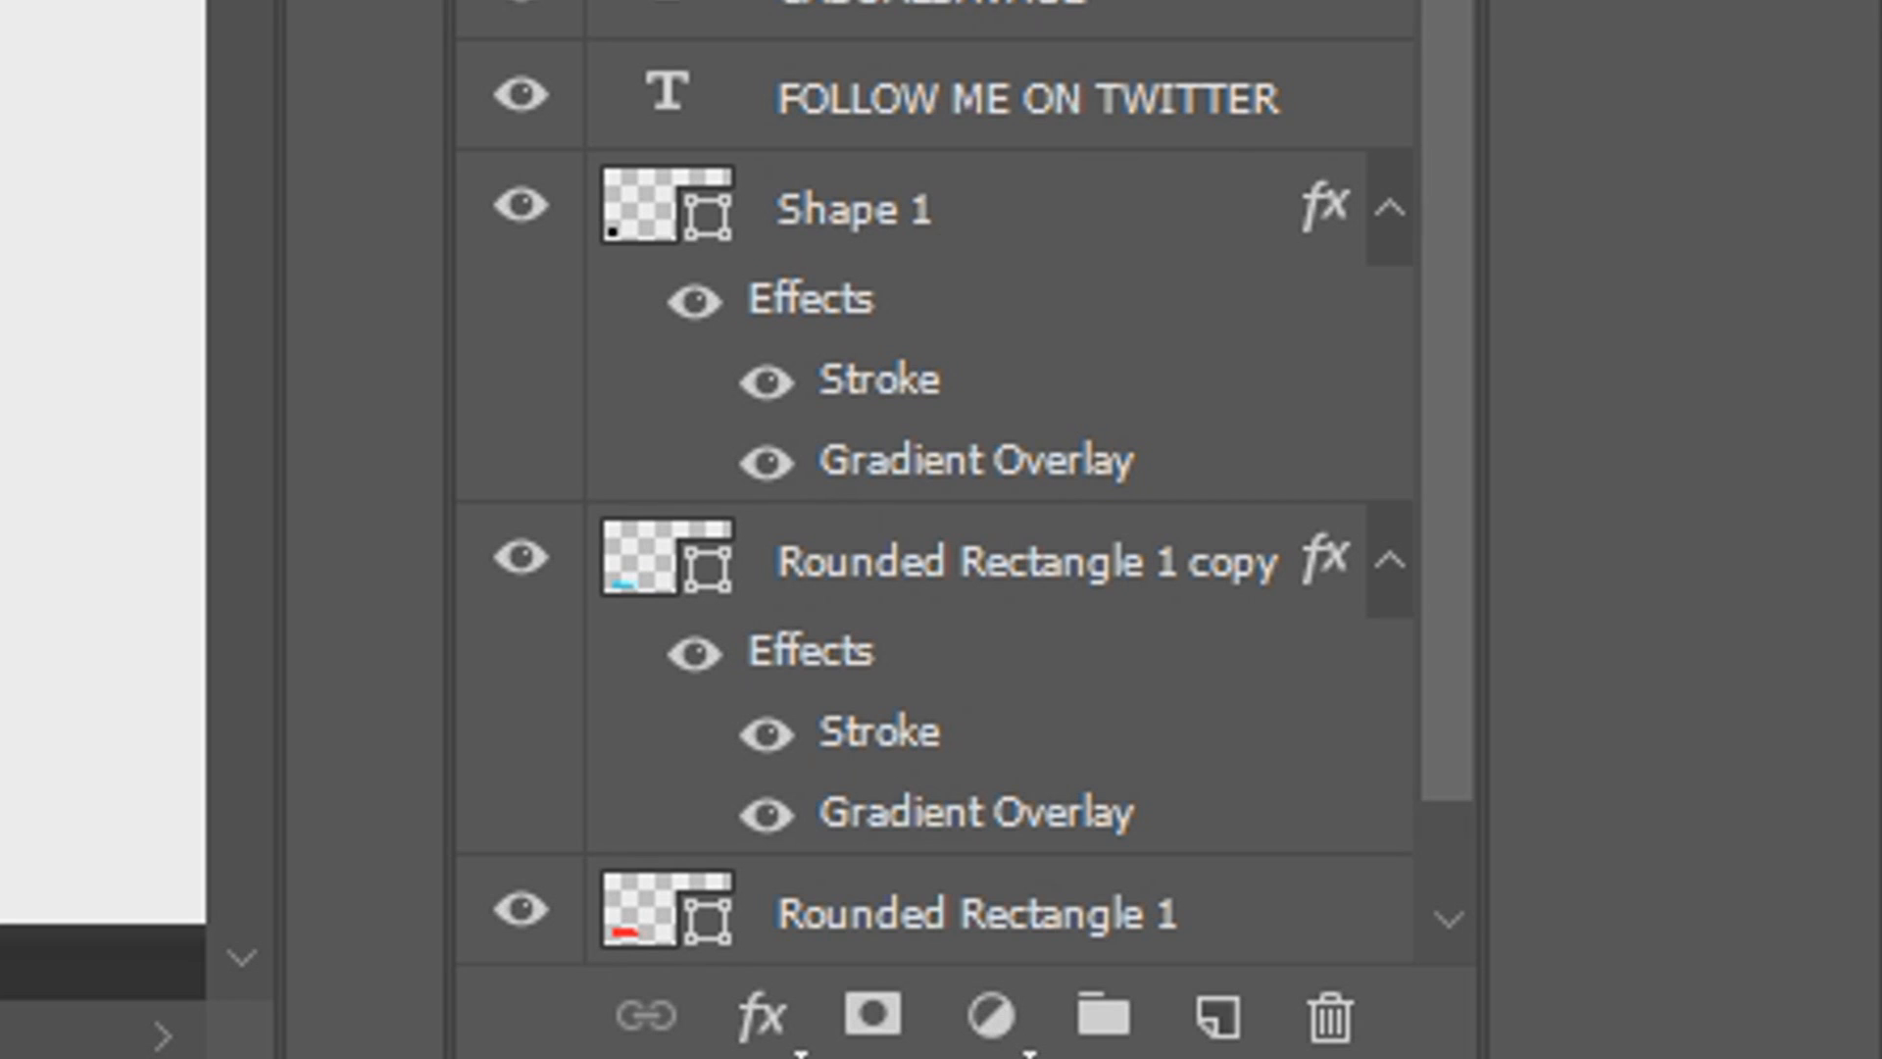
- Add a colour overlay to the bird layer, close its style settings and open the top bar's overlay
{"action": "left_click", "coordinate": [761, 1015]}
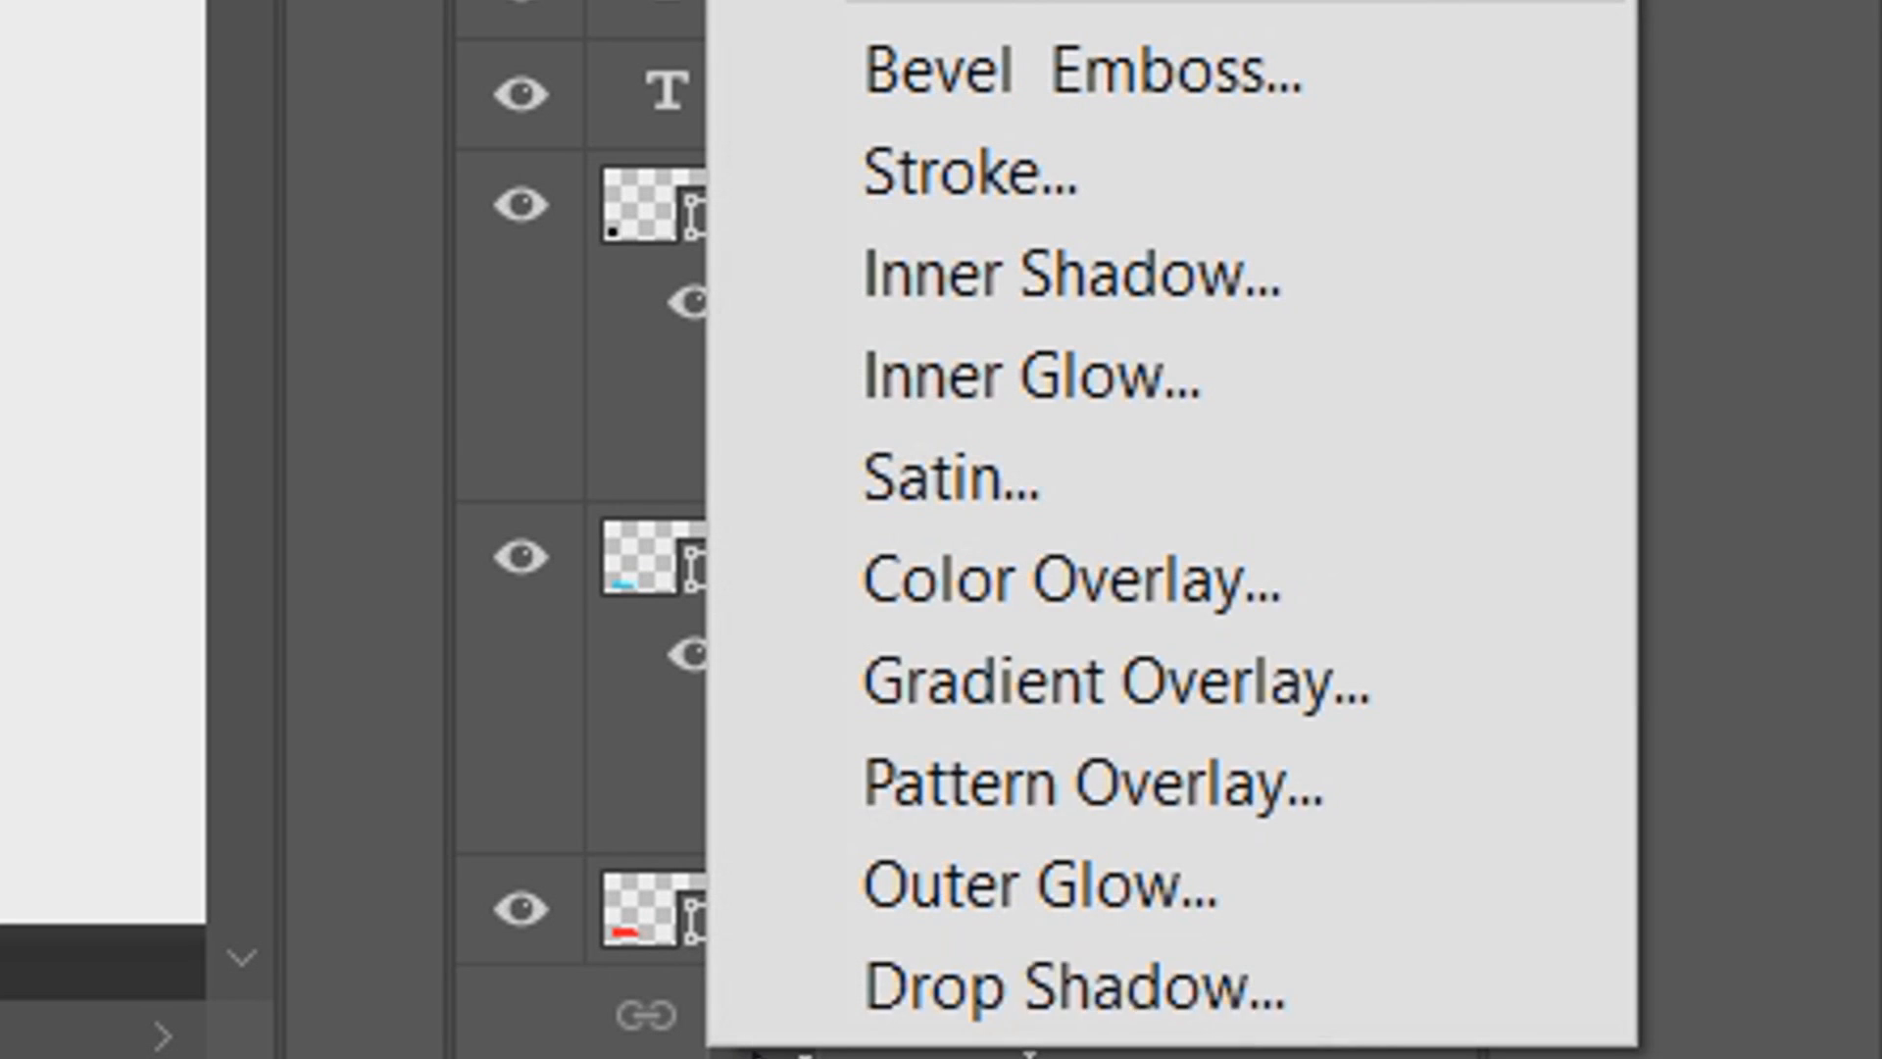
{"action": "left_click", "coordinate": [1066, 577]}
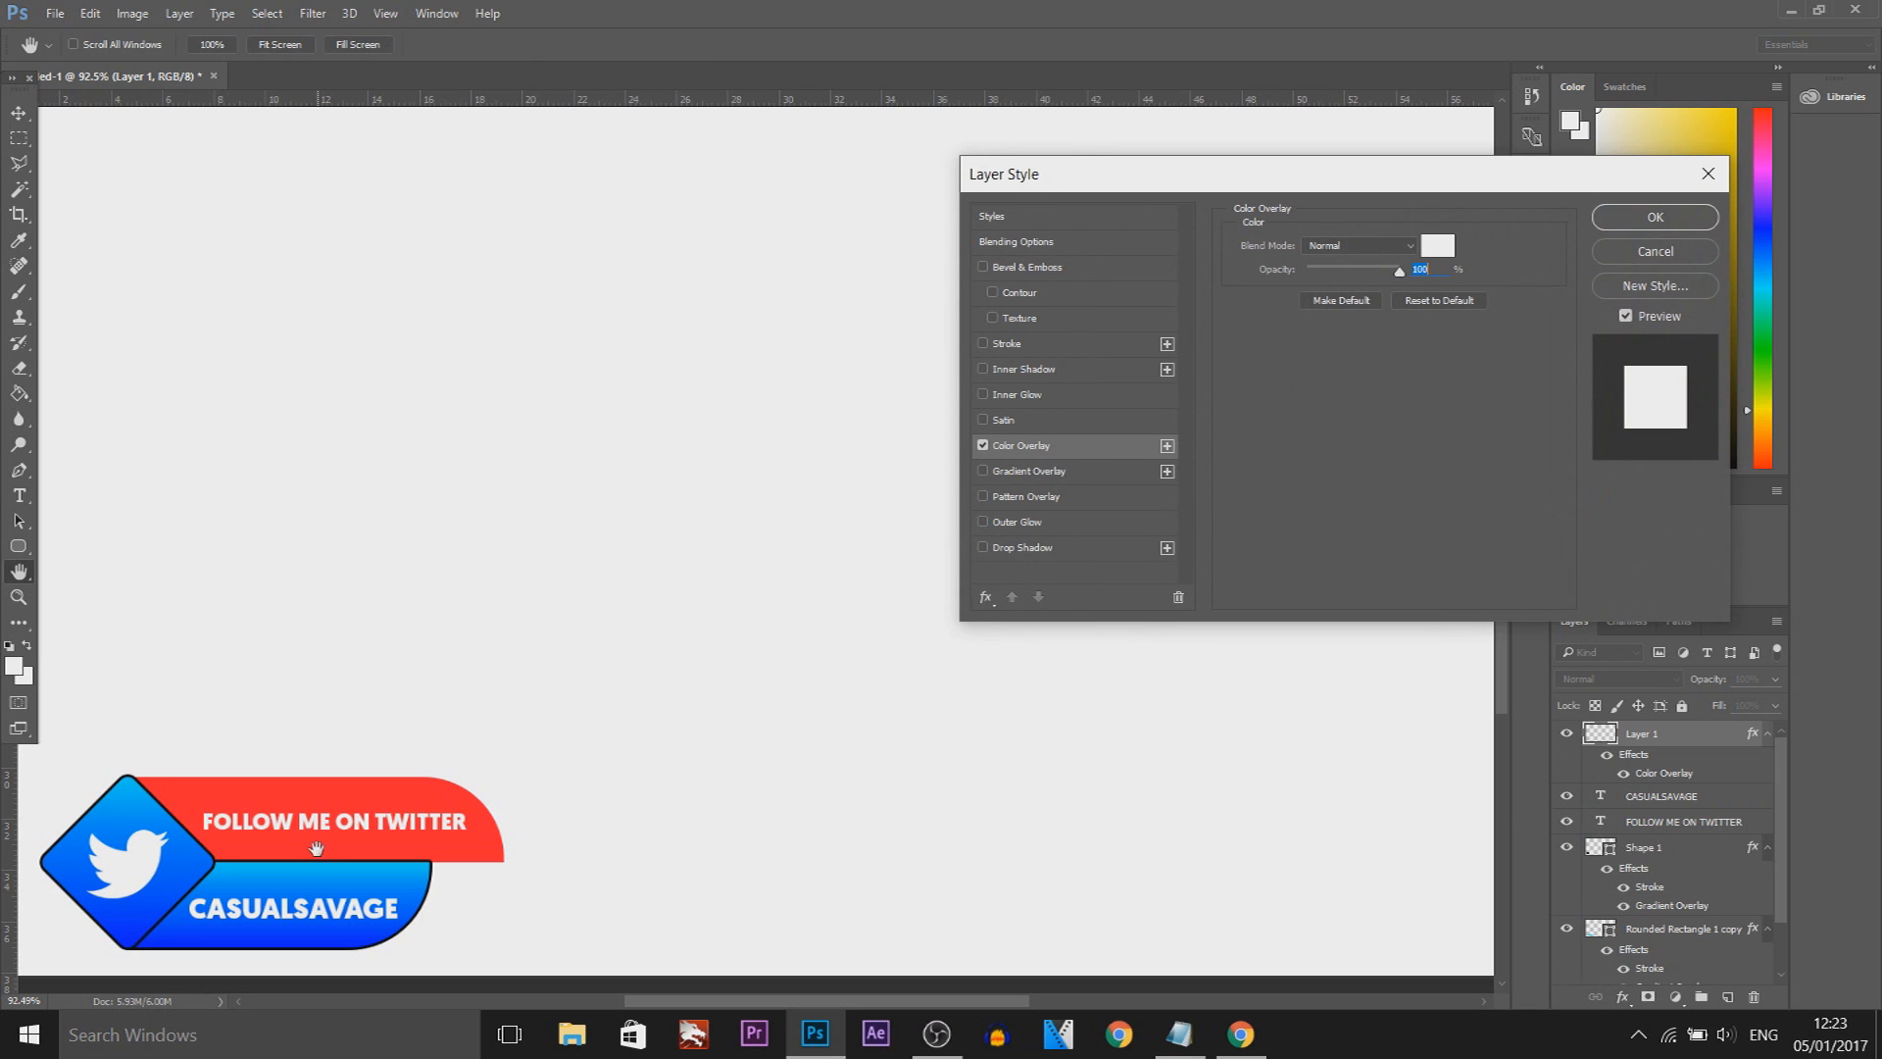
{"action": "left_click", "coordinate": [1004, 343]}
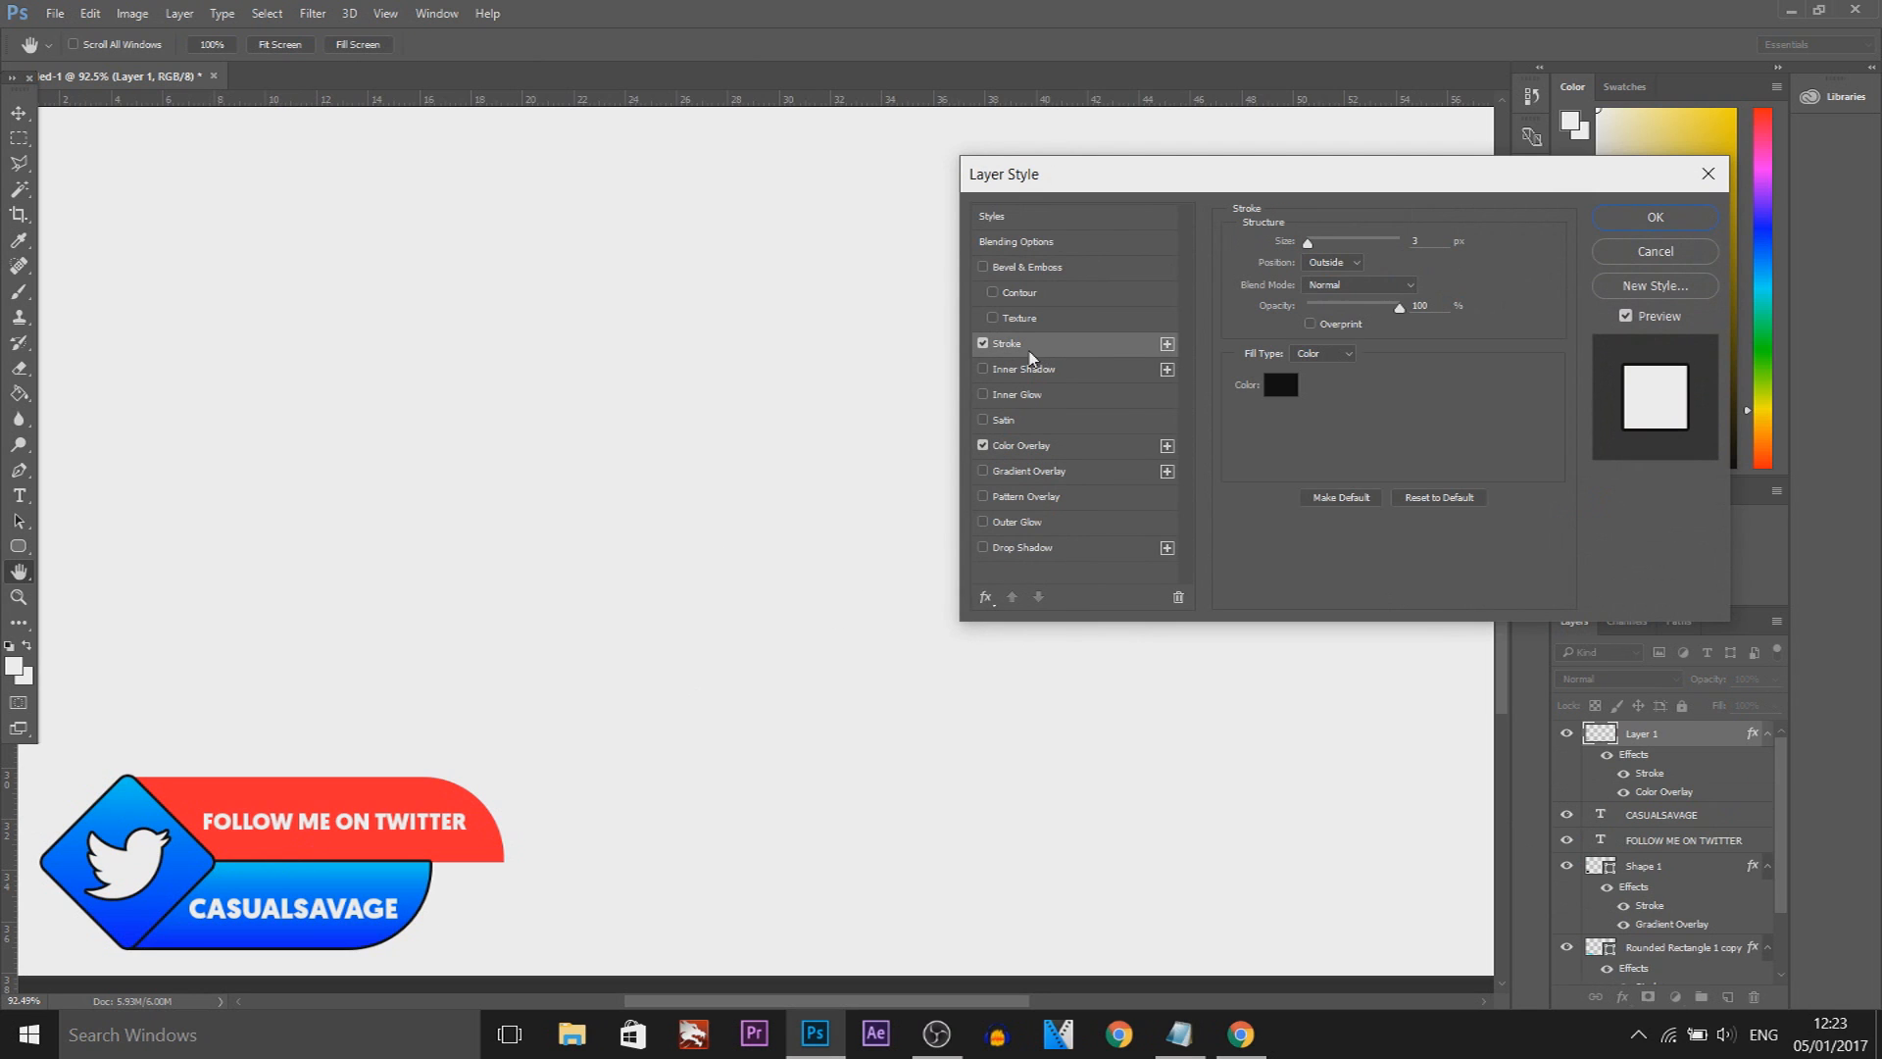
{"action": "left_click", "coordinate": [1655, 217]}
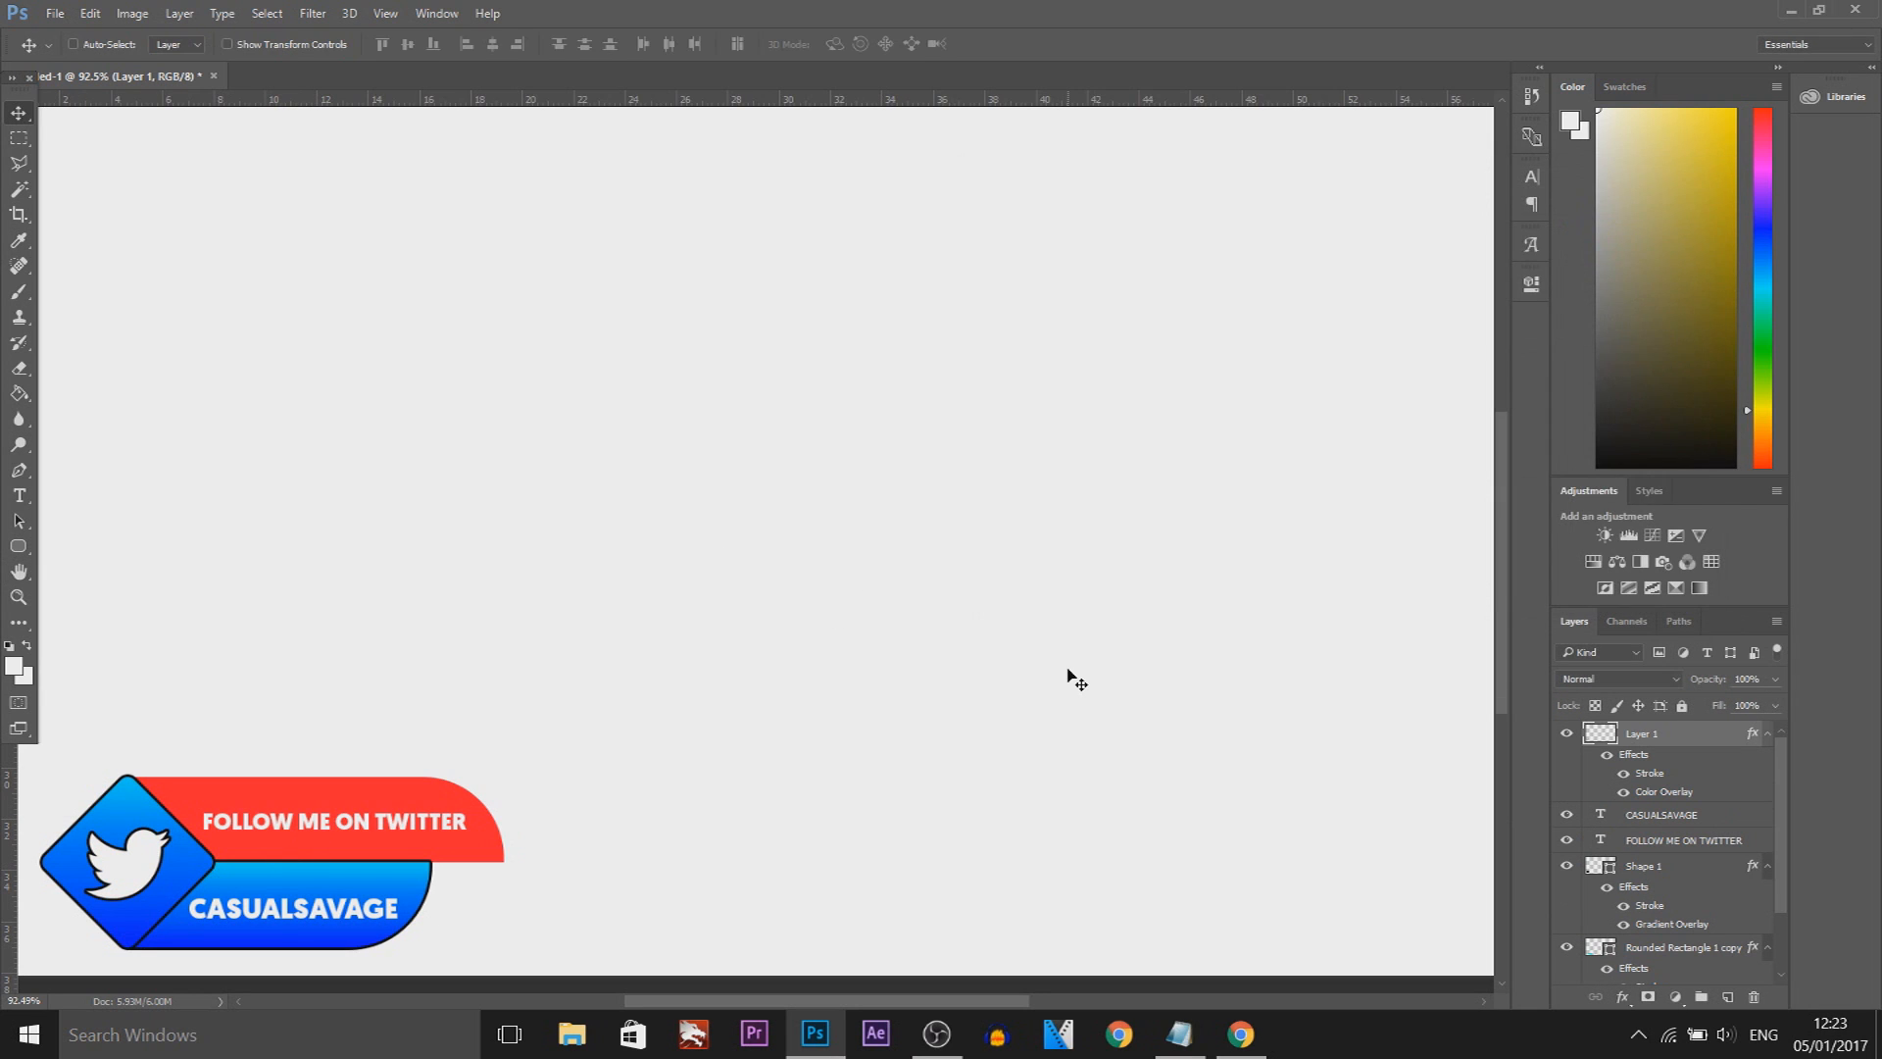
{"action": "mouse_move", "coordinate": [478, 876]}
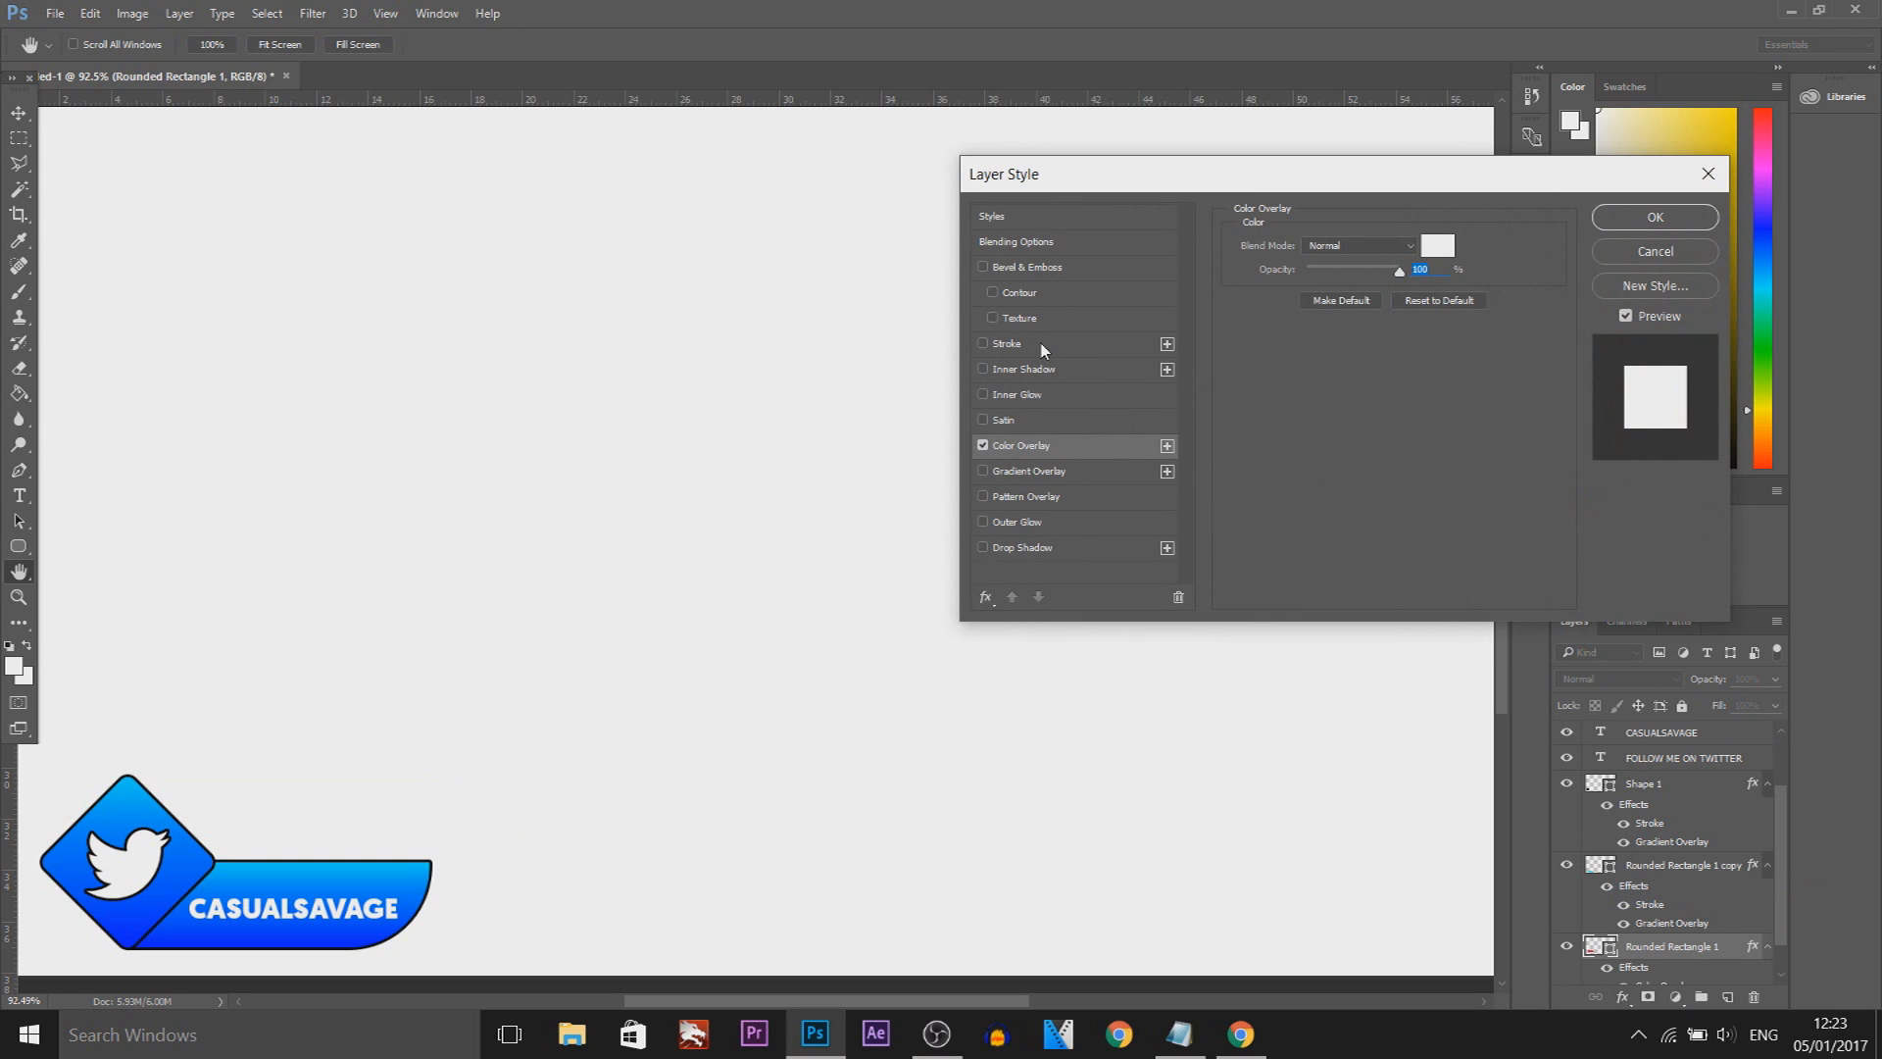
{"action": "left_click", "coordinate": [1004, 343]}
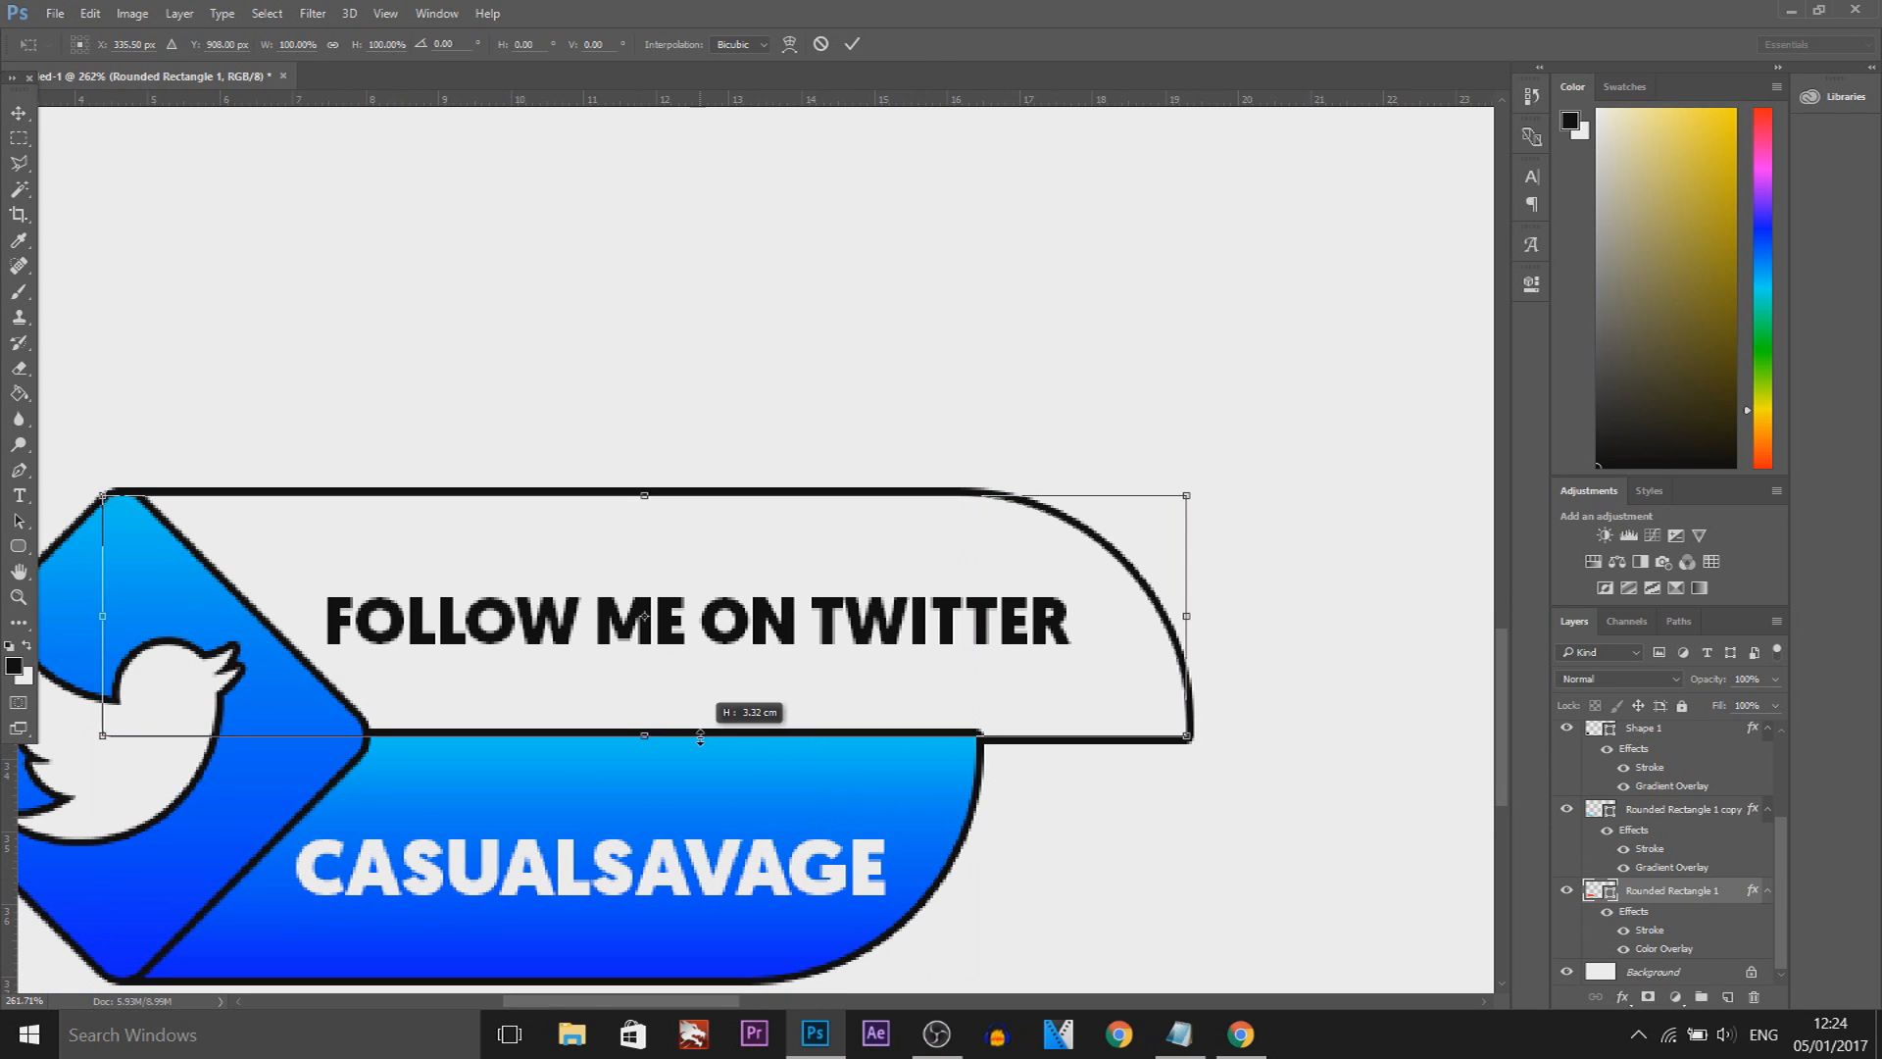
- Resize the height of the white top bar and check its layer effects
{"action": "left_click_drag", "start_coordinate": [645, 737], "coordinate": [644, 723]}
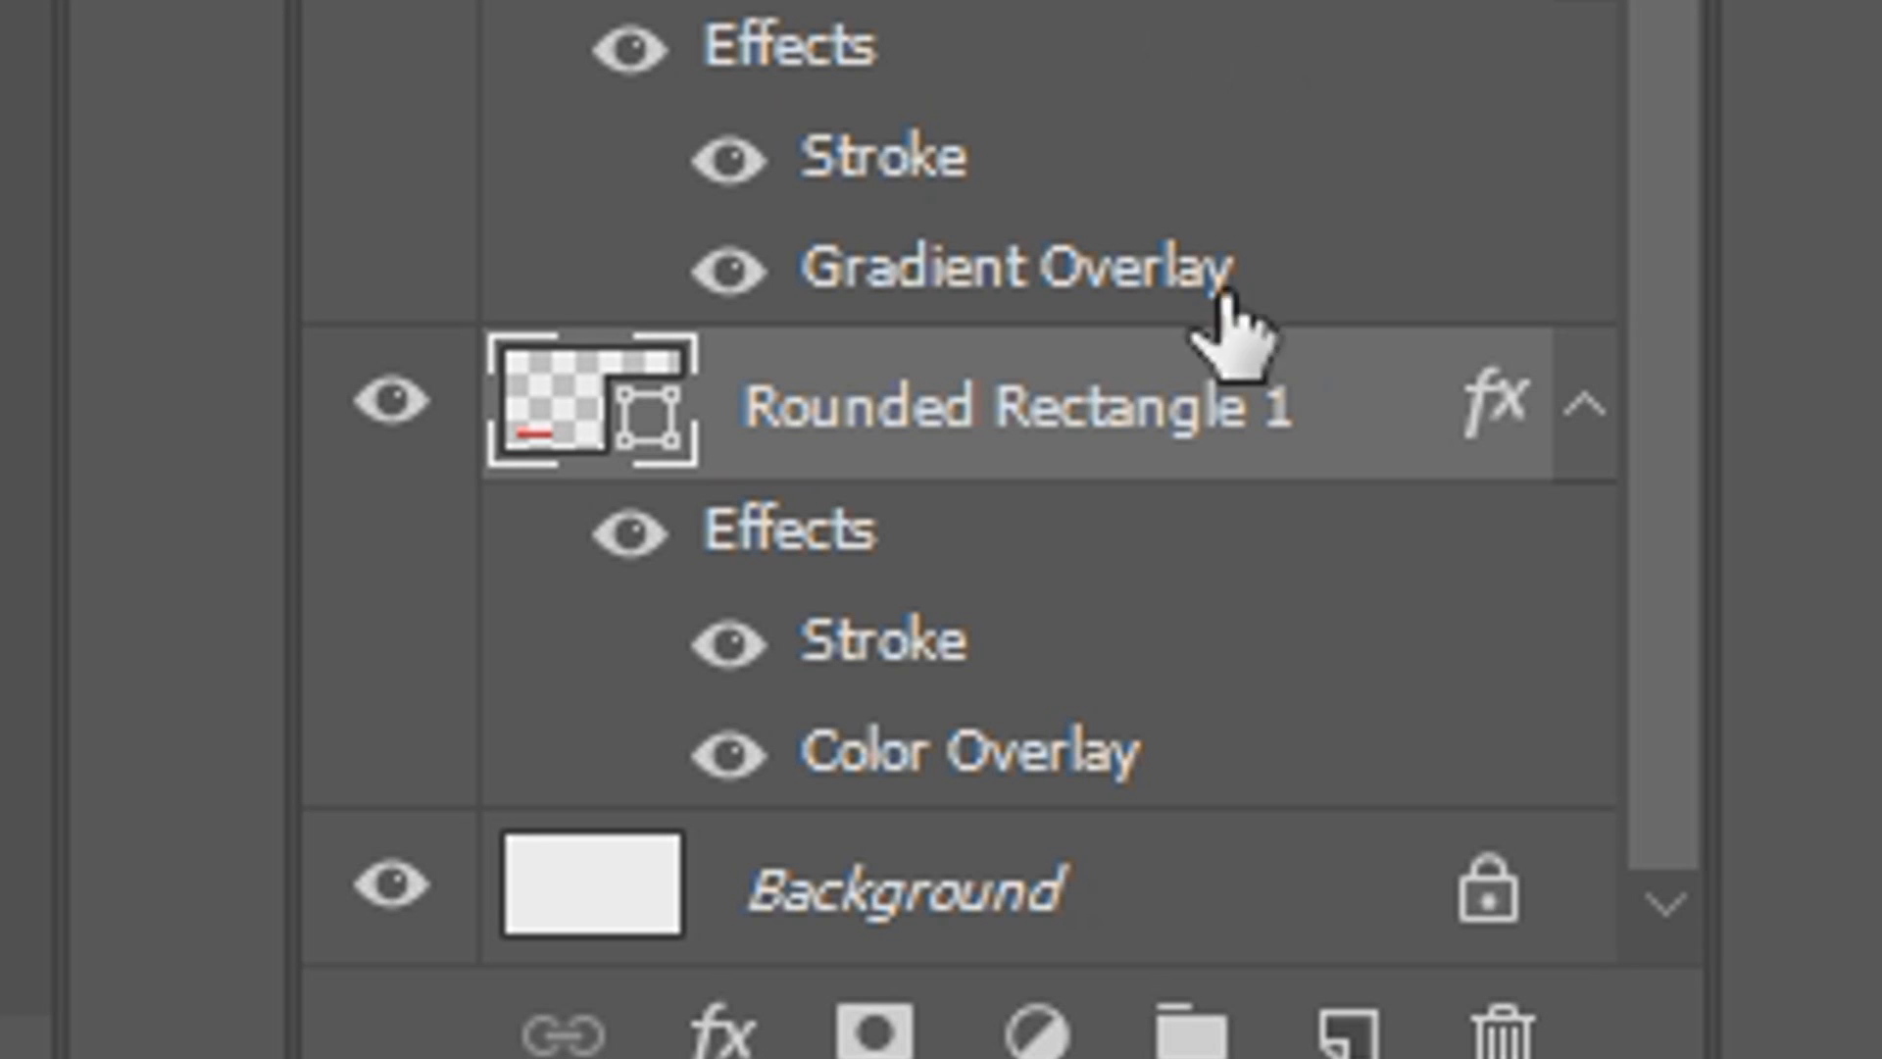
{"action": "left_click", "coordinate": [899, 888]}
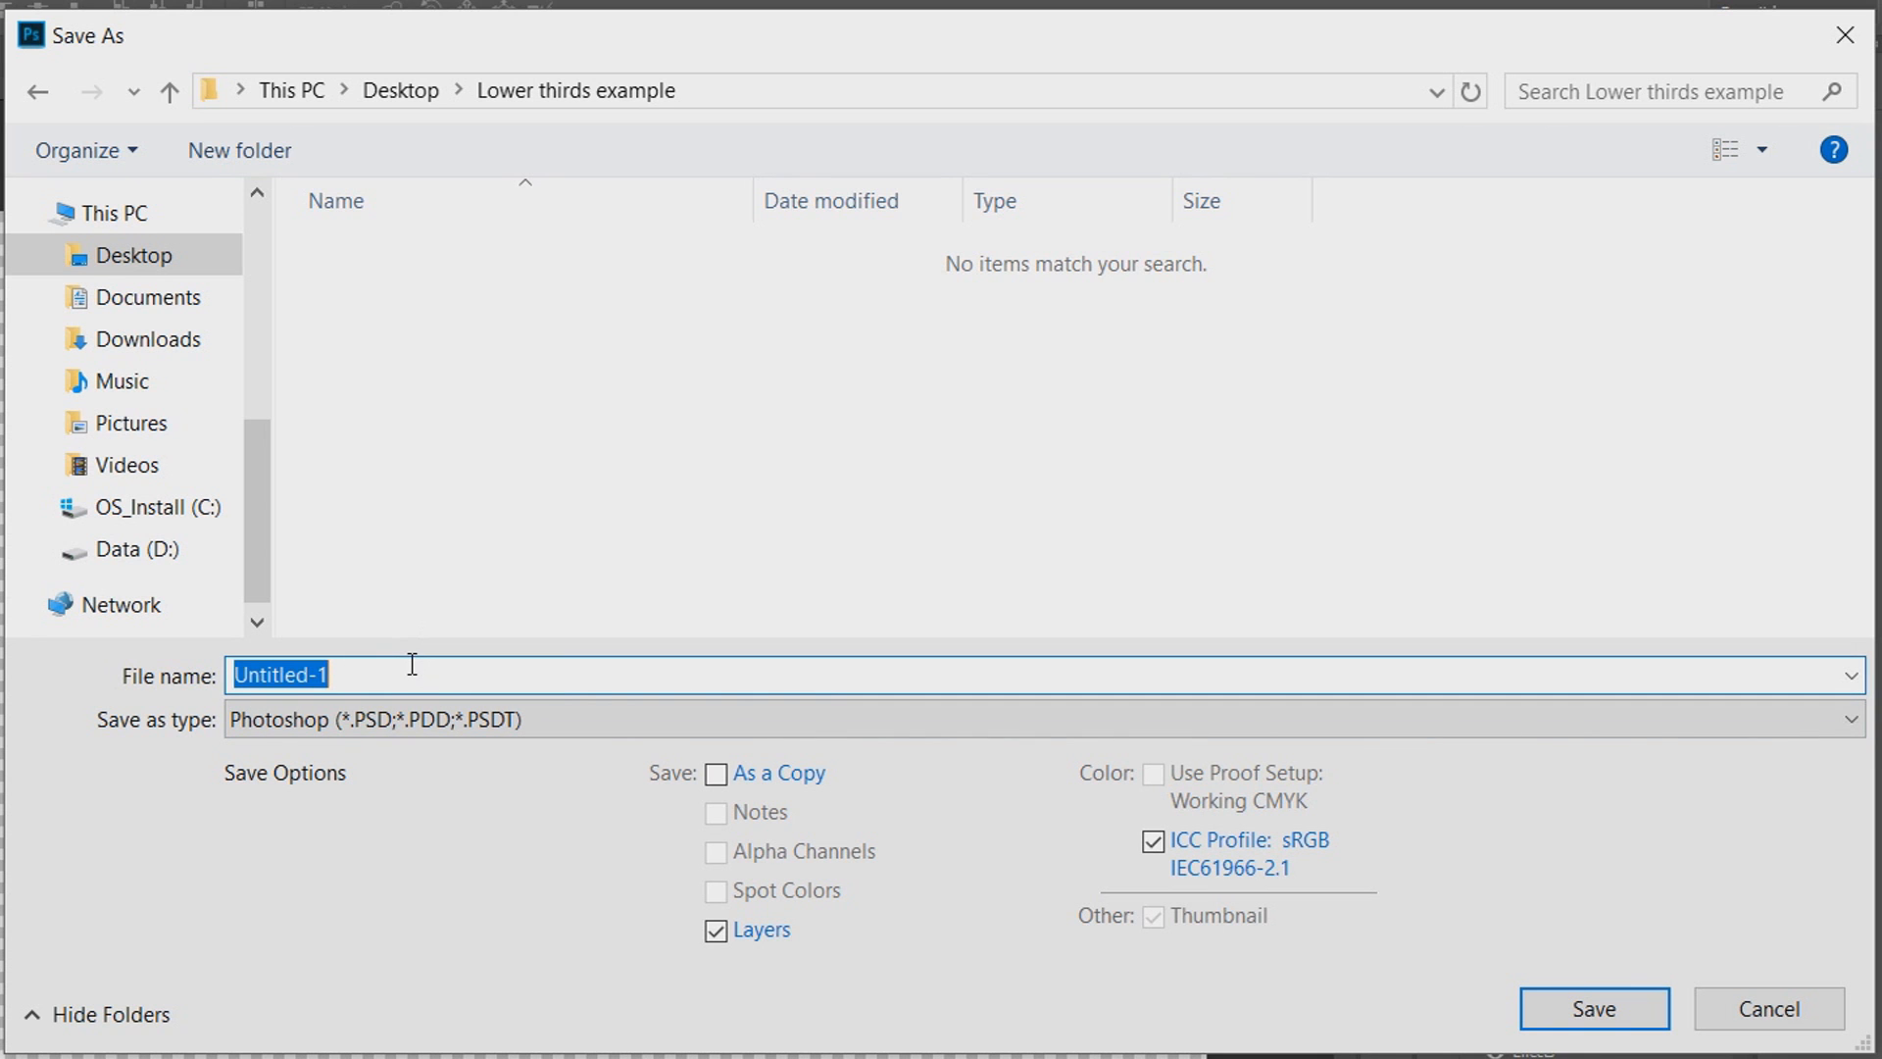
- Save the banner as a PNG named 'Twitter LT' in the Lower thirds example folder
{"action": "type", "text": "T"}
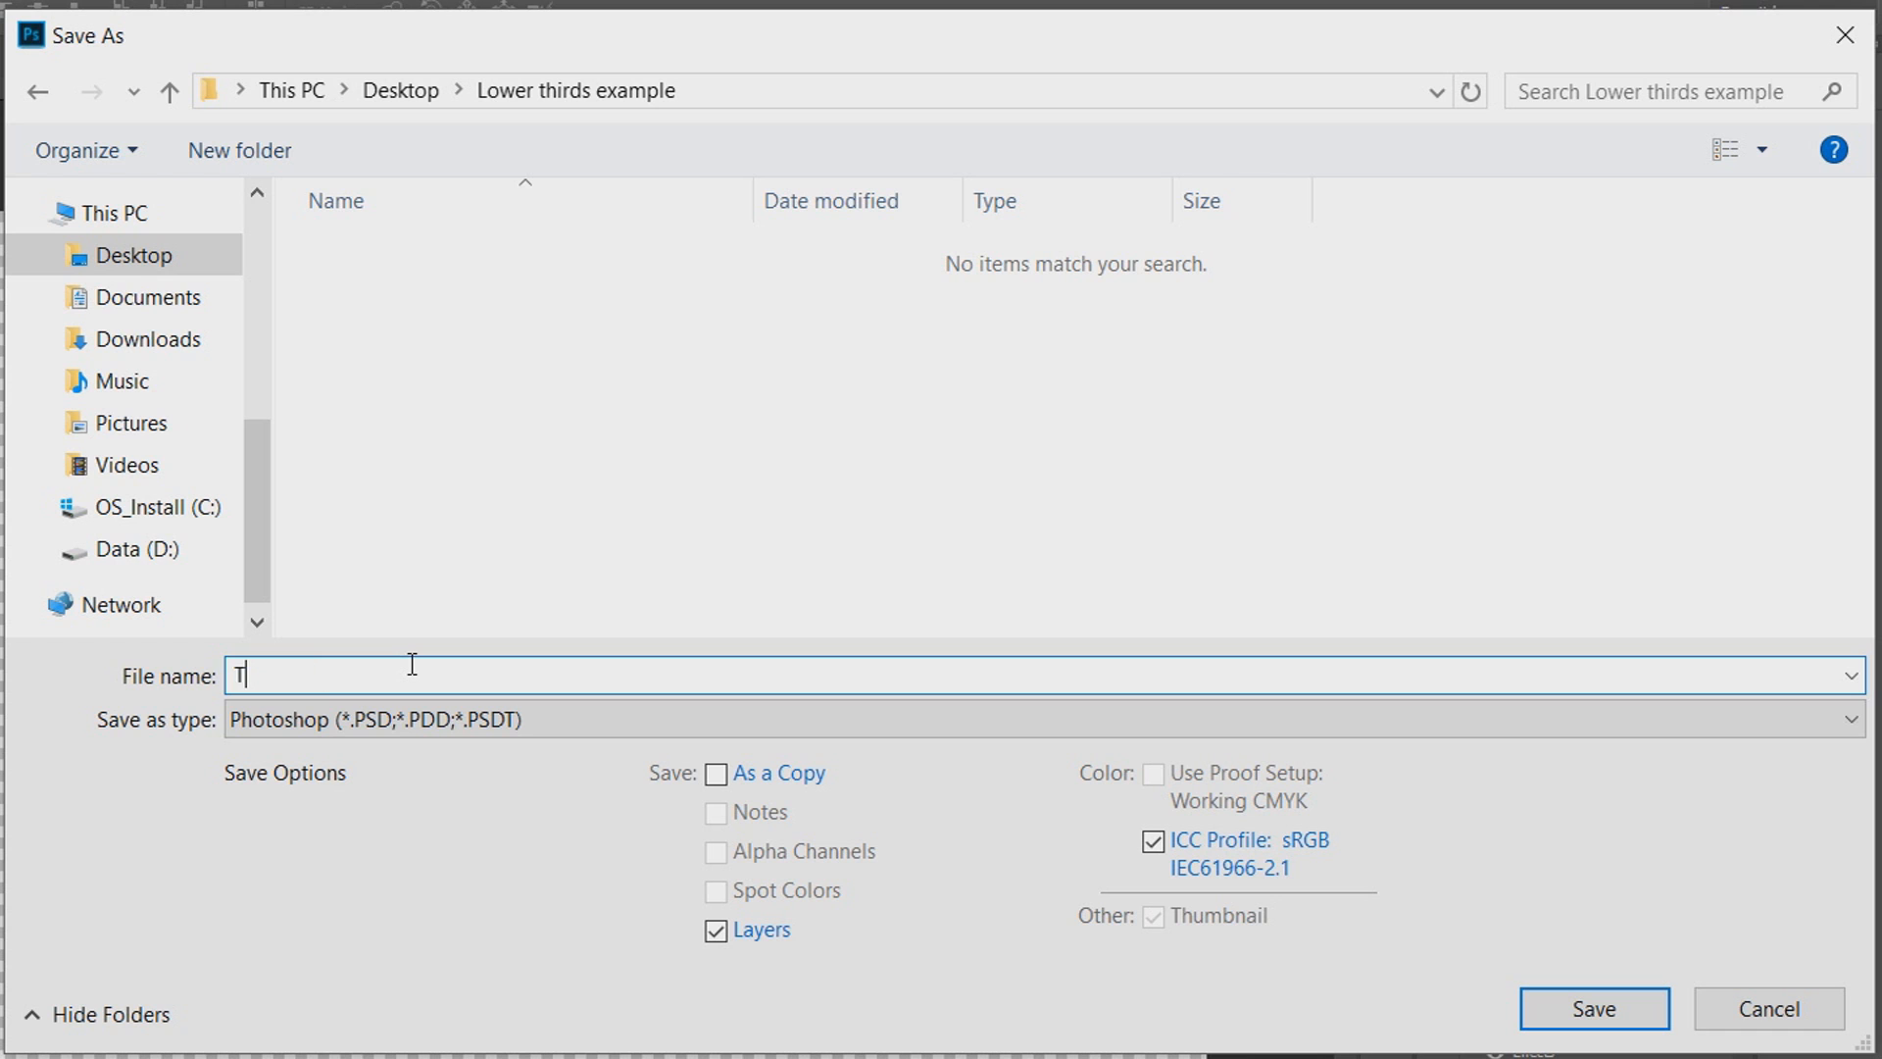
{"action": "type", "text": "witter LT"}
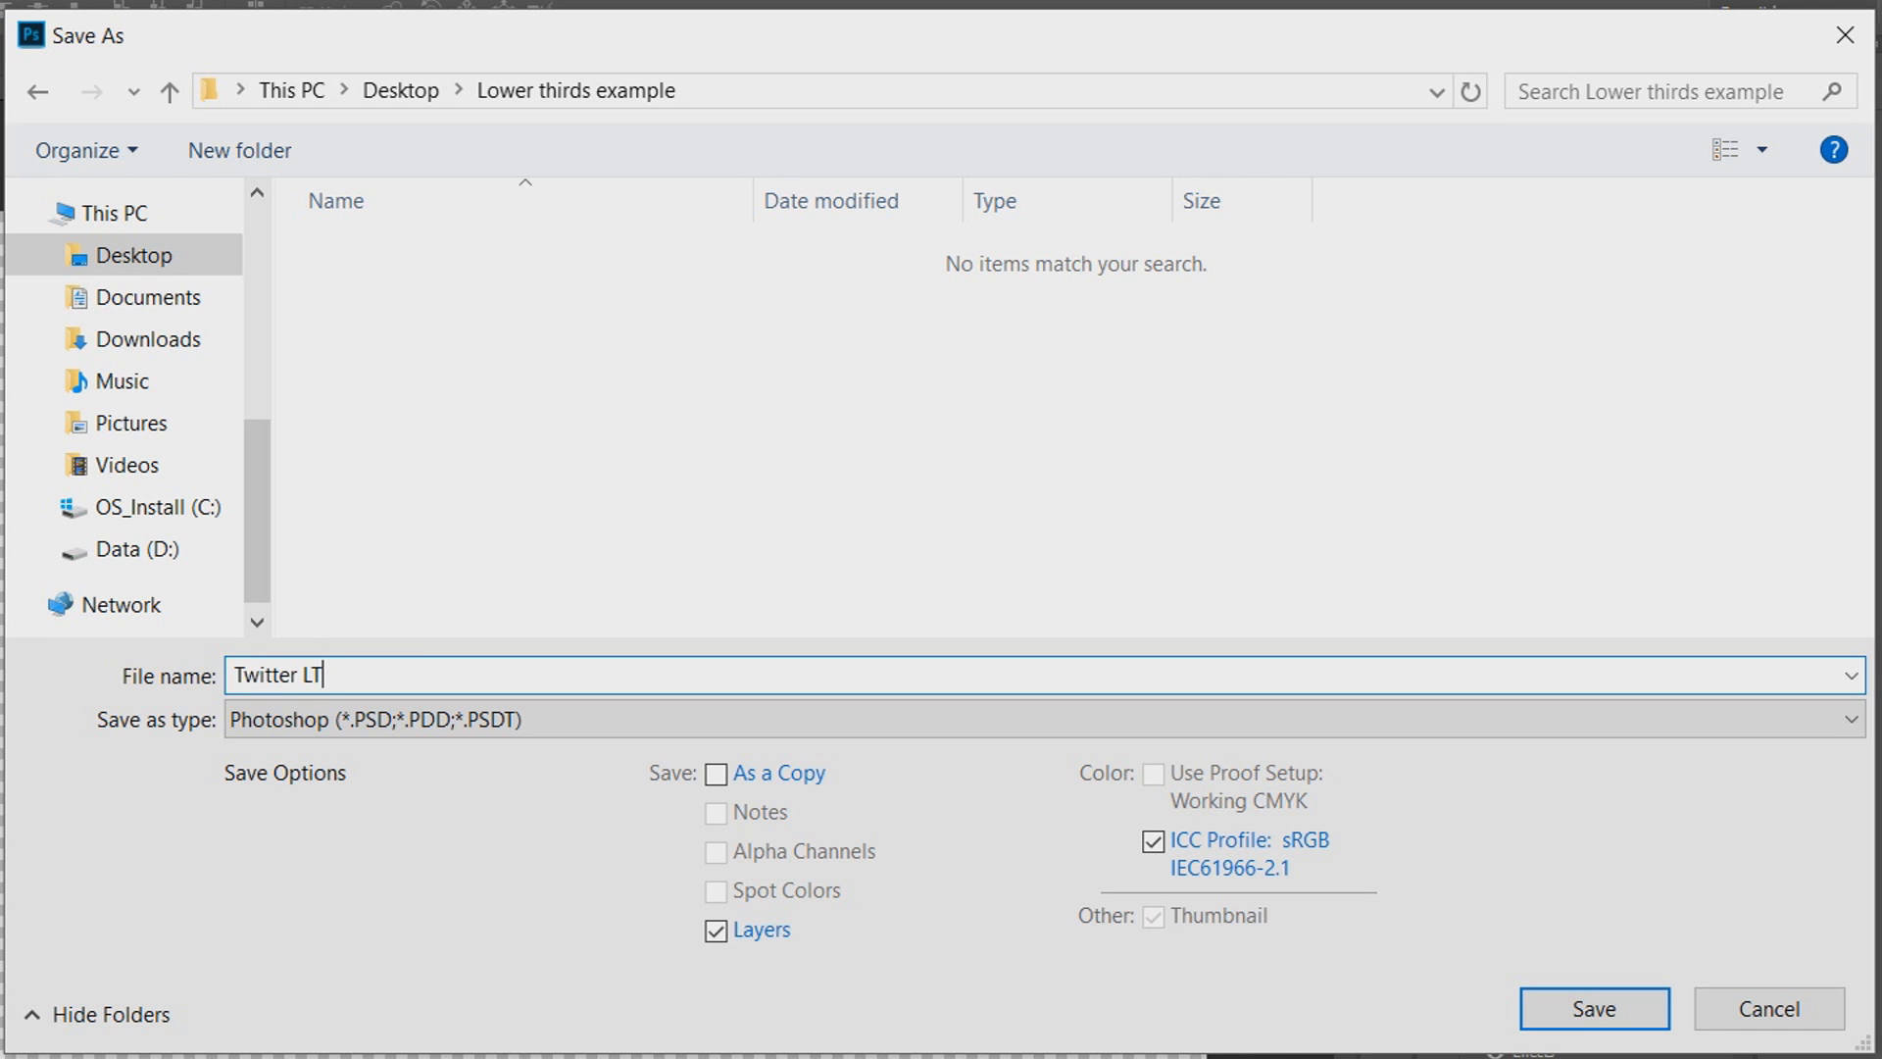
{"action": "left_click", "coordinate": [1594, 1007]}
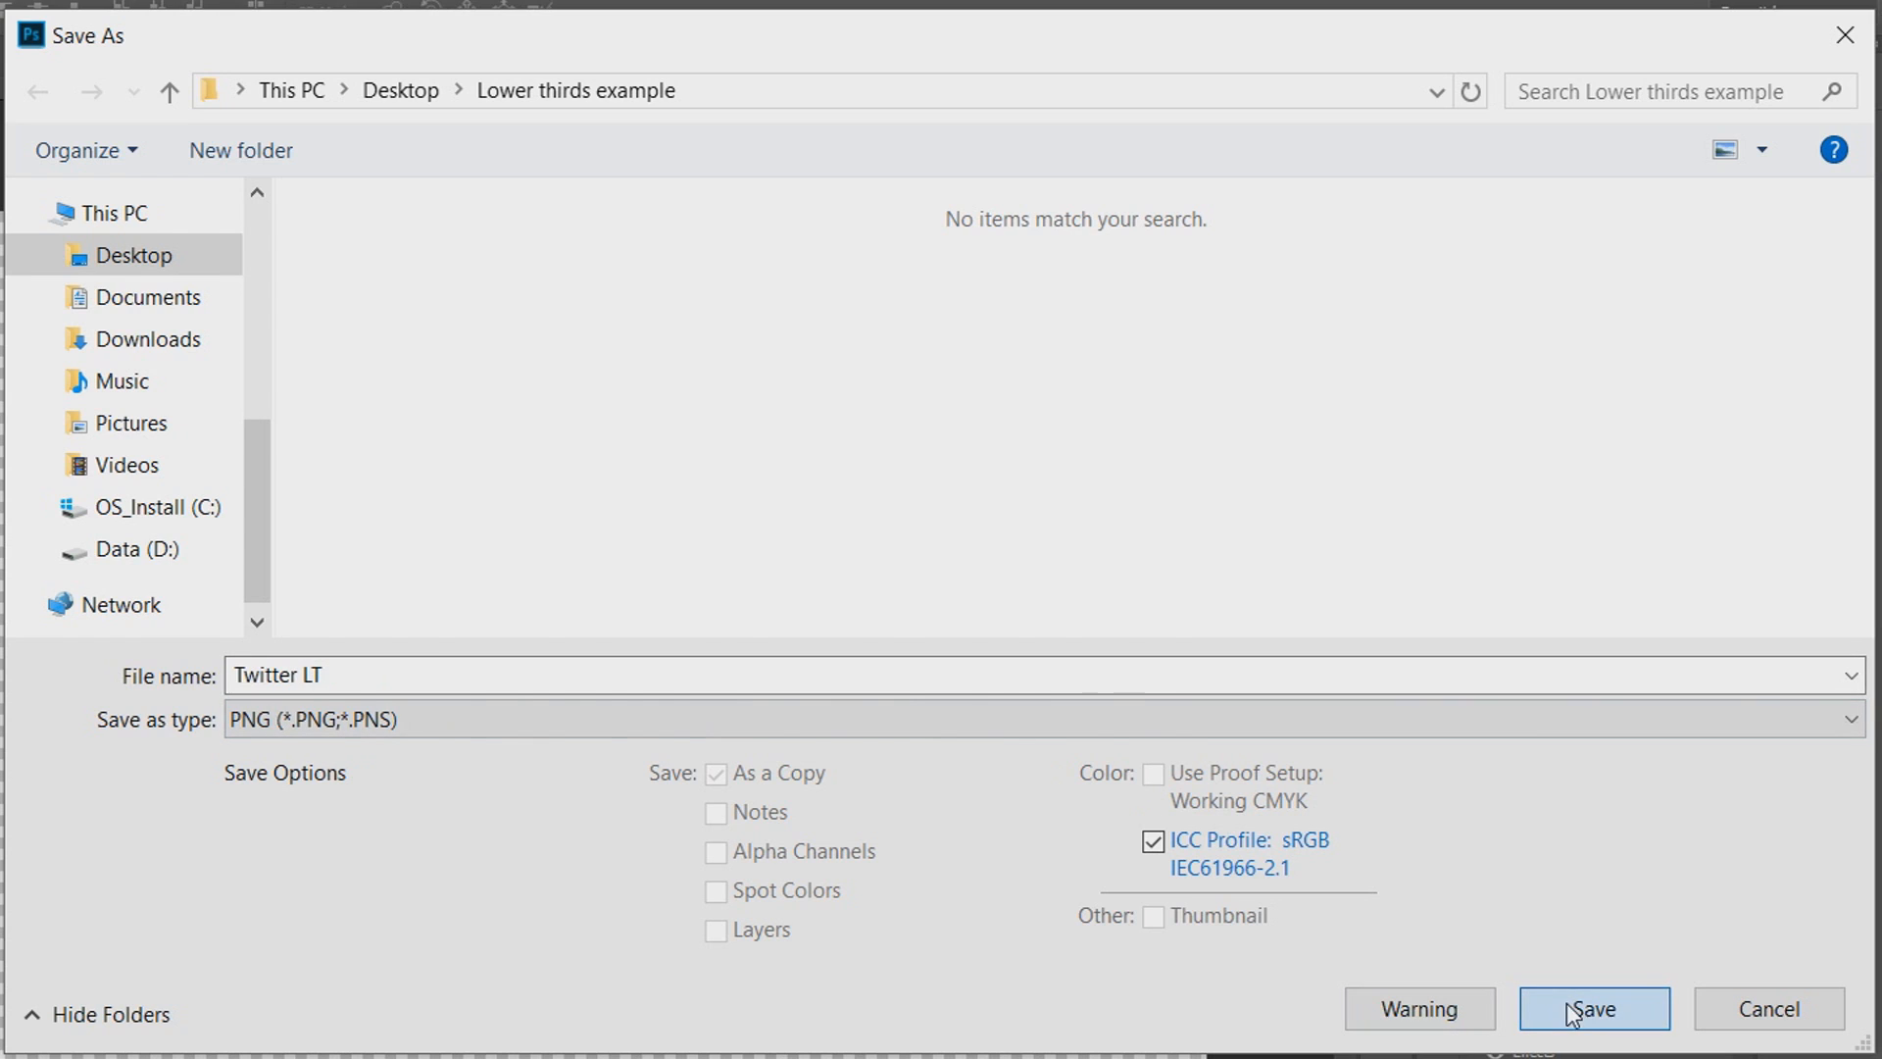
{"action": "left_click", "coordinate": [1591, 1007]}
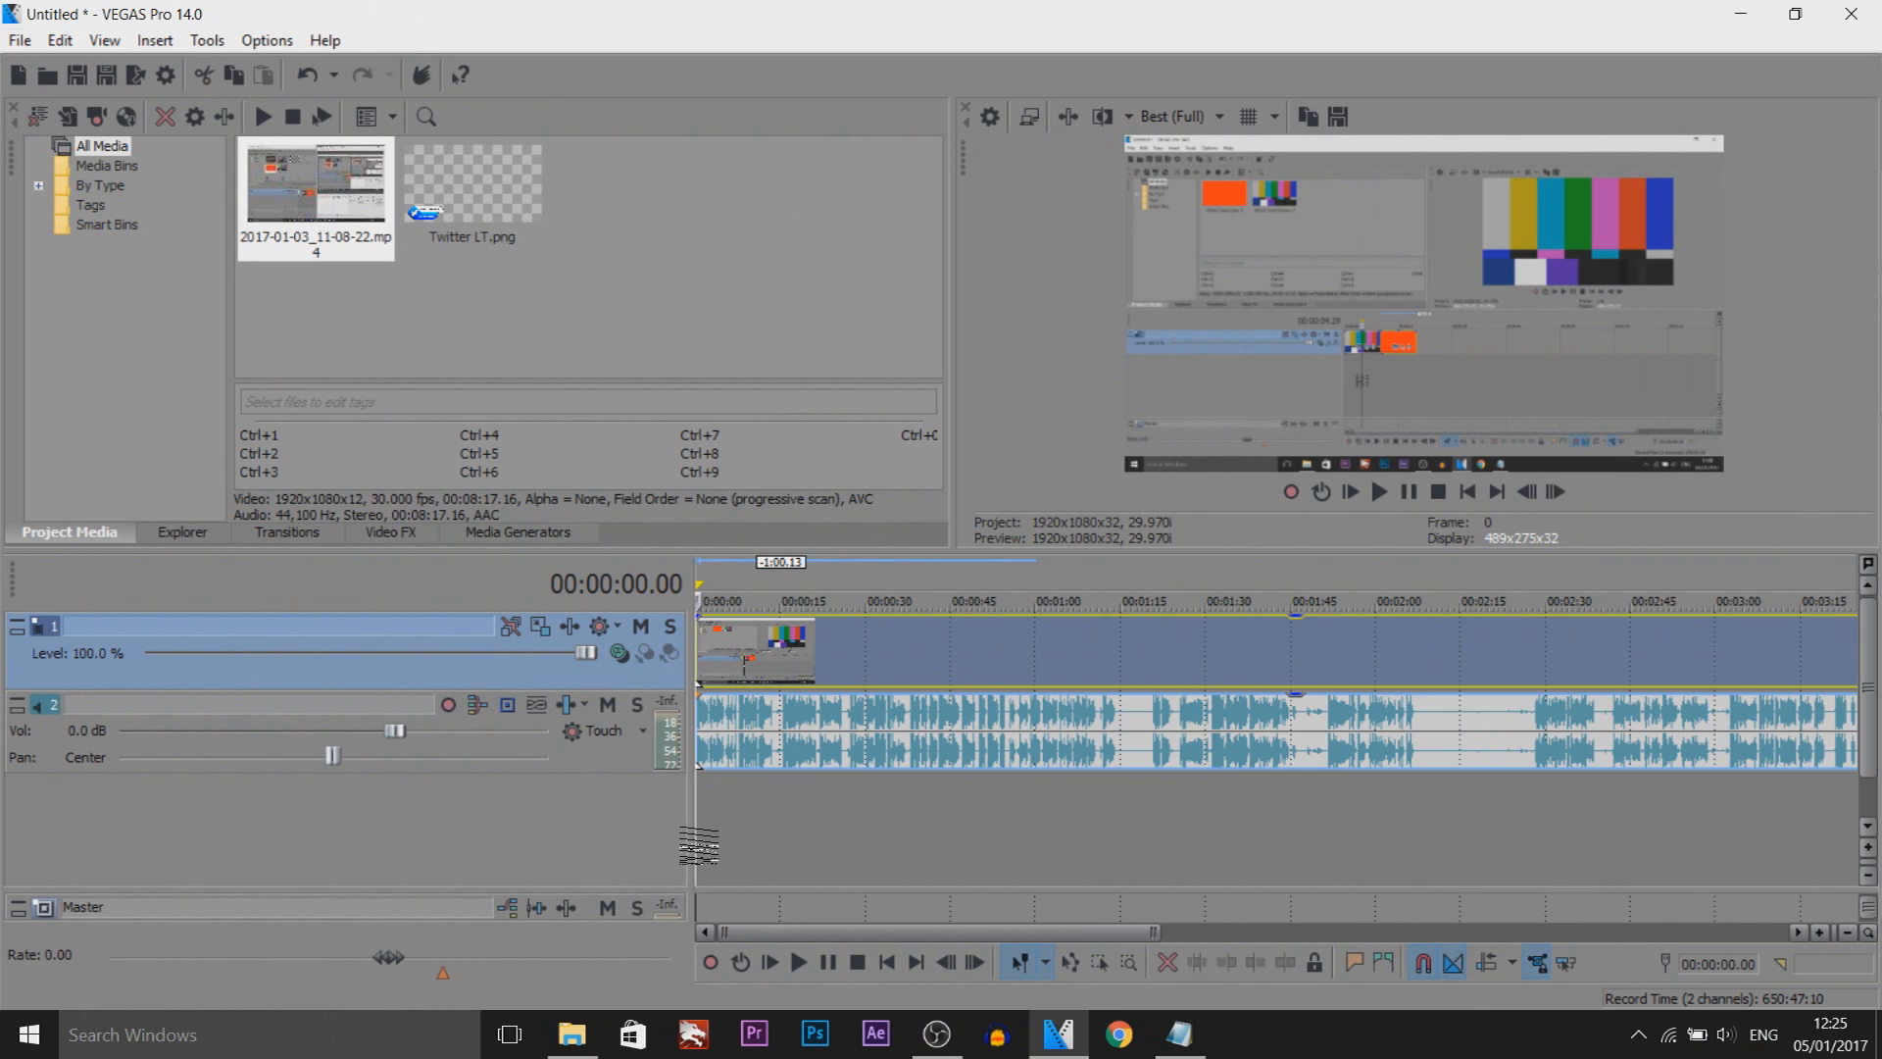
- Select the imported Twitter LT.png and restore VEGAS Pro's Default window layout
{"action": "left_click", "coordinate": [472, 192]}
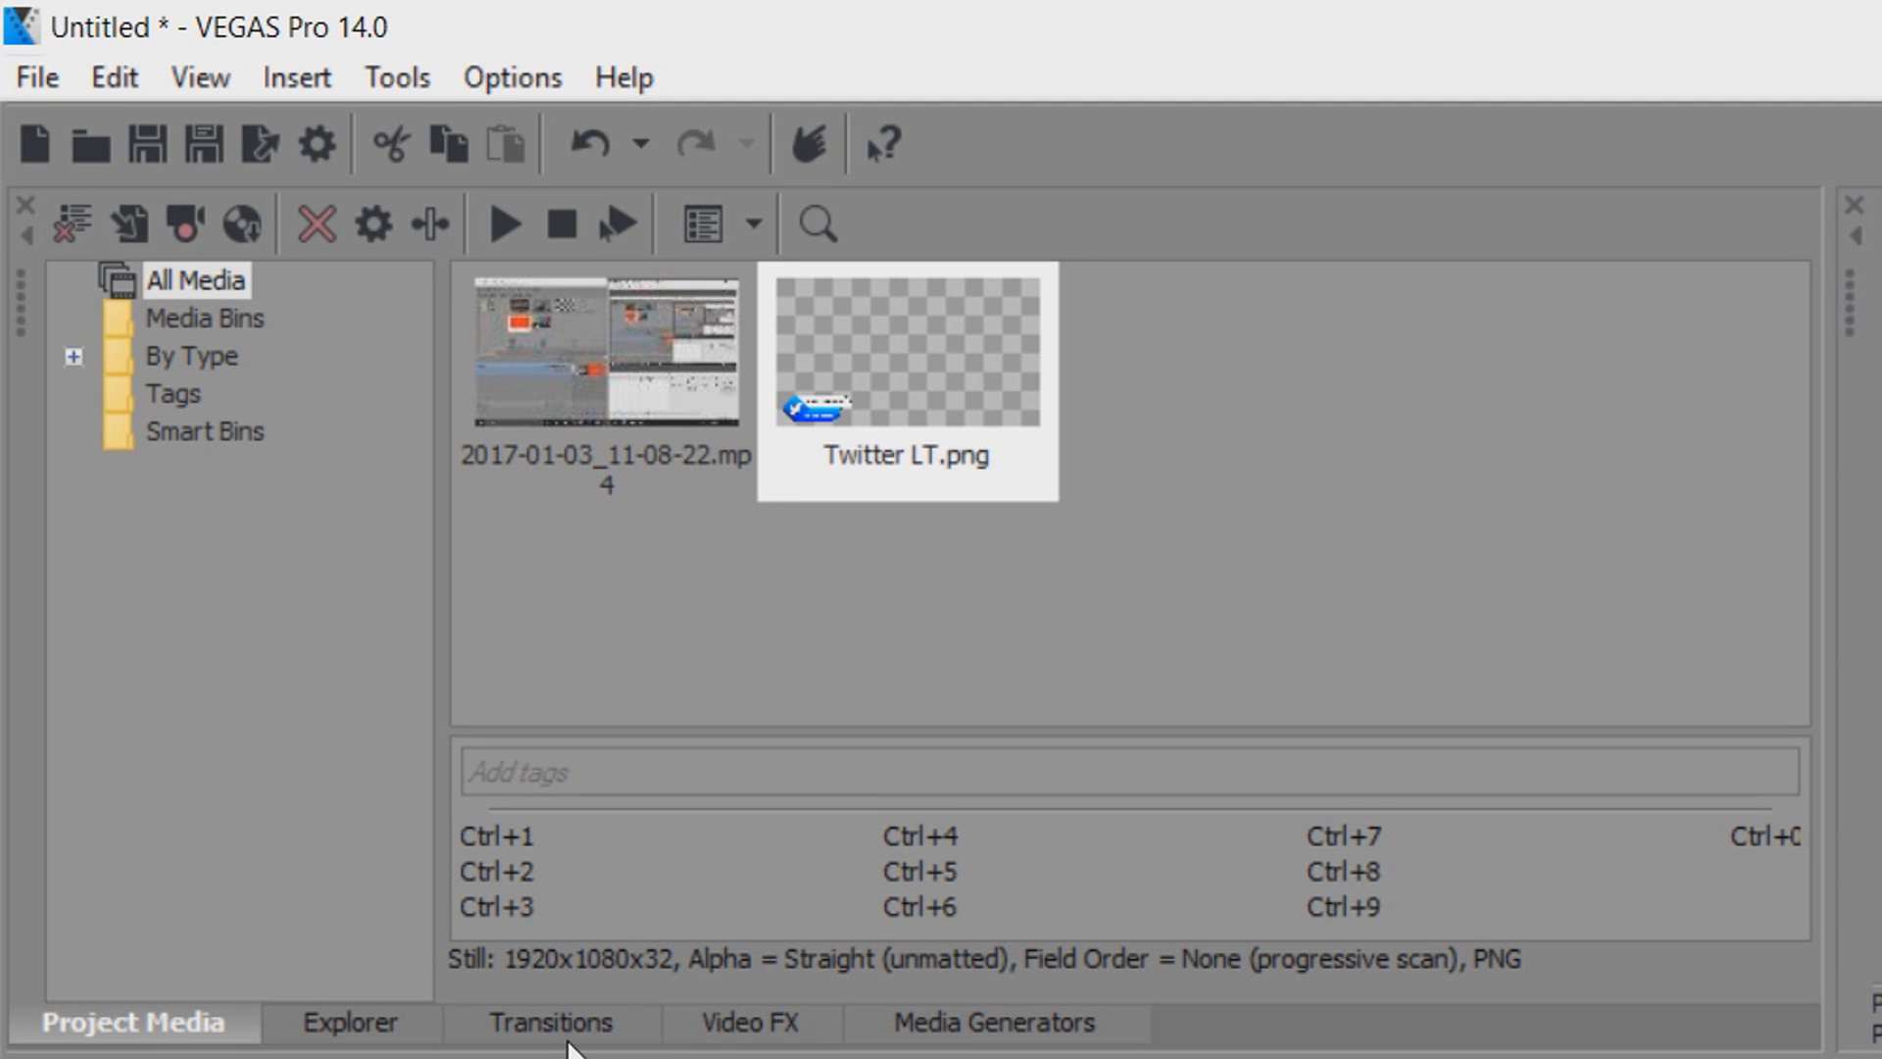
{"action": "mouse_move", "coordinate": [314, 221]}
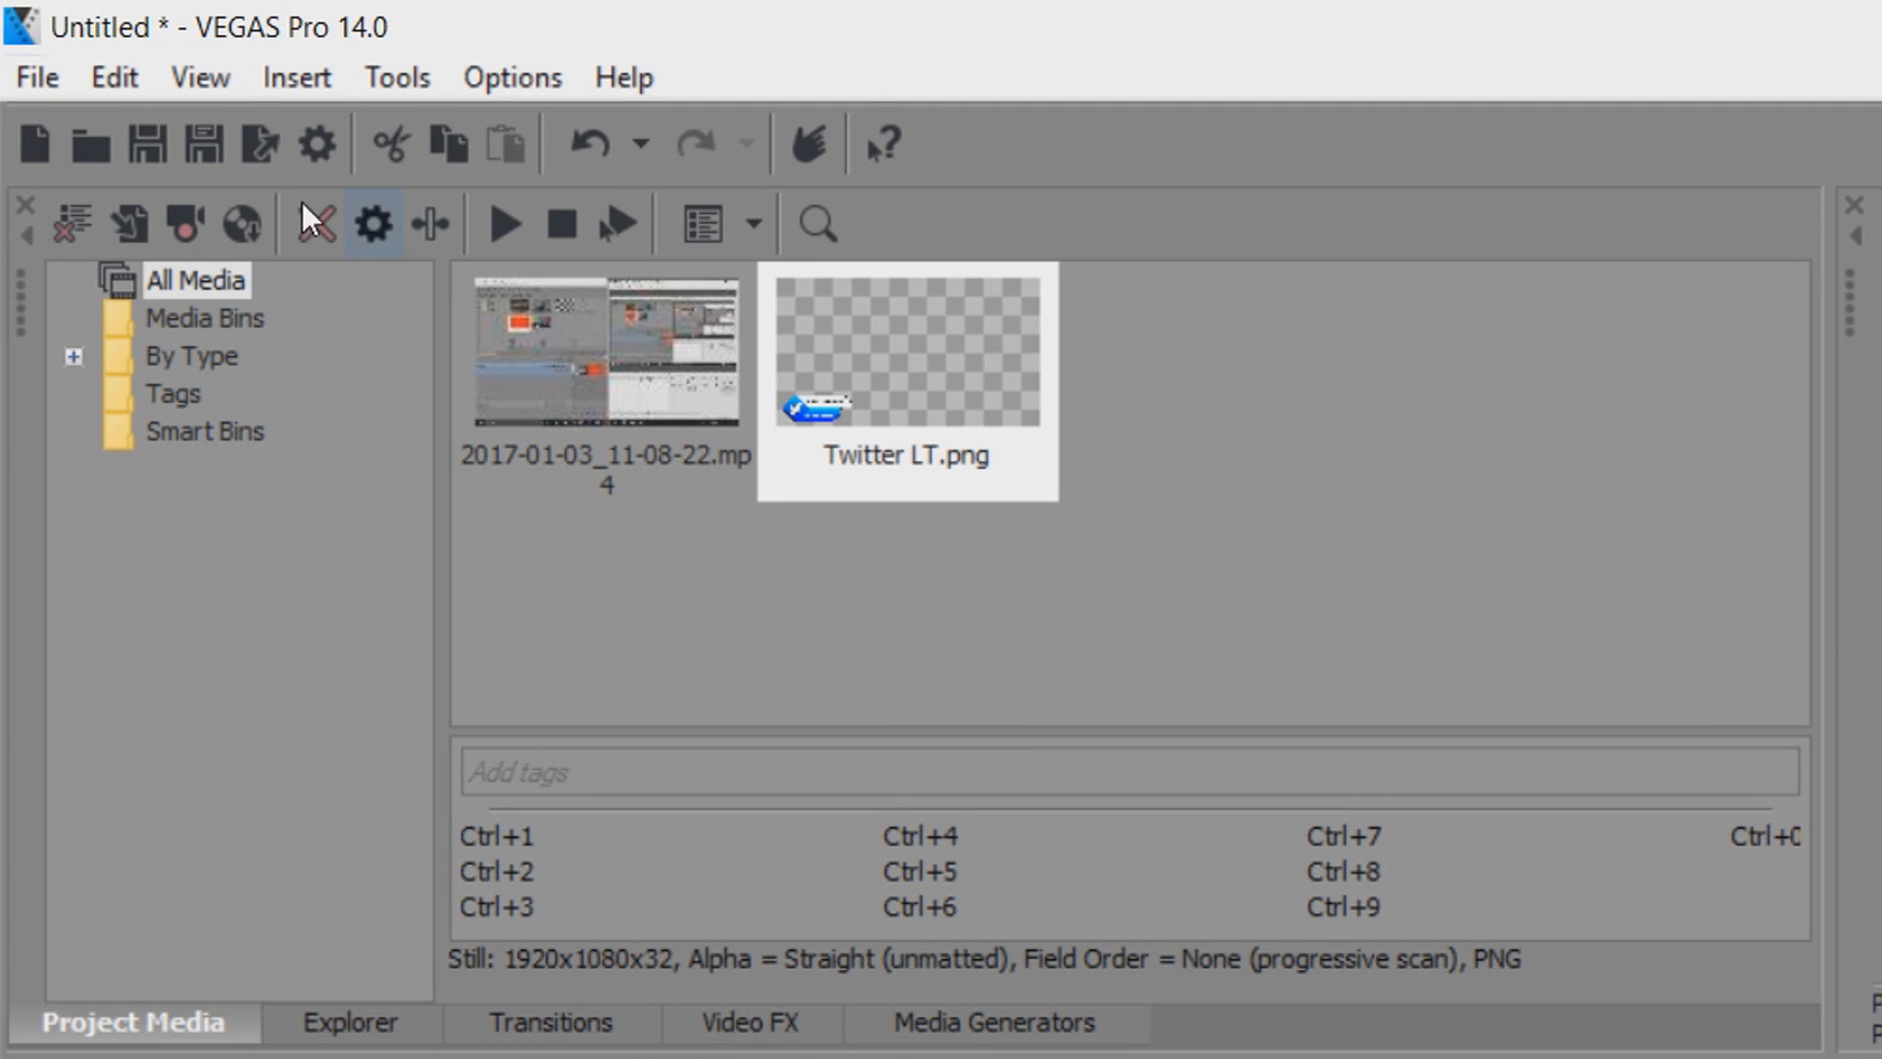
{"action": "left_click", "coordinate": [200, 76]}
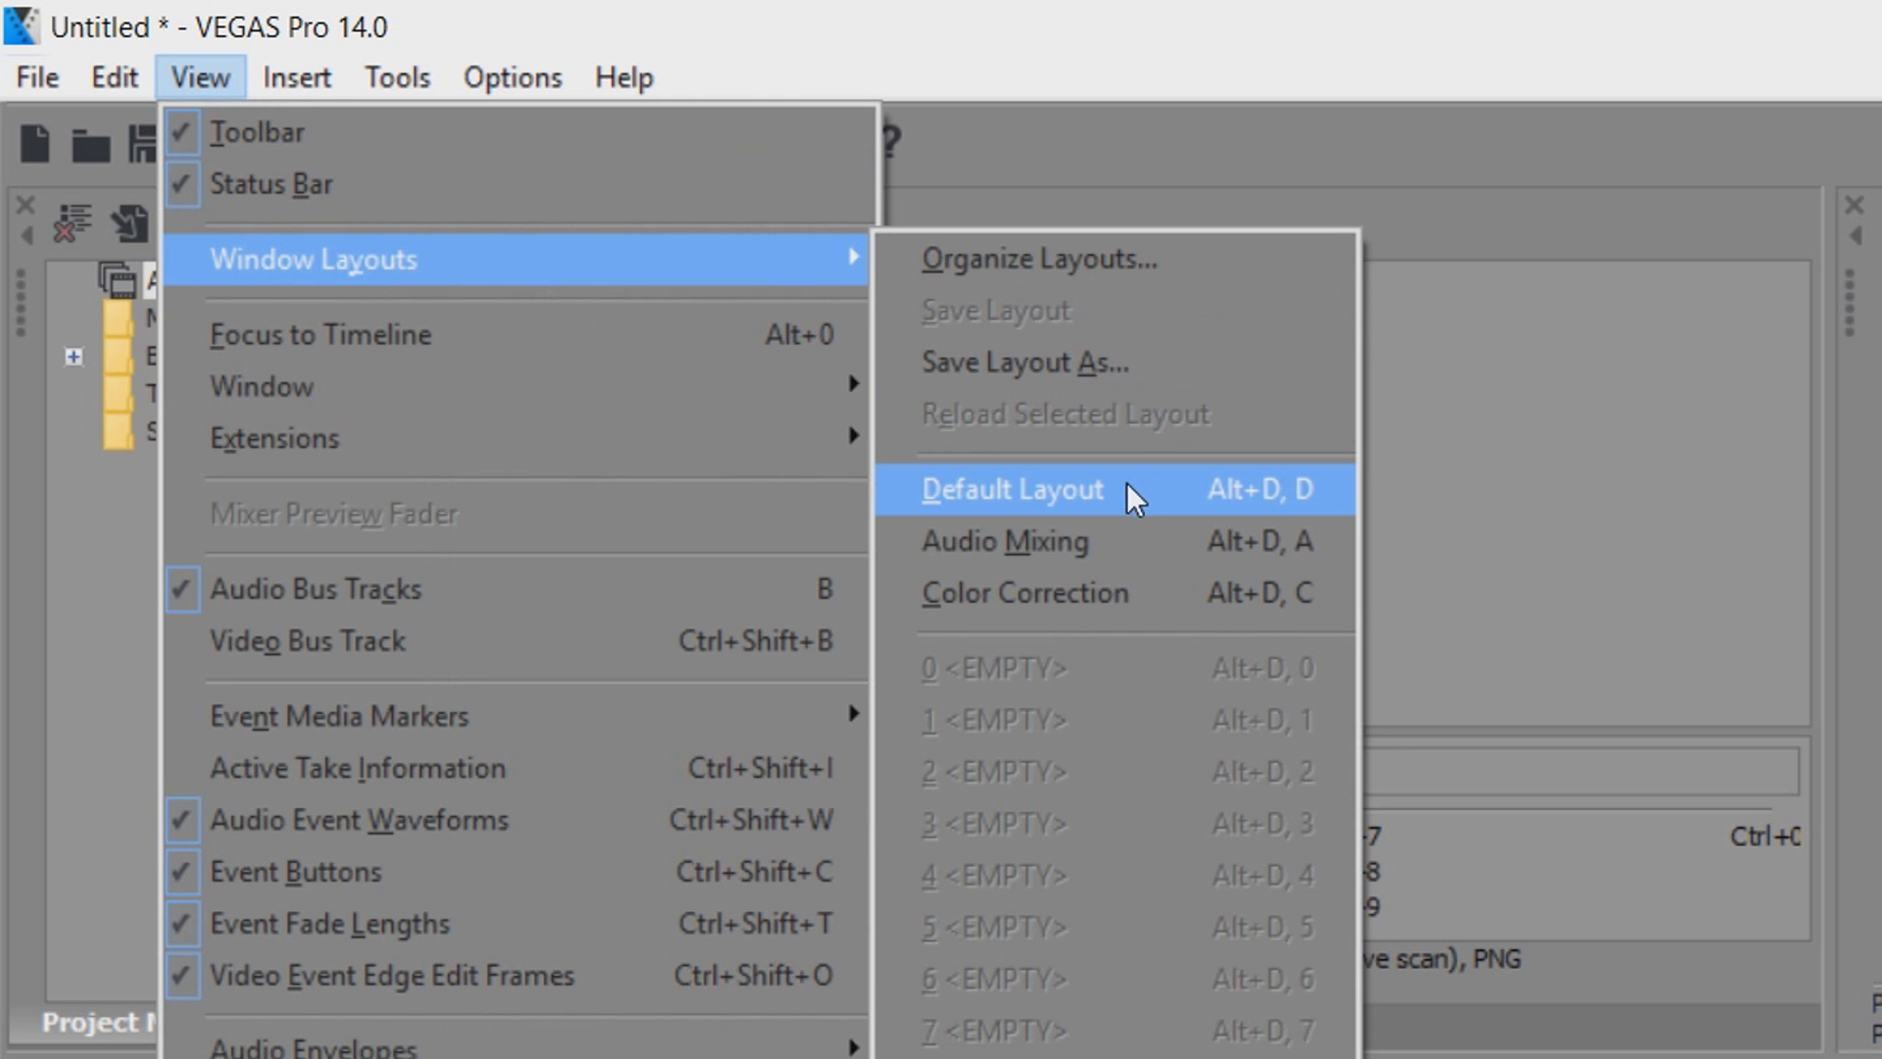
{"action": "left_click", "coordinate": [549, 1023]}
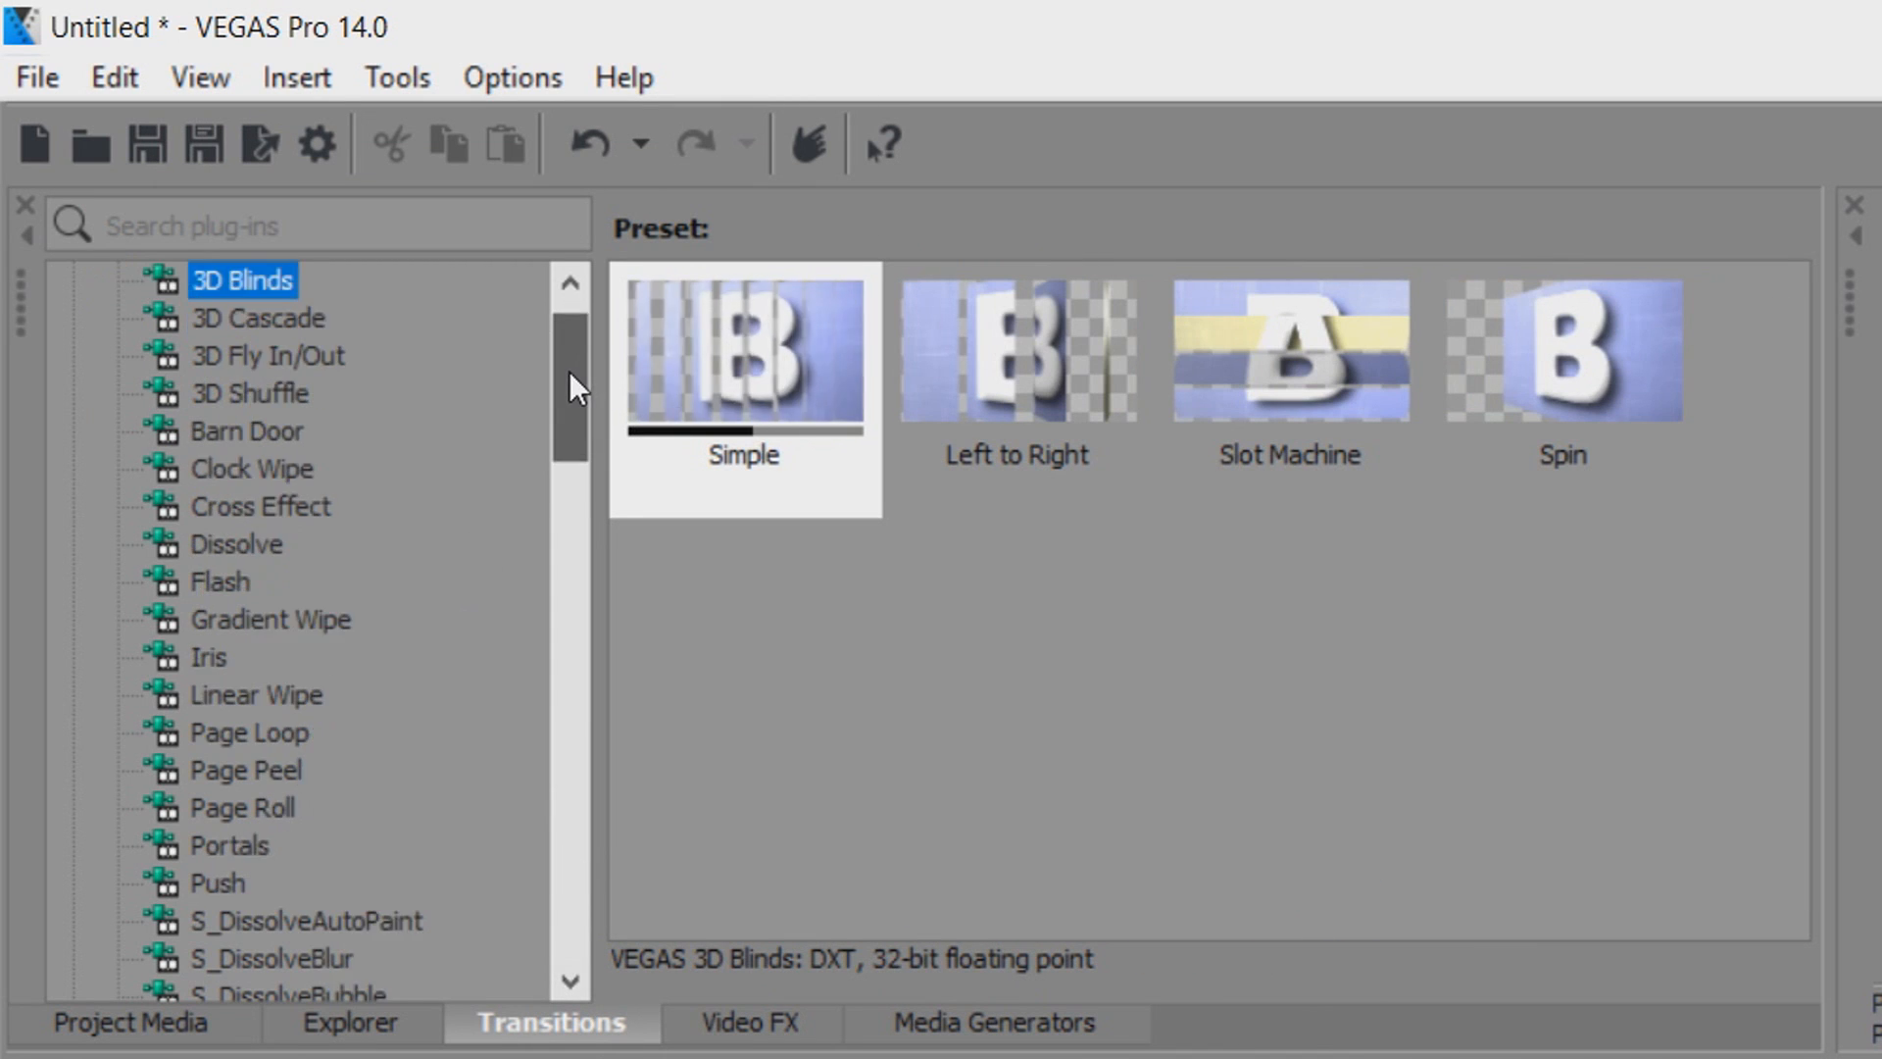
- Find S_WipeDiffuse in the transitions and apply its Default preset to the banner's start
{"action": "scroll", "scroll_direction": "down", "scroll_amount": 3}
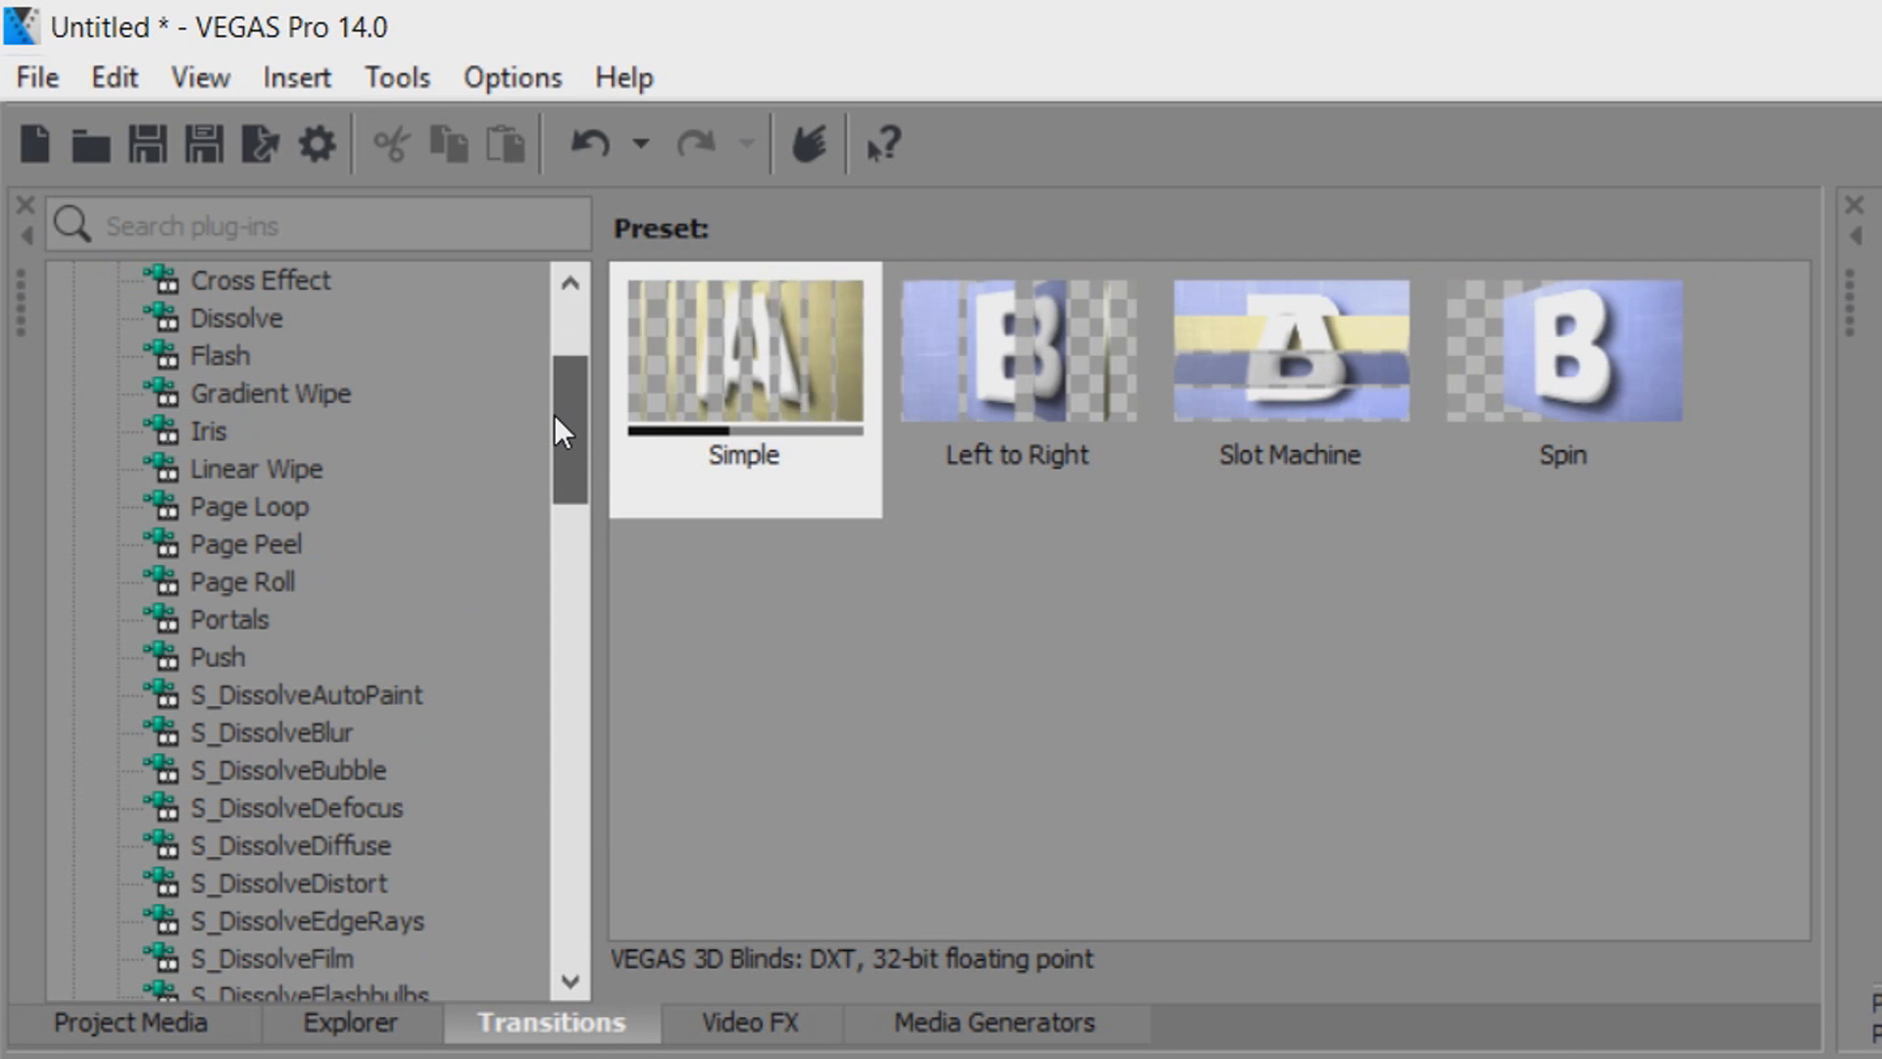
{"action": "scroll", "scroll_direction": "down", "scroll_amount": 3}
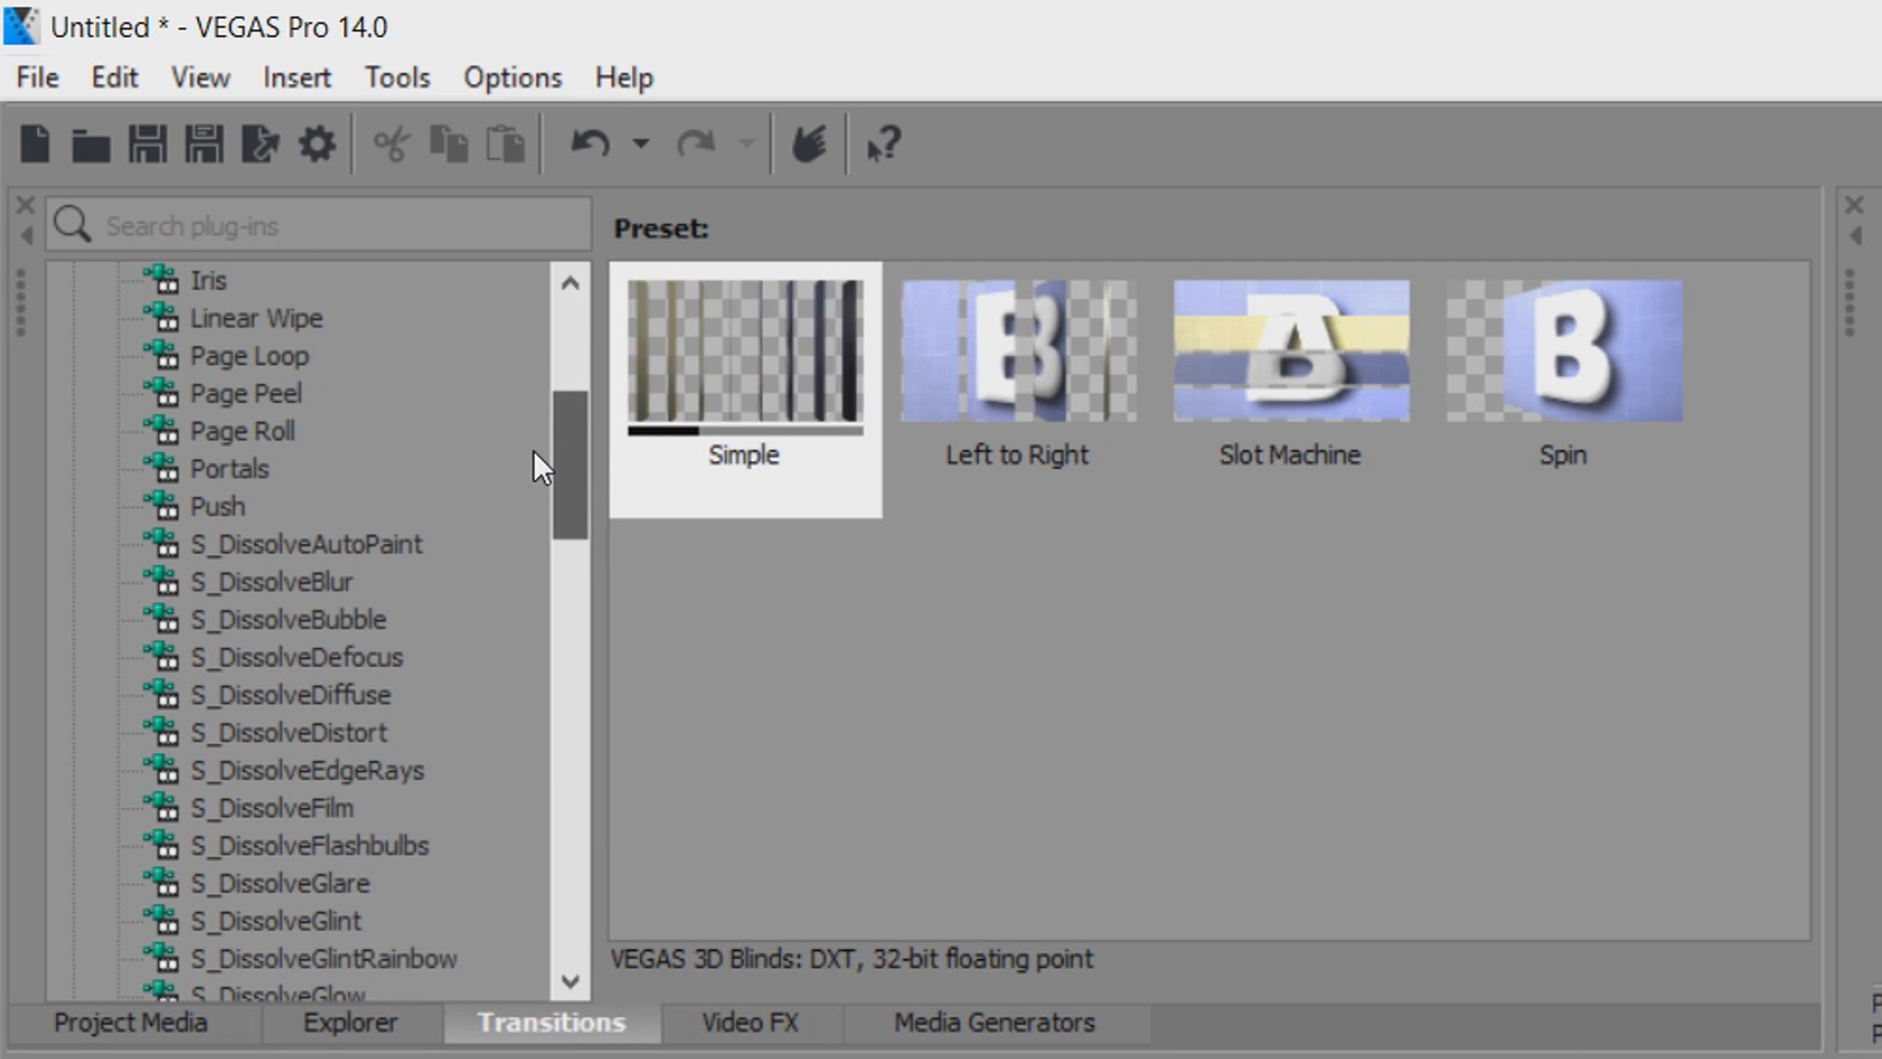
{"action": "scroll", "scroll_direction": "down", "scroll_amount": 3}
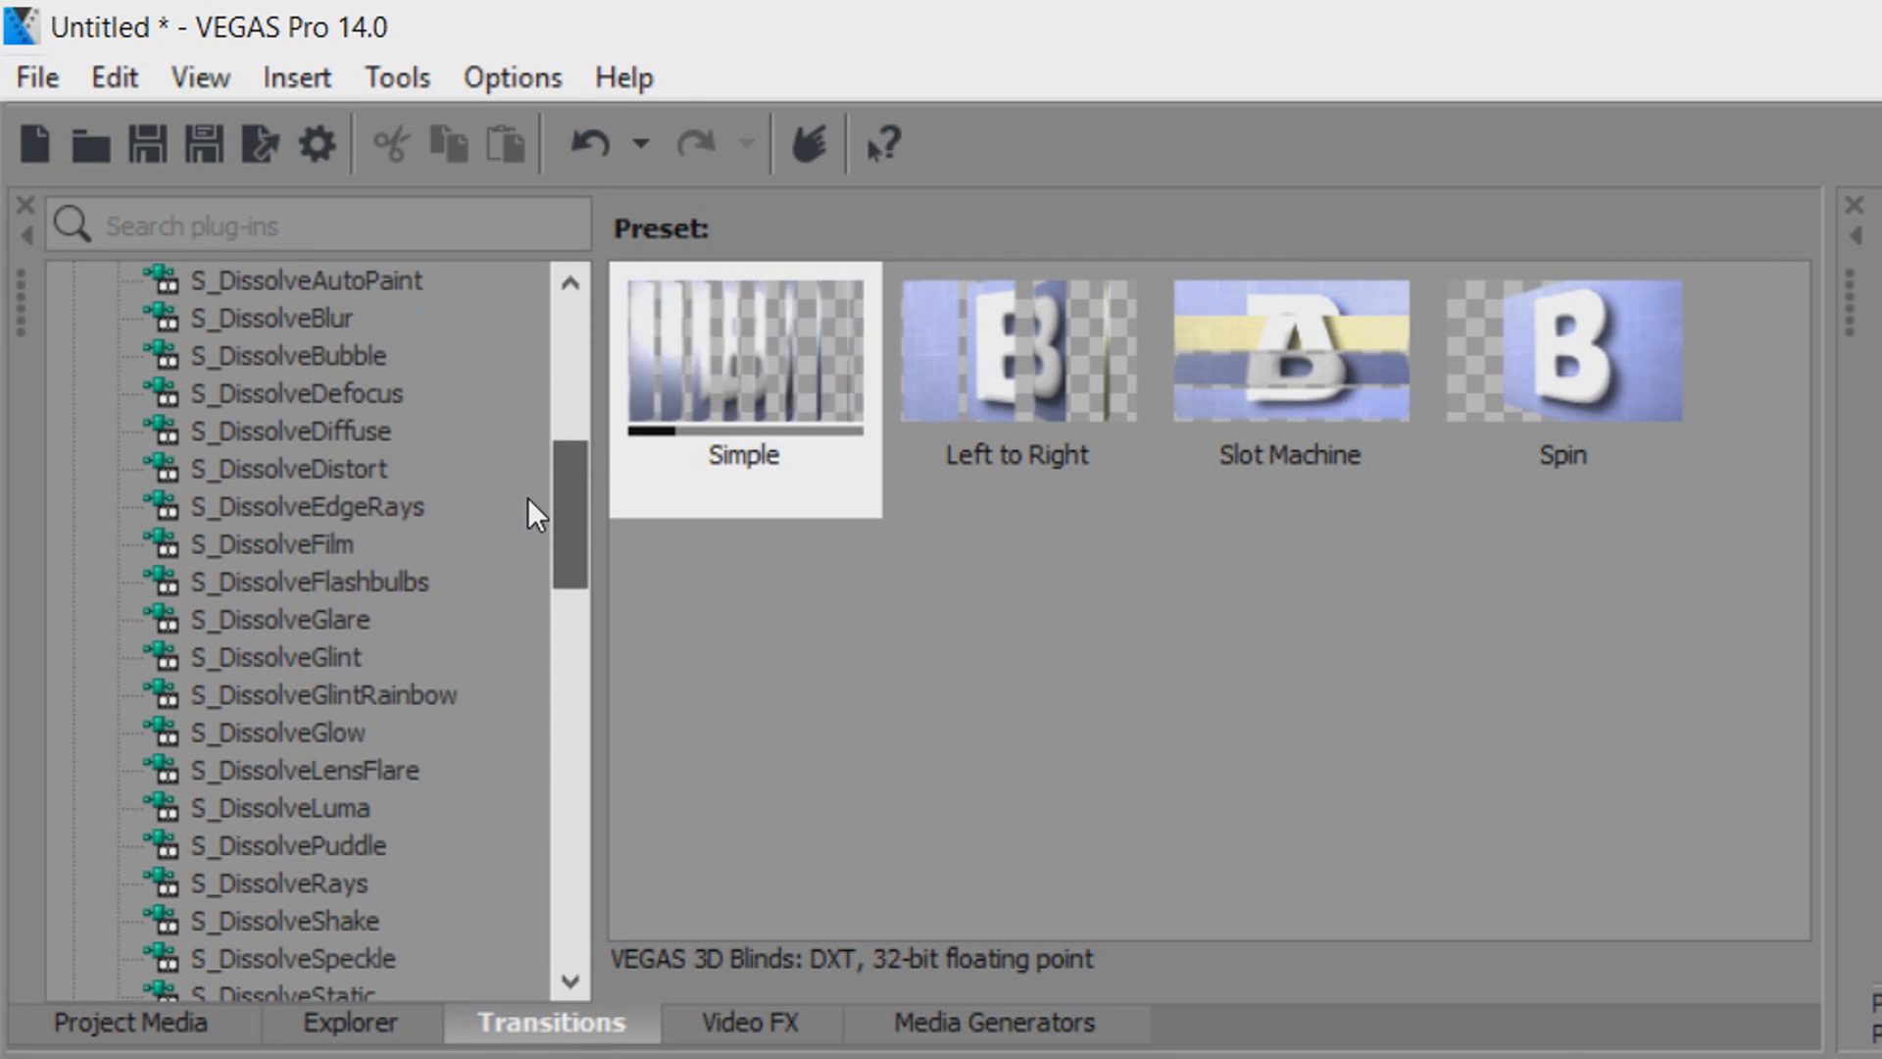
{"action": "scroll", "scroll_direction": "down", "scroll_amount": 3}
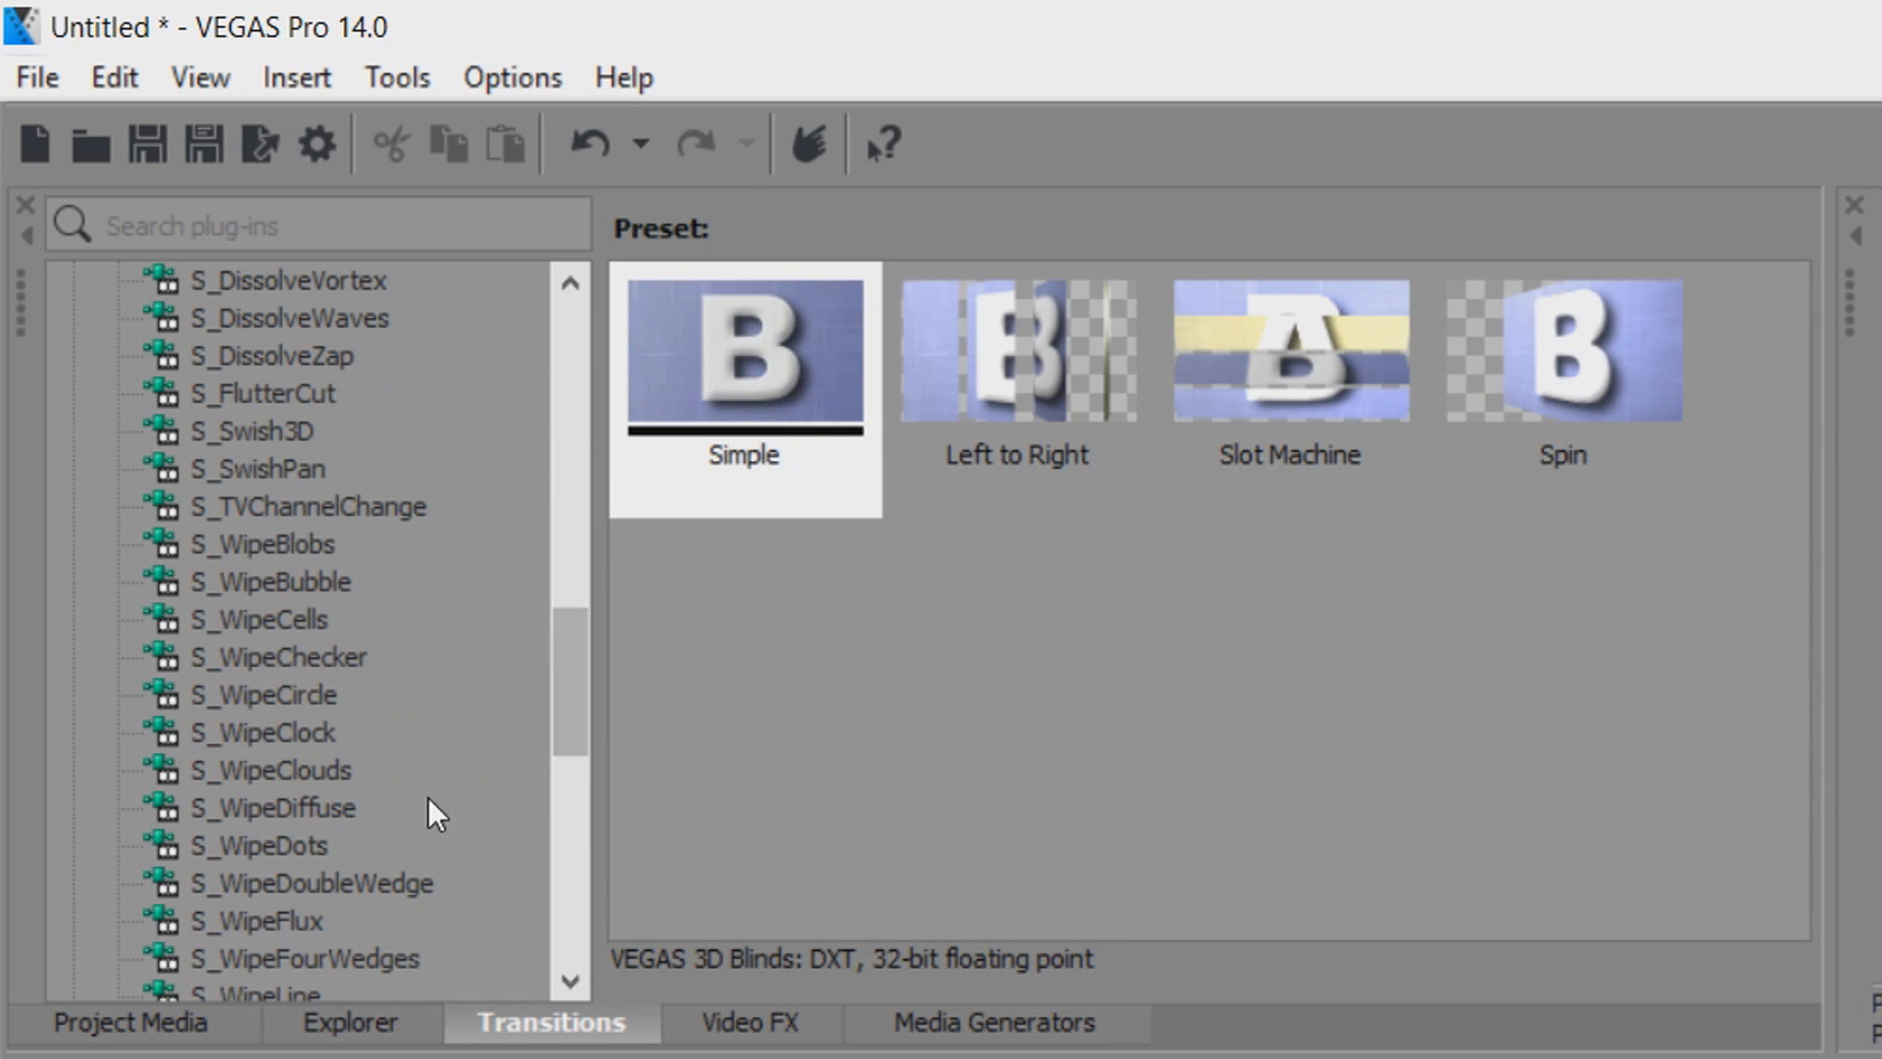
{"action": "left_click", "coordinate": [272, 806]}
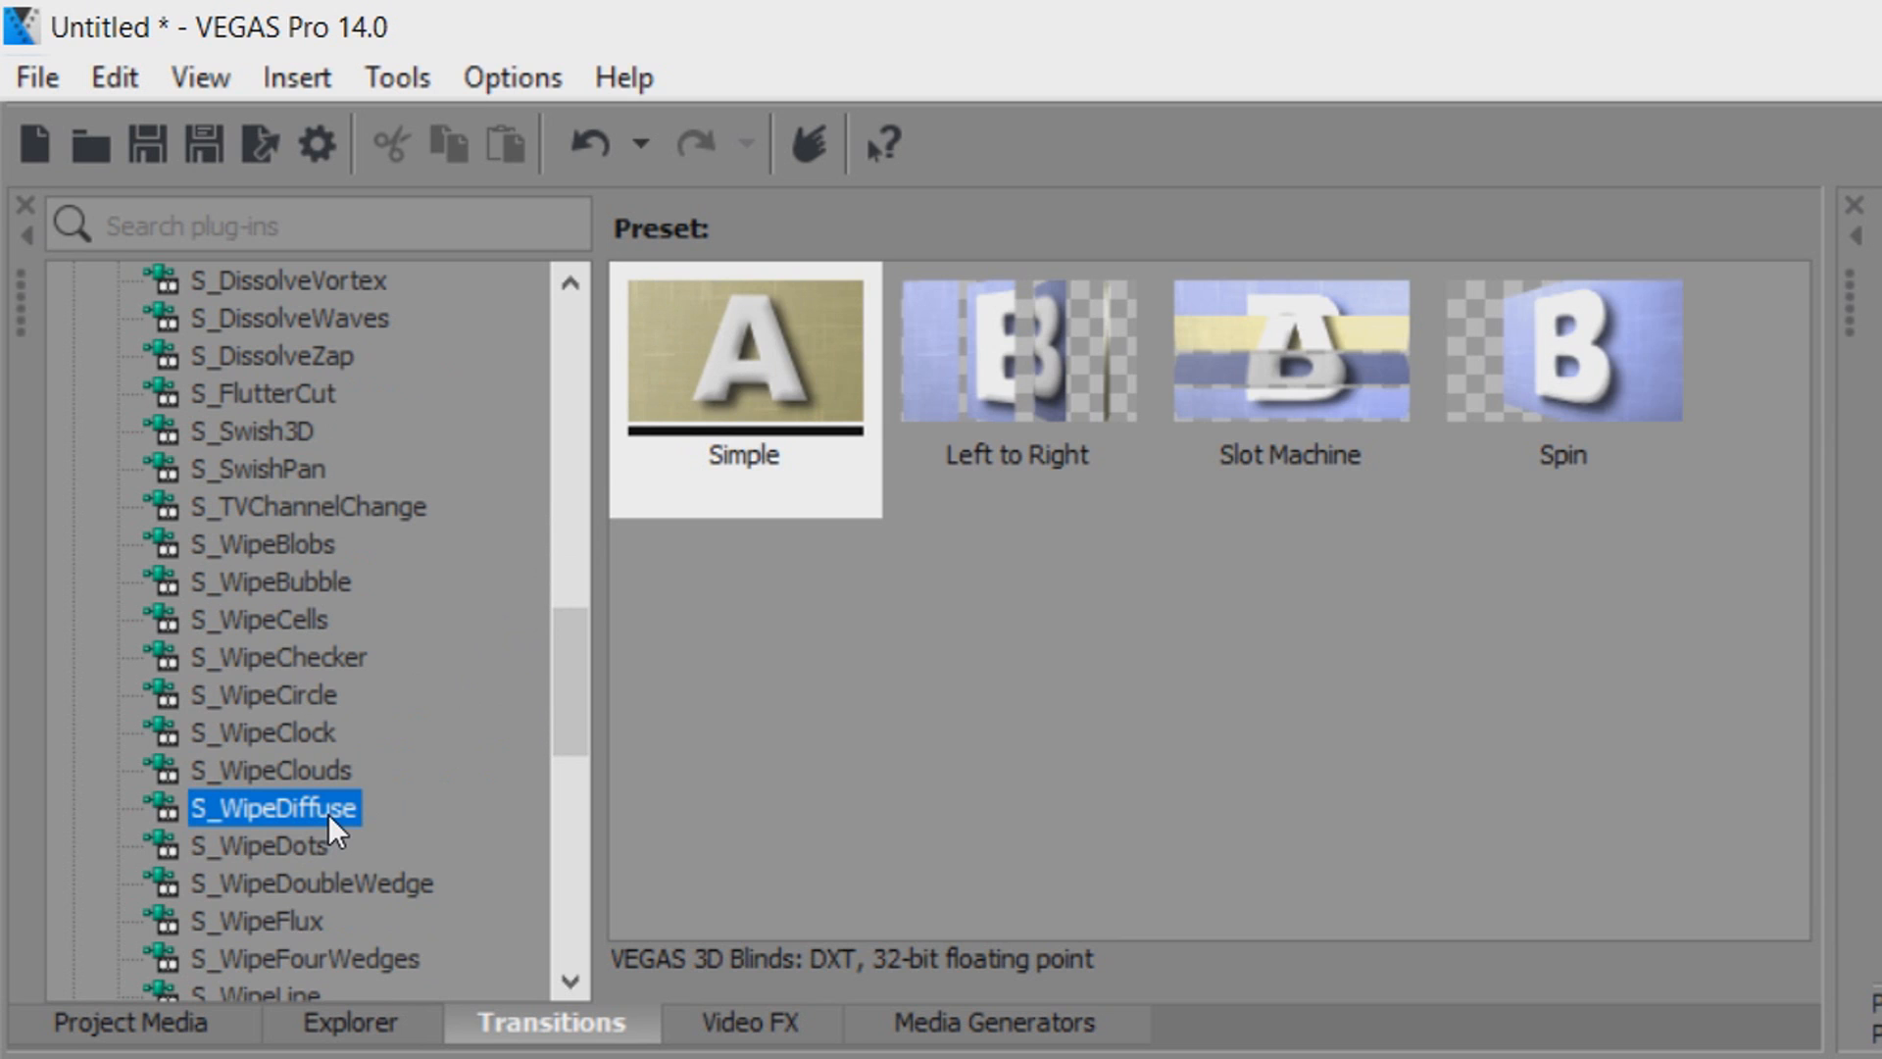
{"action": "left_click", "coordinate": [273, 806]}
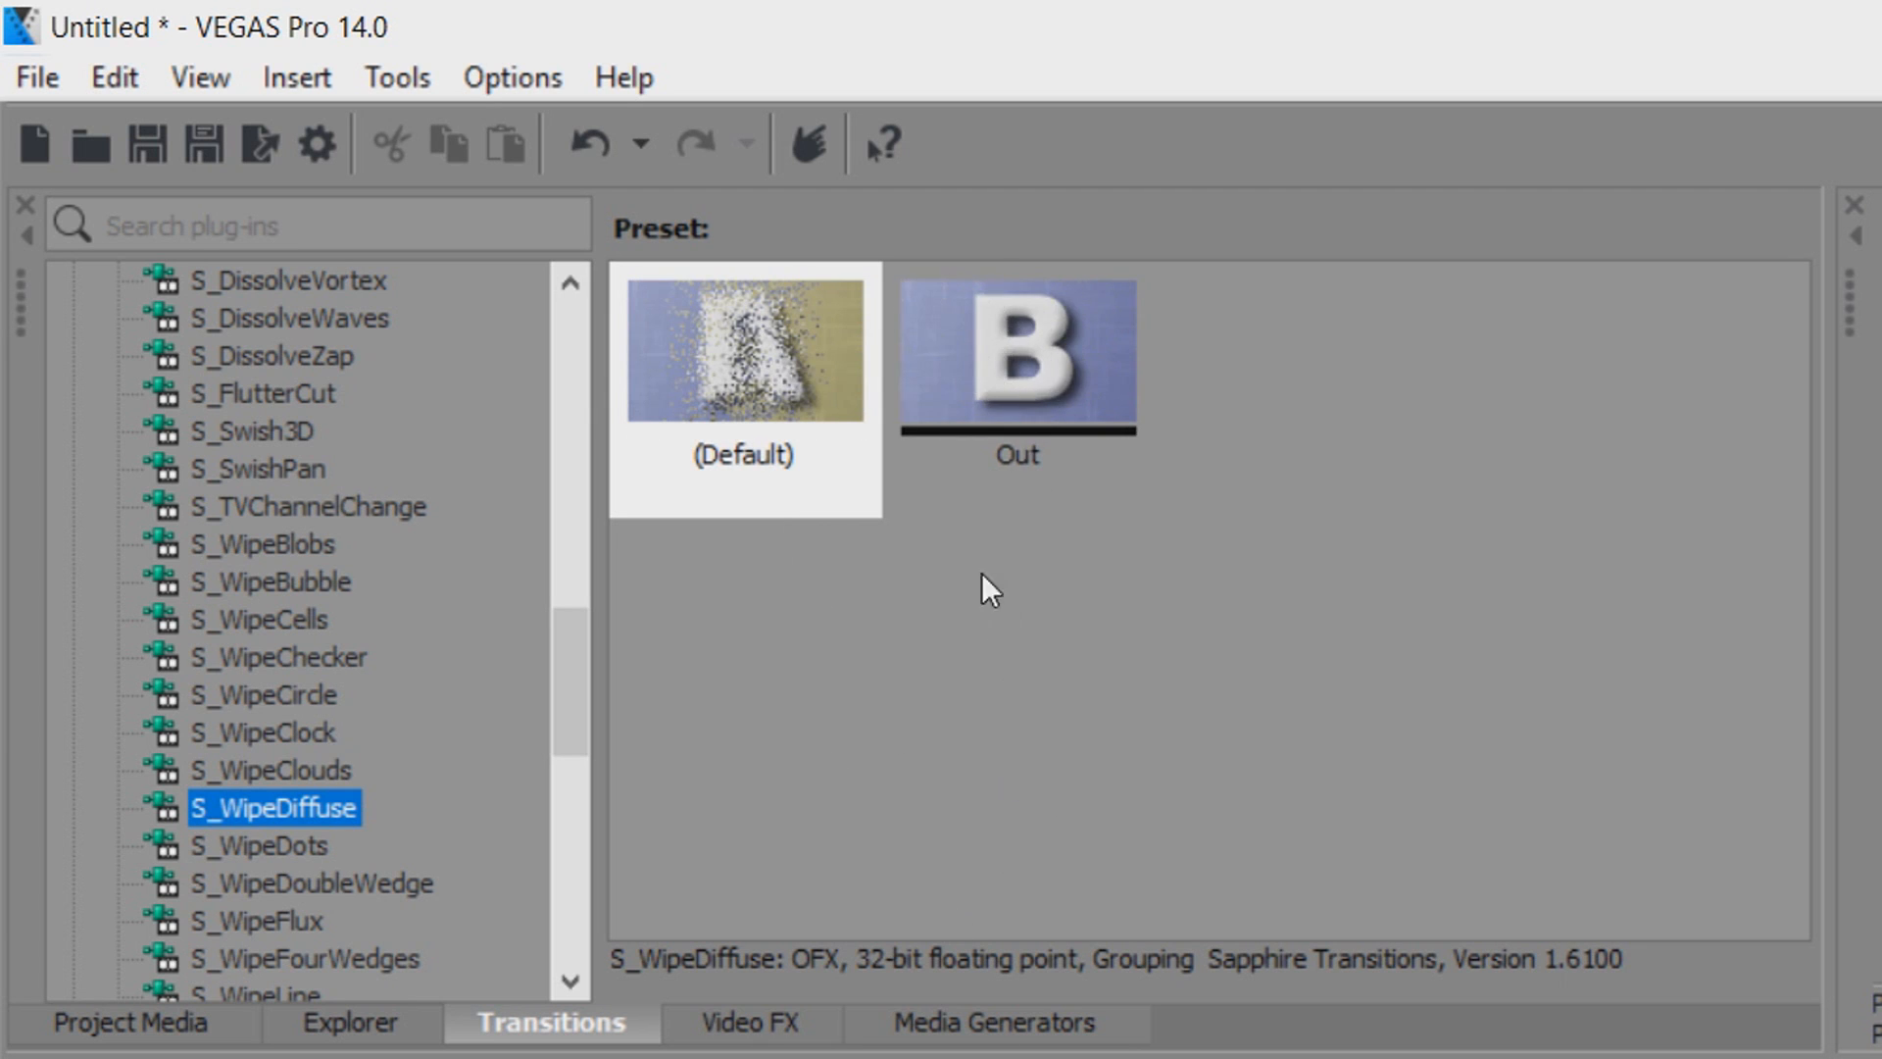
{"action": "left_click", "coordinate": [743, 349]}
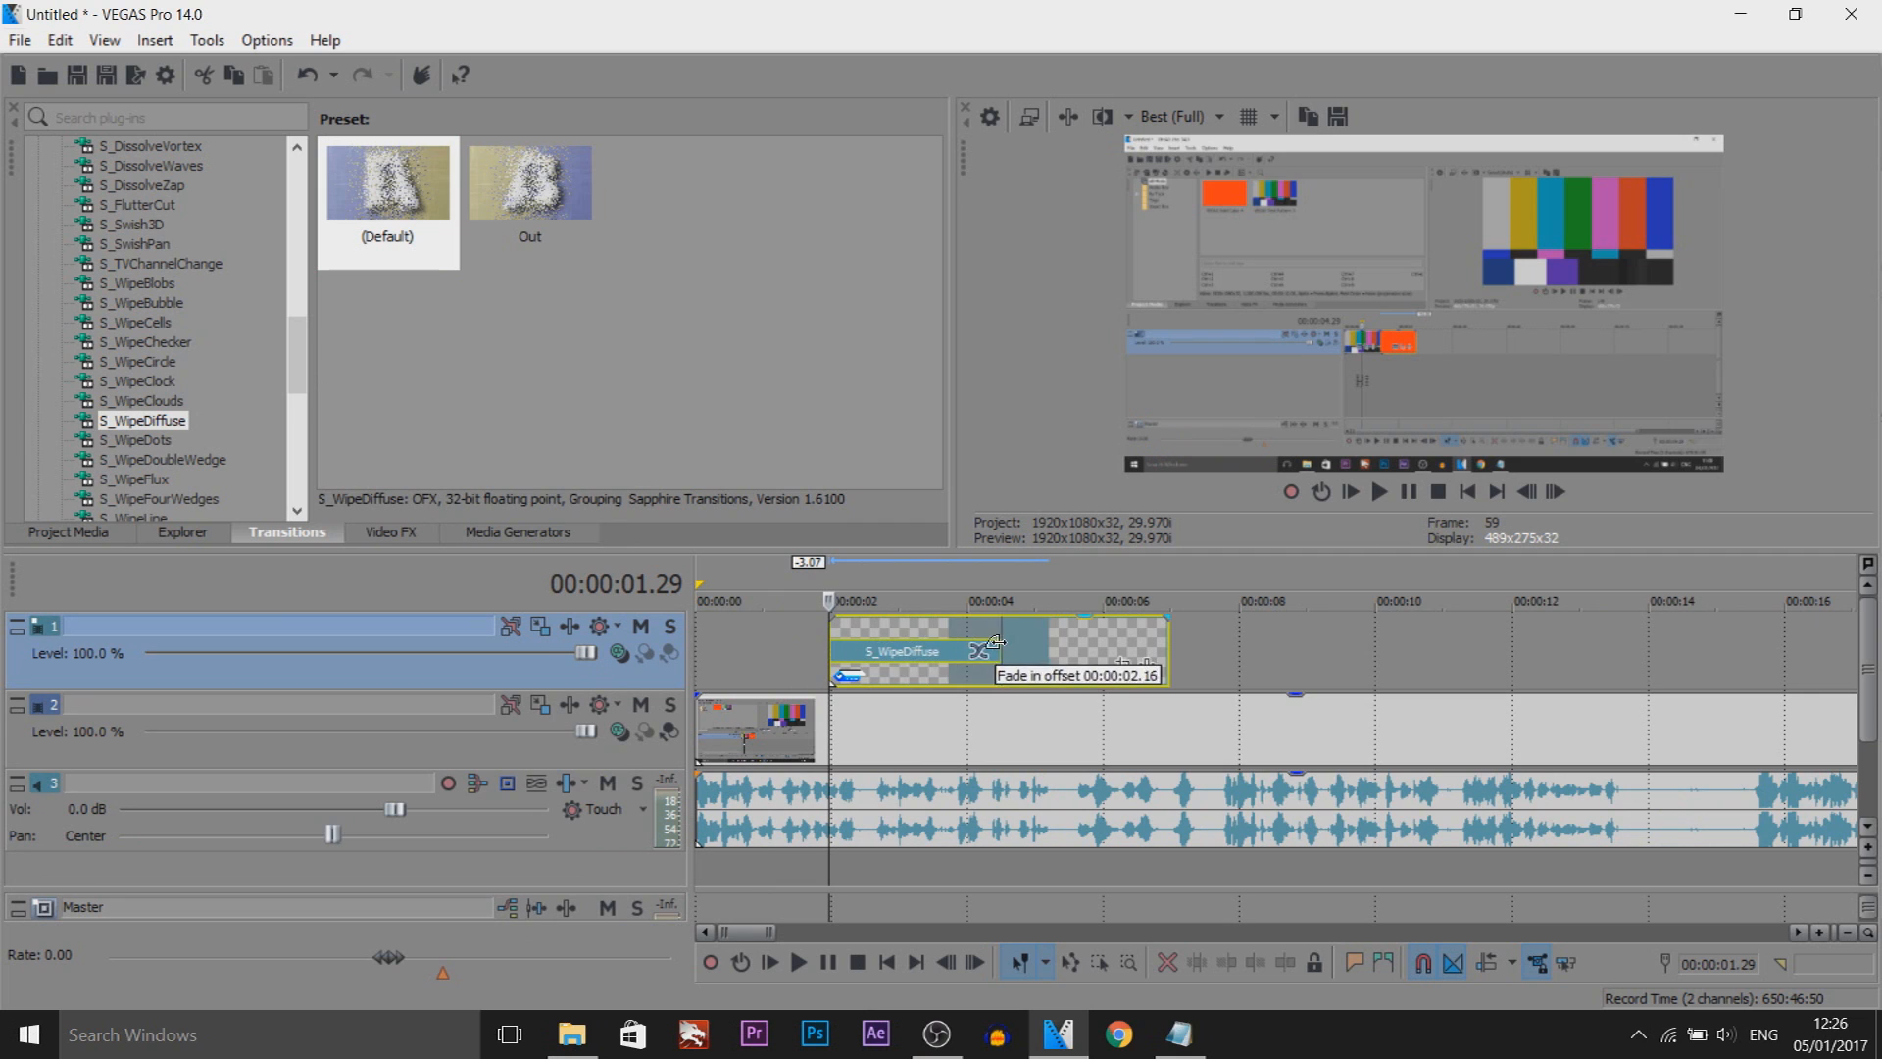
- Lower preview quality to Good (Auto), play the wipe-in, and apply the Out preset to the banner's end
{"action": "left_click_drag", "start_coordinate": [992, 643], "coordinate": [894, 649]}
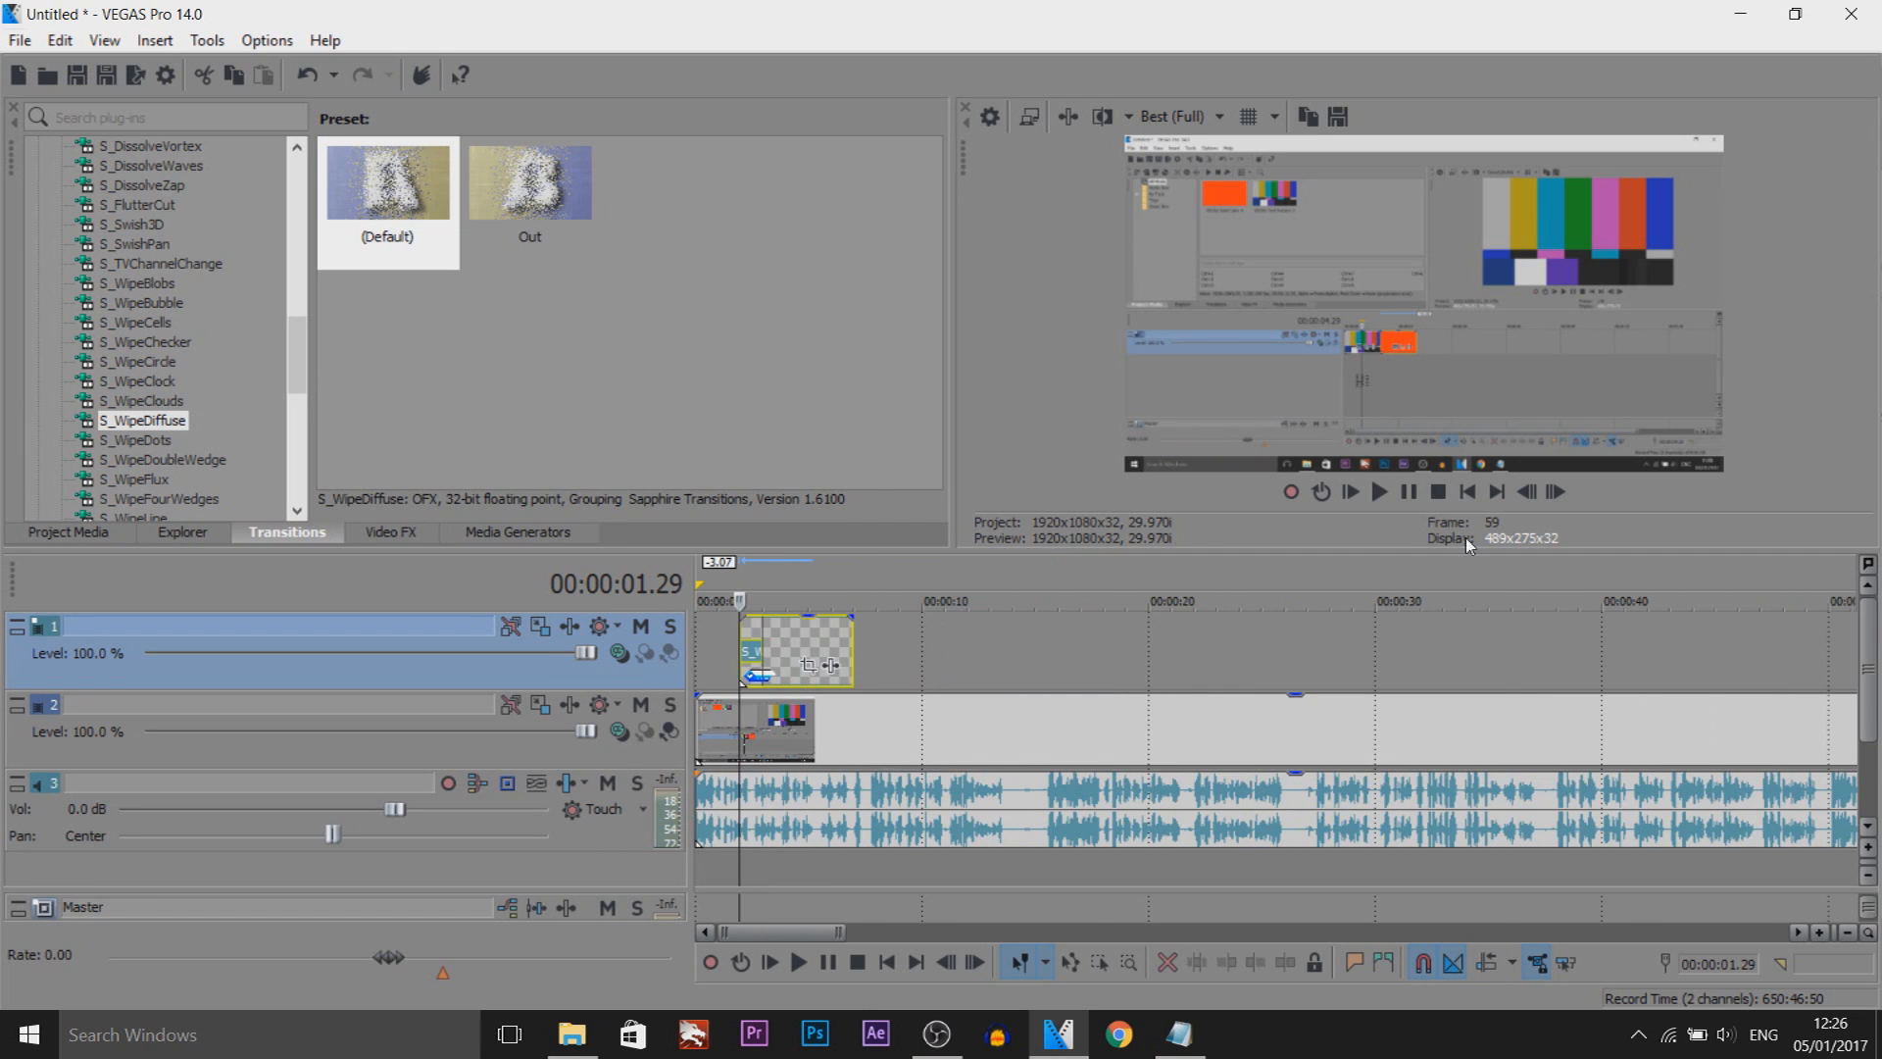
{"action": "left_click", "coordinate": [1176, 116]}
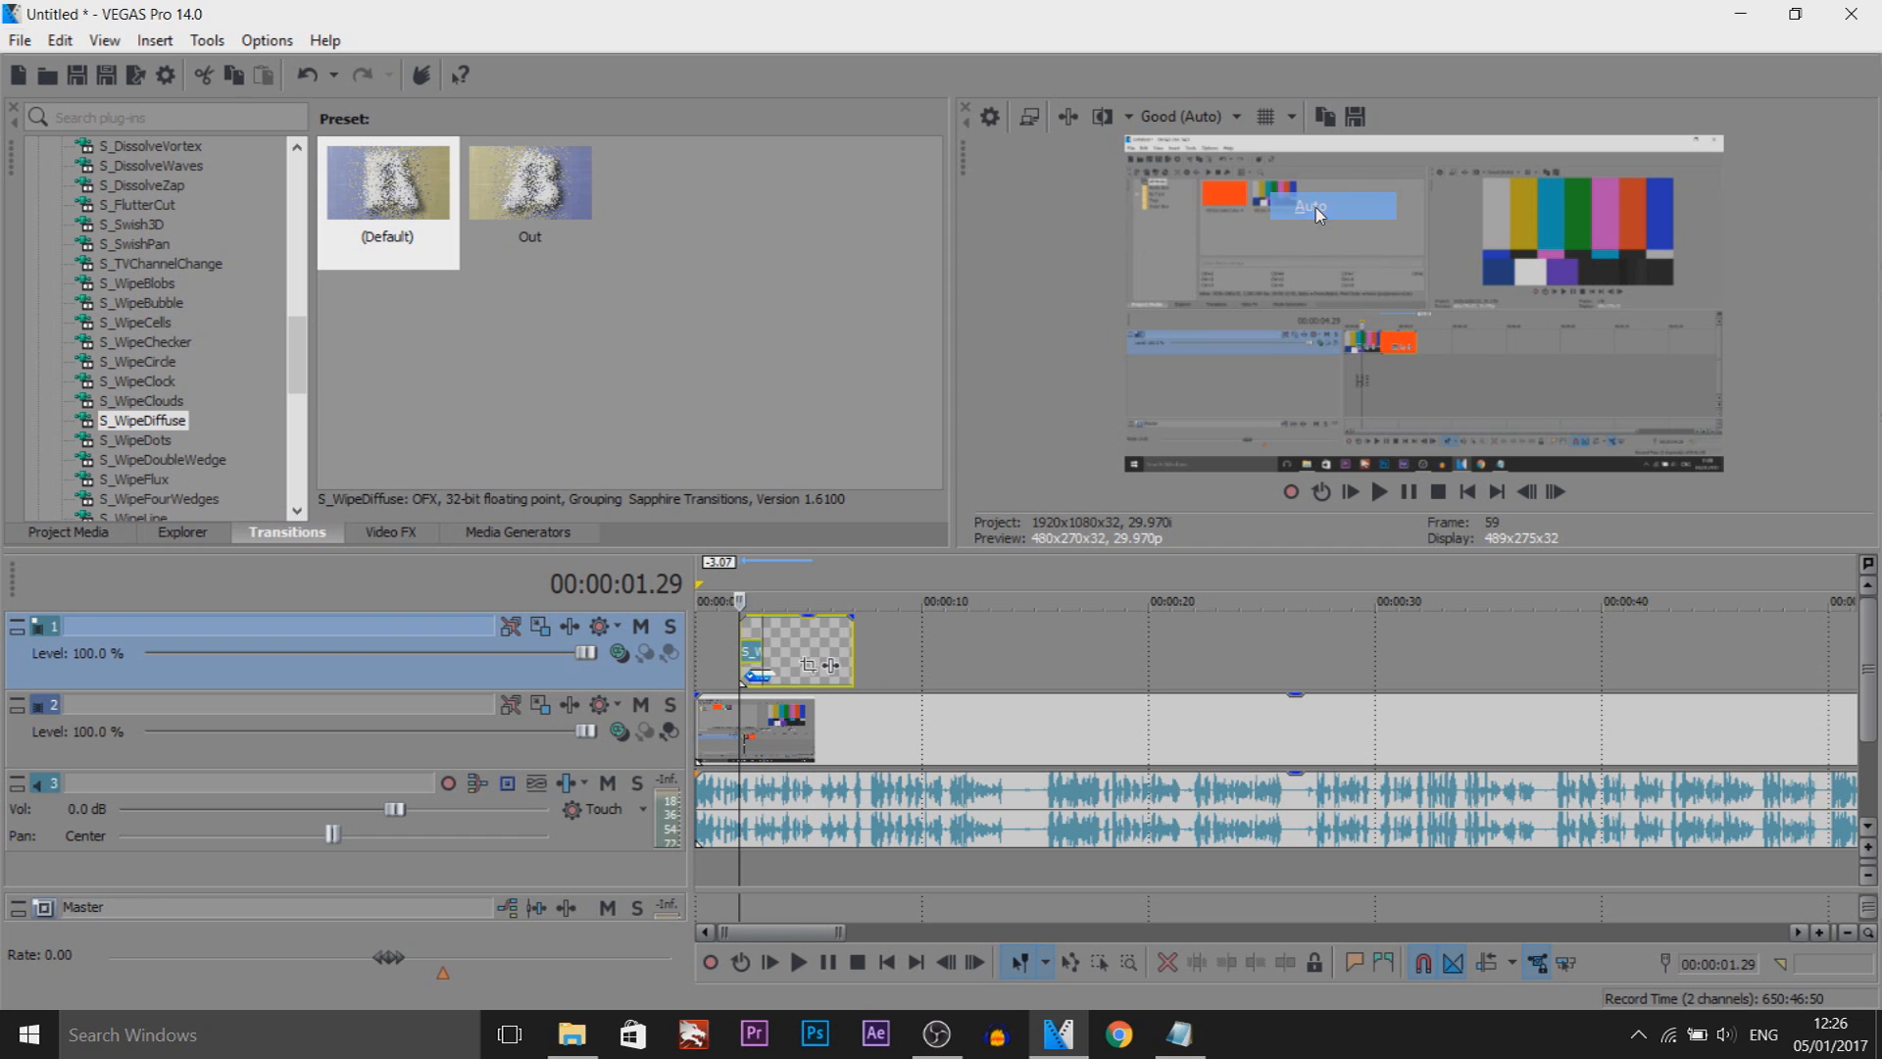
{"action": "left_click", "coordinate": [1408, 490]}
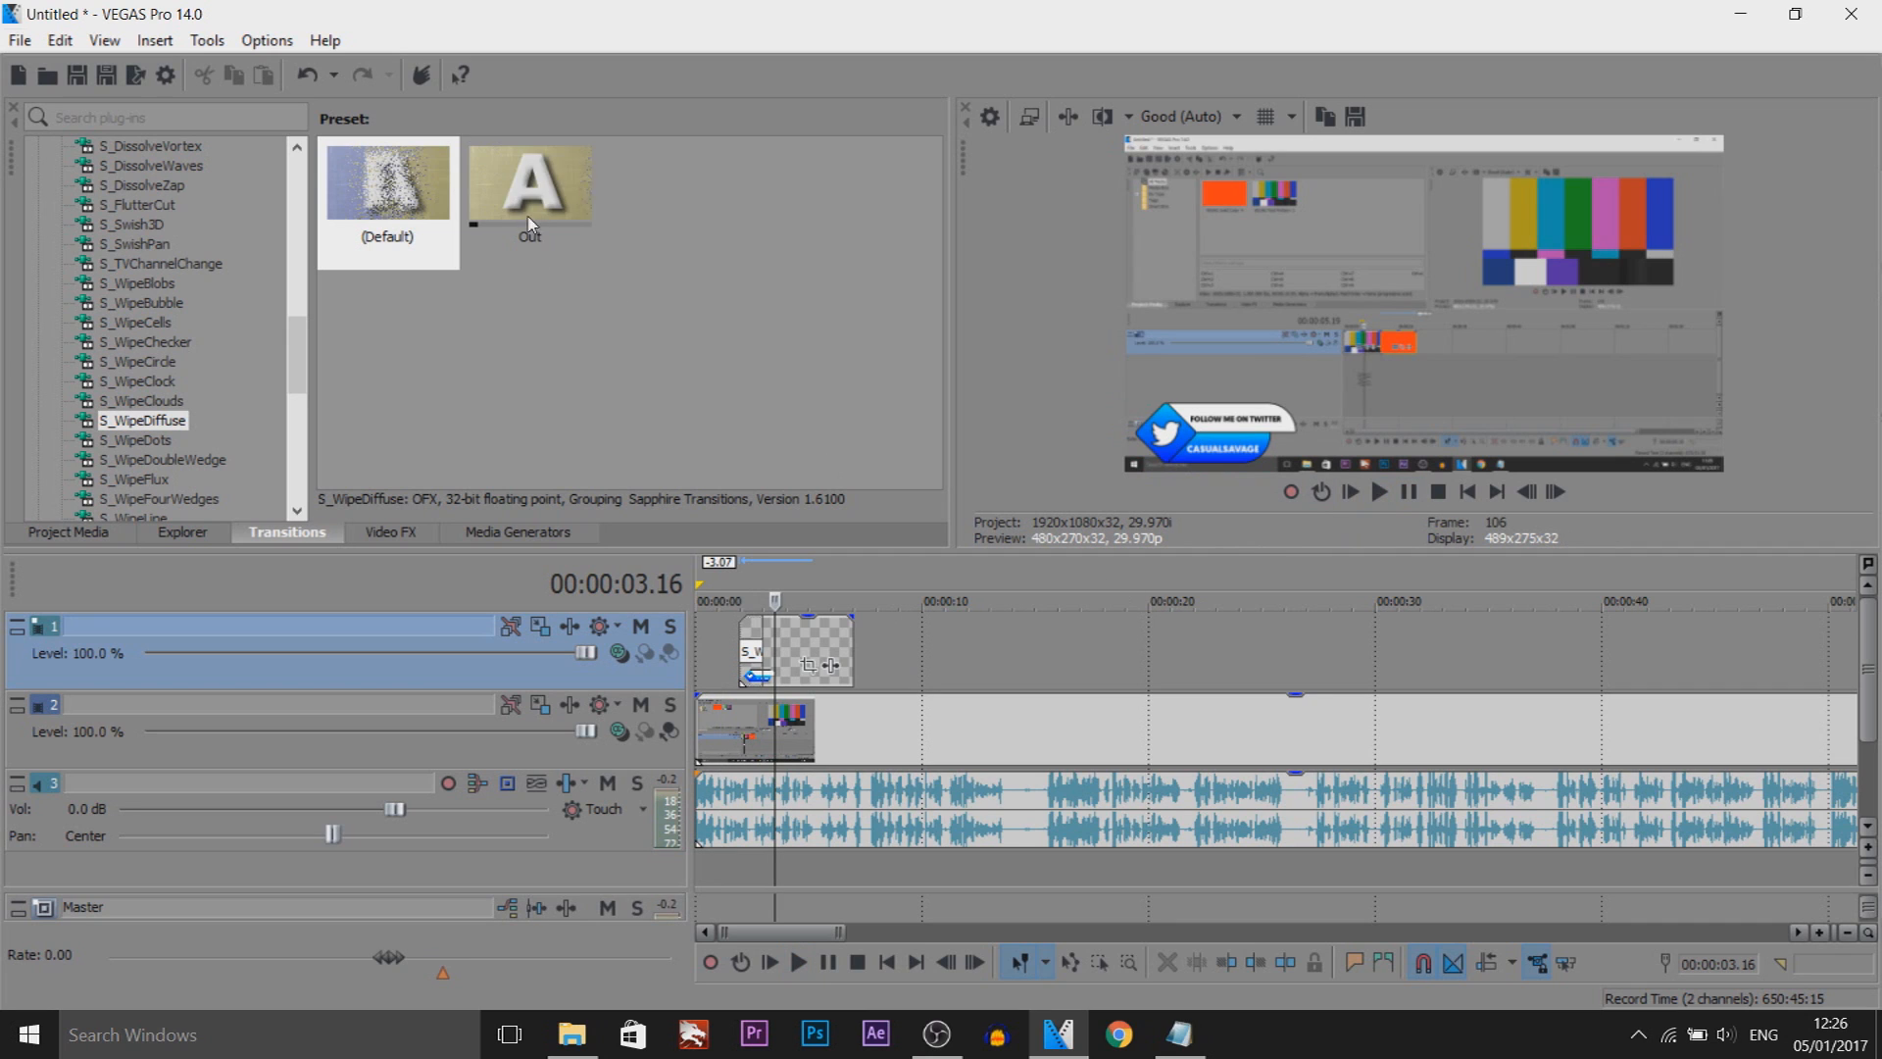
{"action": "left_click", "coordinate": [529, 183]}
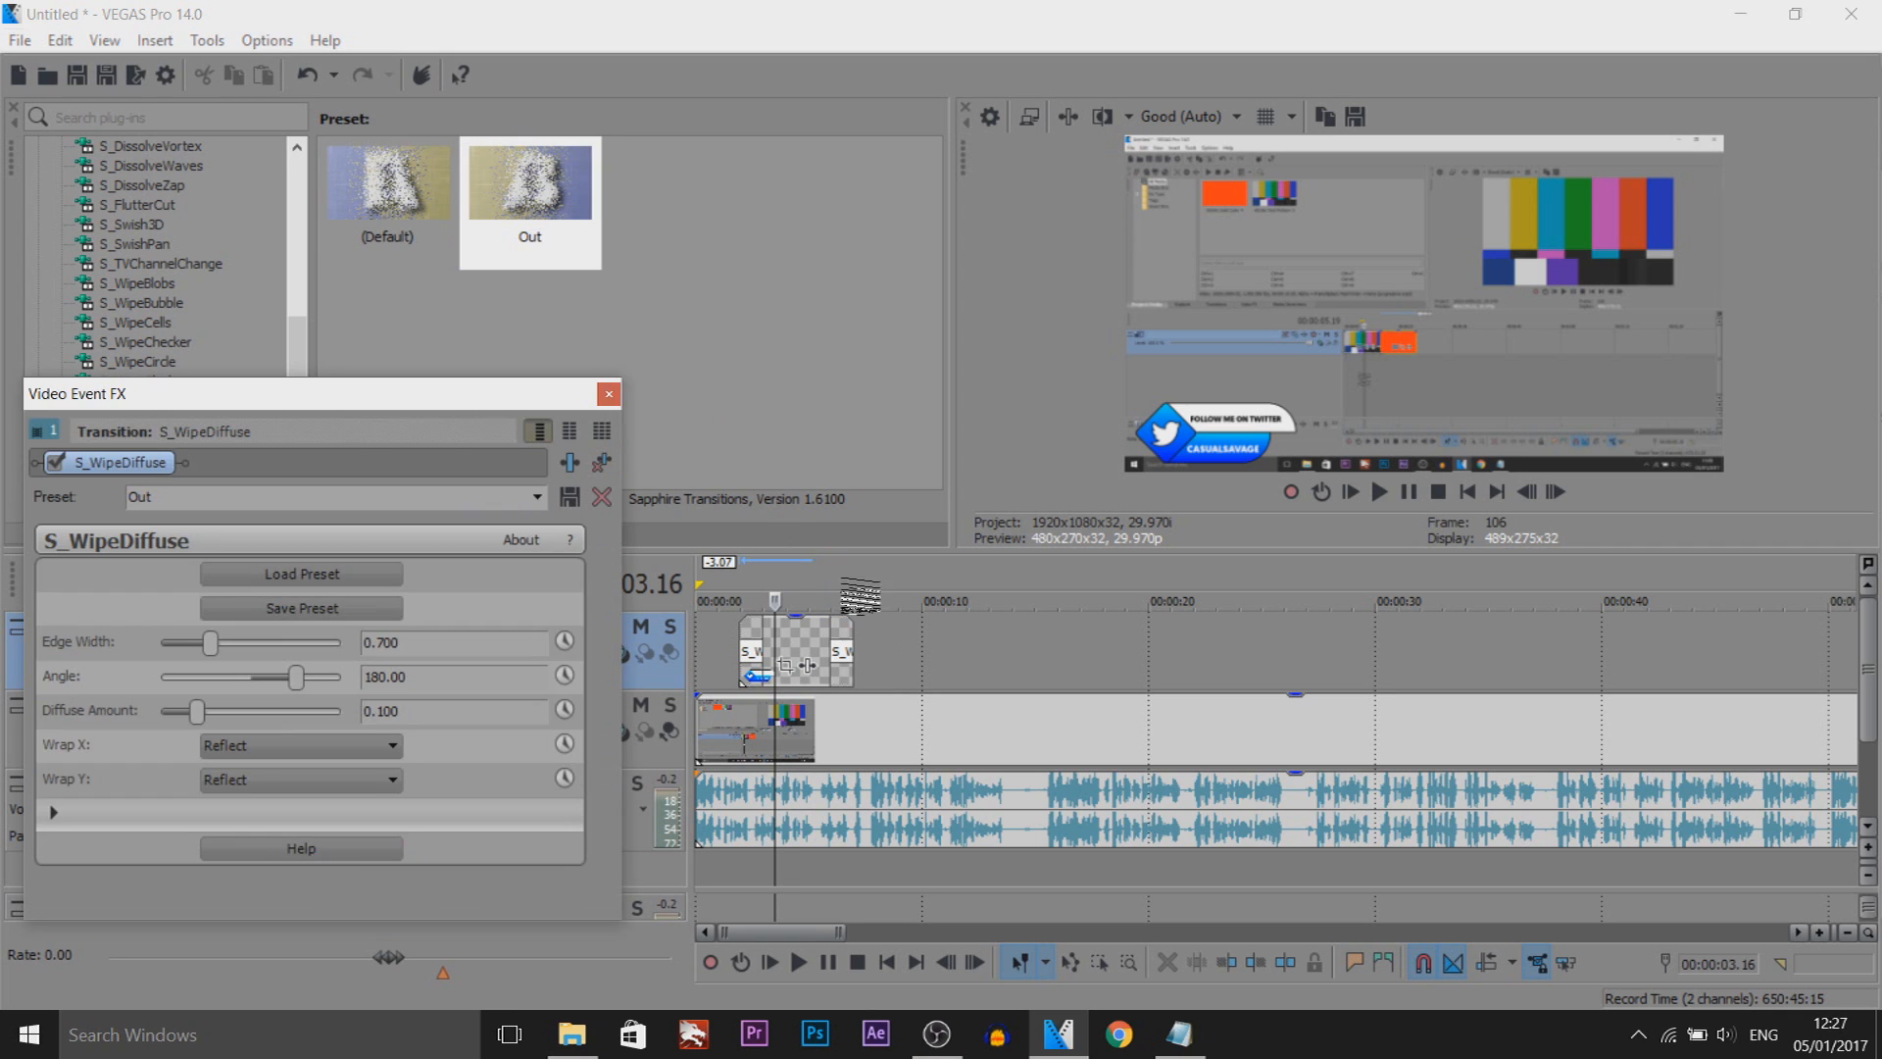
{"action": "left_click", "coordinate": [608, 394]}
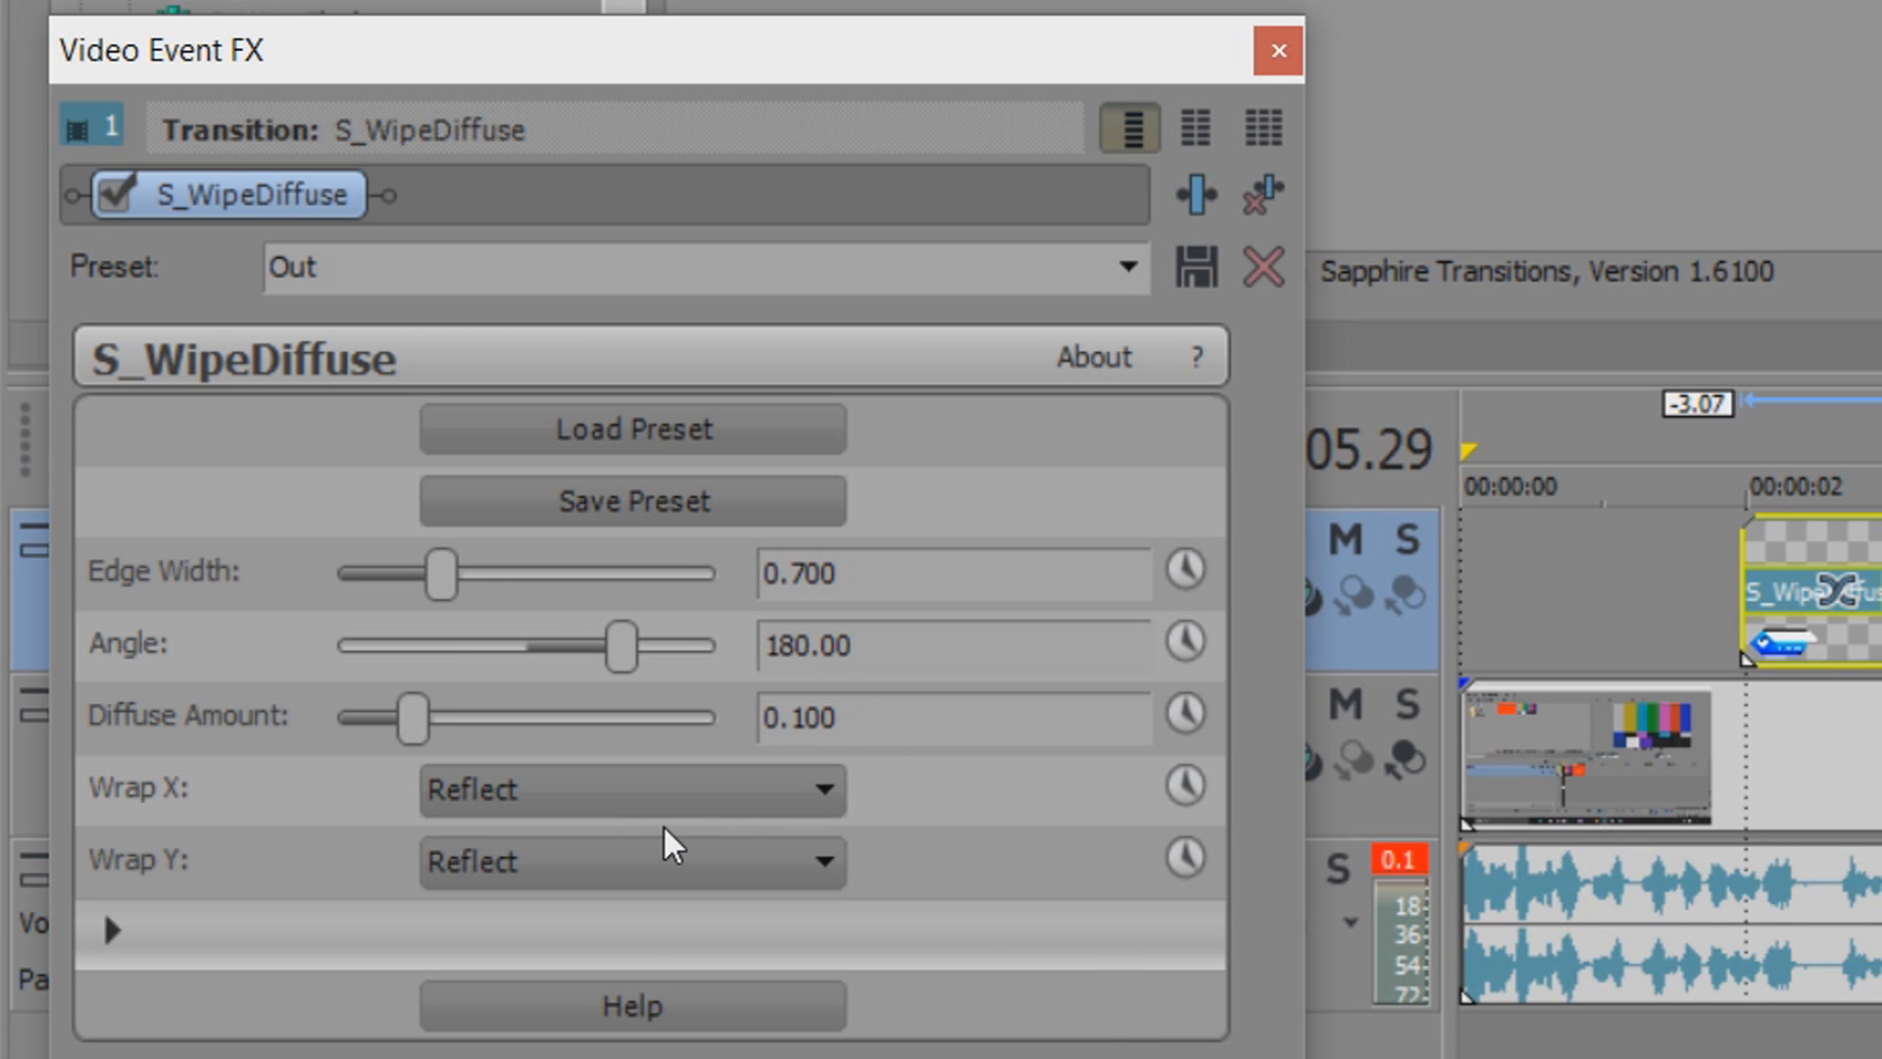
{"action": "mouse_move", "coordinate": [428, 596]}
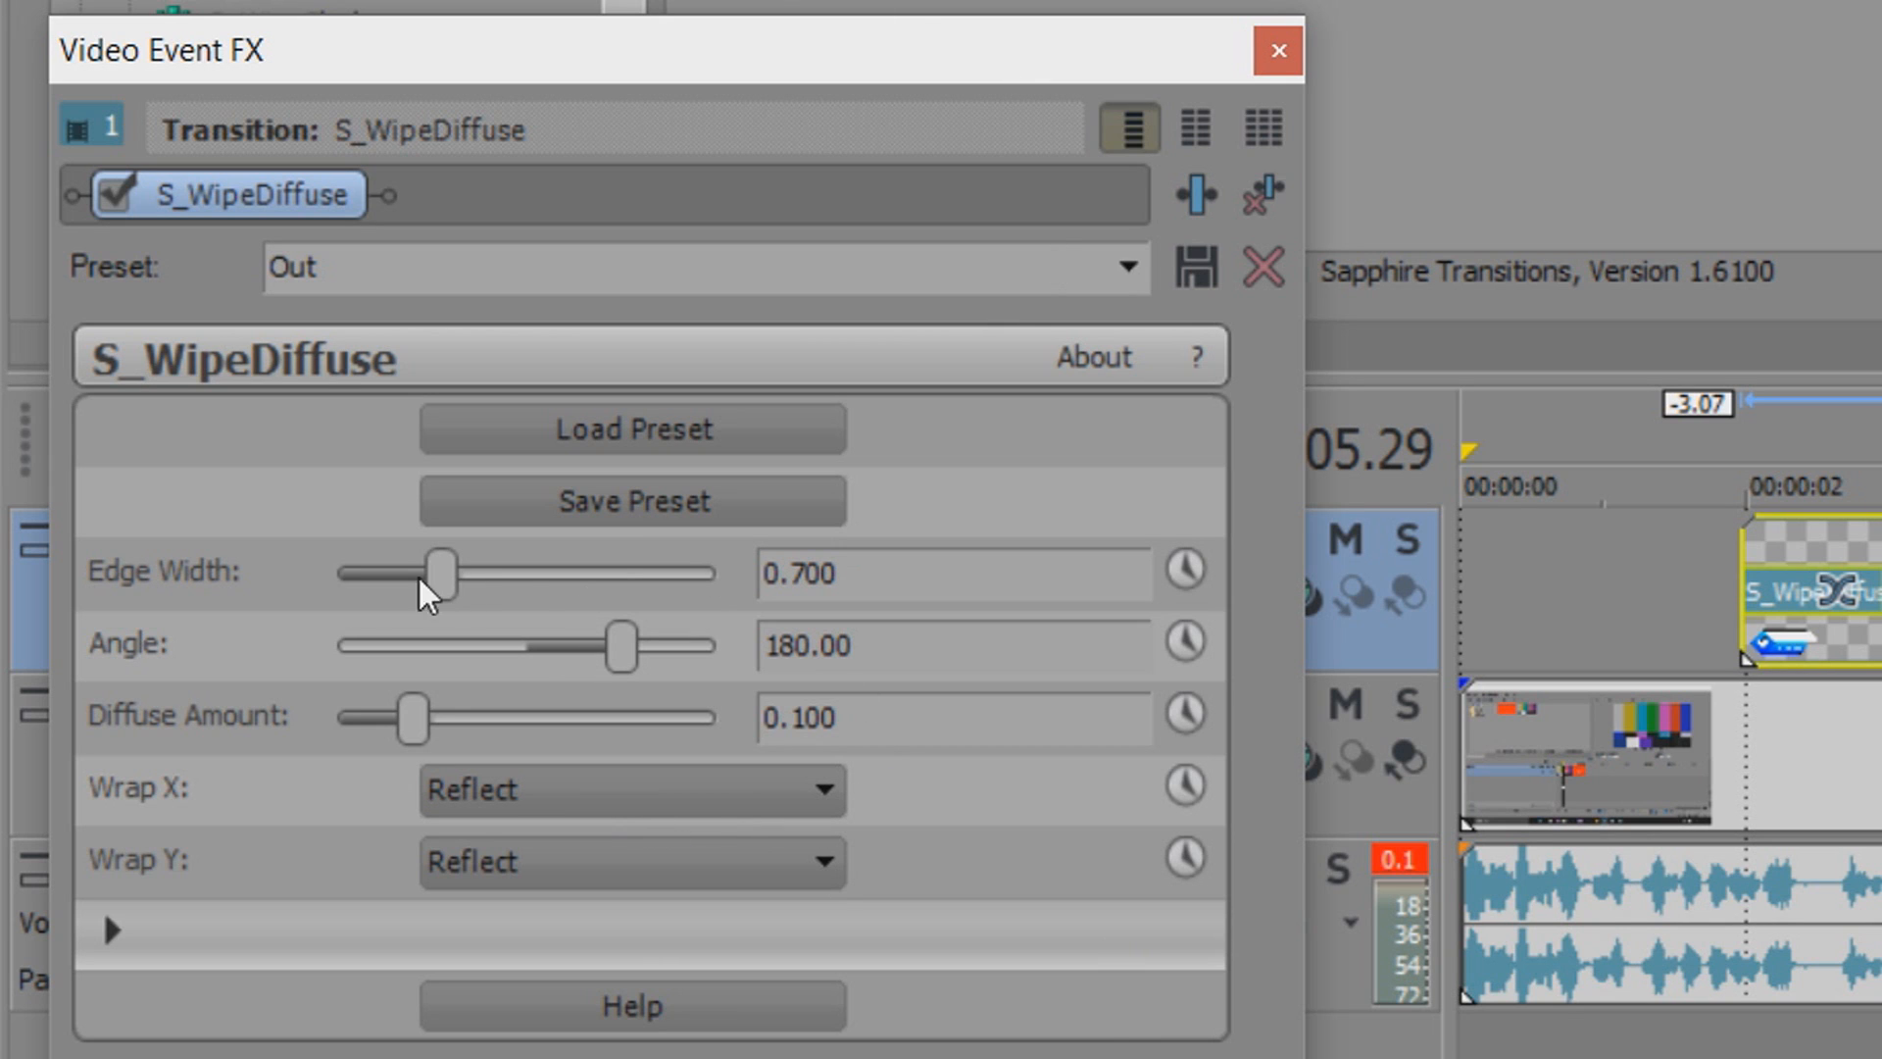
{"action": "mouse_move", "coordinate": [119, 296]}
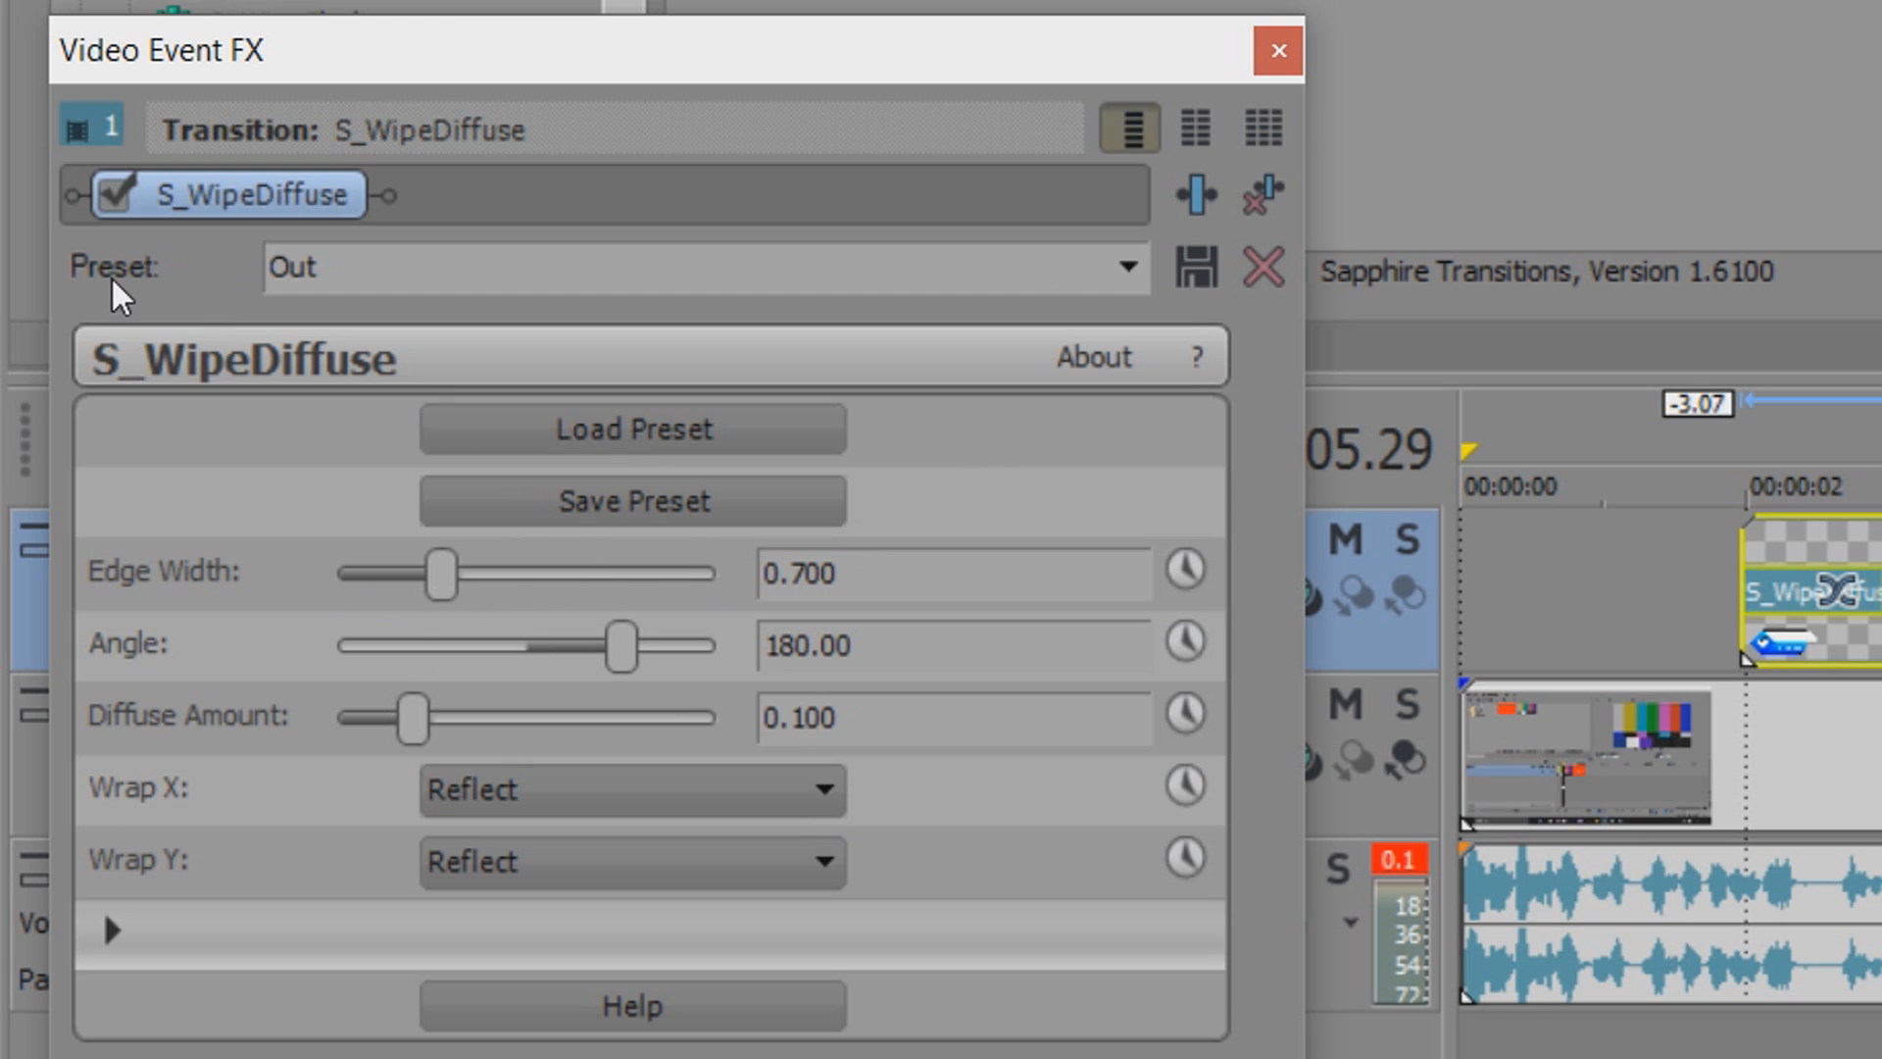